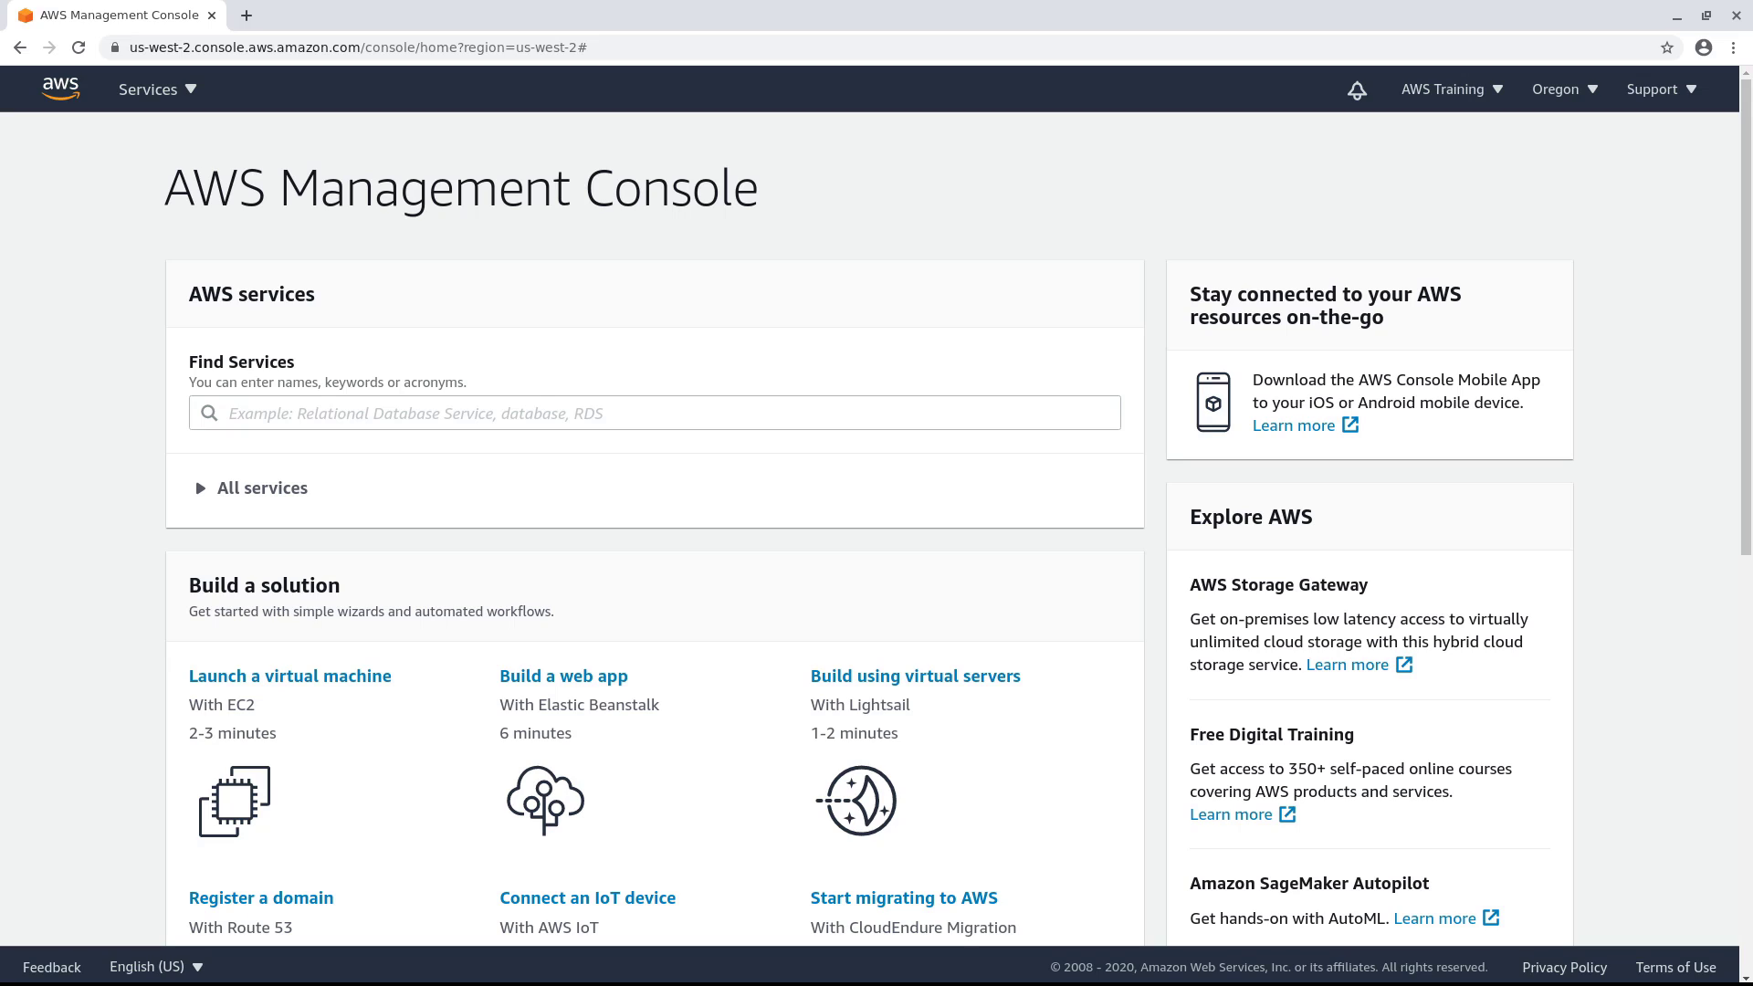
mouse_move(225, 430)
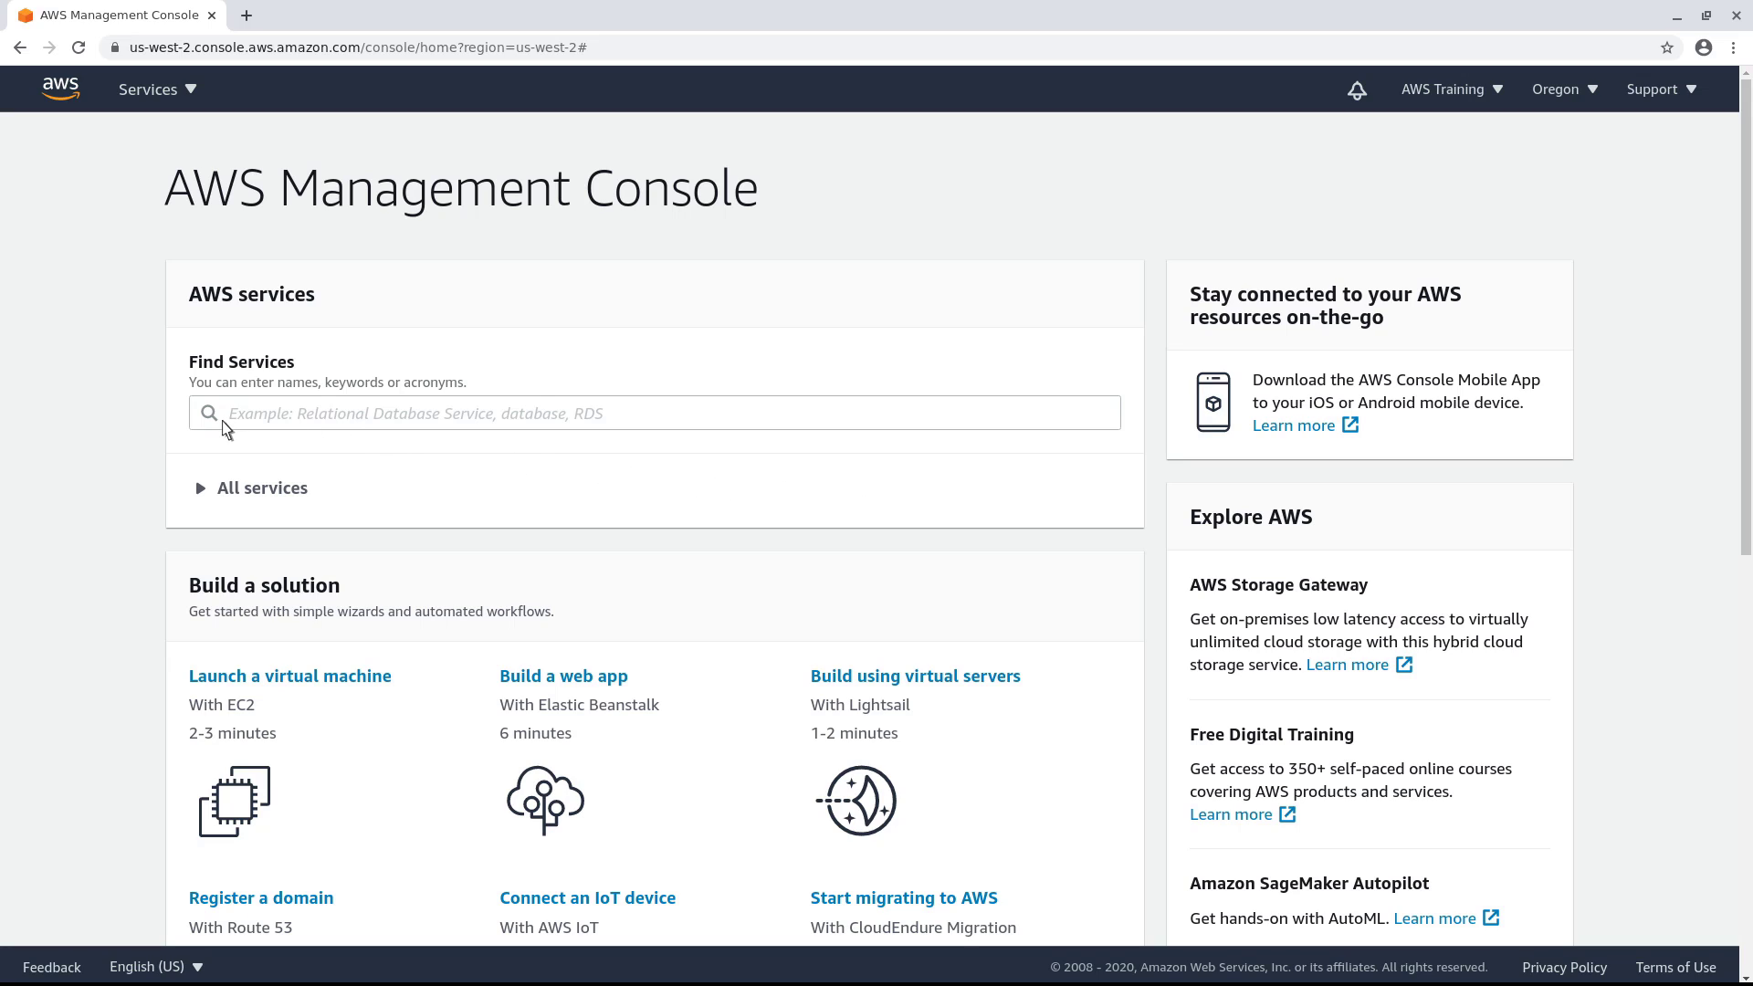
Find AWS Migration Hub from the console search and go to Discover > Tools
type("AWS Migration Hub")
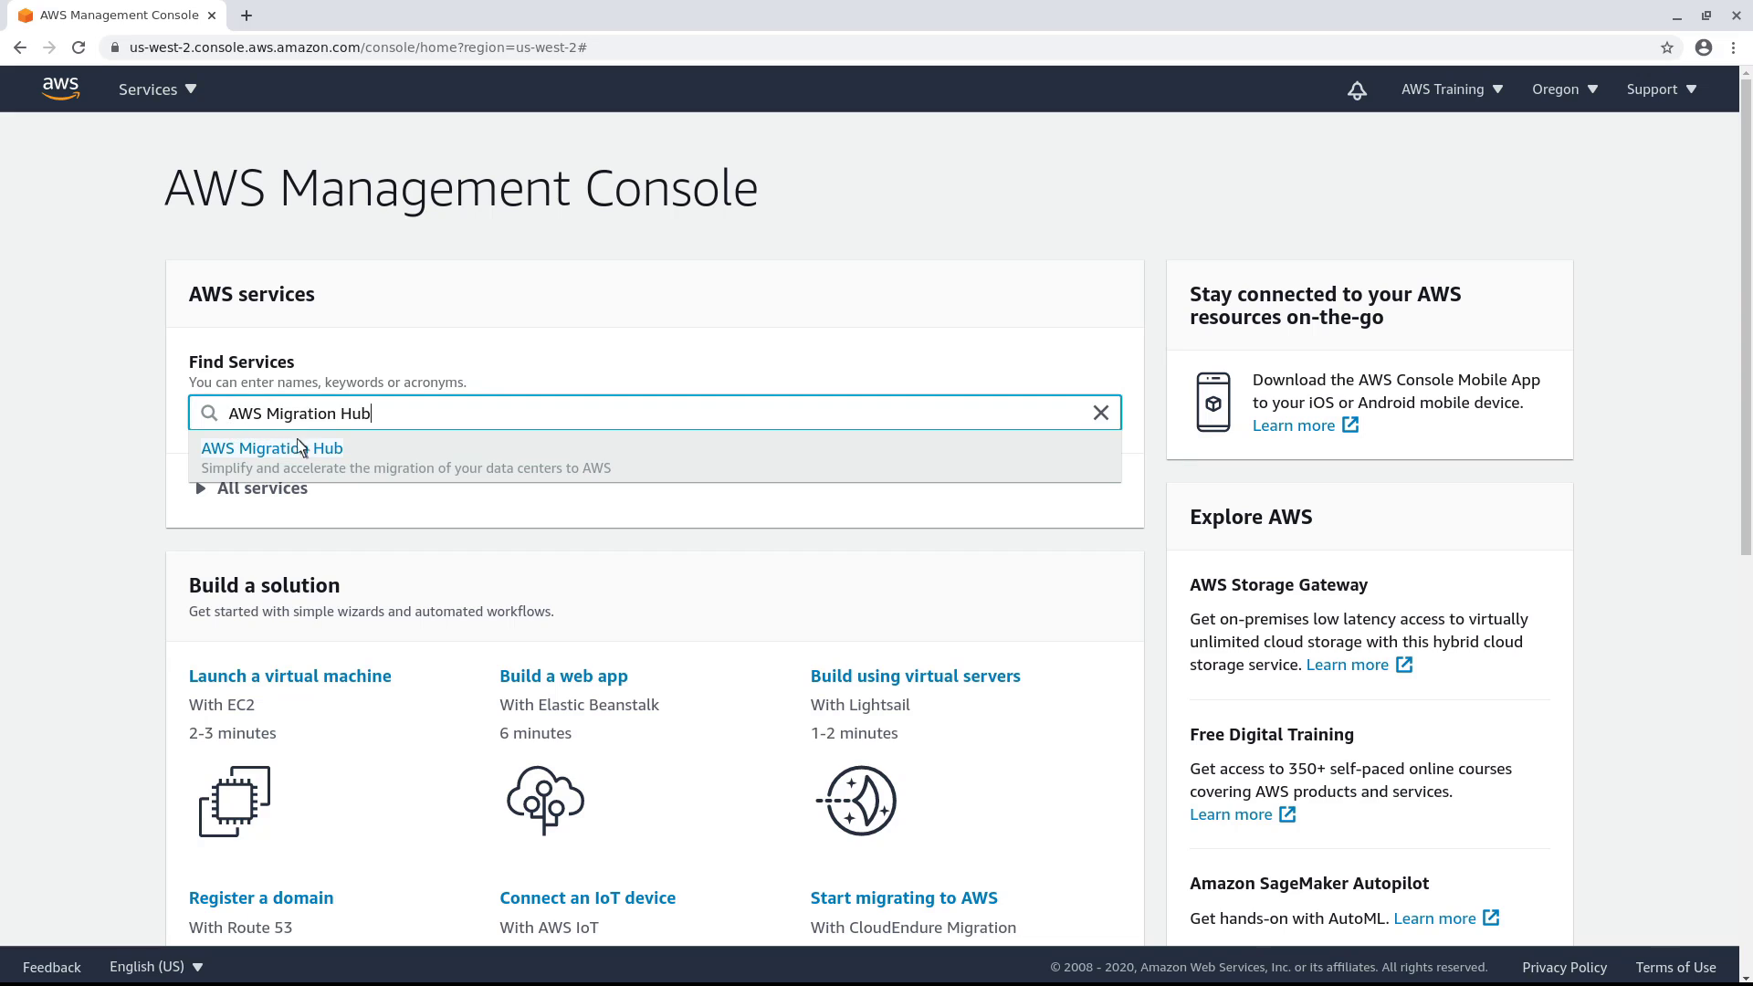
left_click(272, 449)
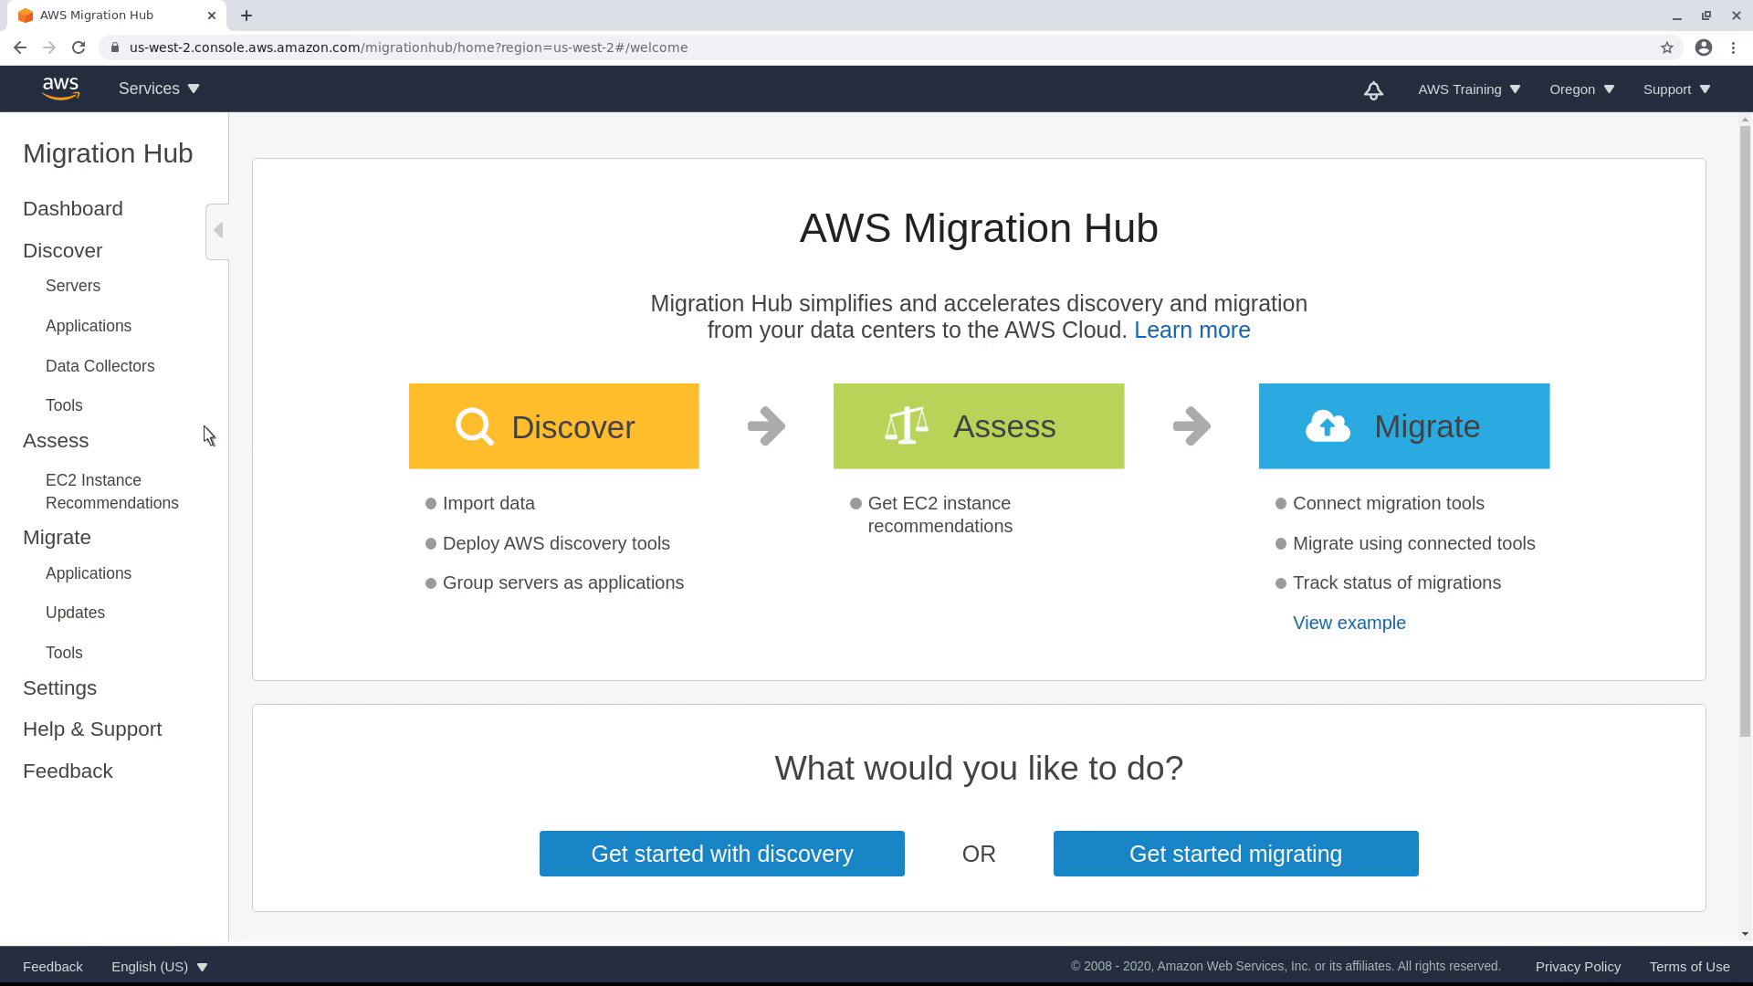
left_click(63, 405)
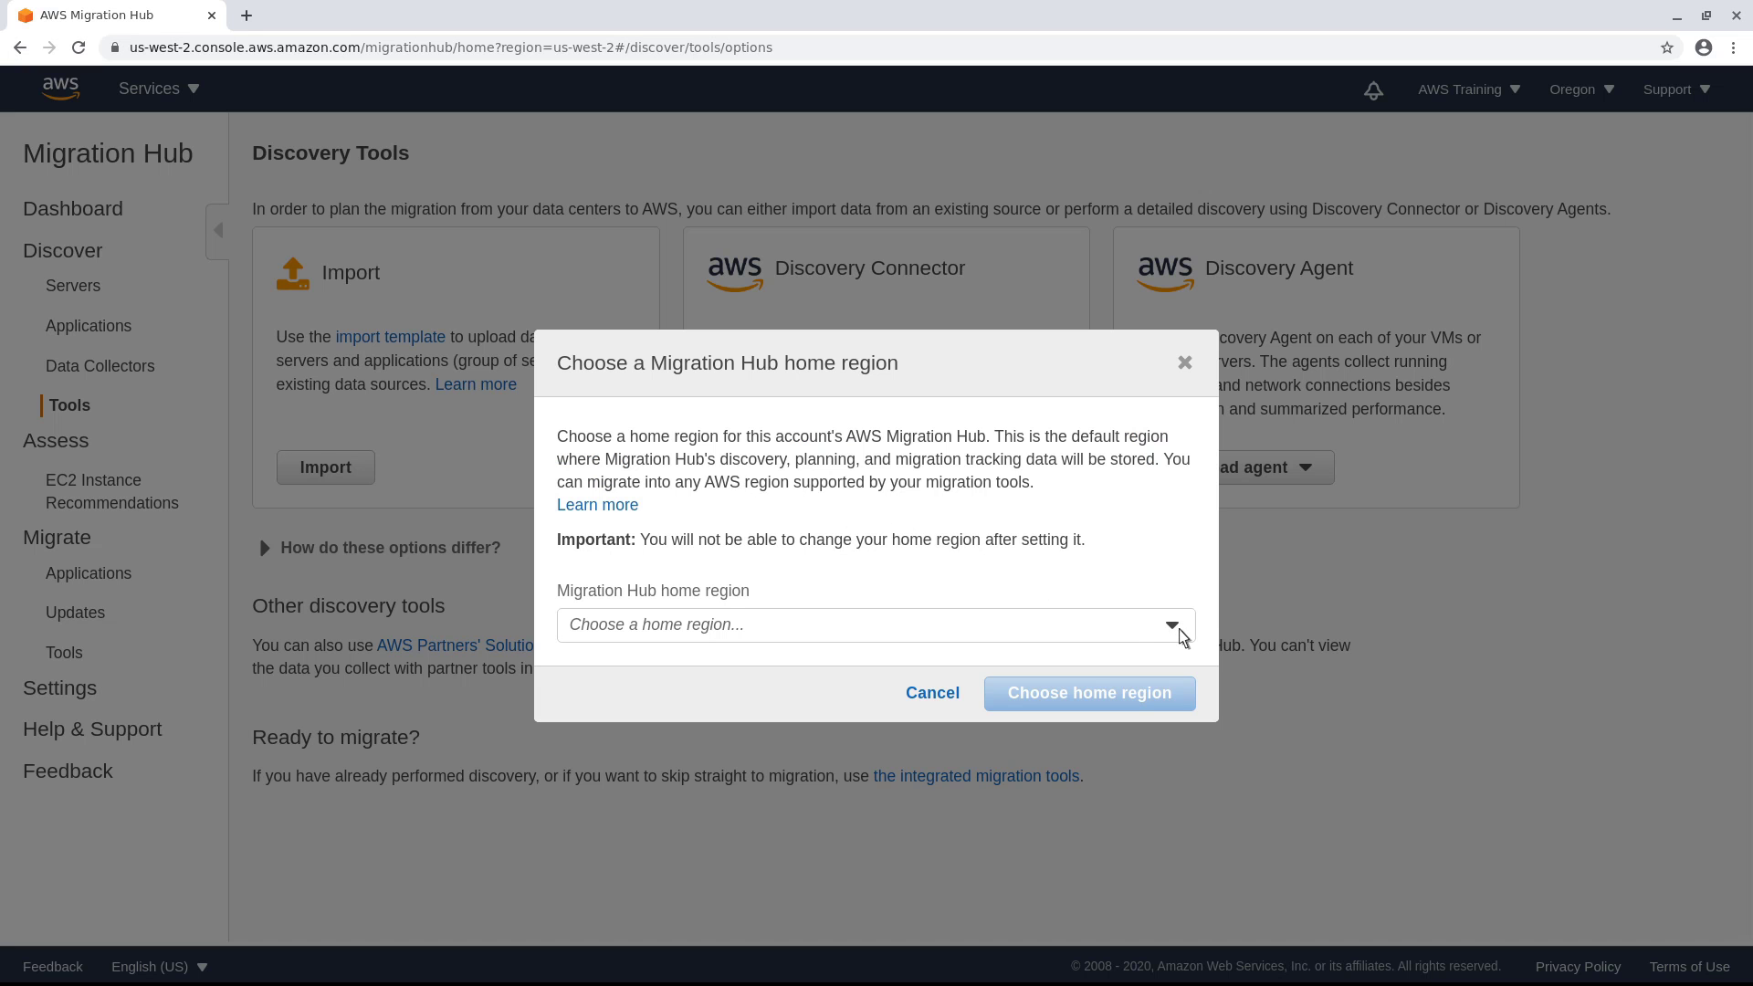
Choose US West (Oregon) as the Migration Hub home region and confirm it
left_click(875, 624)
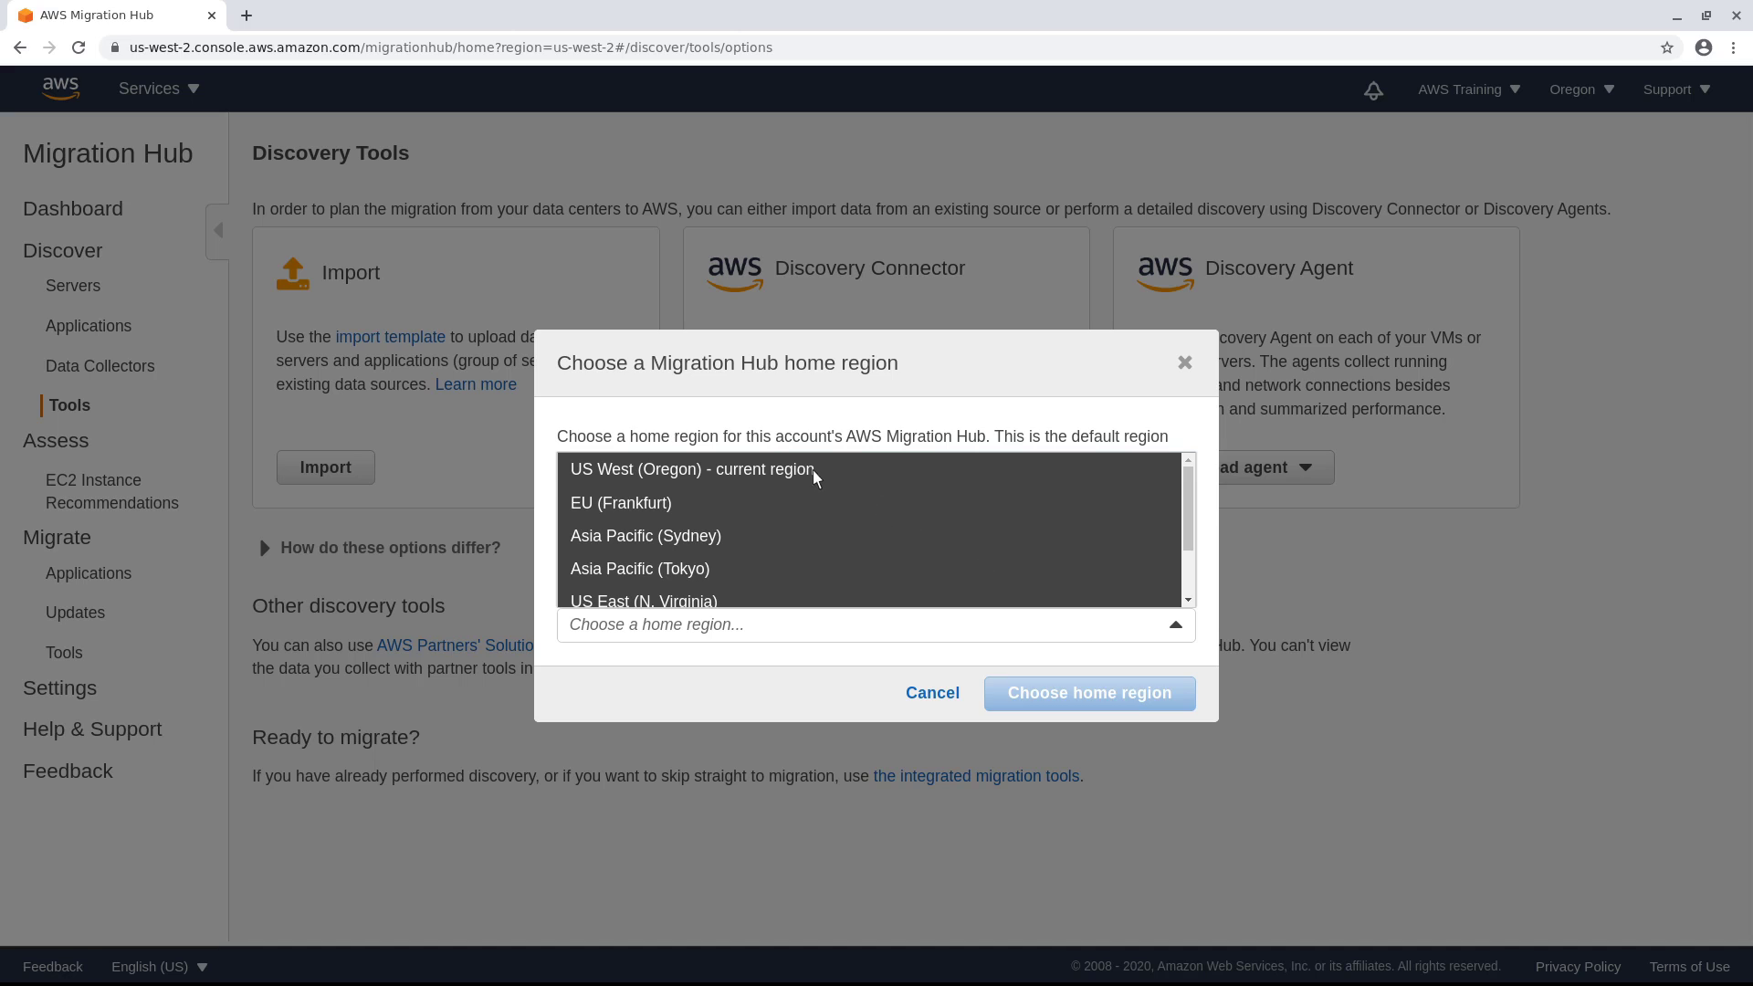
left_click(691, 469)
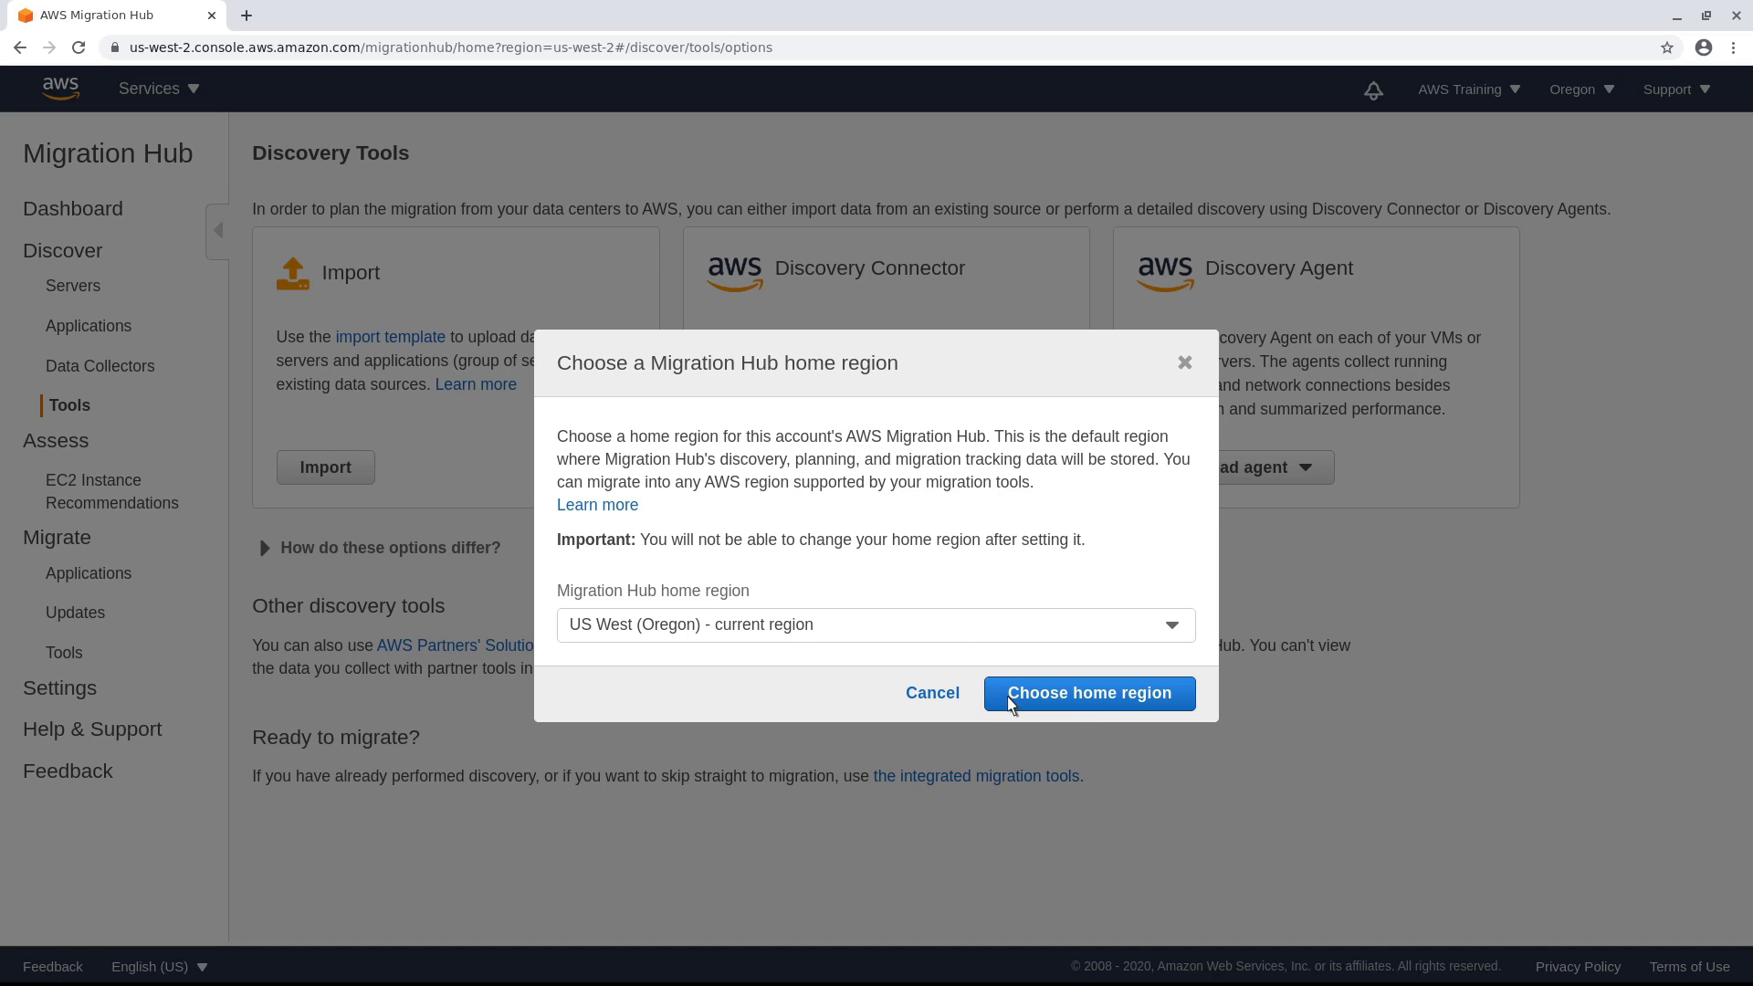
left_click(1086, 692)
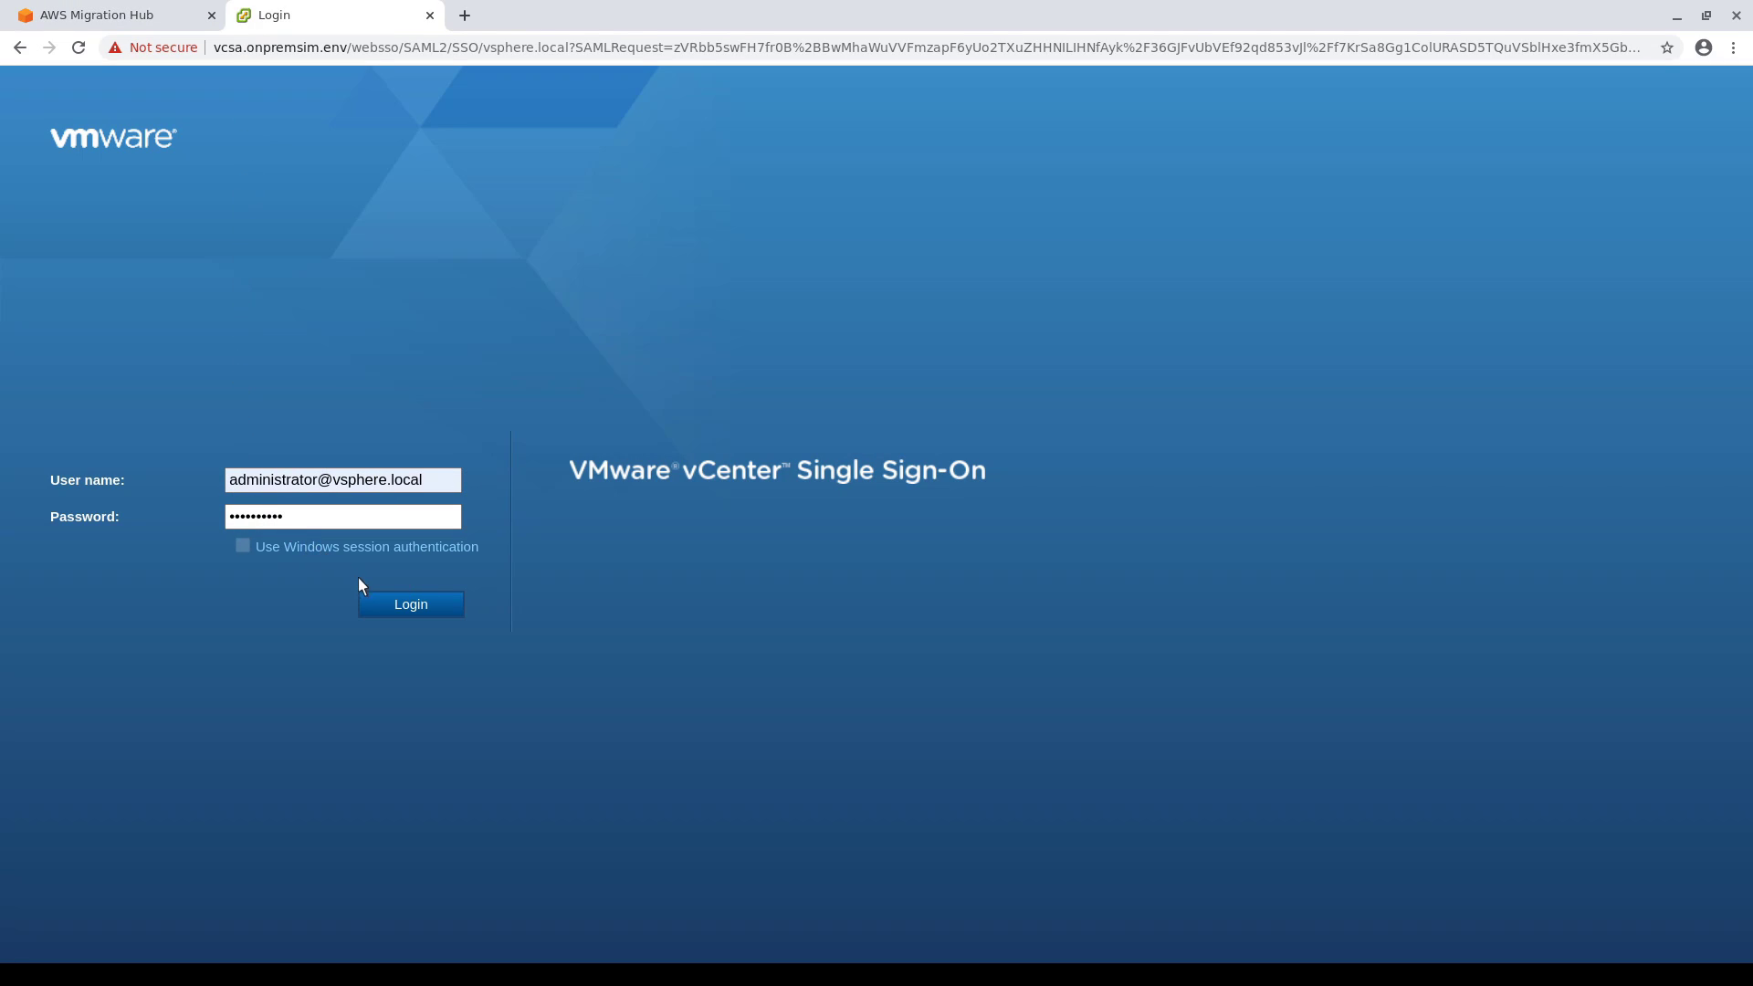
Sign in to vCenter, expand Datacenter and show the esxi.onpremsim.env host summary
left_click(409, 605)
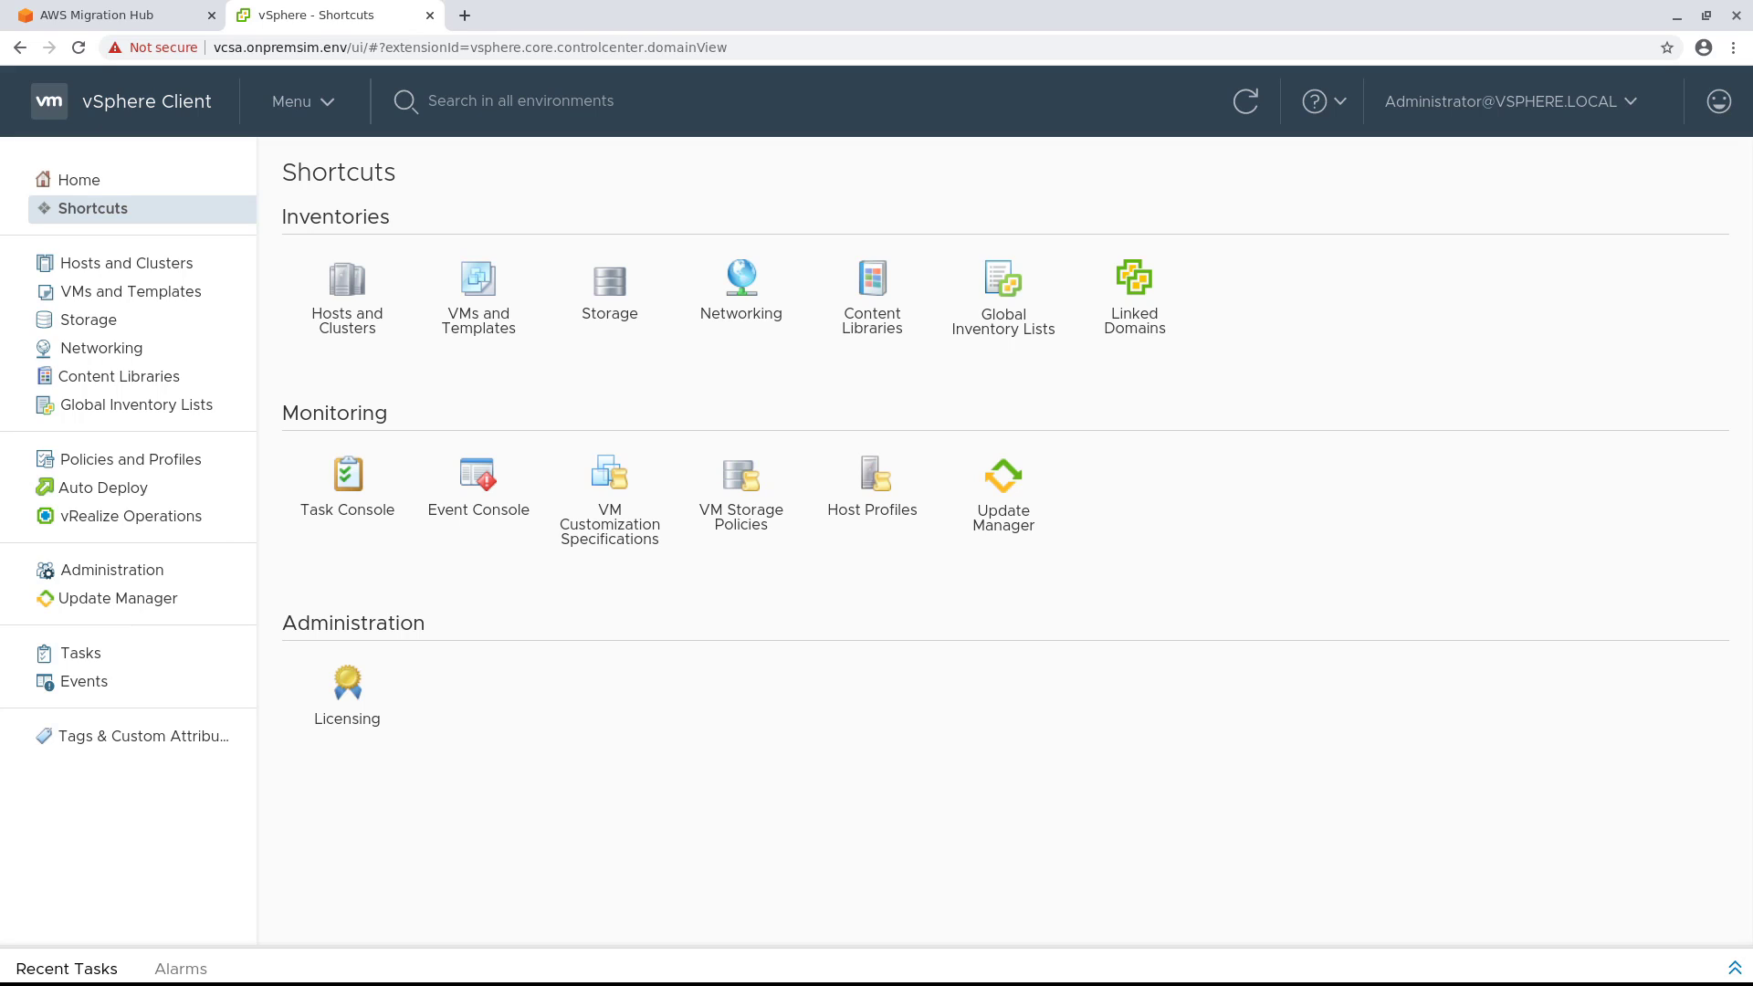
mouse_move(216, 303)
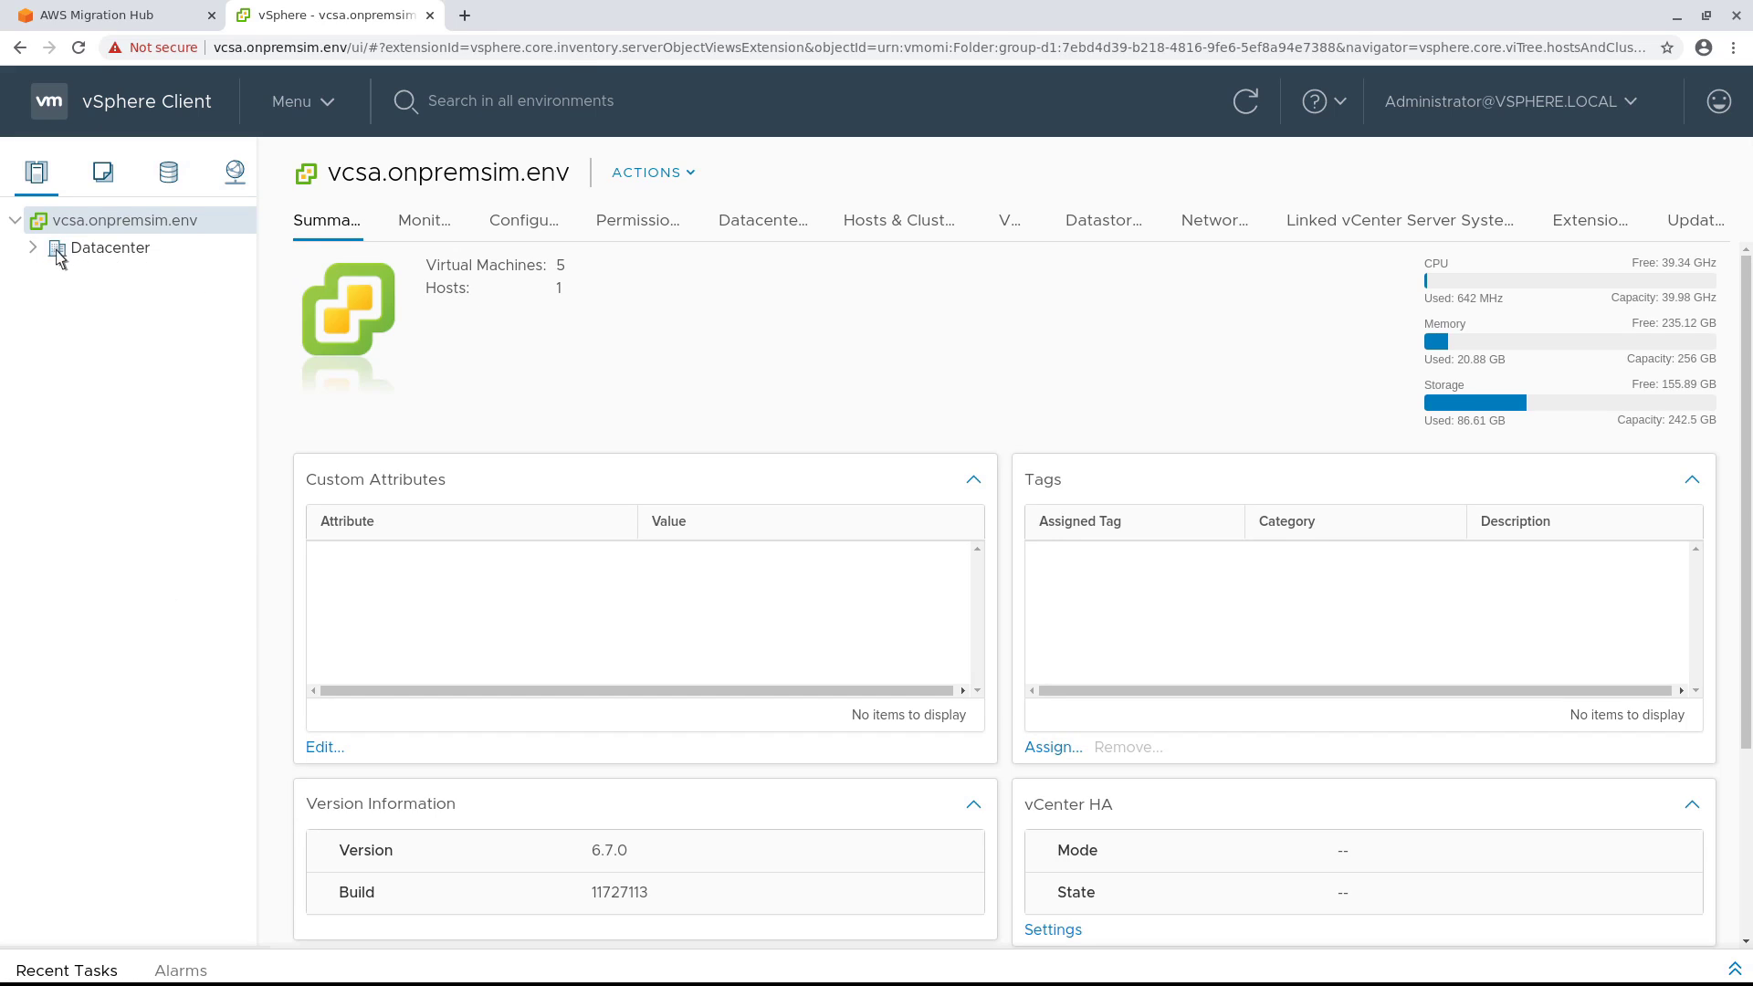
left_click(33, 246)
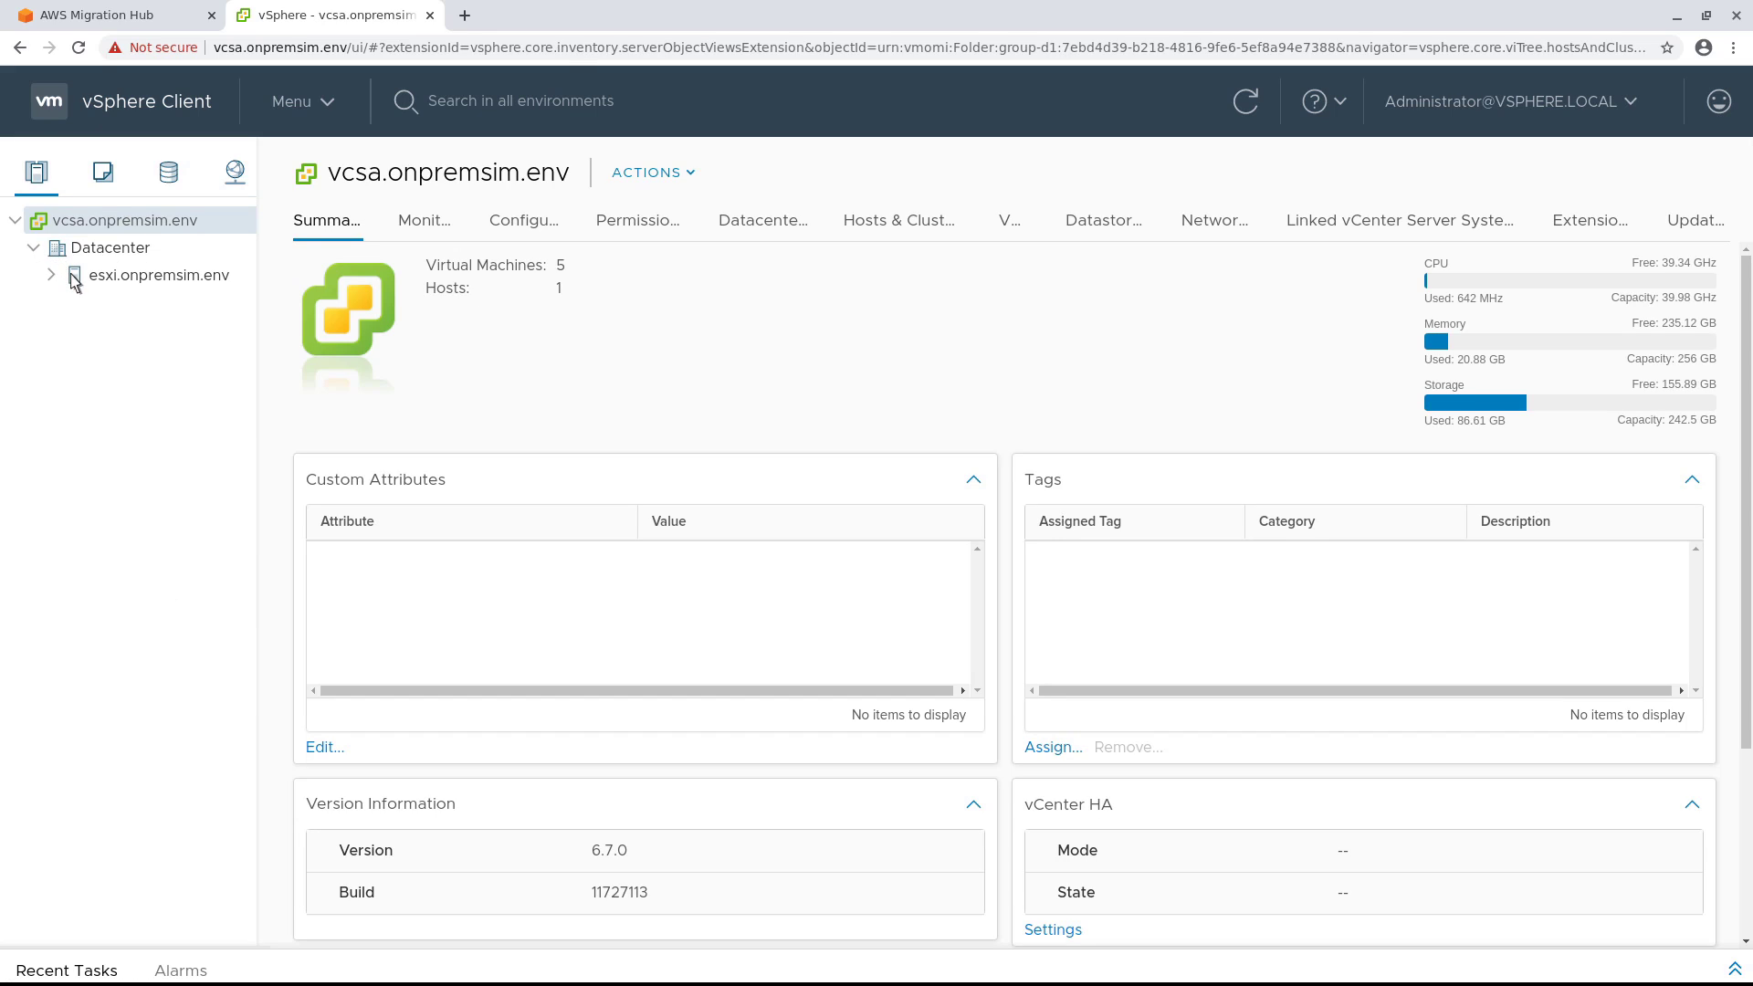
left_click(165, 276)
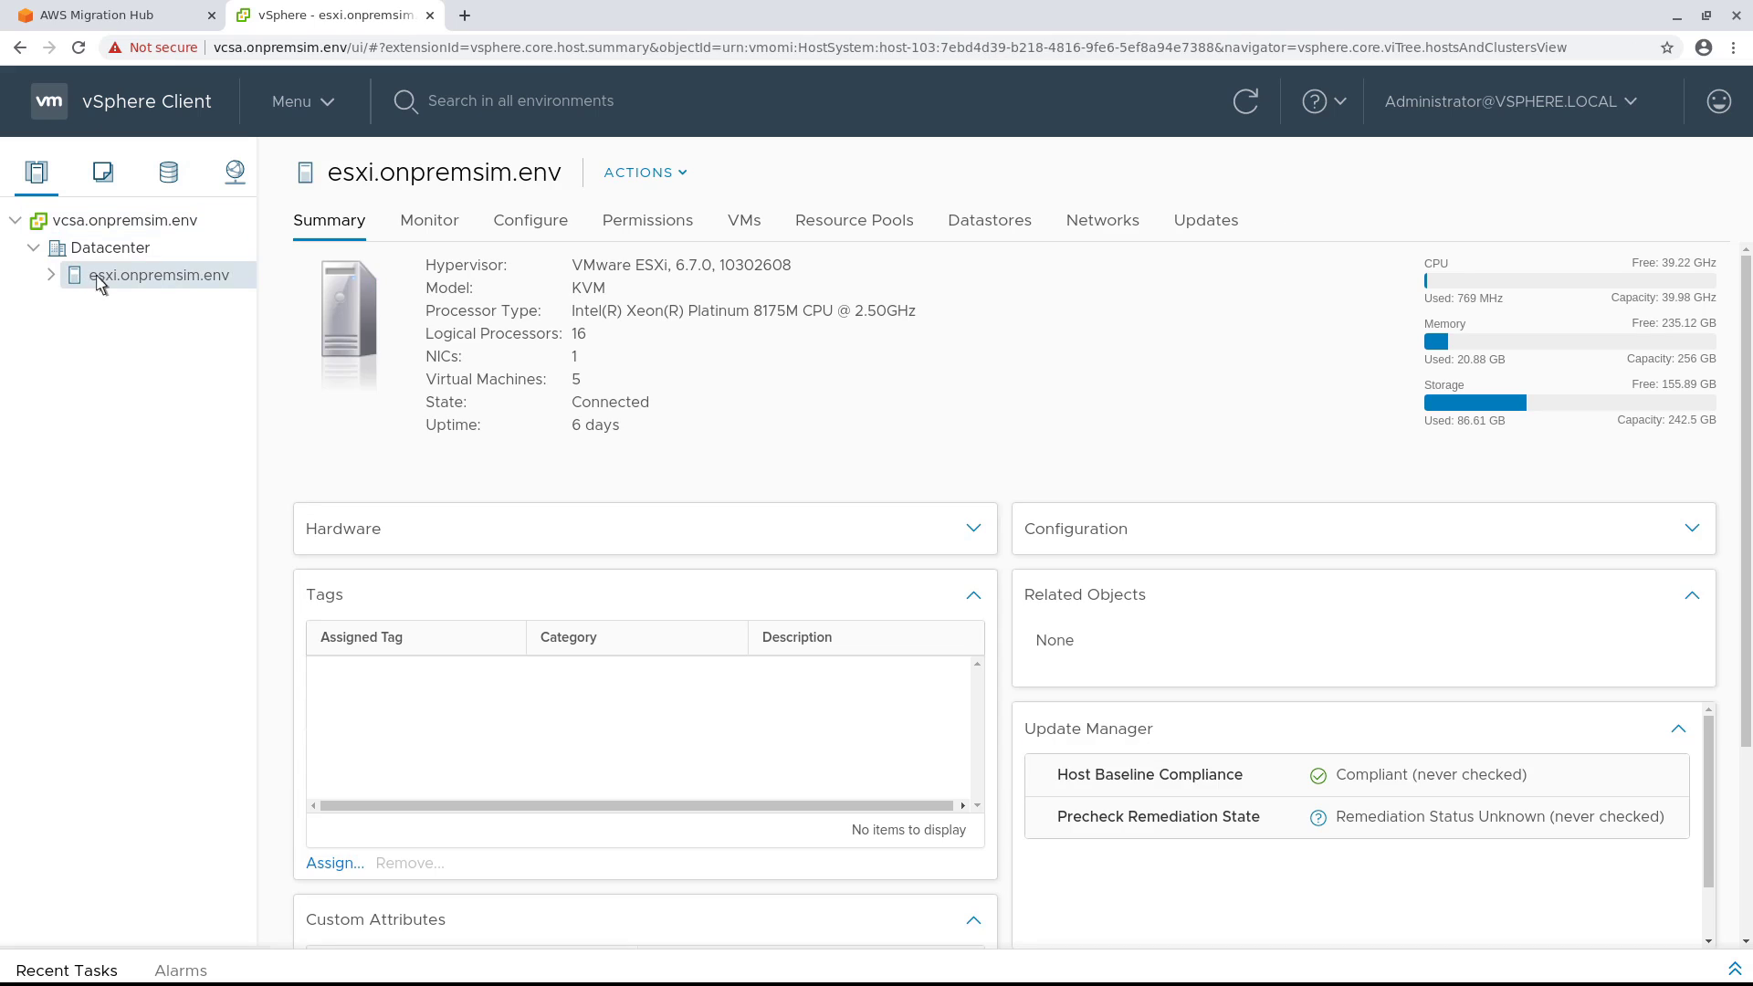
Start Deploy OVF Template on the esxi host from the local AWSDiscoveryConnector.ova file
right_click(161, 274)
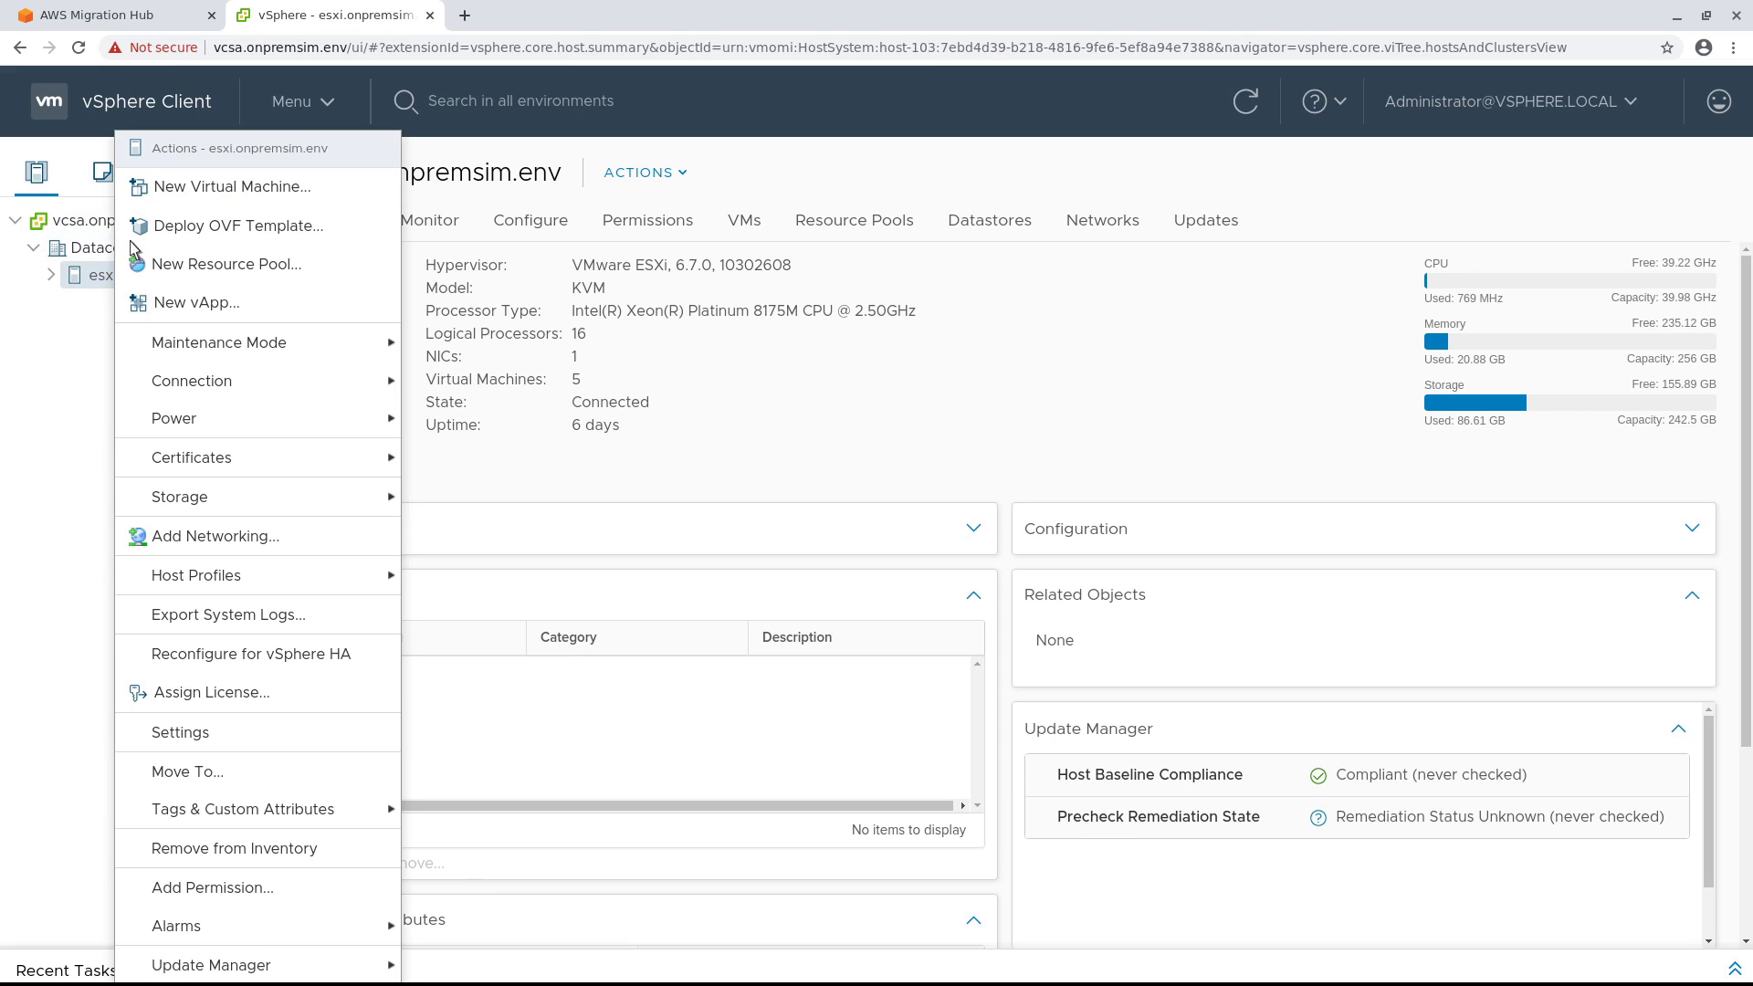
left_click(237, 227)
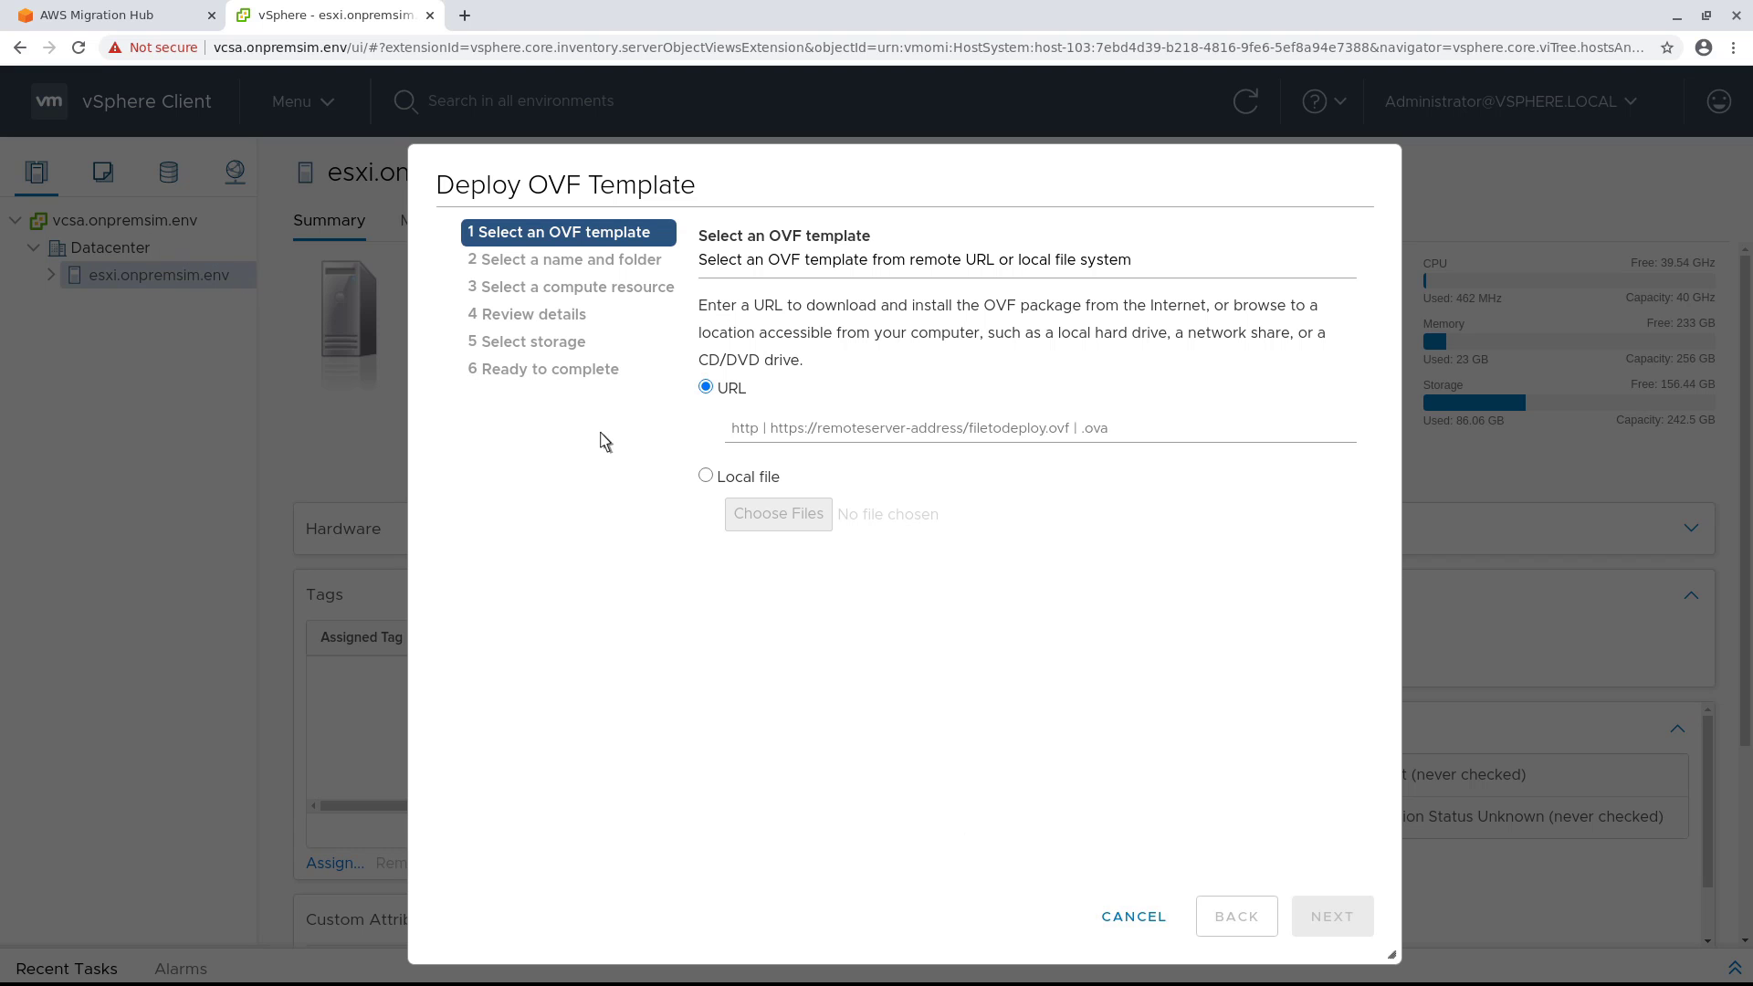
left_click(705, 477)
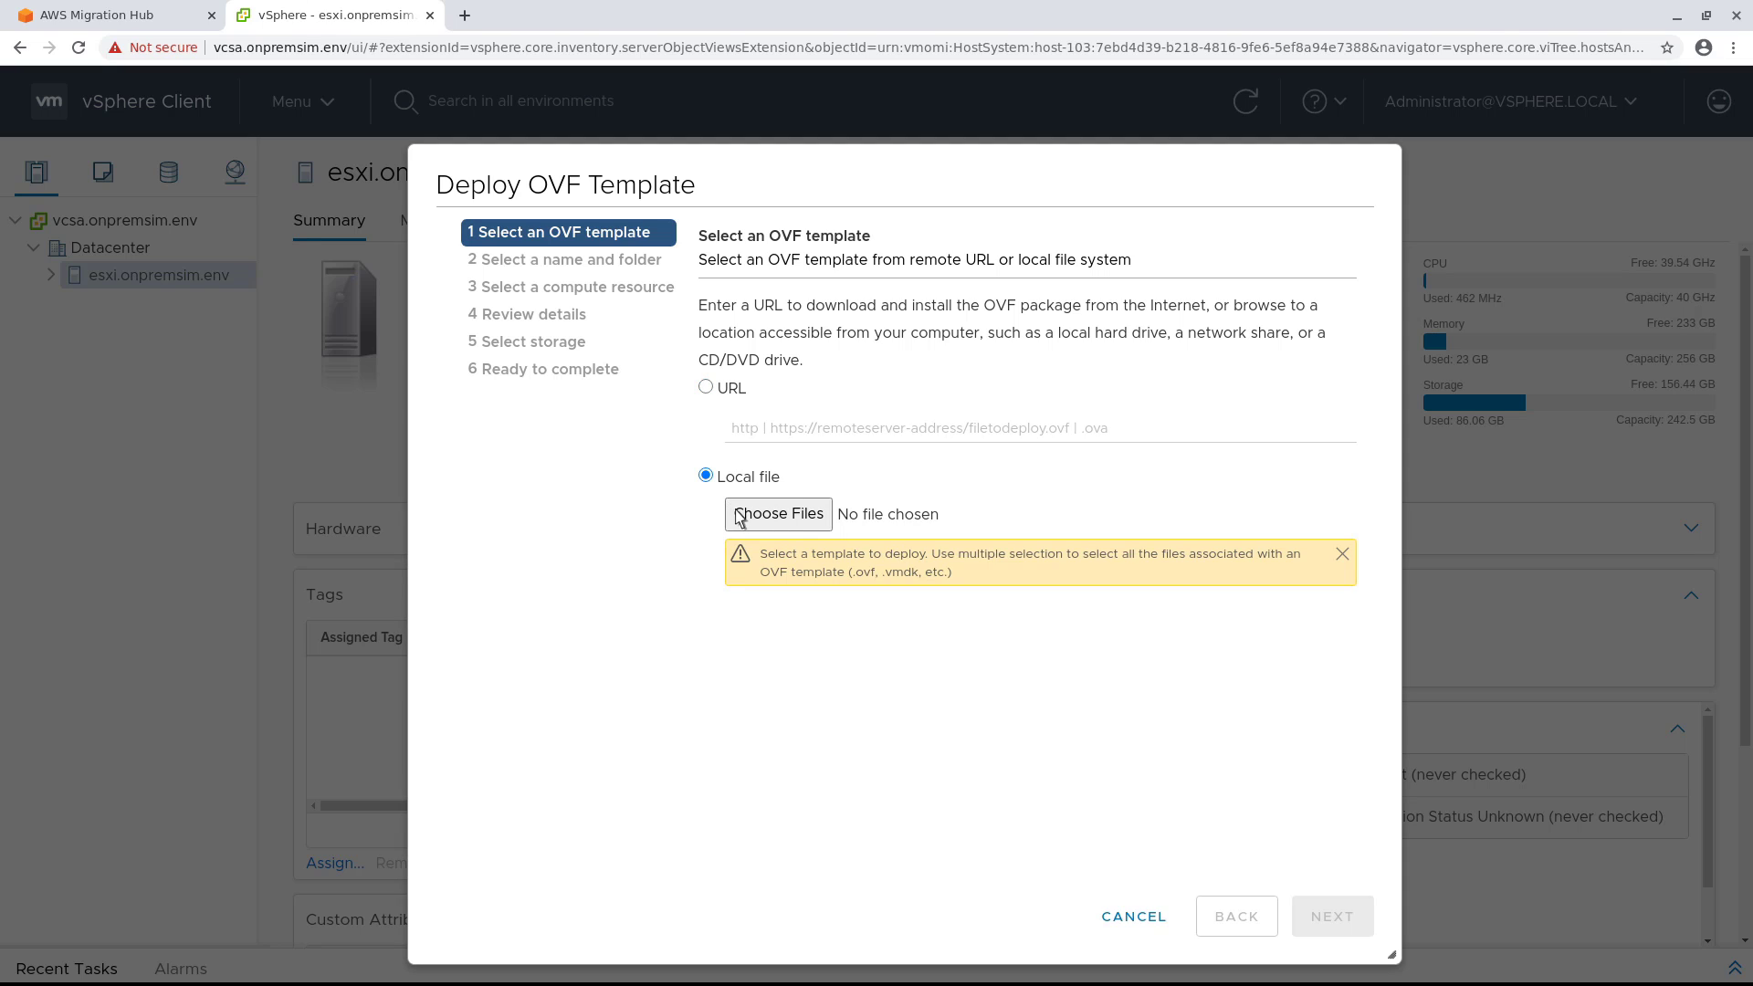
left_click(778, 513)
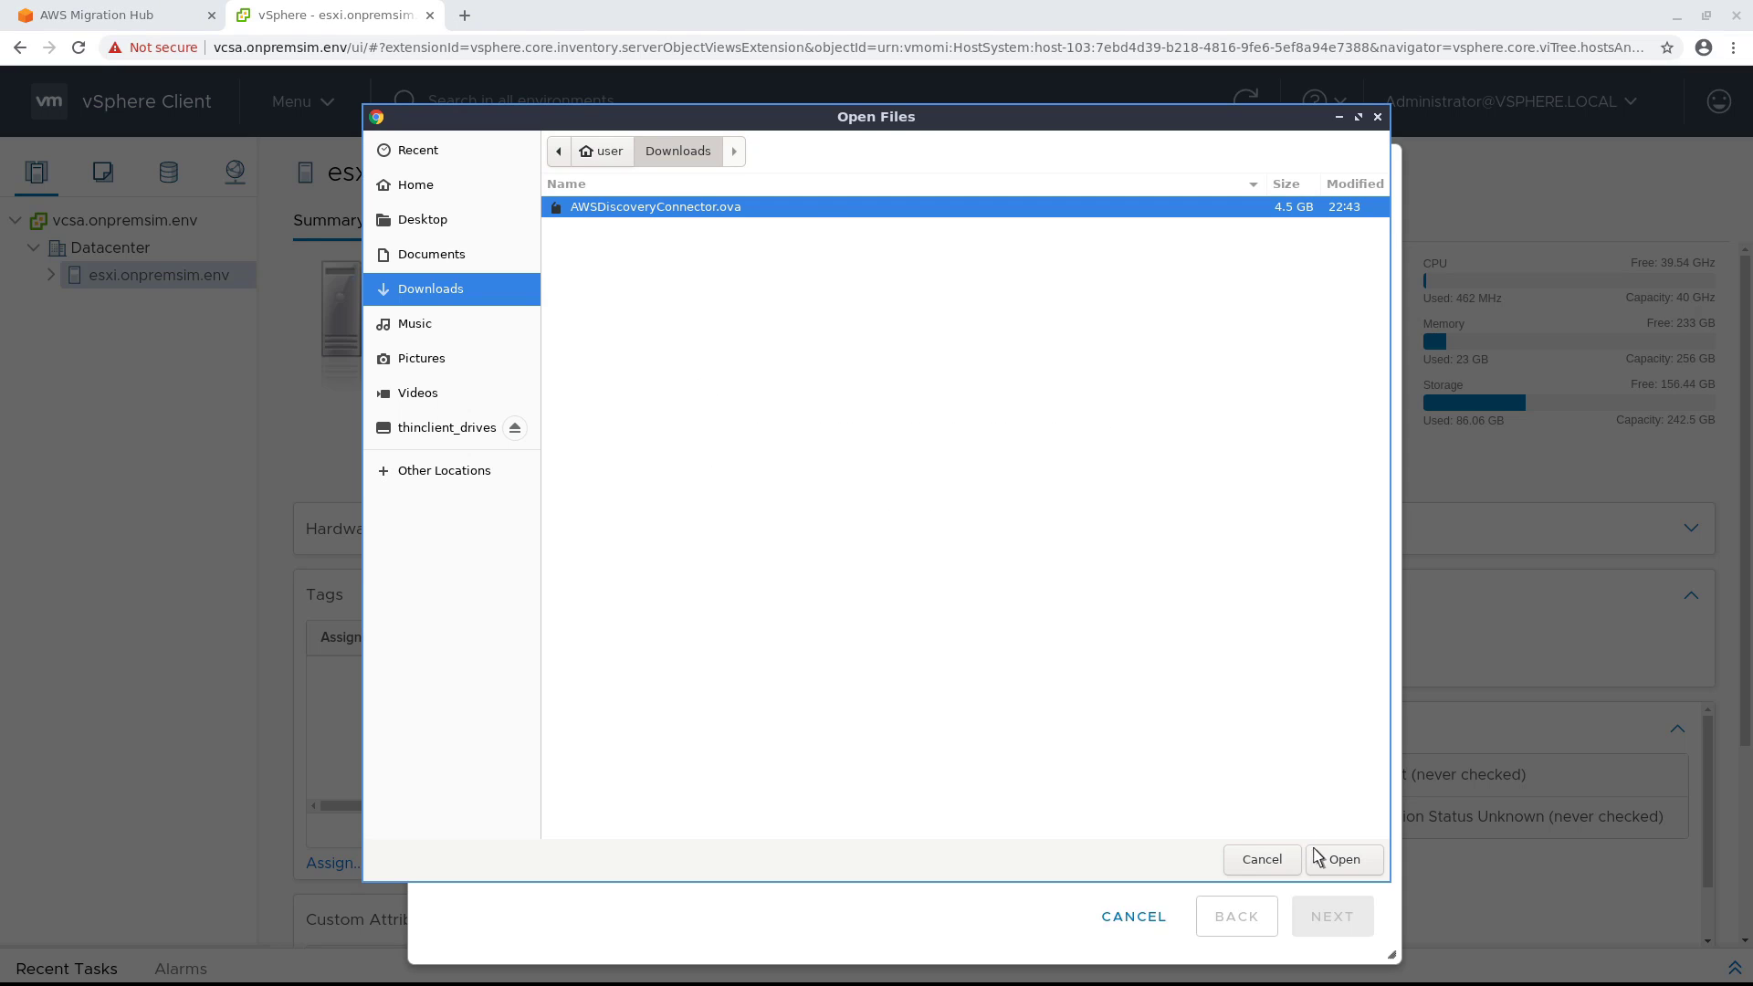
left_click(1342, 858)
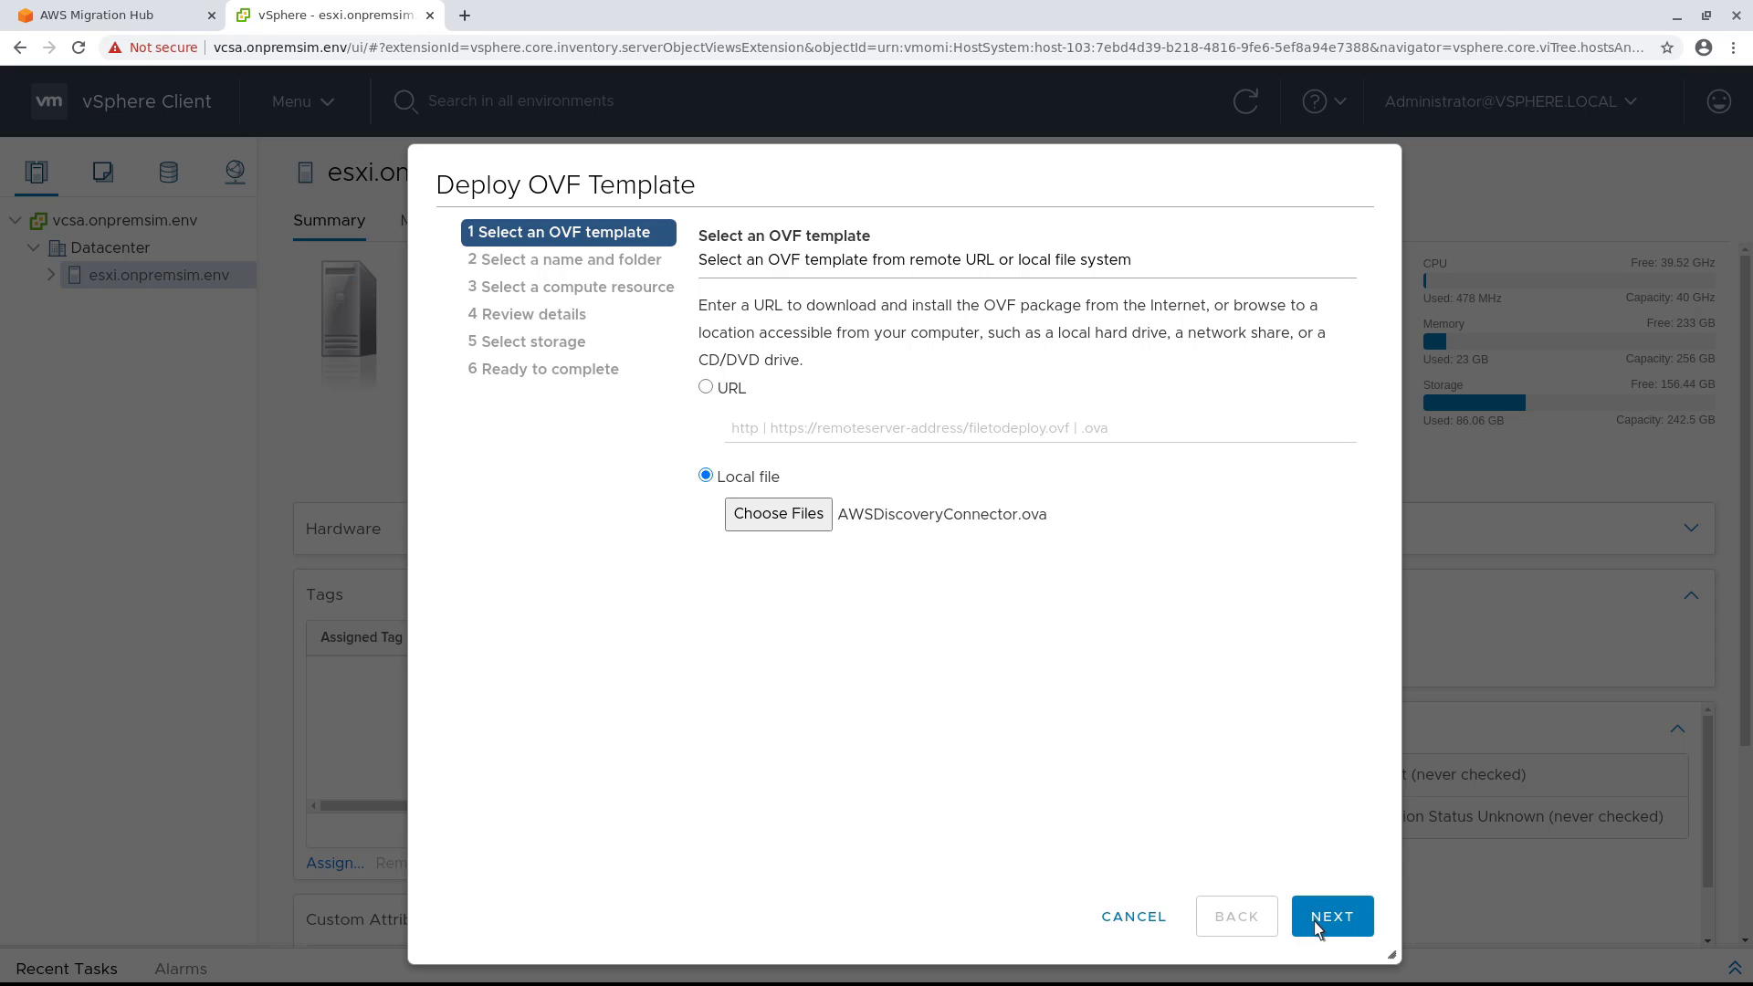
left_click(1331, 915)
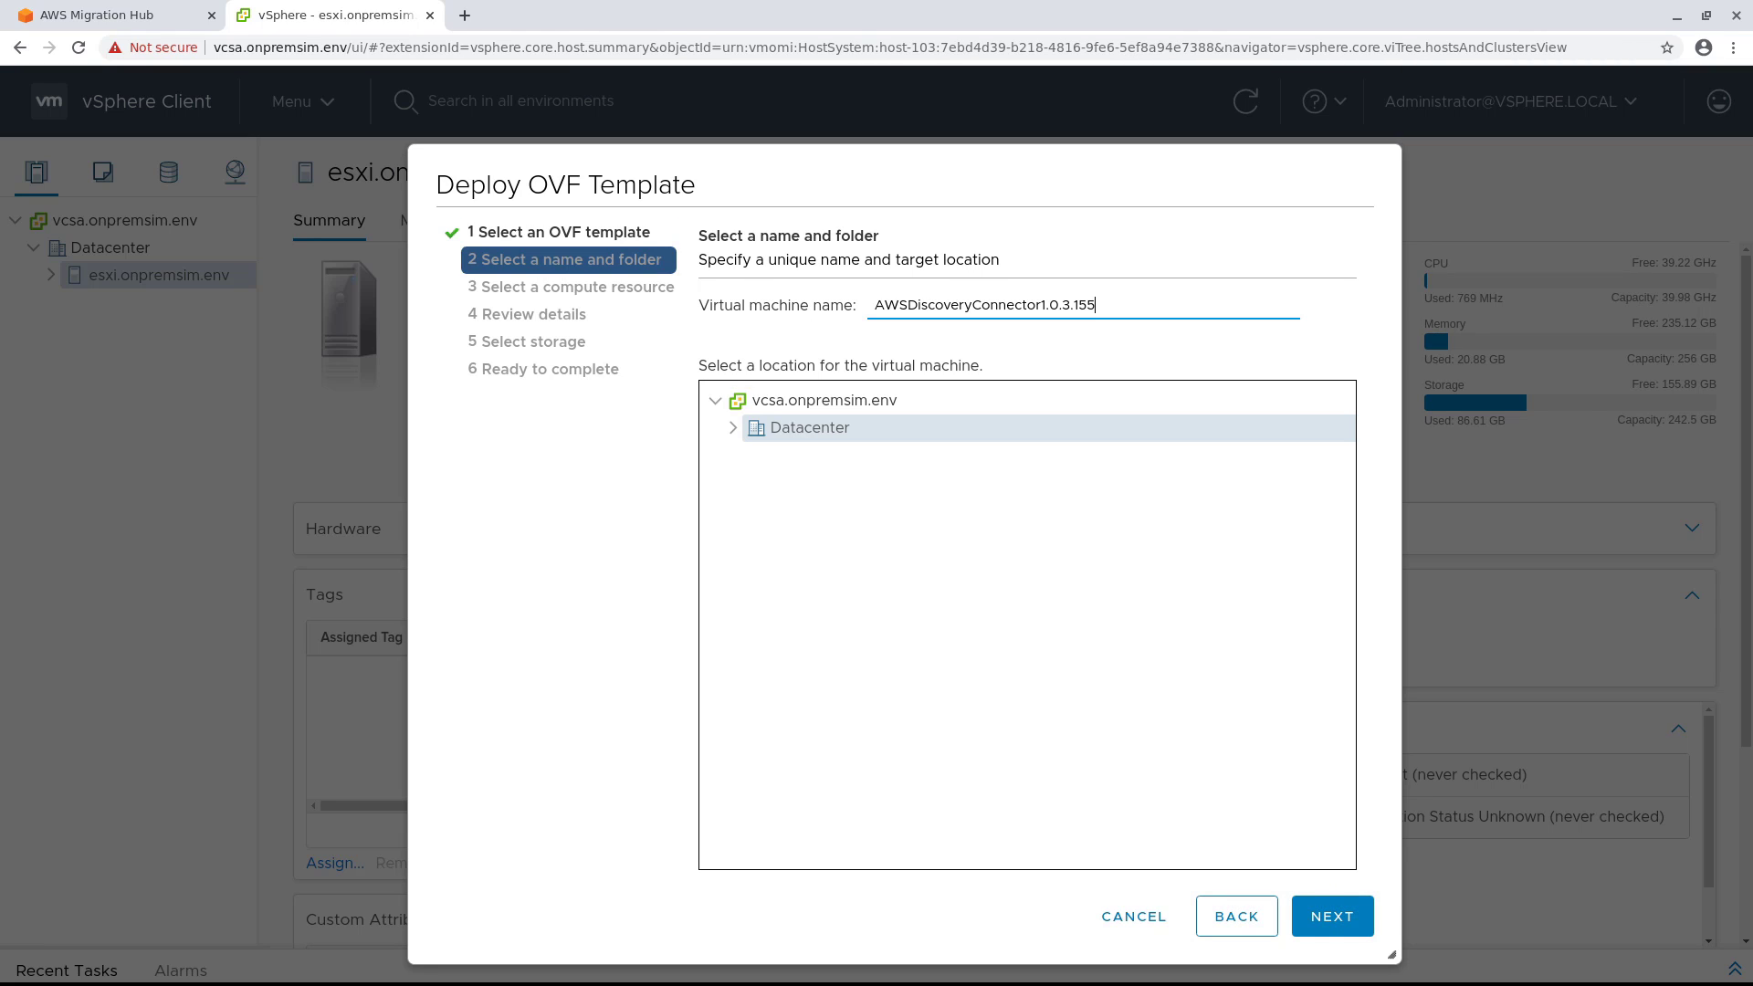
Name the virtual machine AWSApplicationDiscoveryConnector and keep the default compute resource
key("ctrl+a")
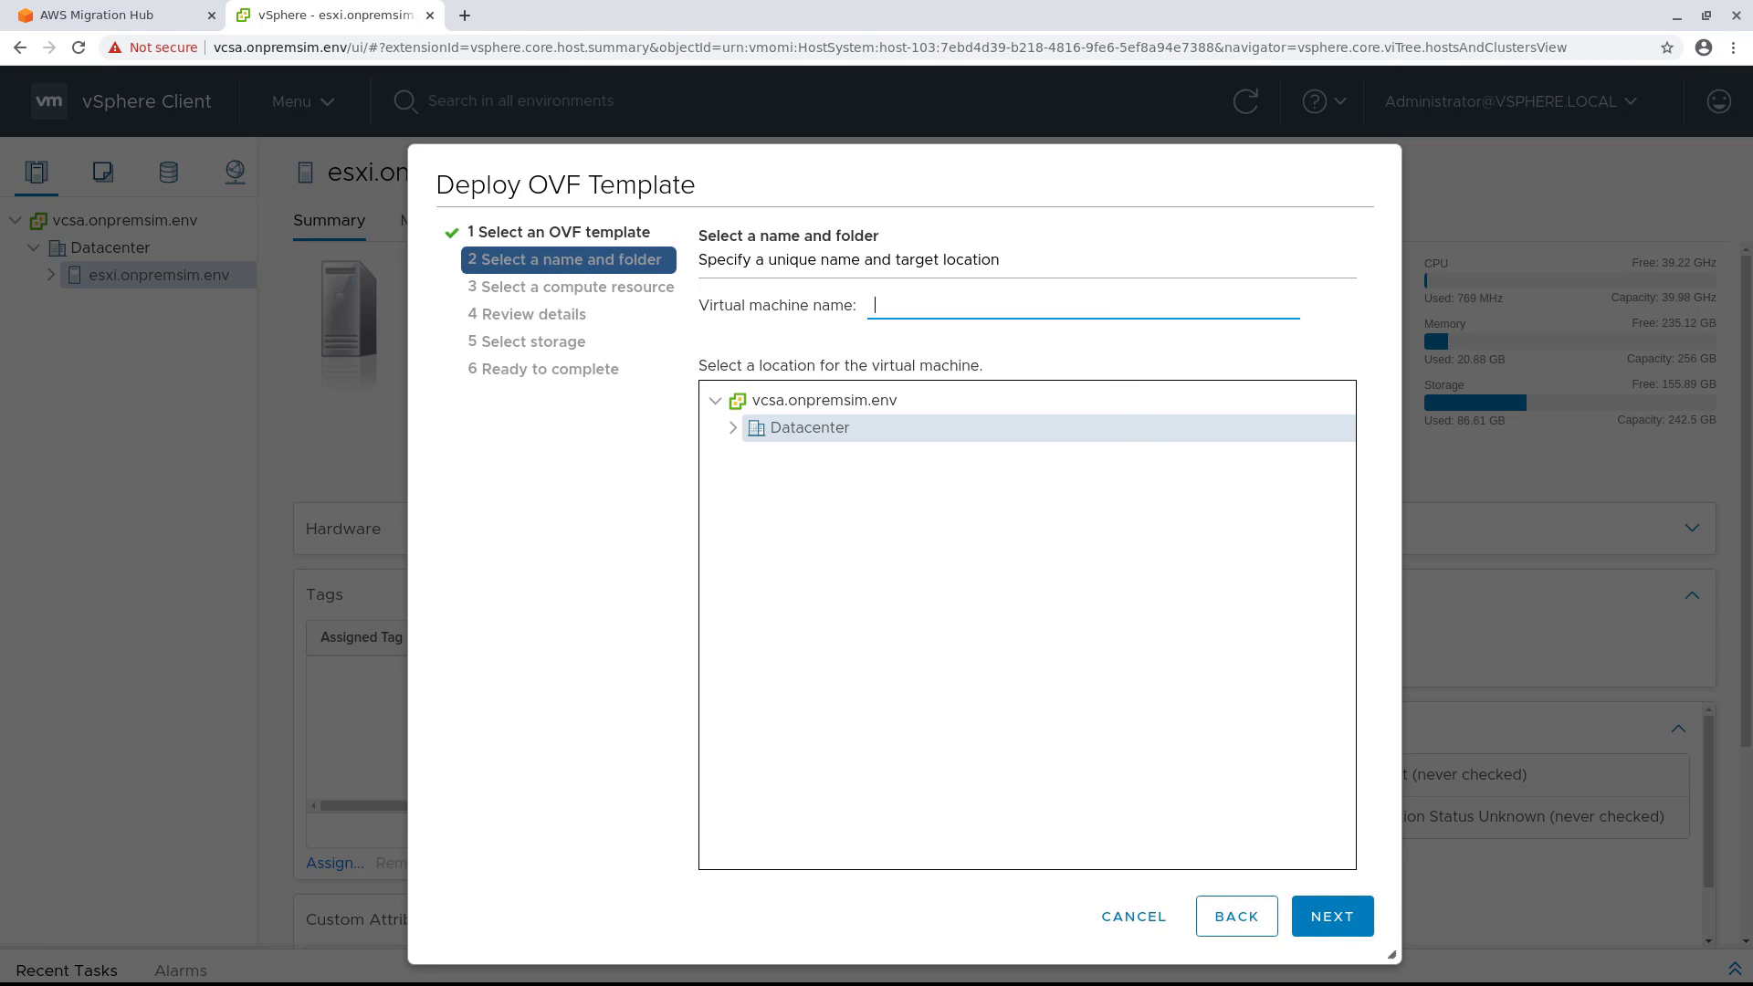
type("AWSApplicationDiscoveryConnector")
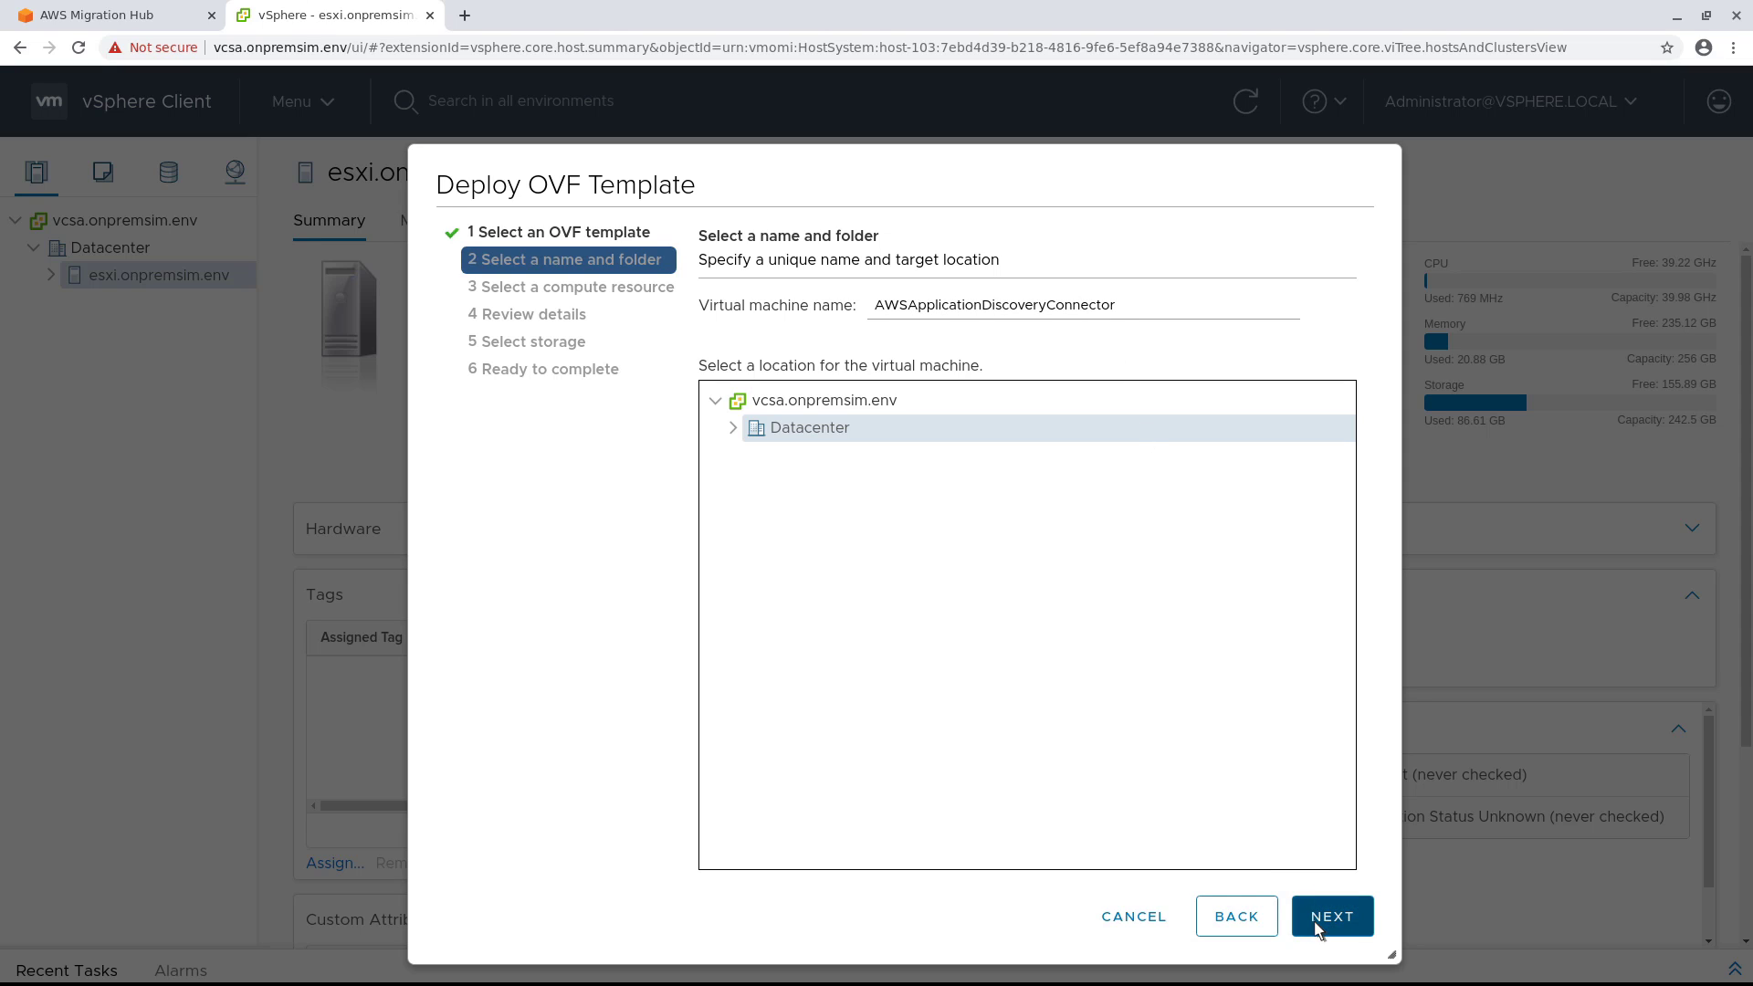
left_click(1332, 915)
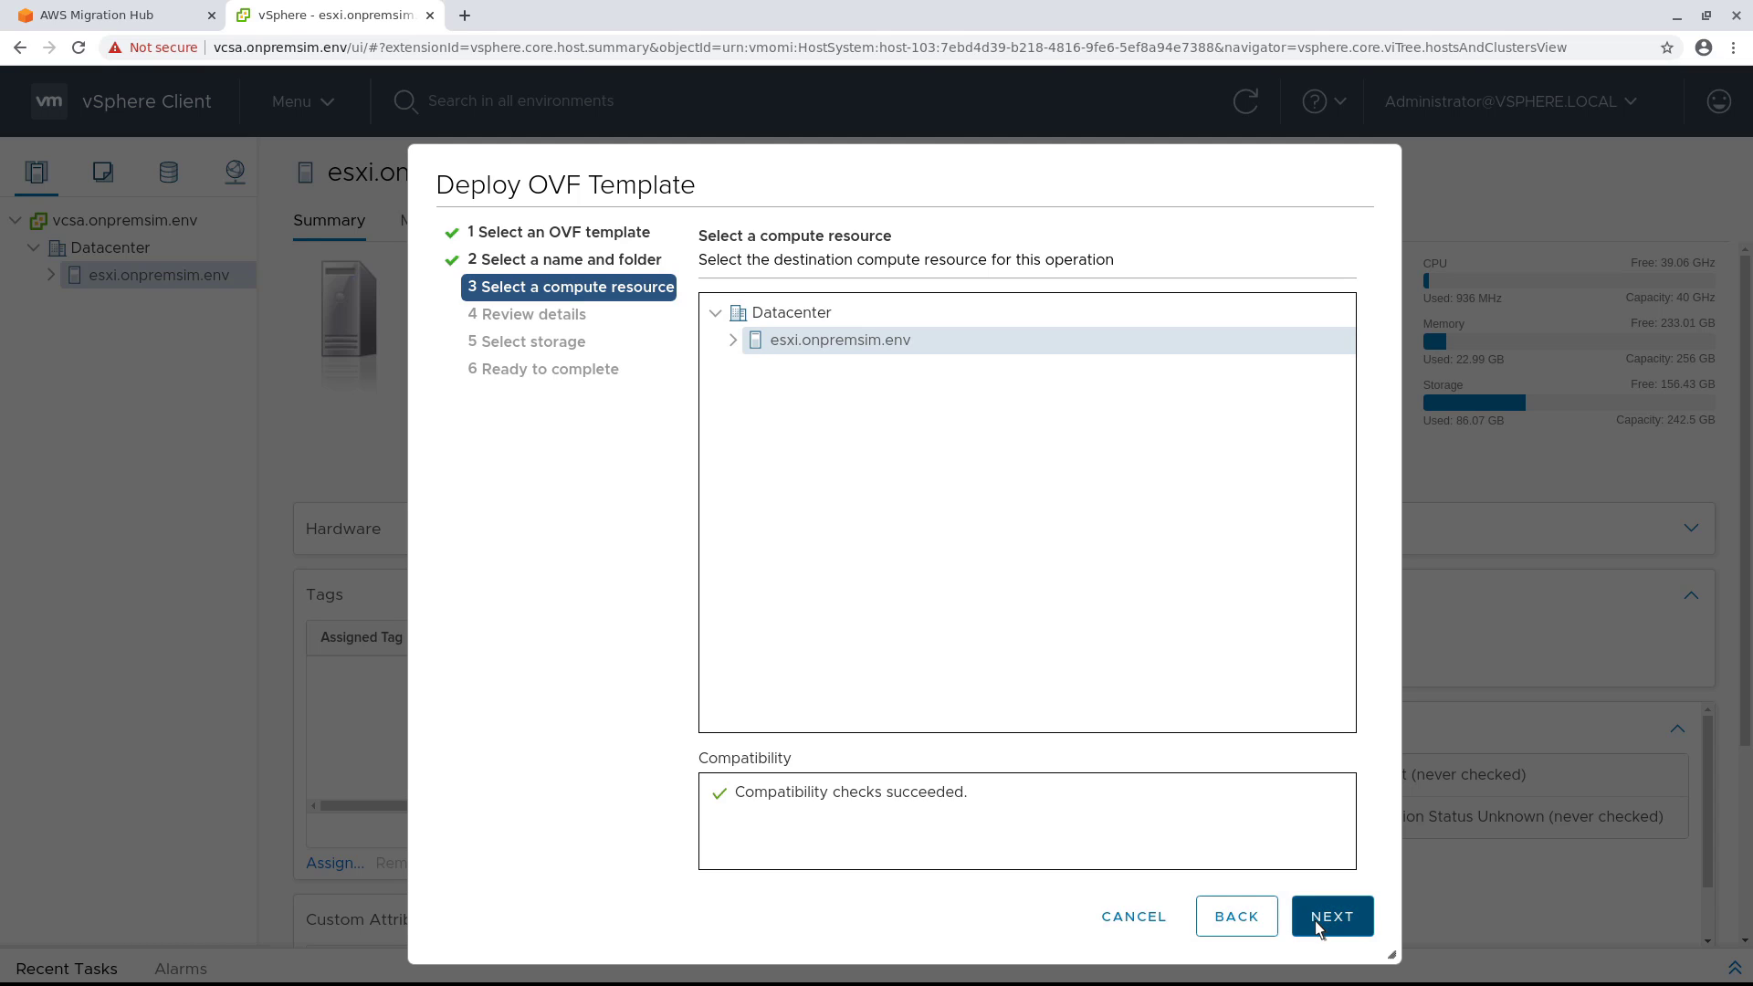
left_click(1331, 915)
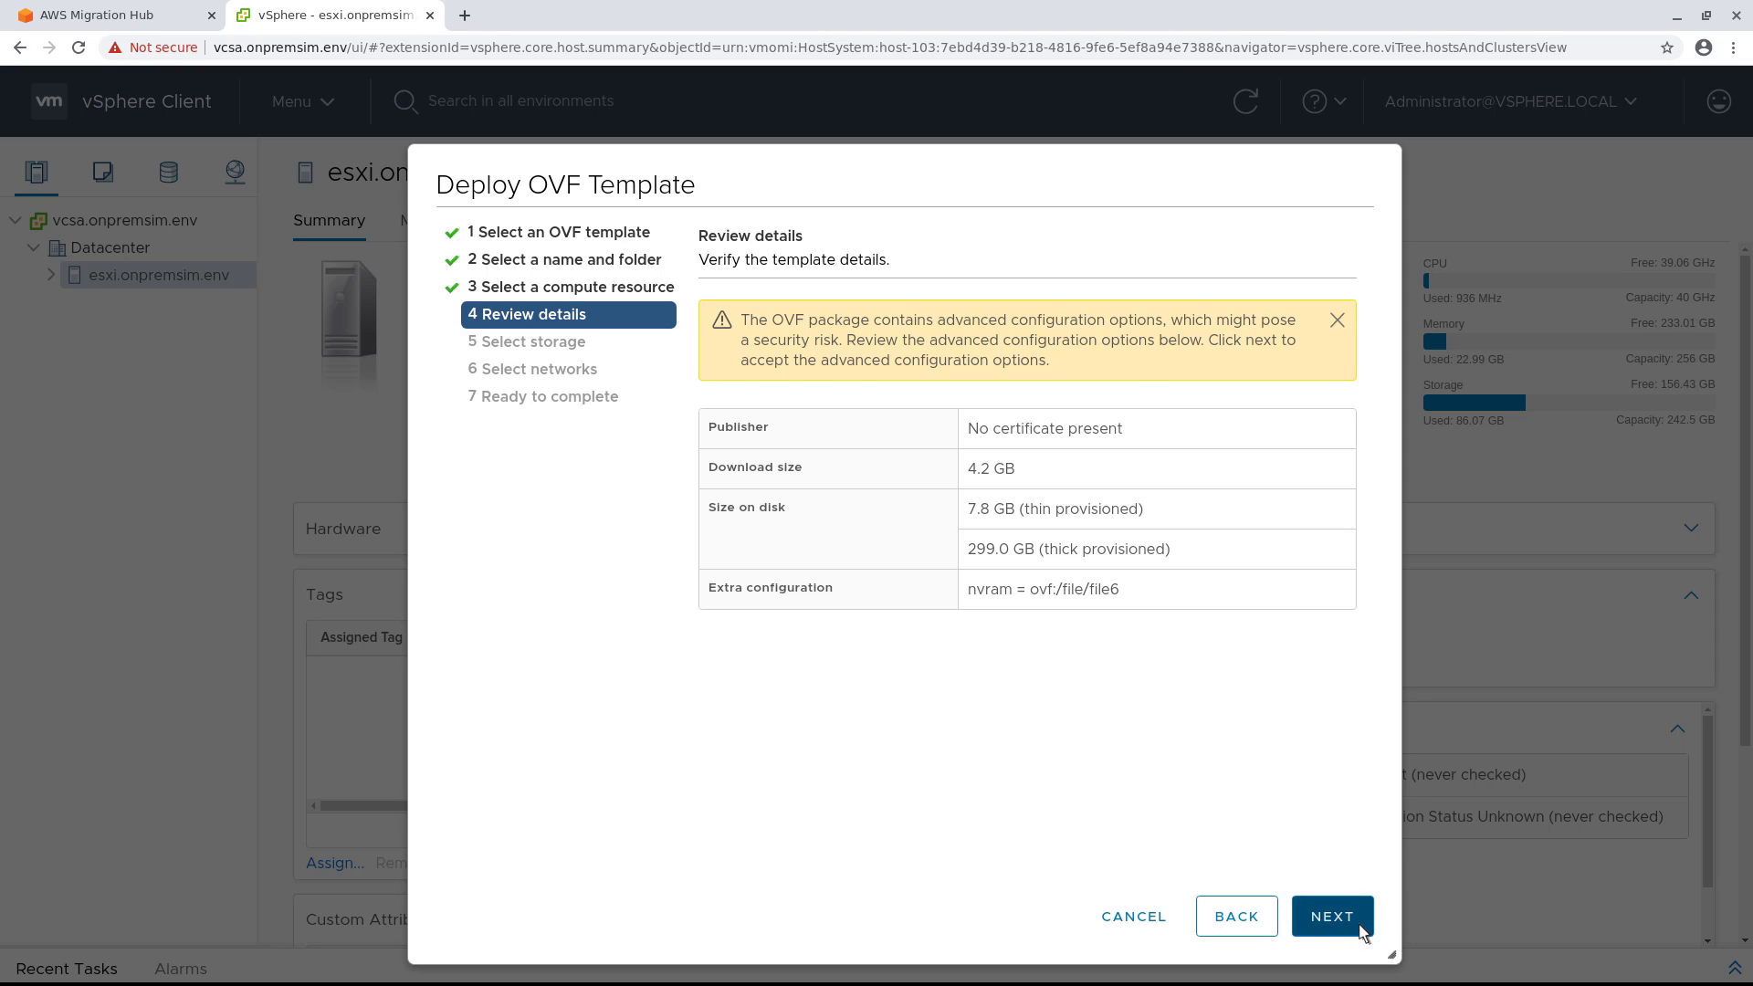
Accept the default storage and network settings and finish creating the connector VM
left_click(1331, 914)
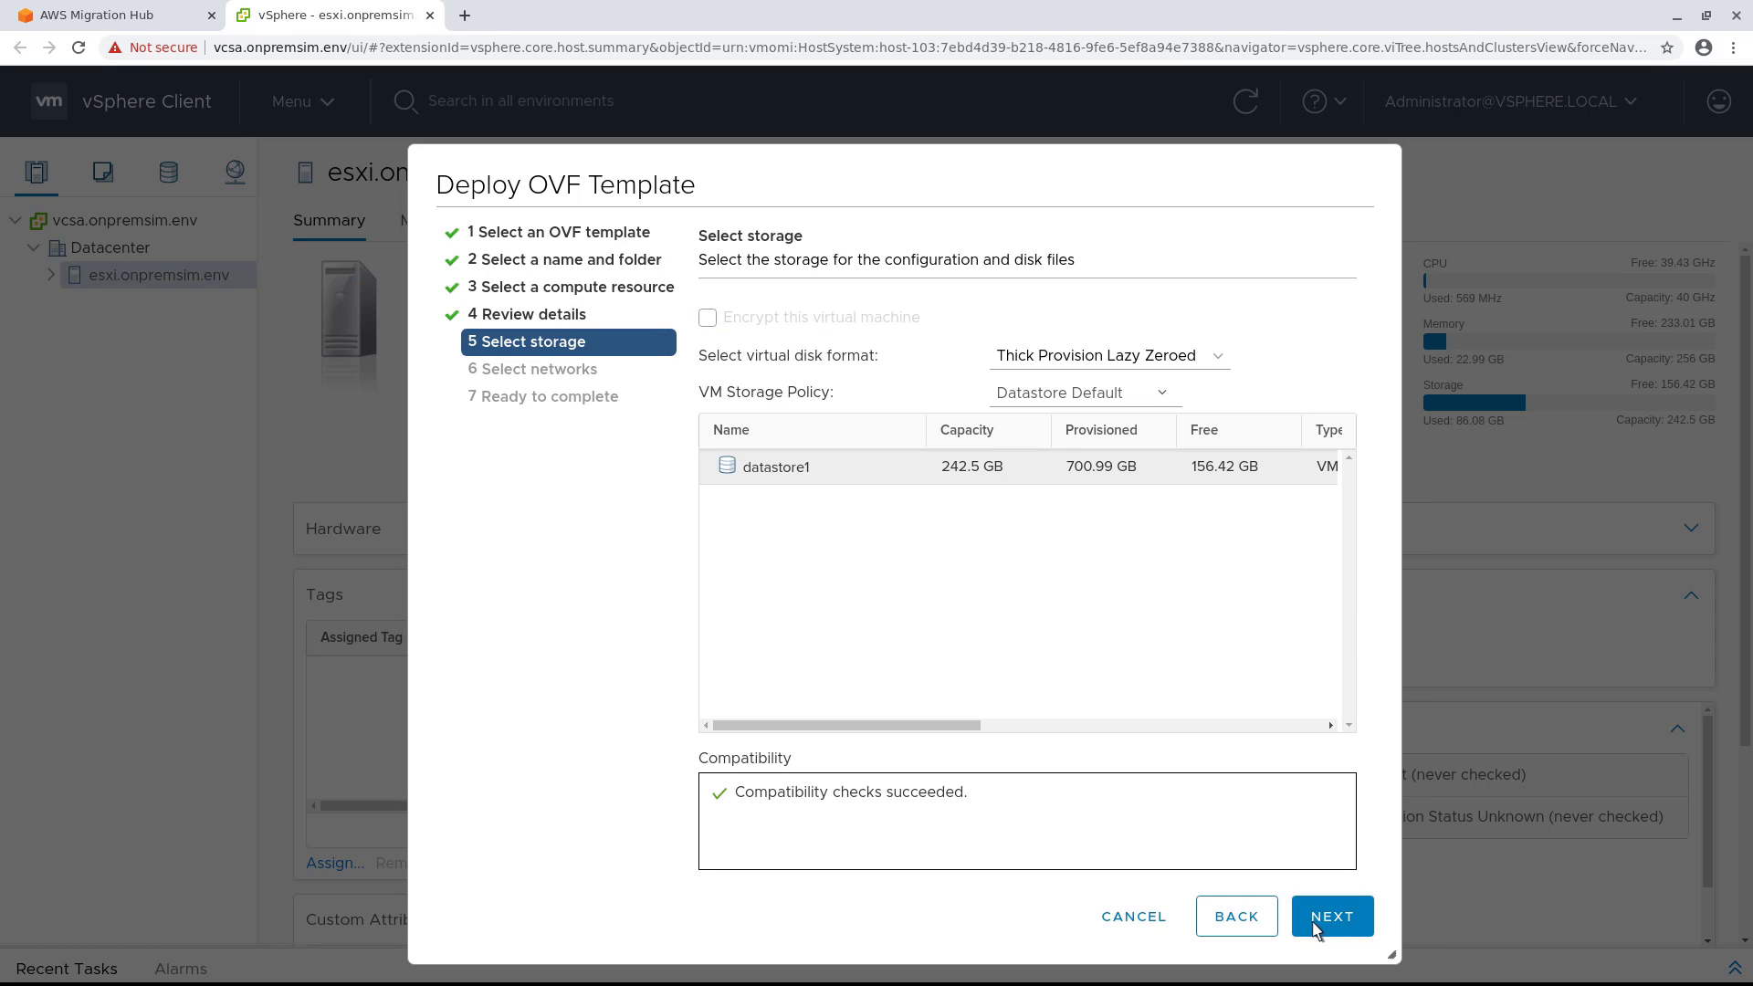
left_click(1331, 915)
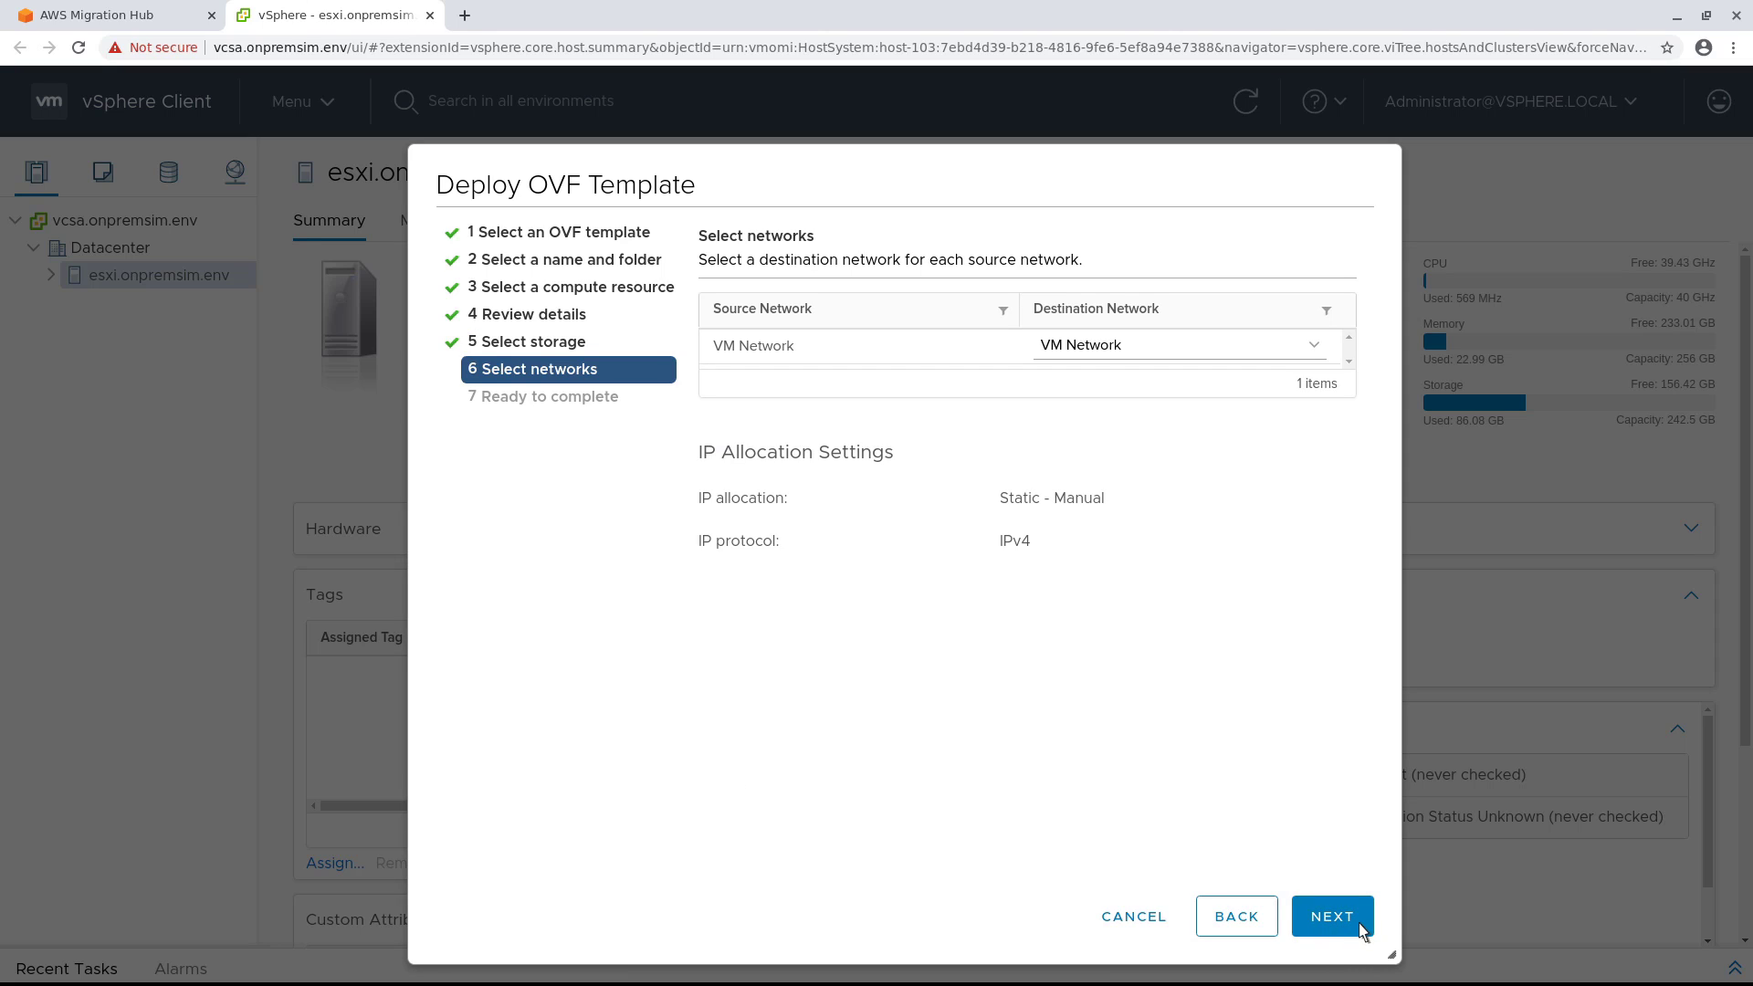
left_click(1332, 915)
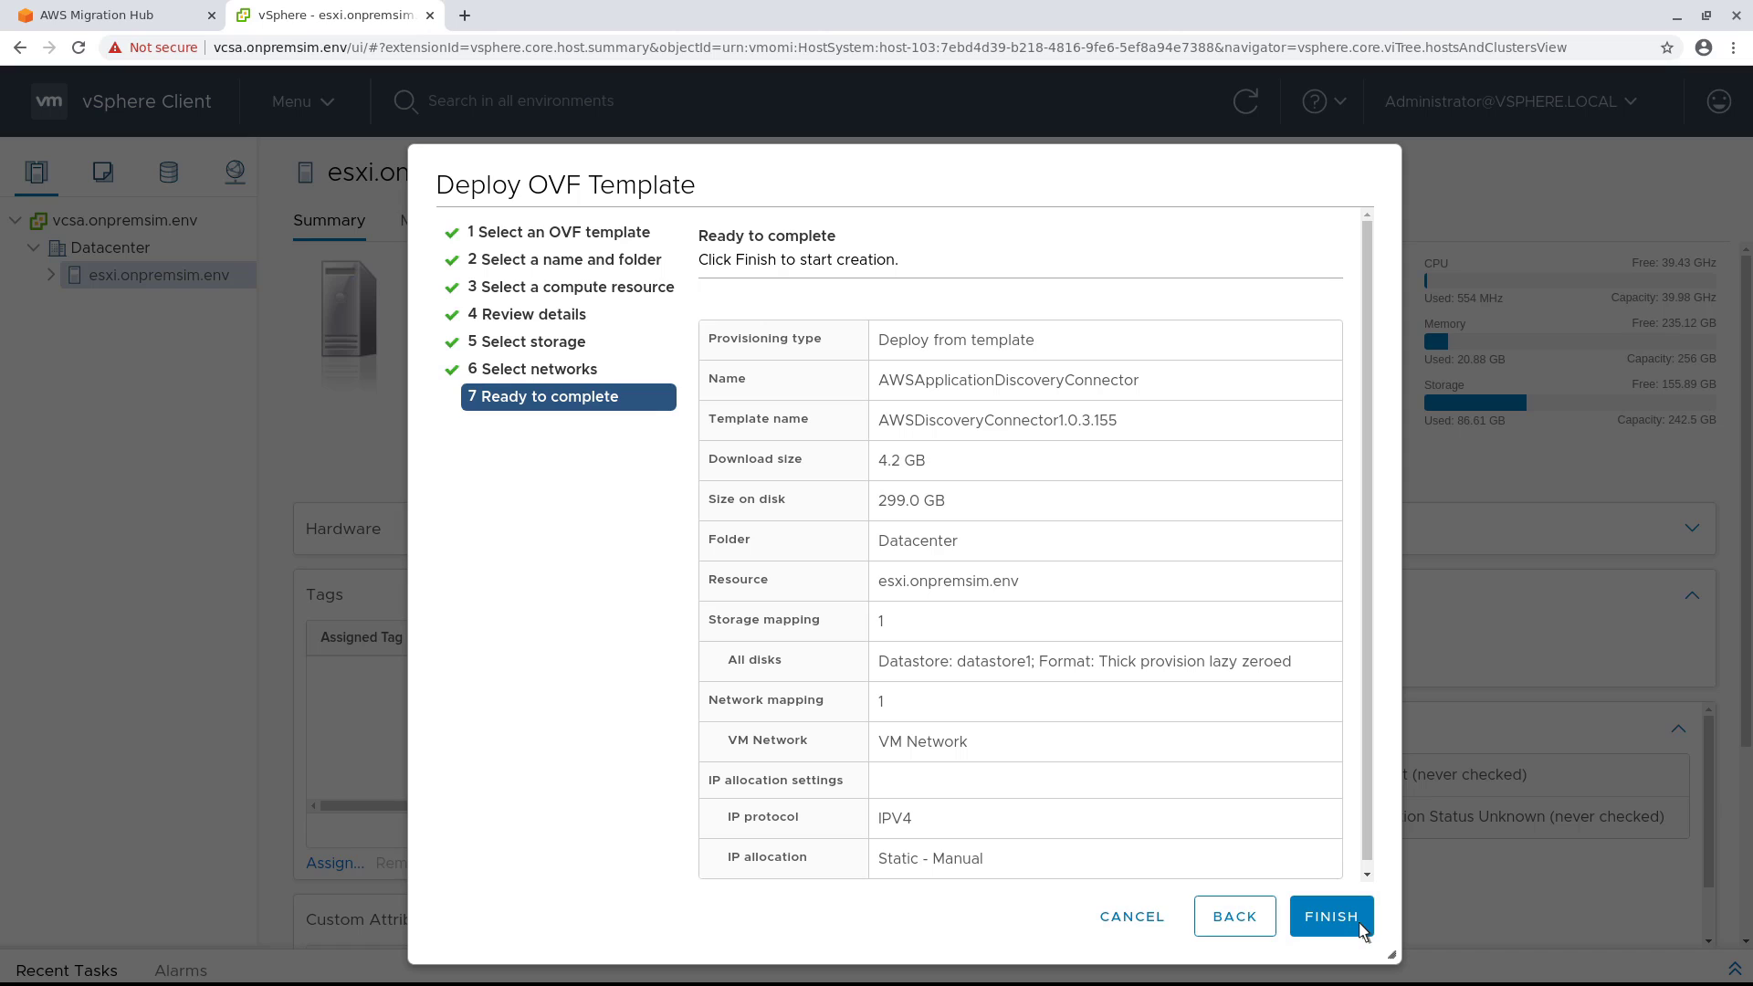
left_click(1329, 915)
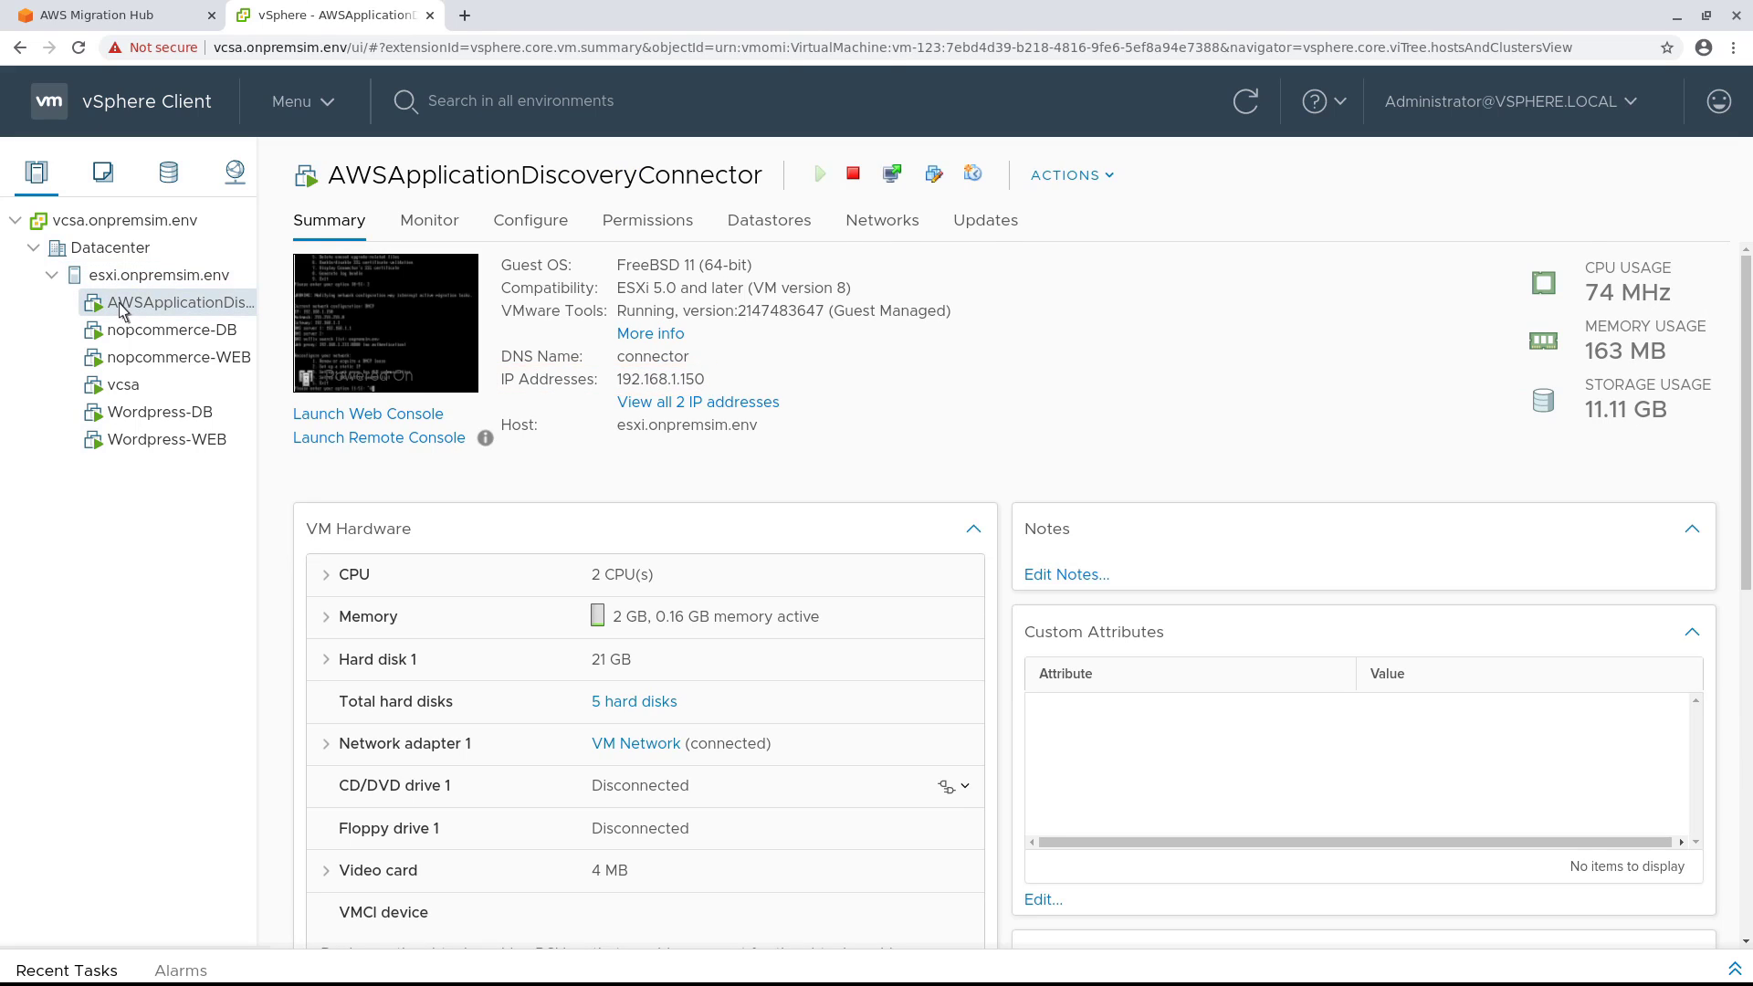
mouse_move(464, 17)
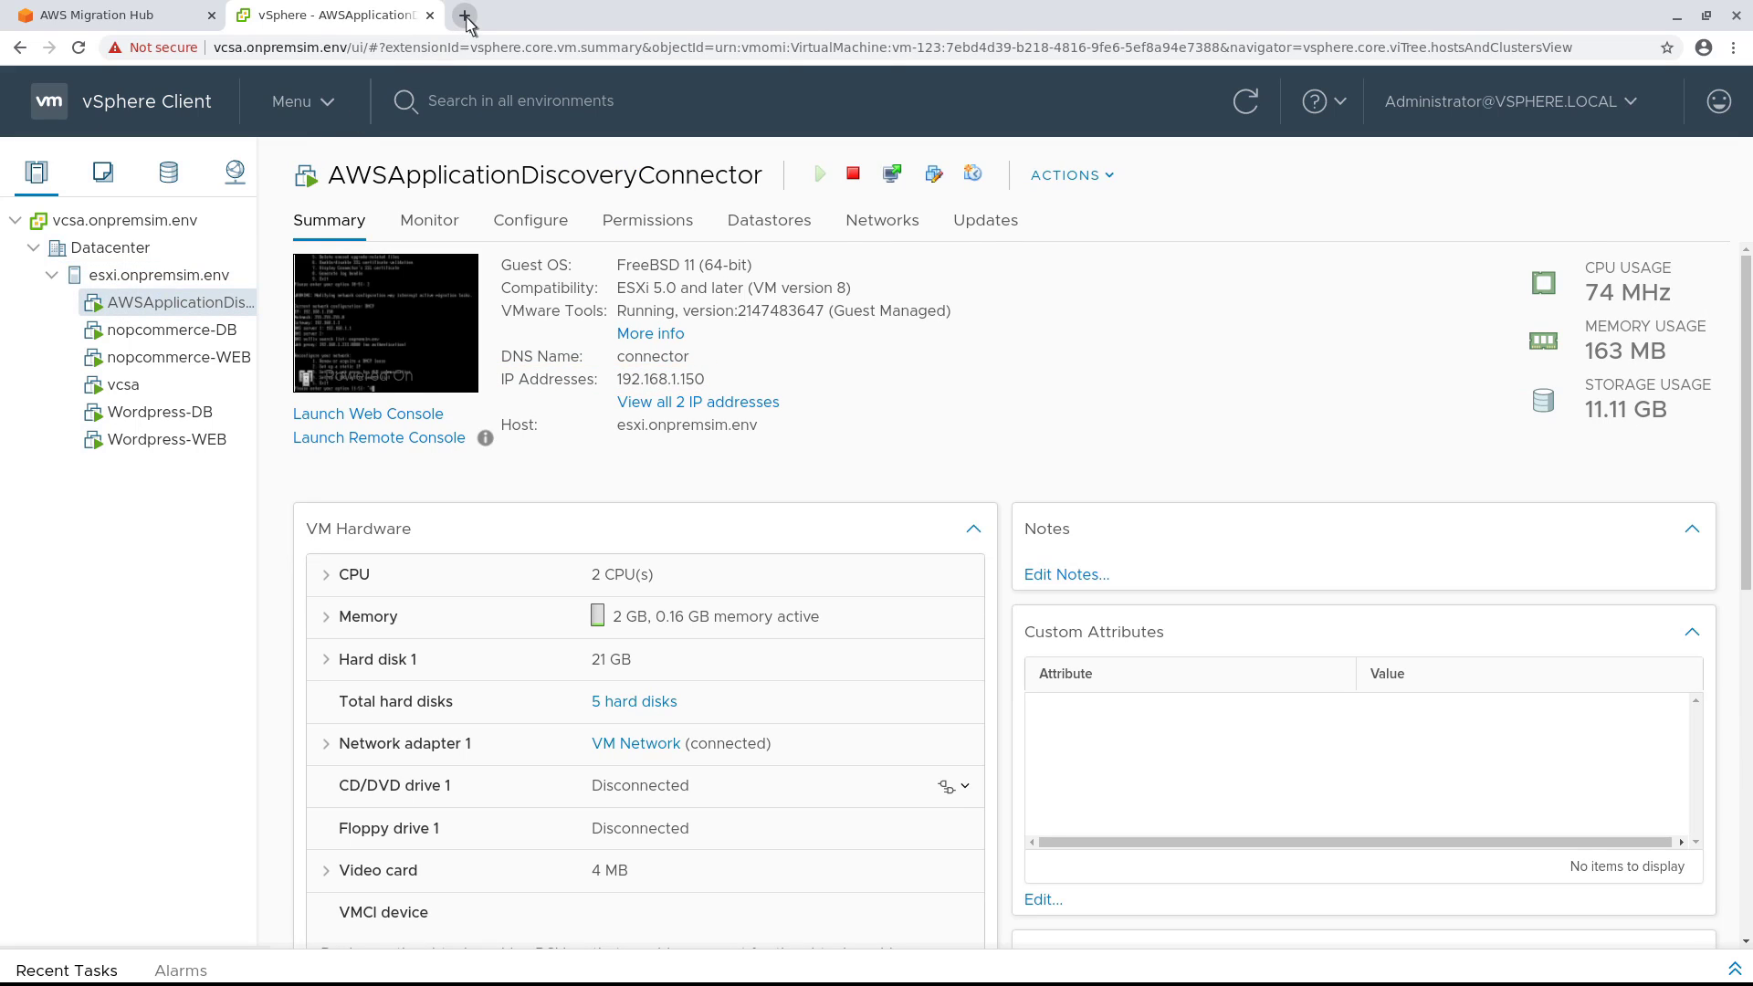
Begin the Discovery Connector setup in a new tab and accept the license agreement
left_click(466, 20)
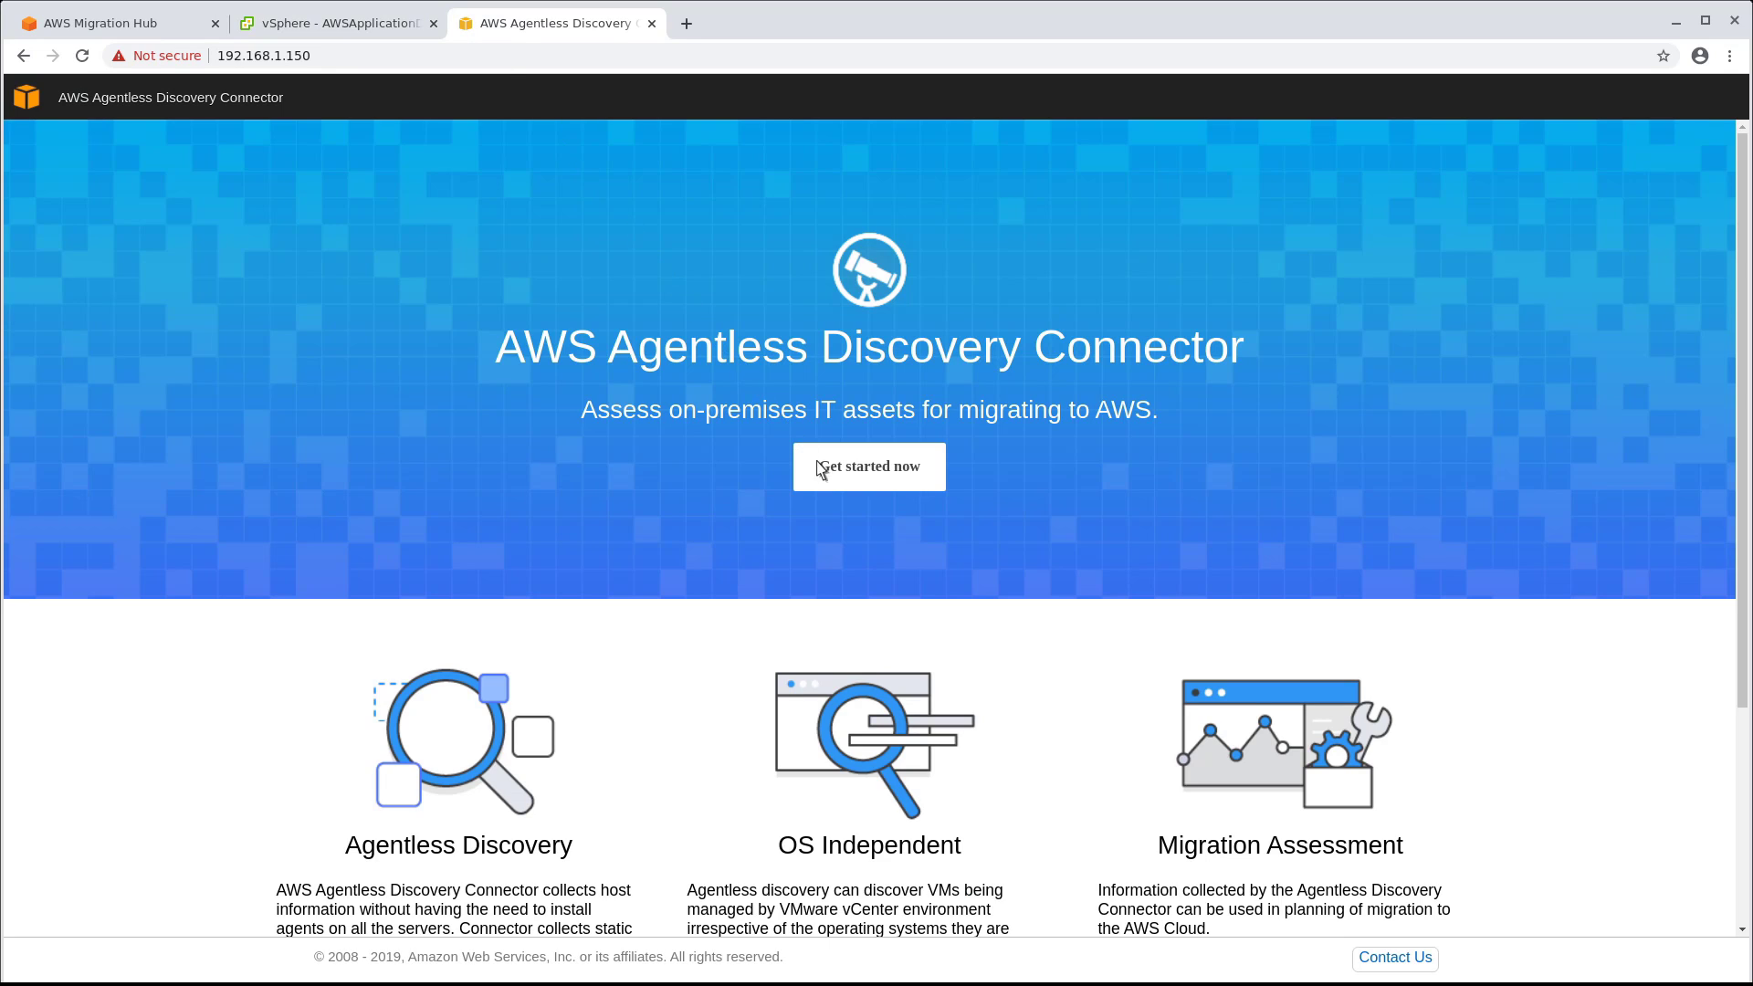
left_click(867, 465)
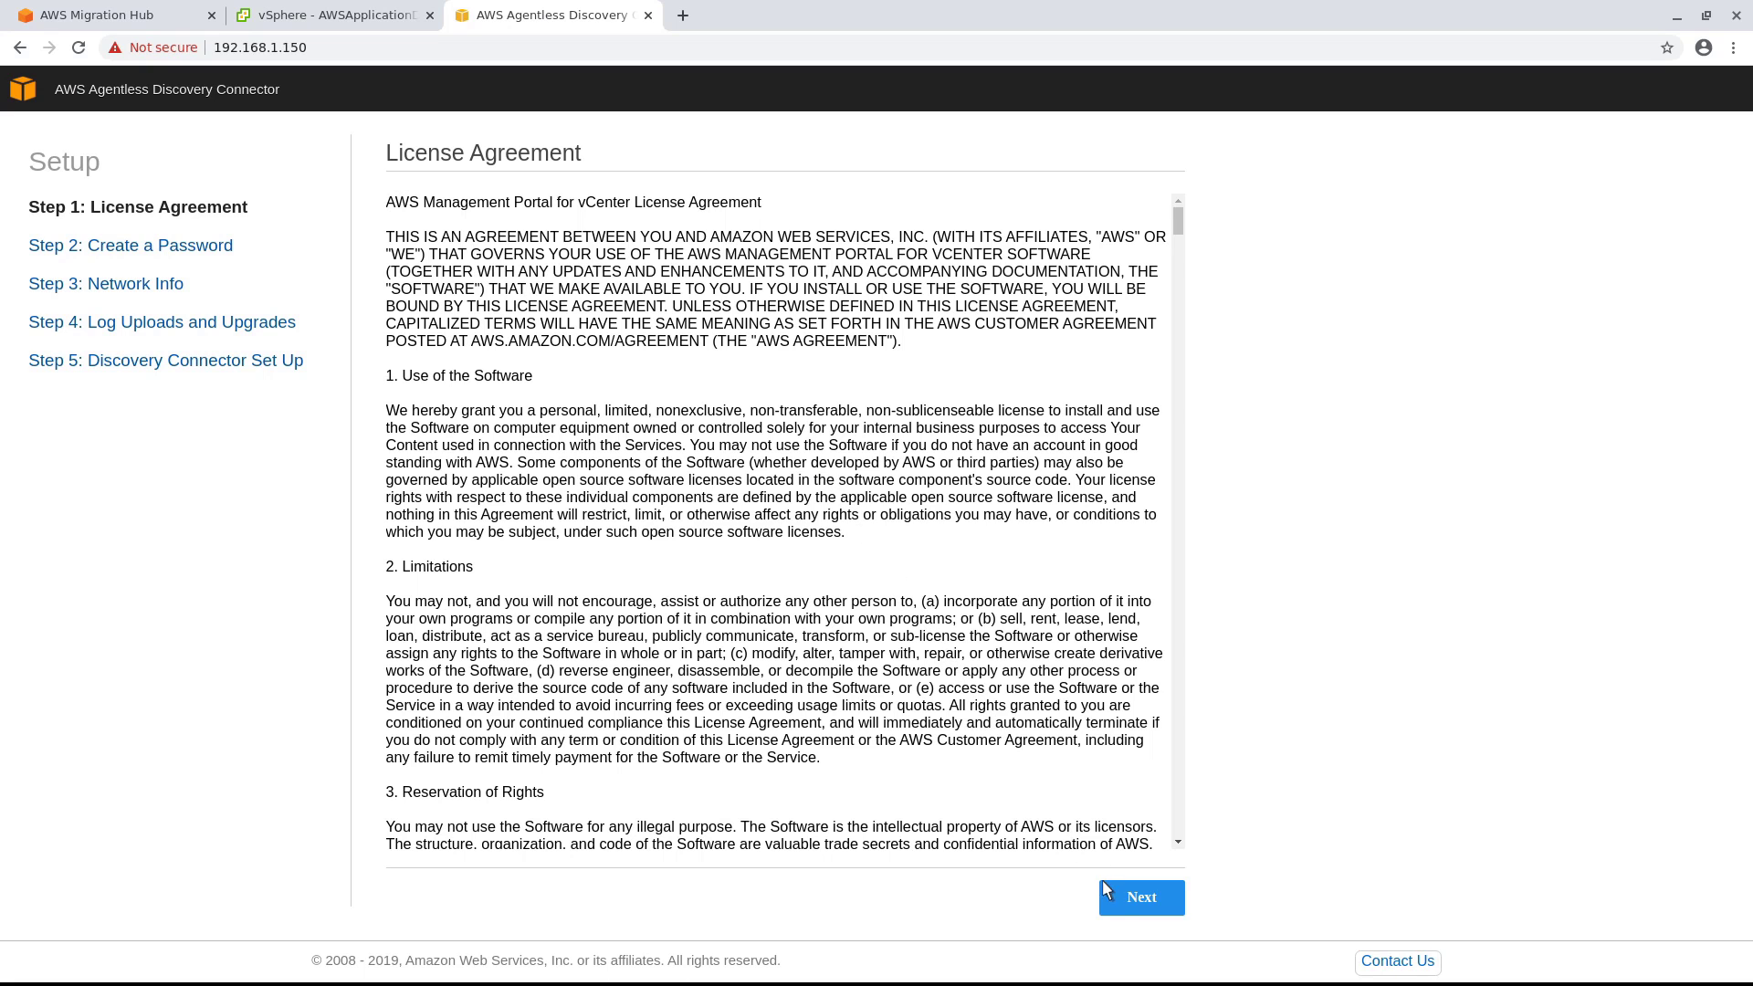
scroll("down", 3)
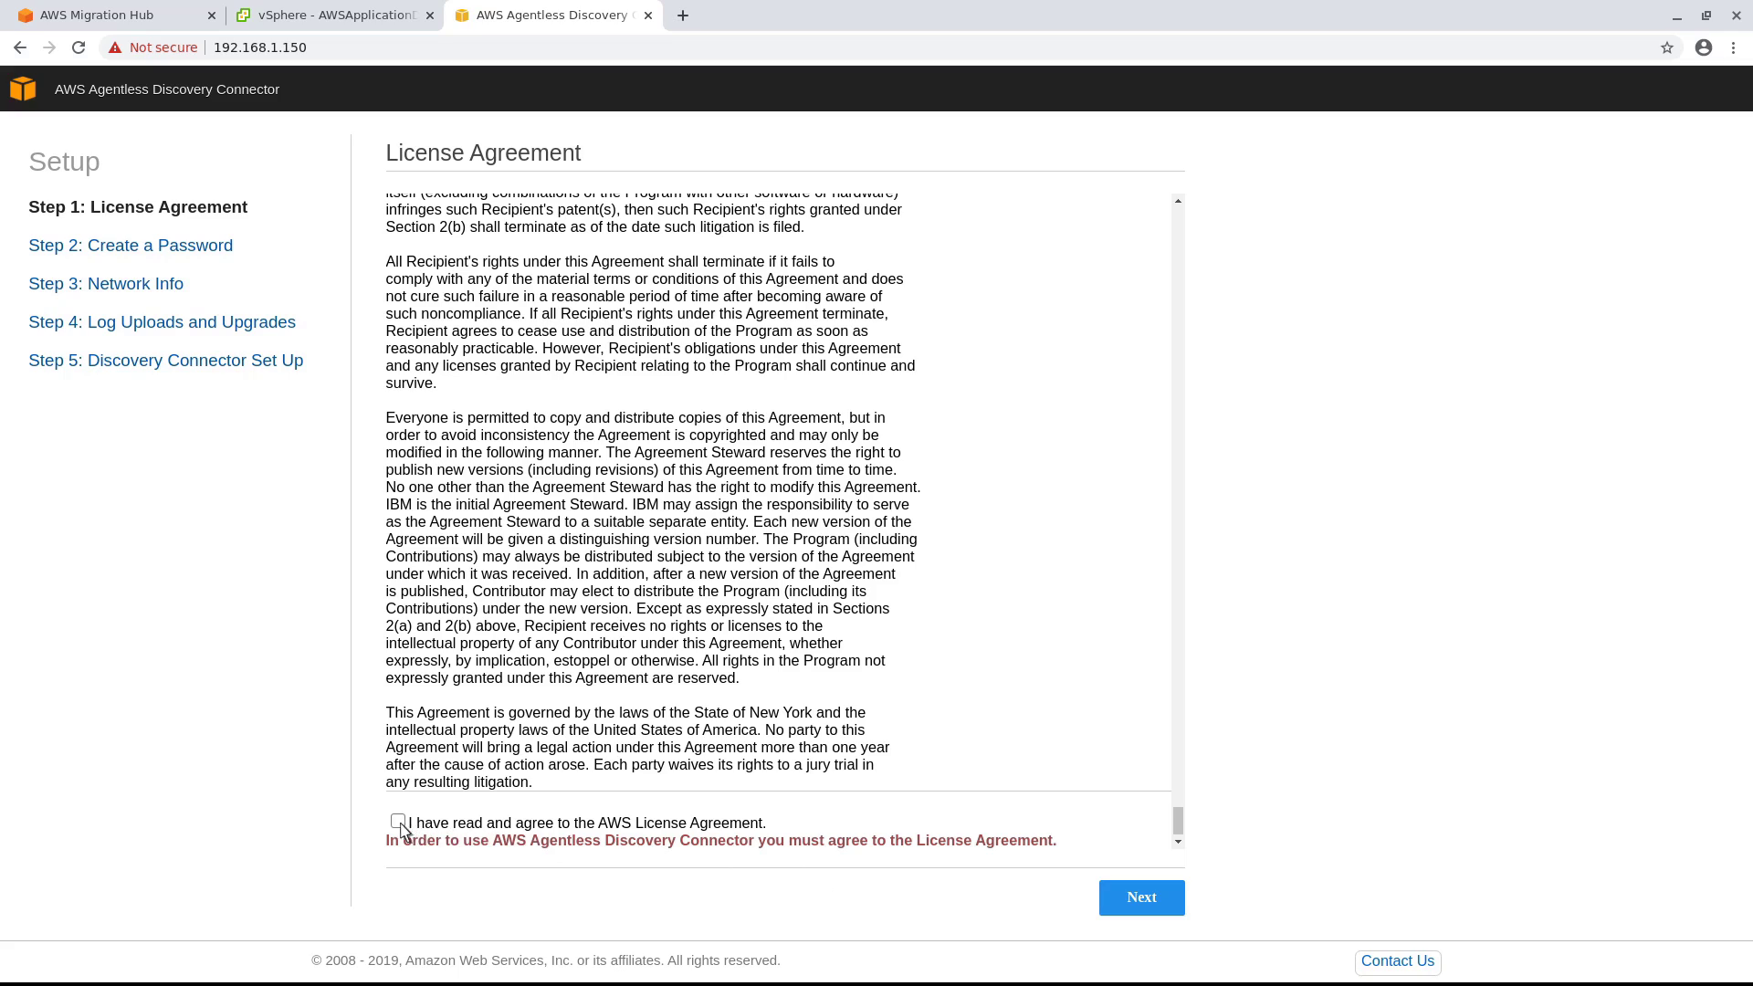
left_click(396, 822)
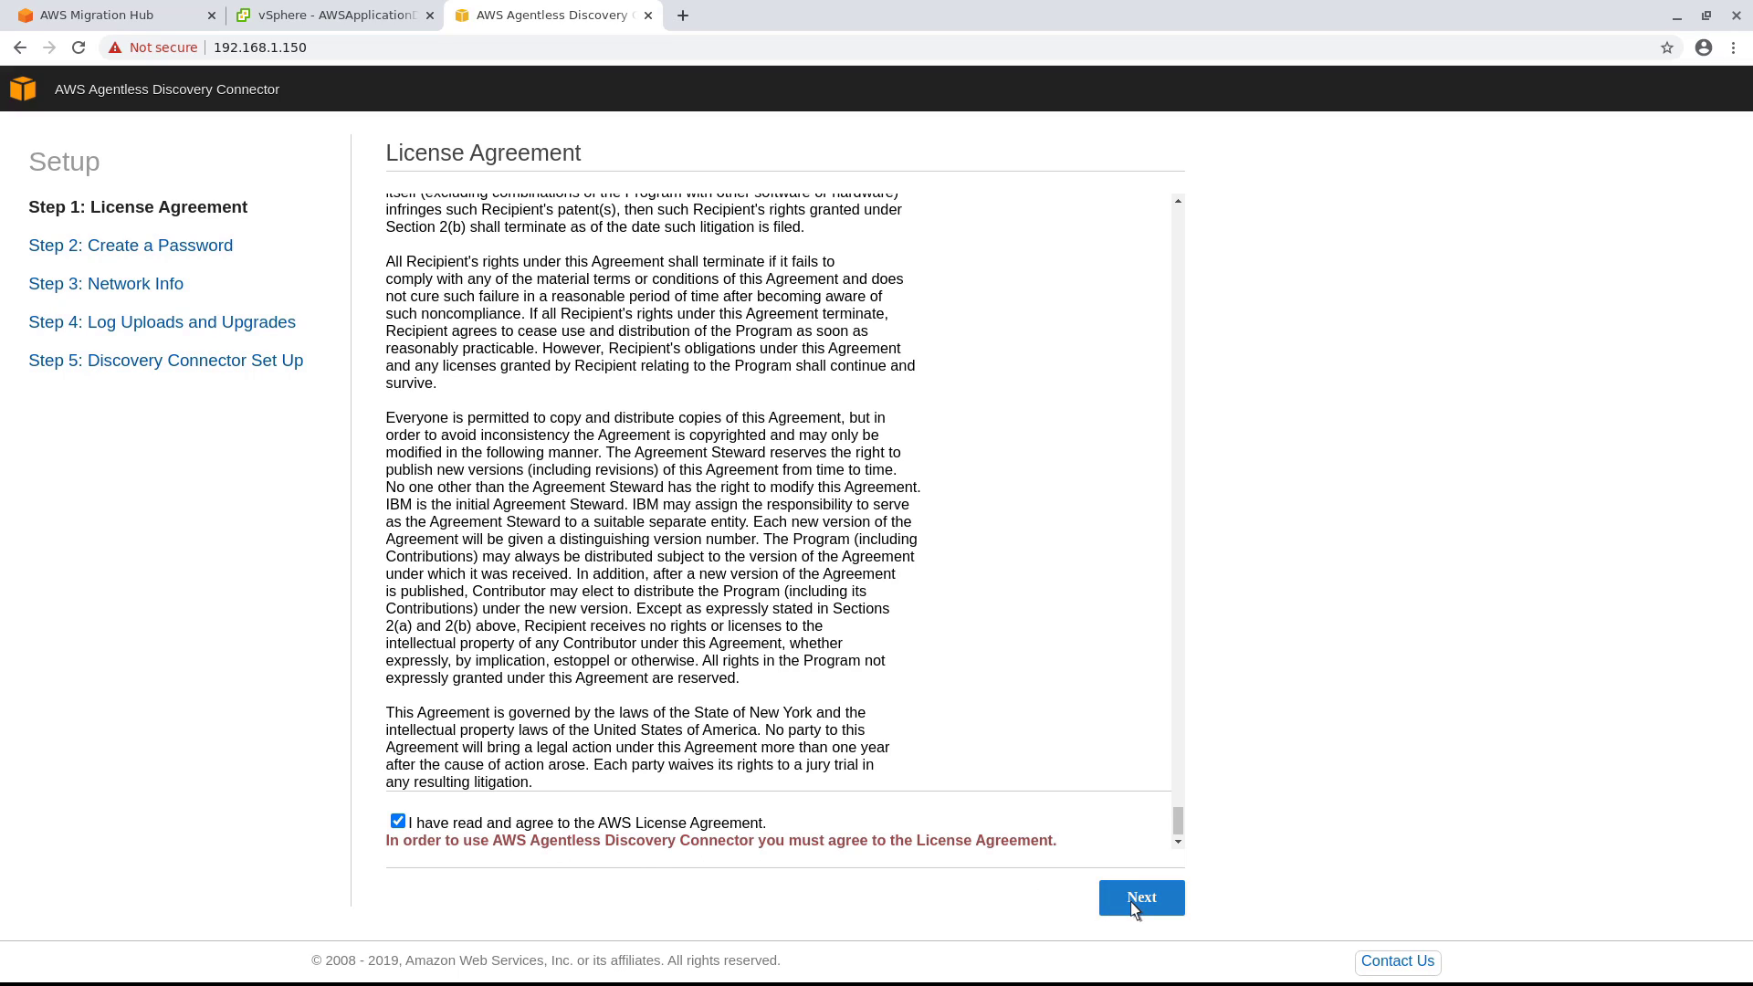
left_click(1139, 896)
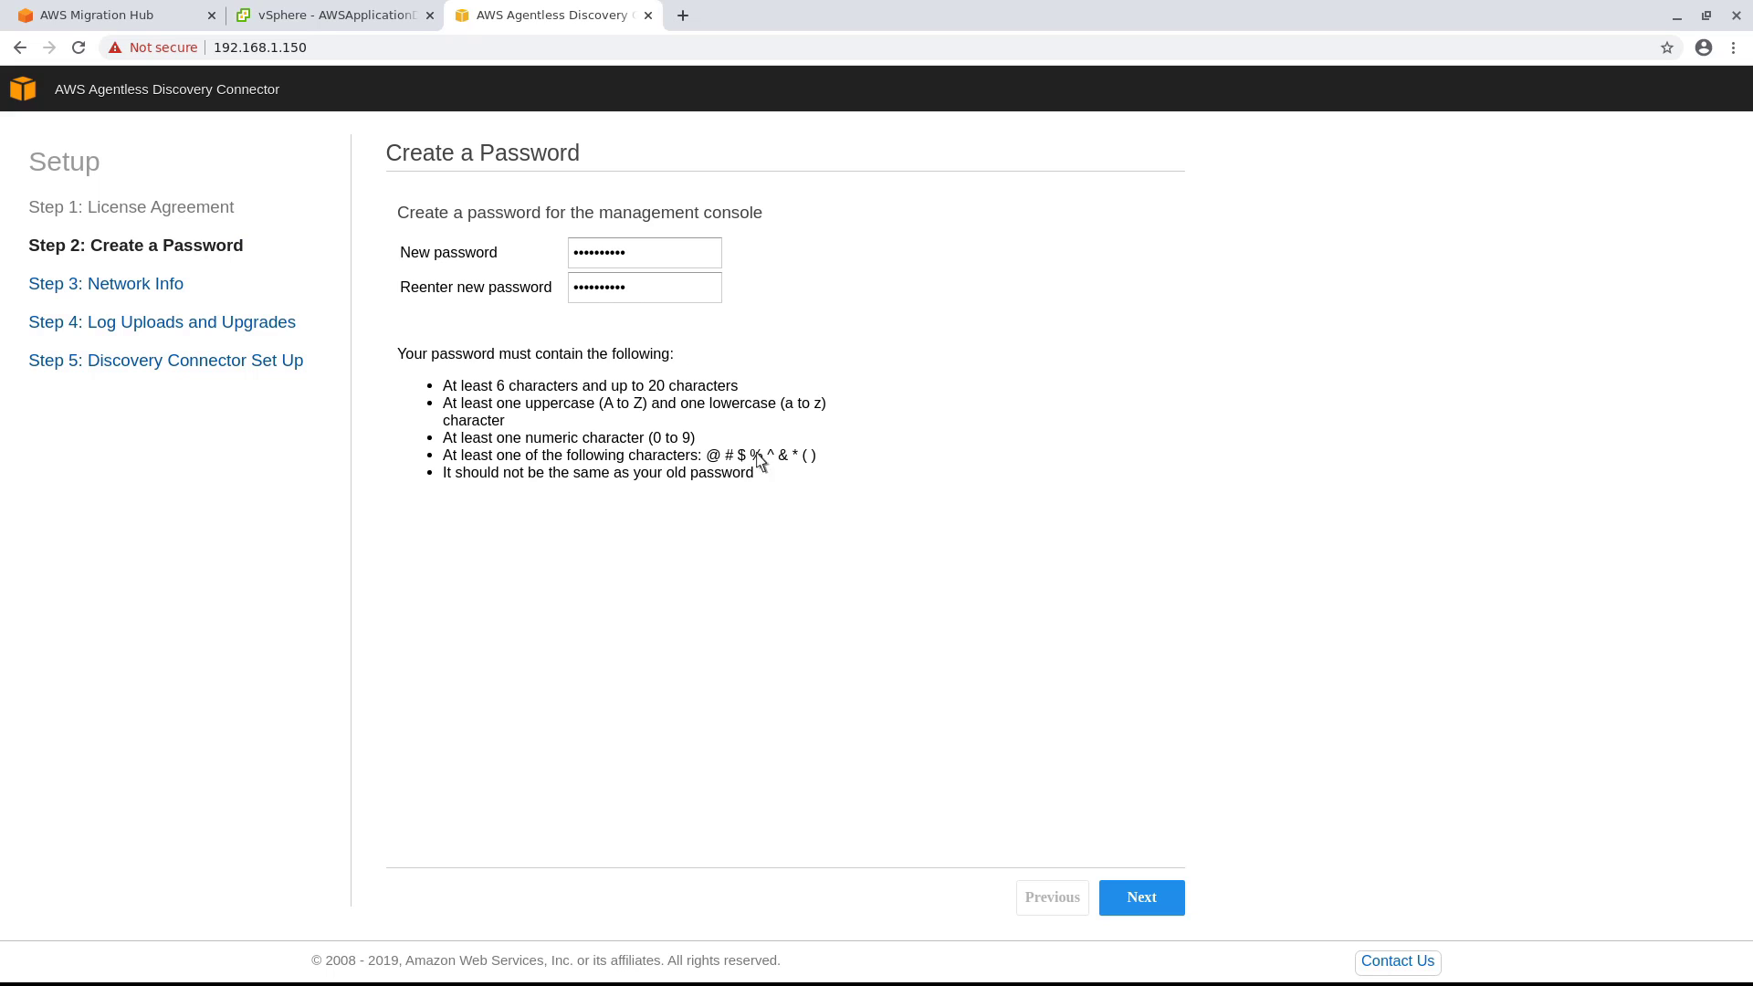
Keep the entered console password and default network, log upload and upgrade settings through to connector configuration
left_click(1140, 897)
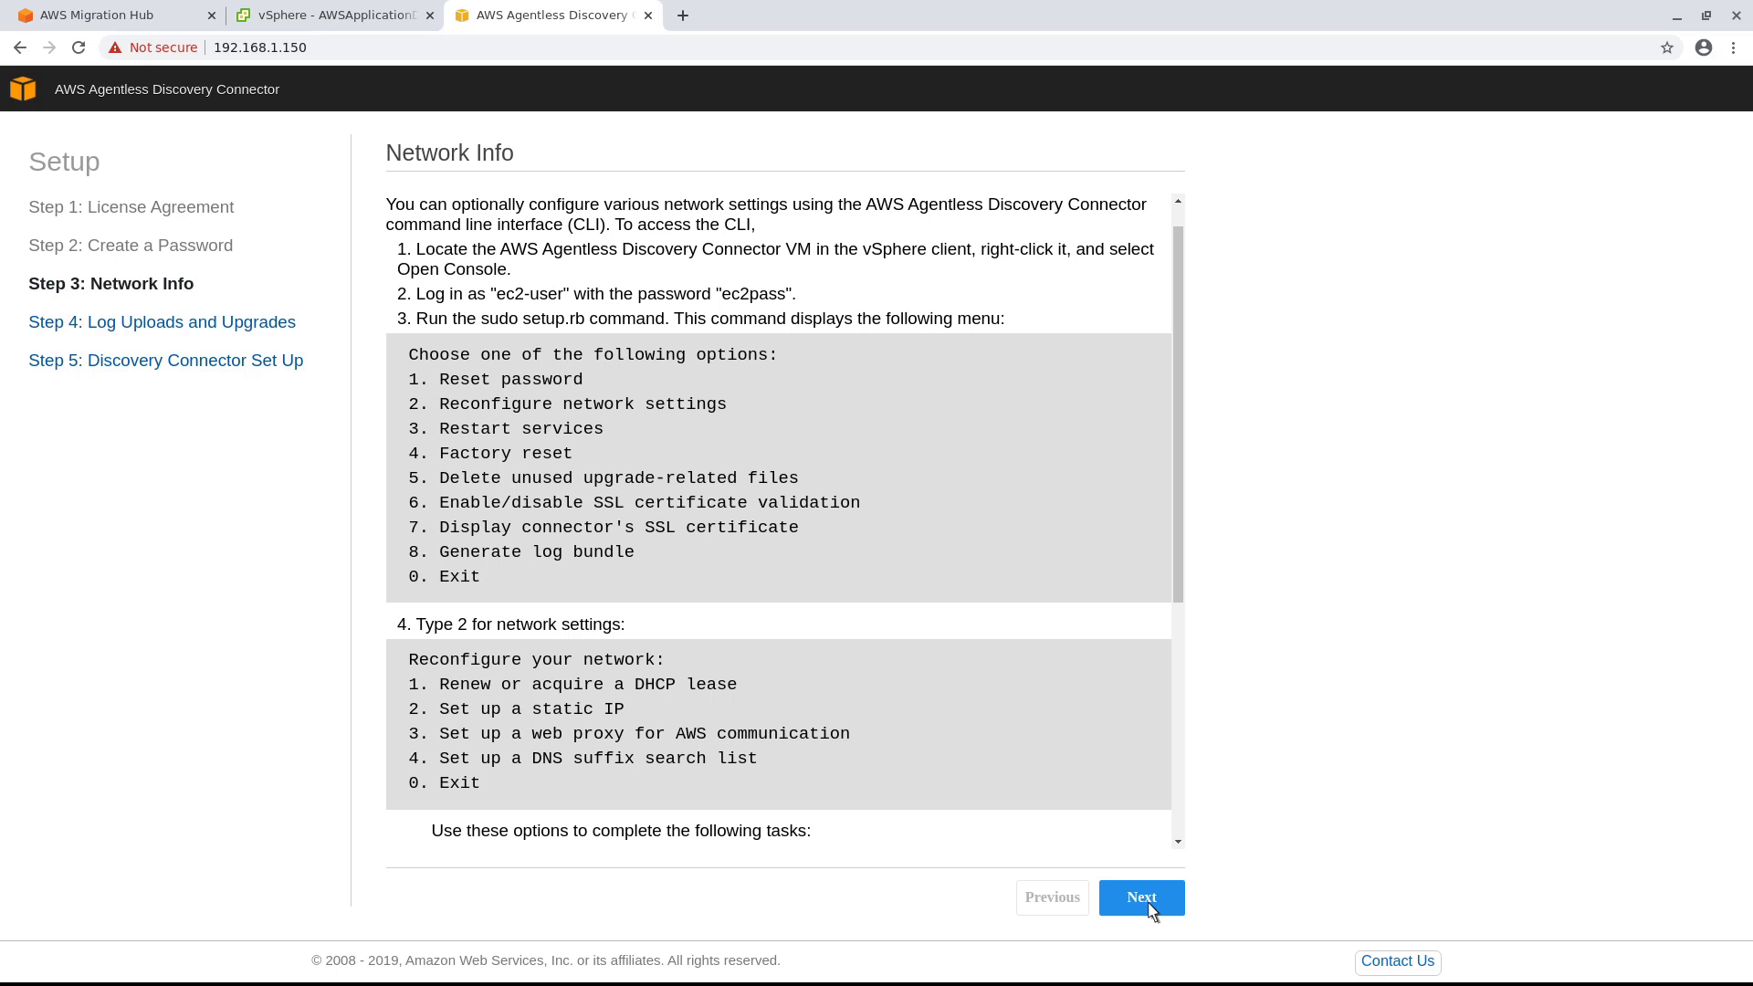
mouse_move(1169, 911)
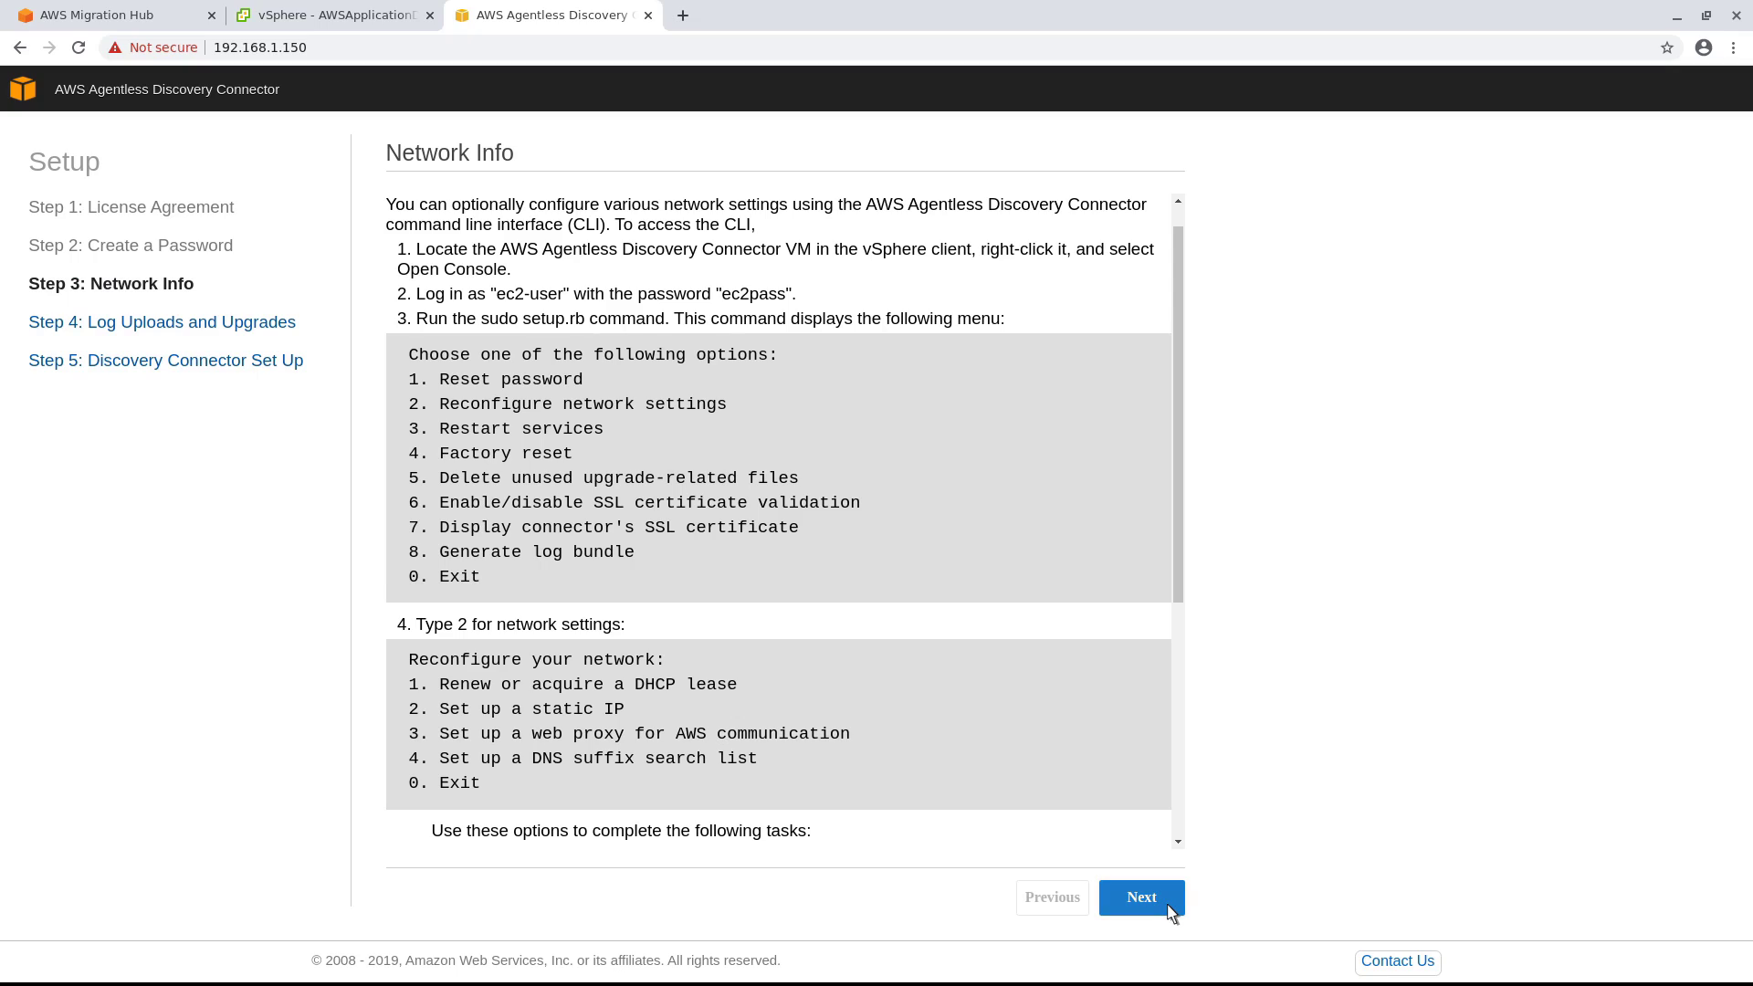
left_click(1139, 897)
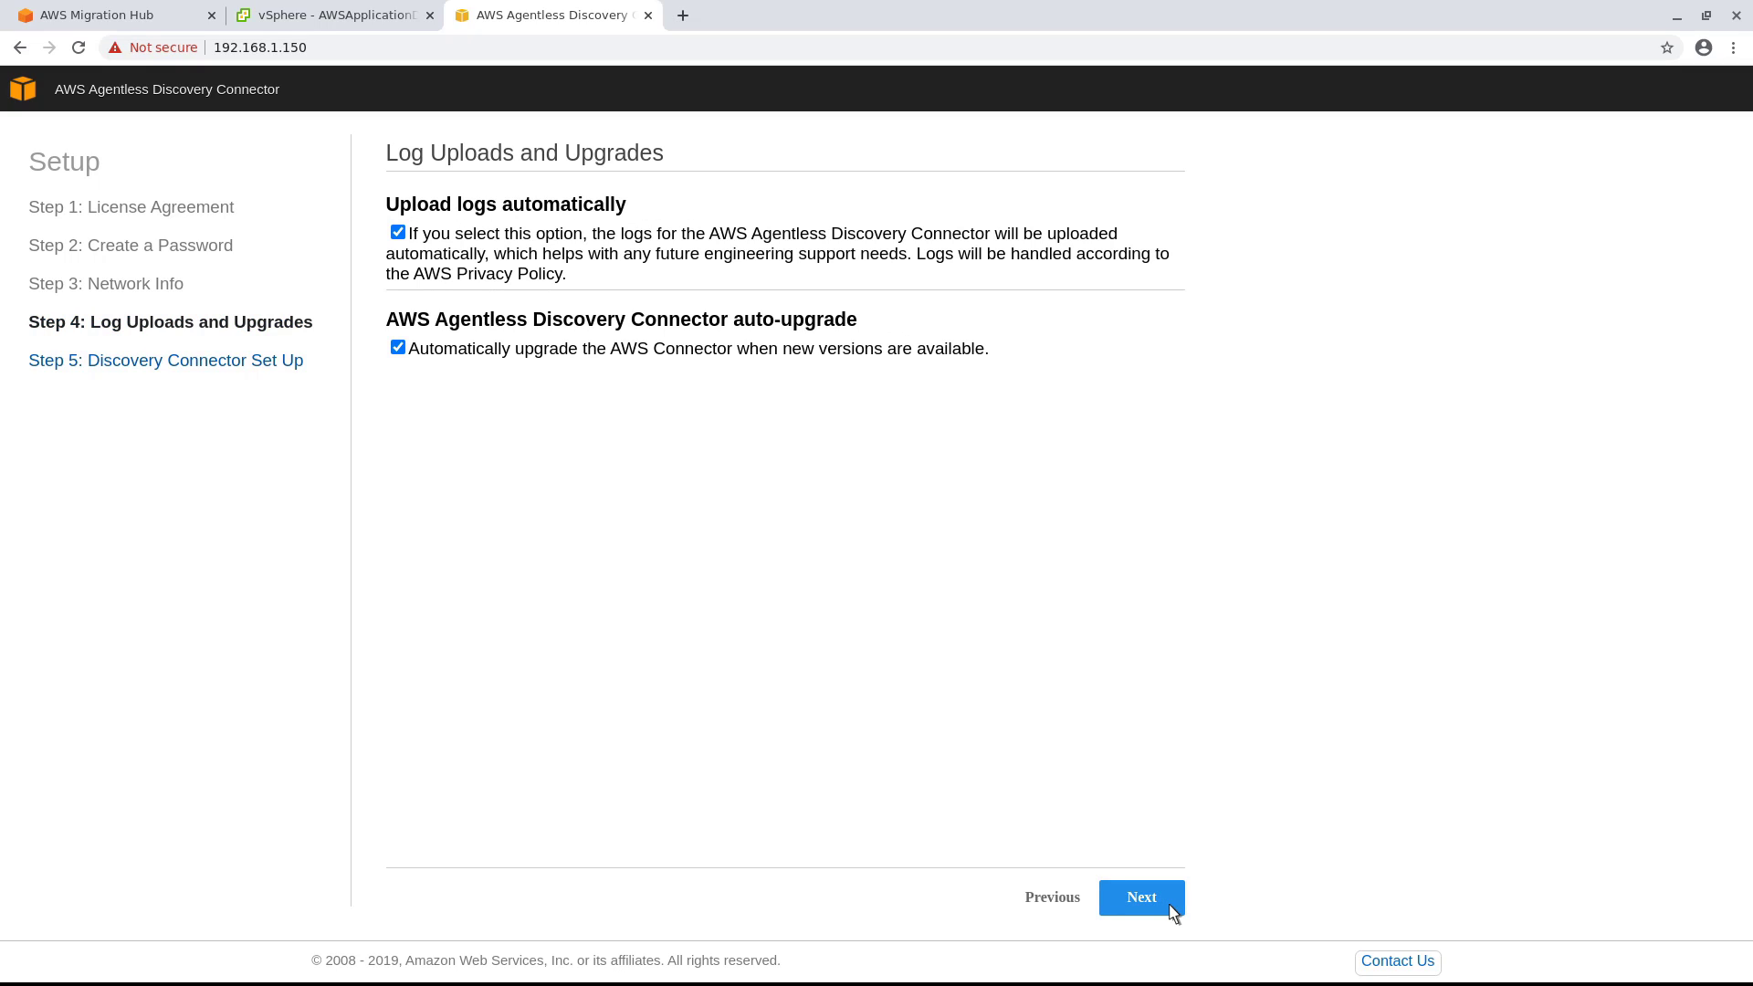
mouse_move(1123, 913)
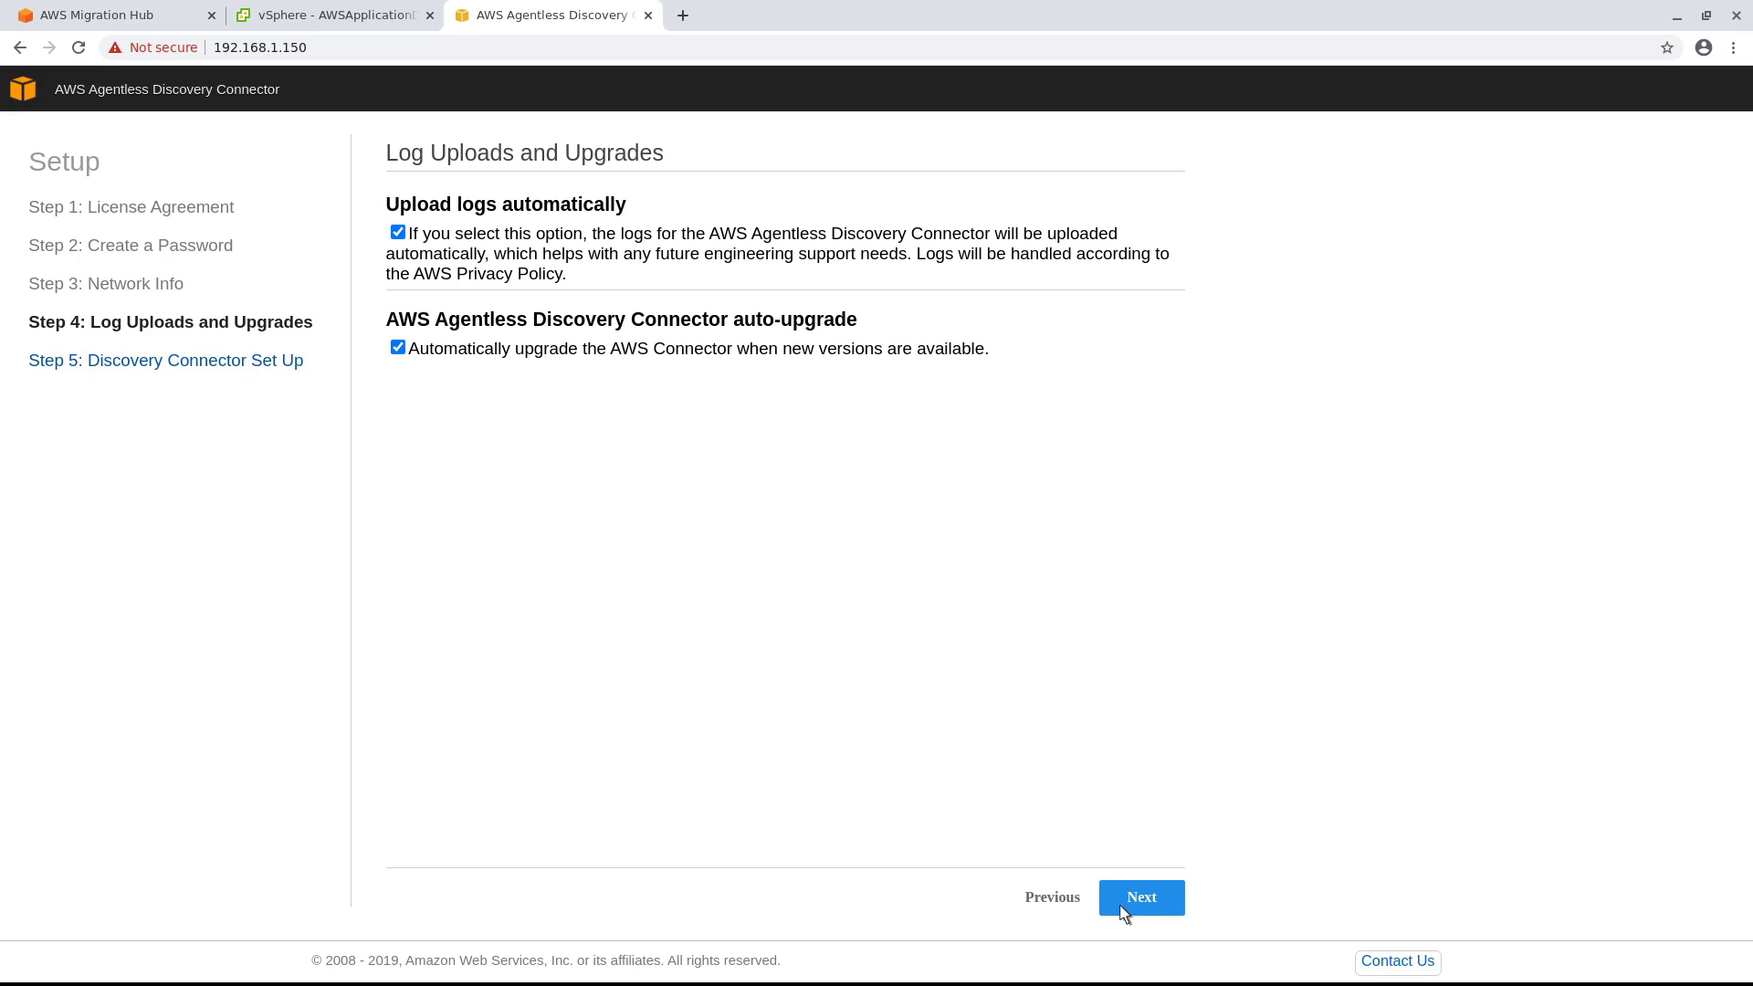
left_click(1139, 897)
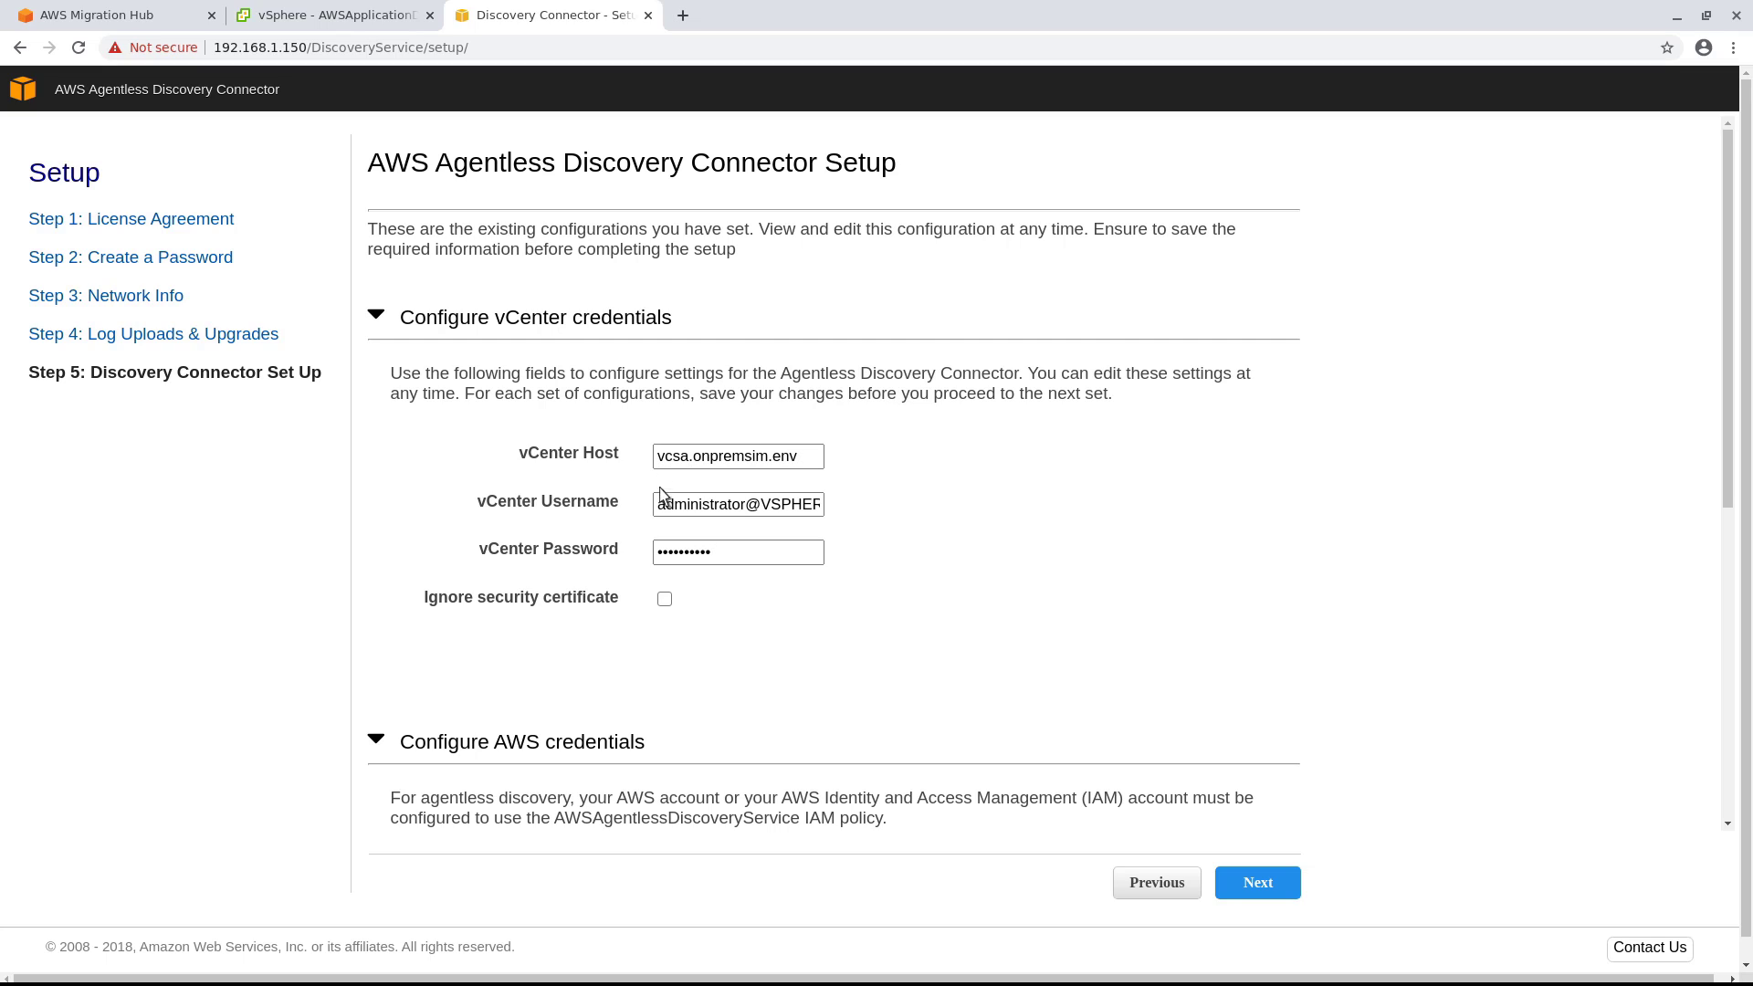
Ignore the vCenter security certificate for vcsa.onpremsim.env and move down to the AWS credentials settings
left_click(663, 599)
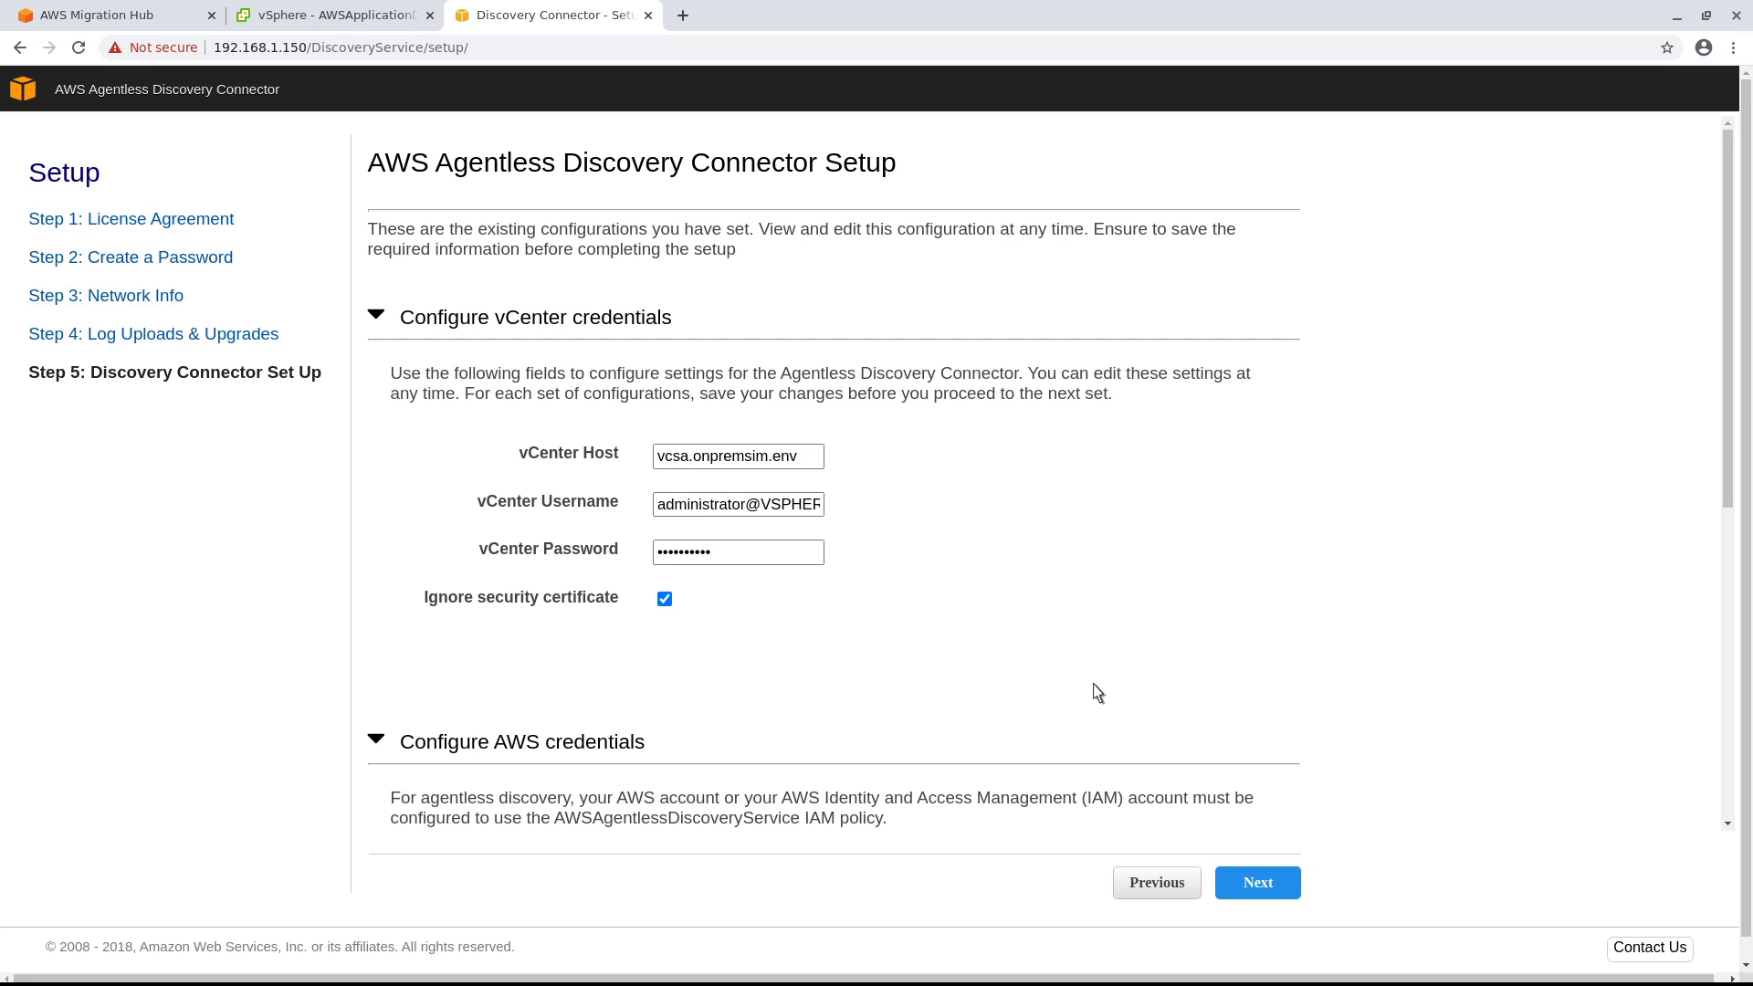
scroll("down", 3)
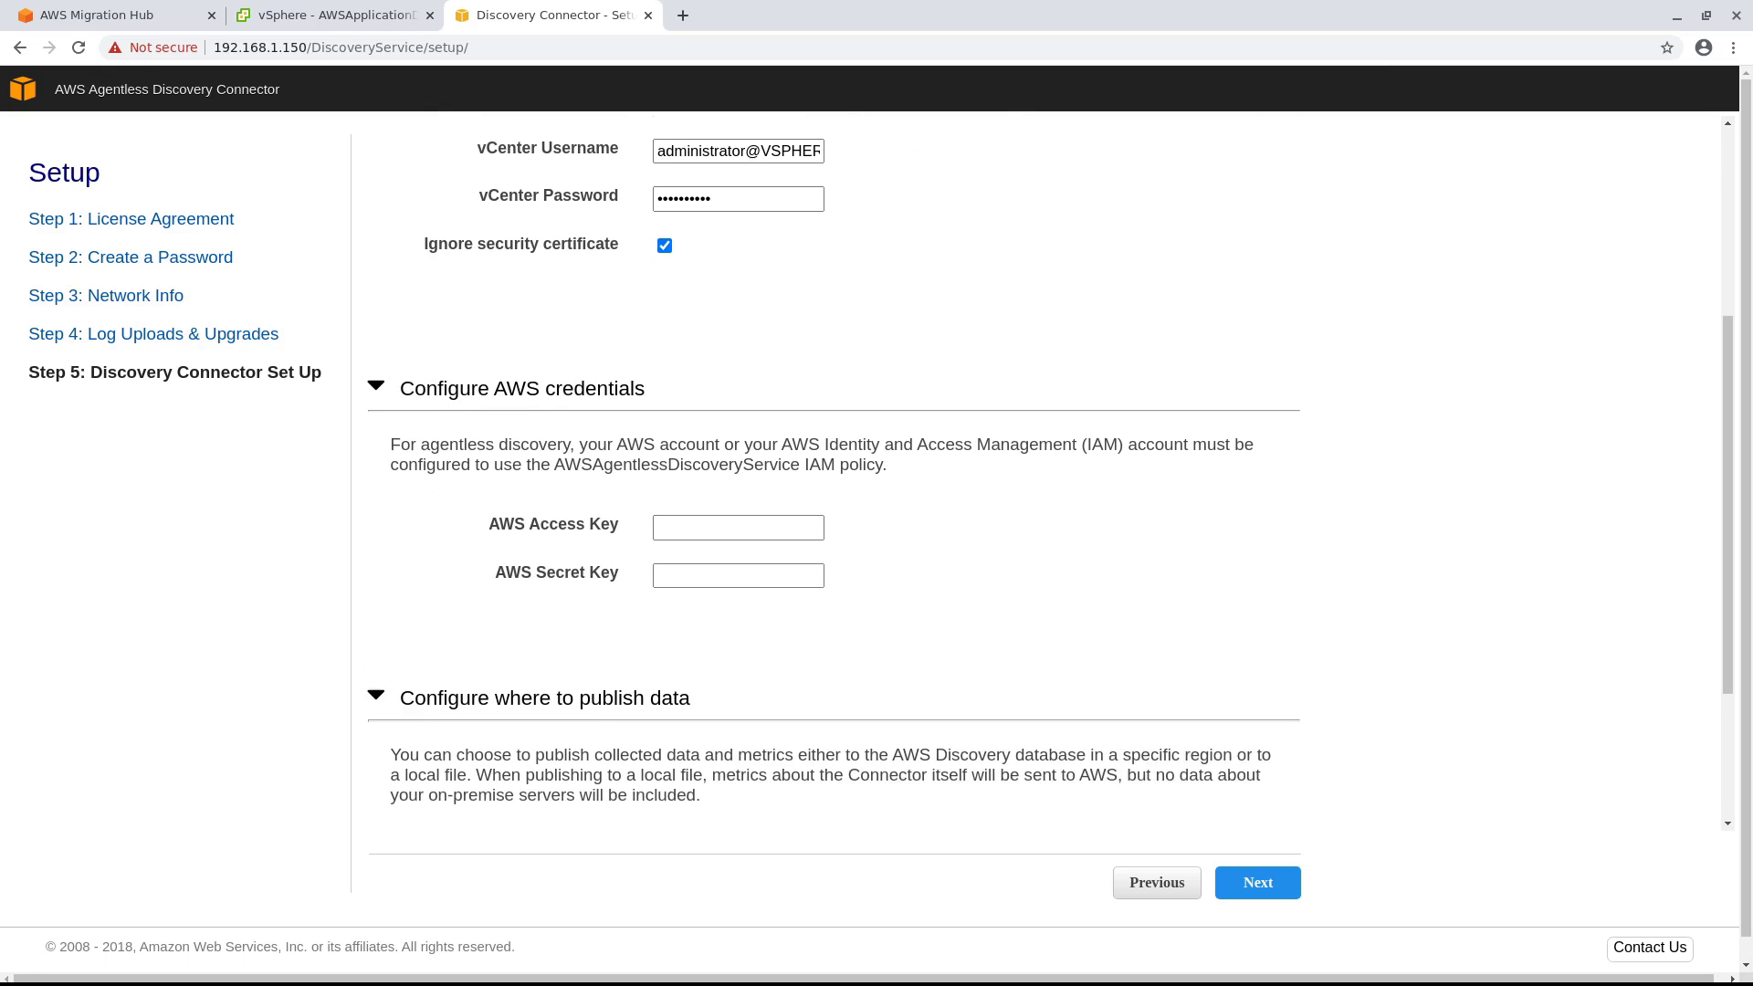
scroll("down", 3)
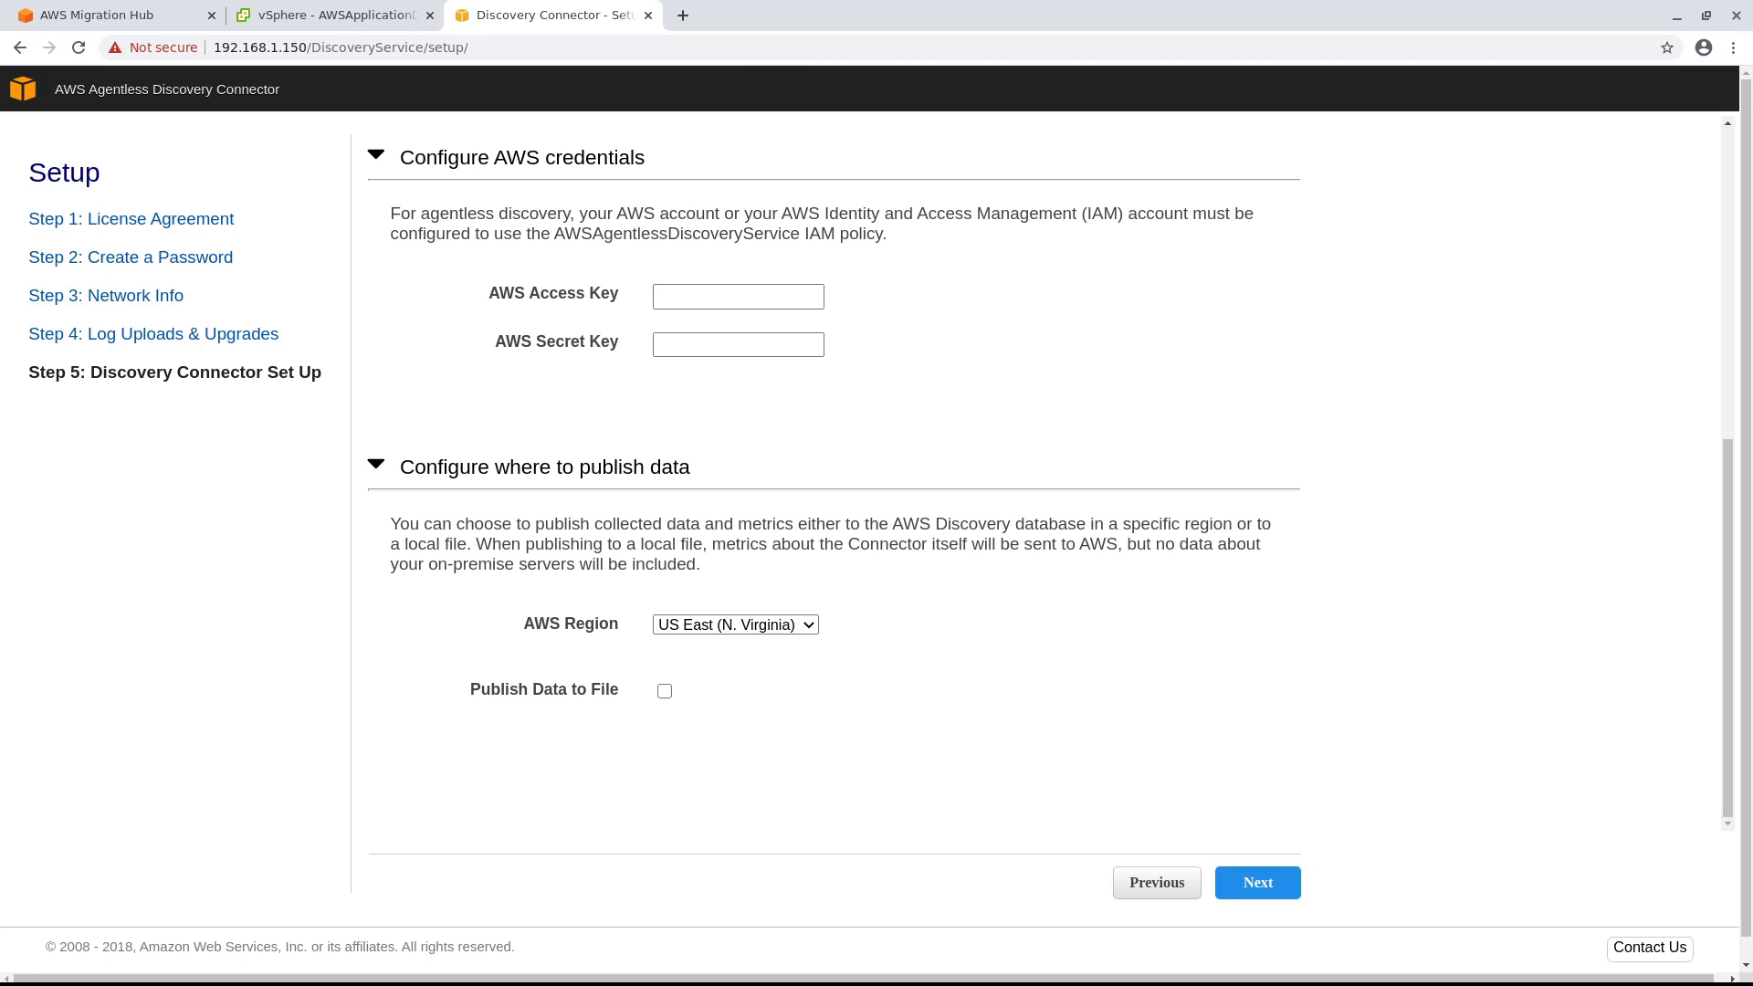
mouse_move(1107, 341)
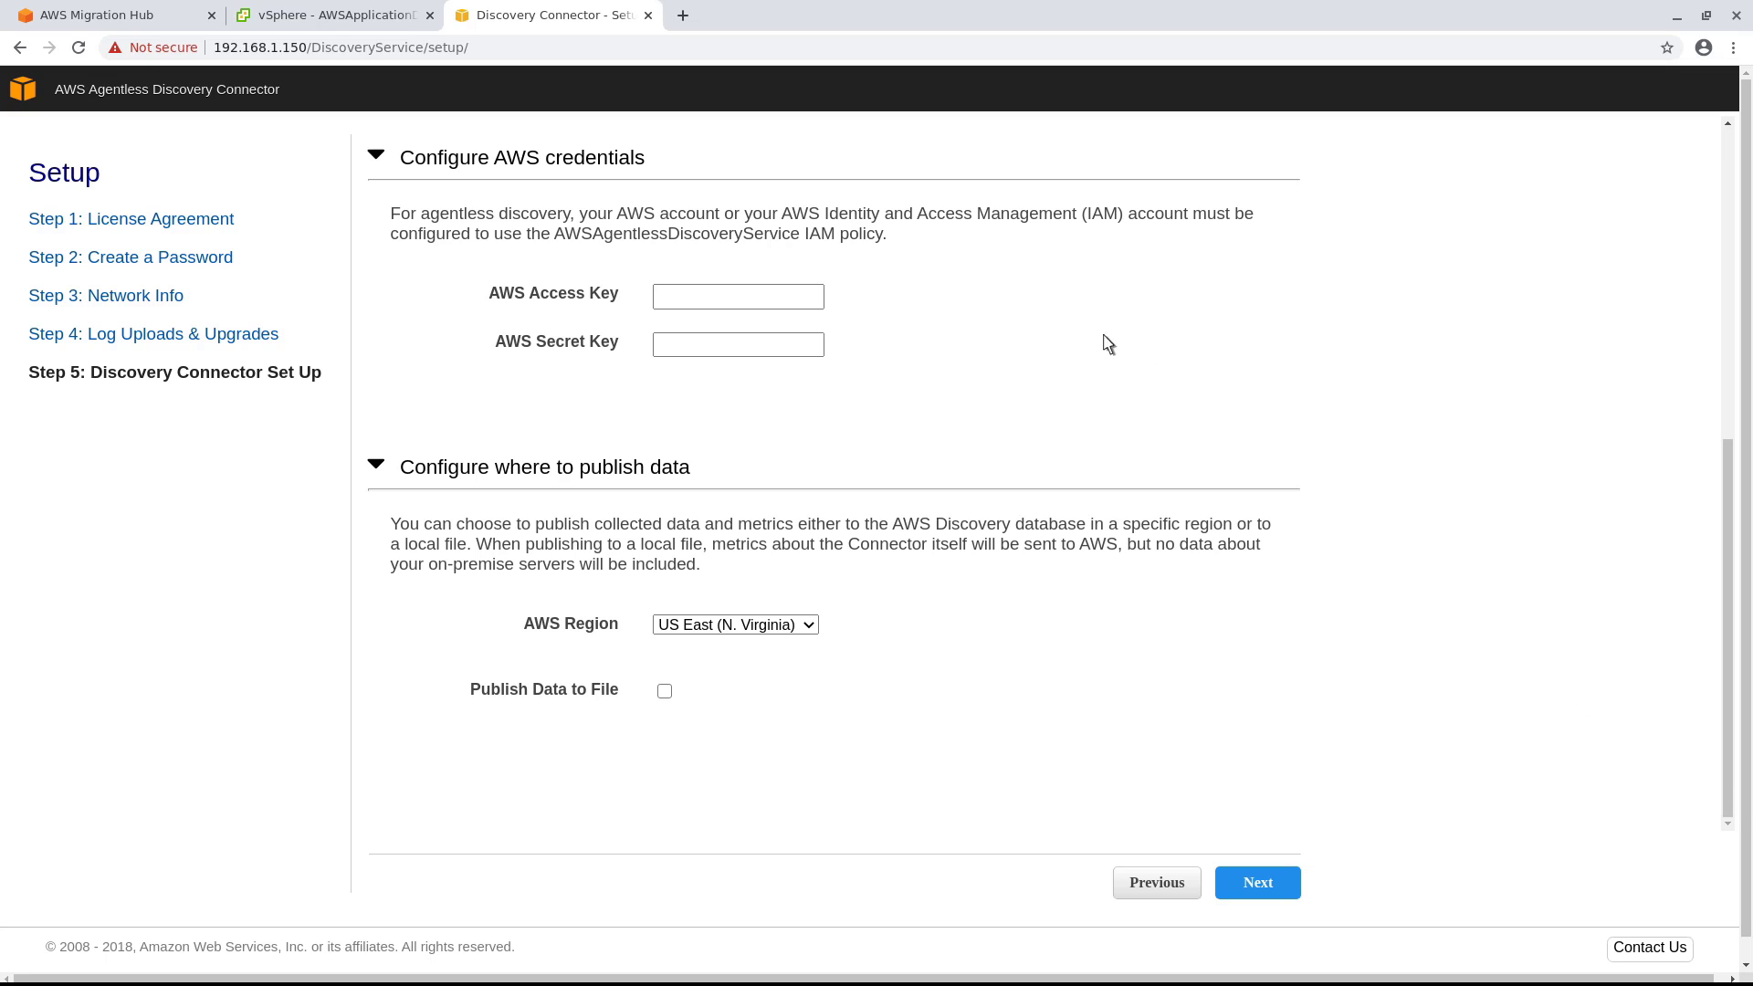
Show the IAM user with the AWSAgentlessDiscoveryService policy to get its access keys
left_click(770, 15)
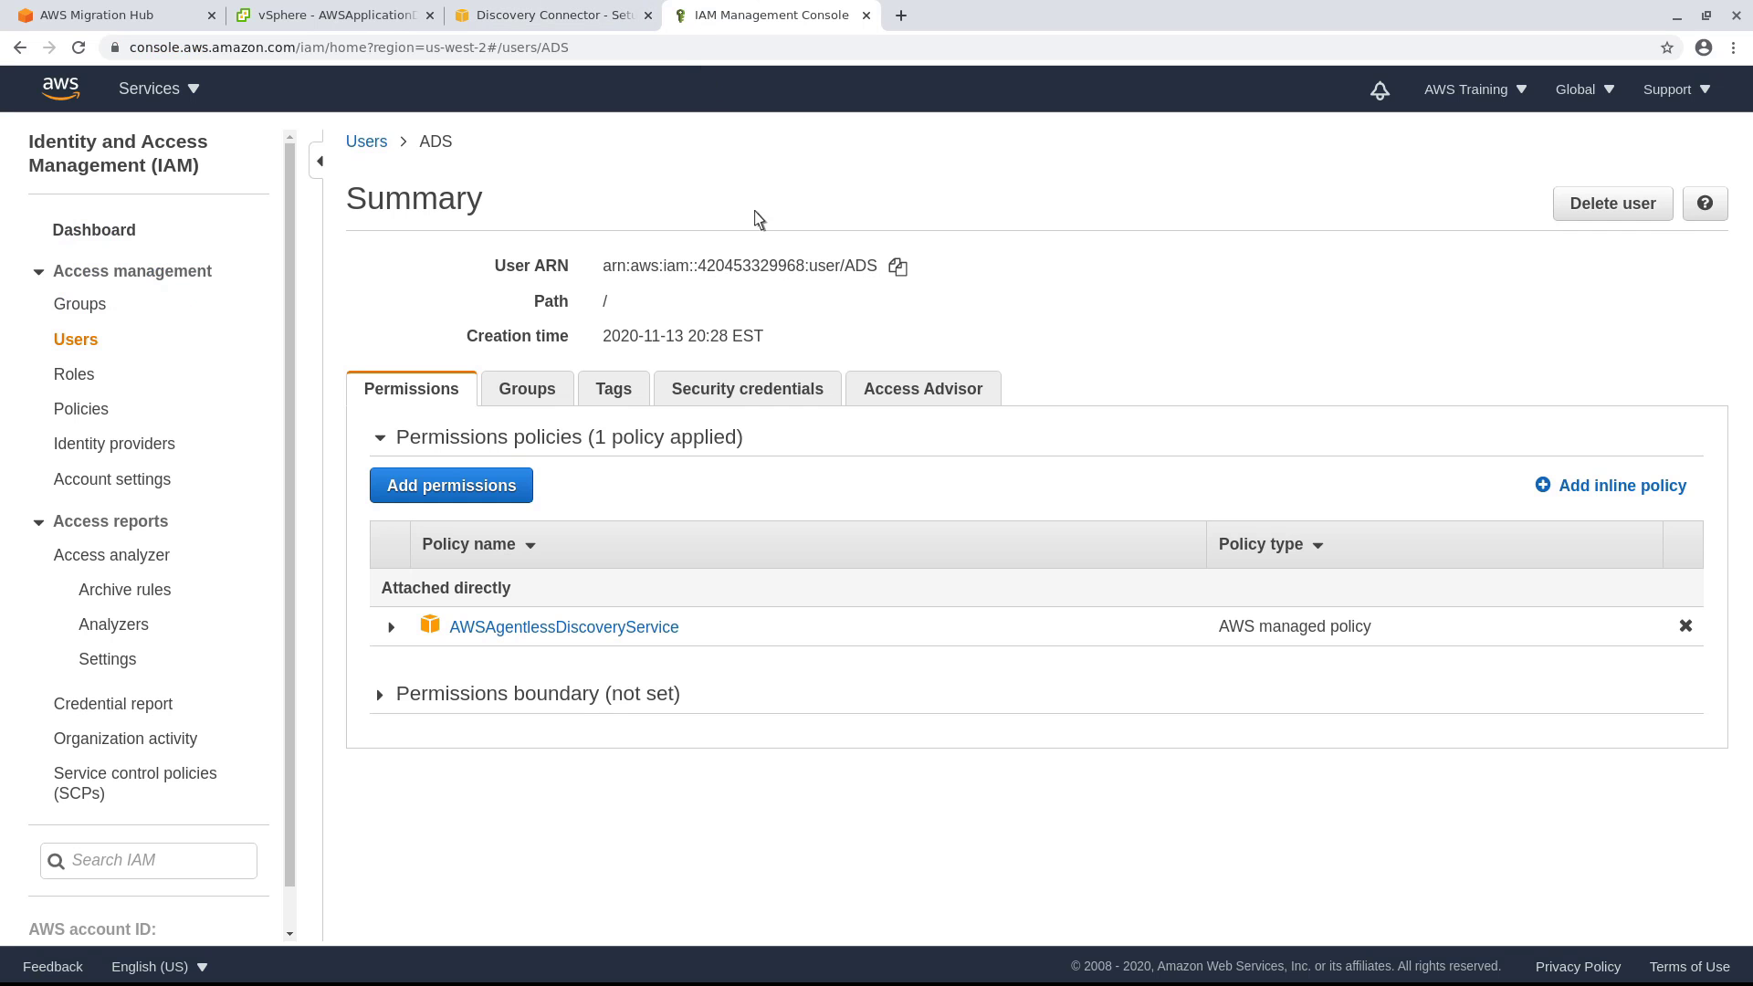
left_click(745, 387)
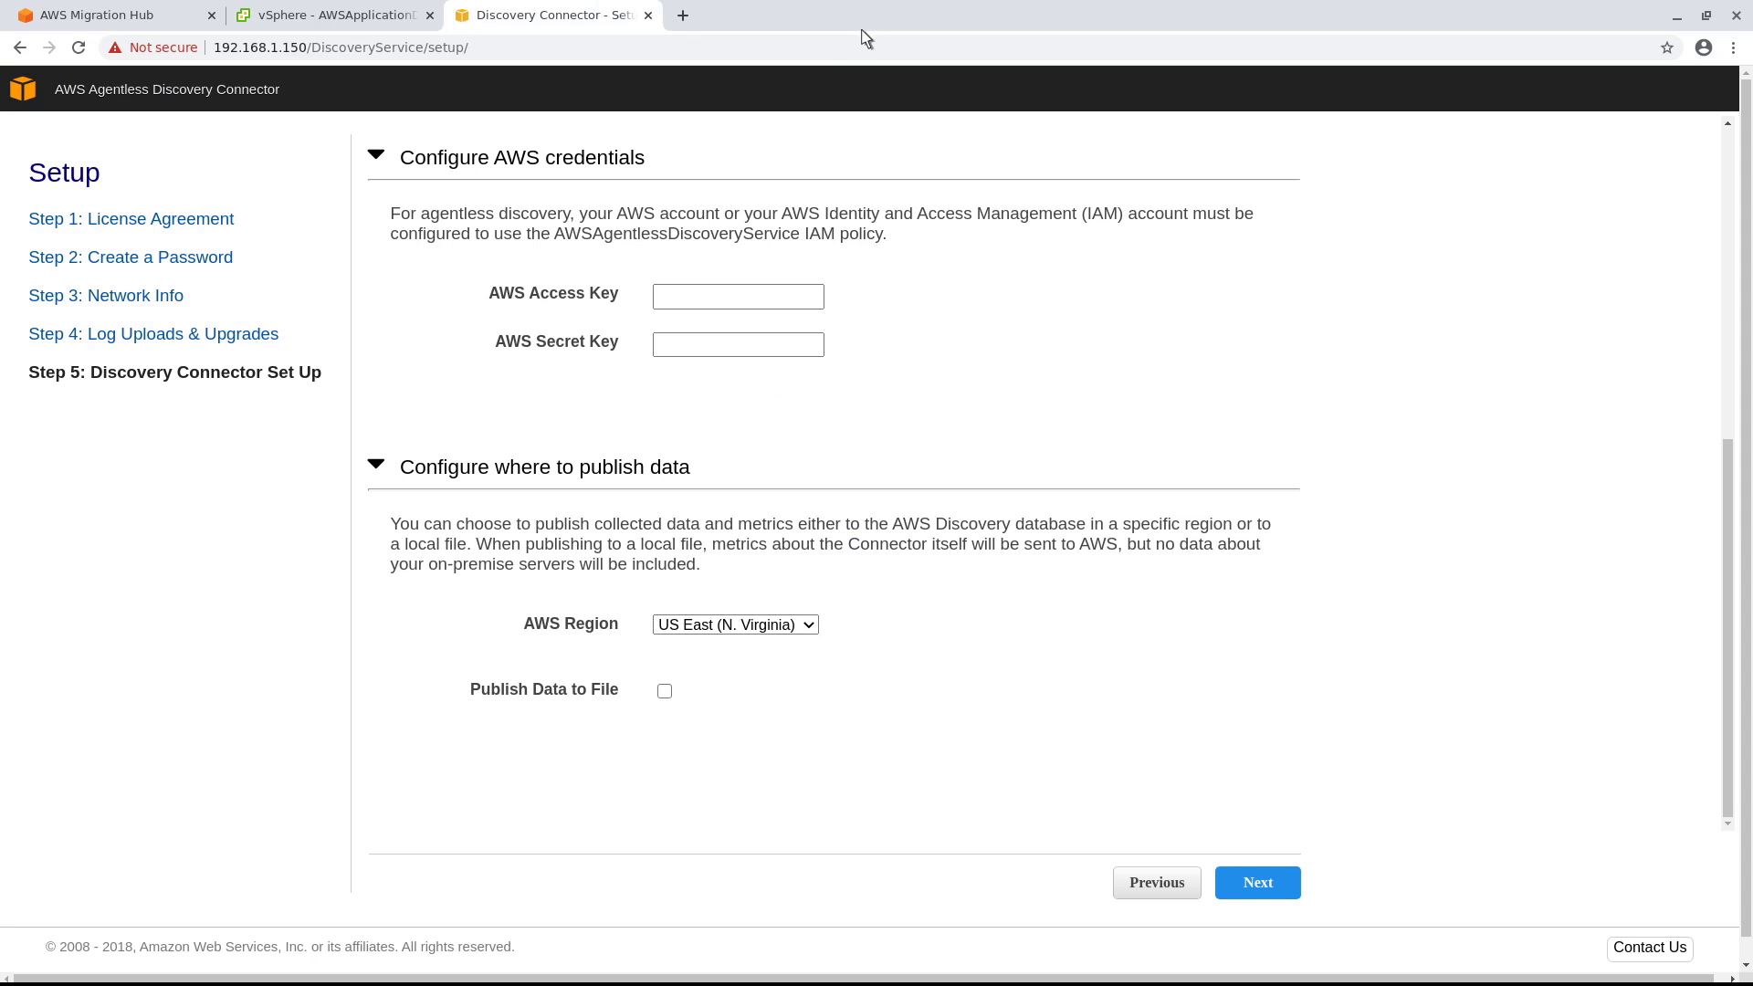
Enter the AWS access key (AKIAW...), publish to US West (Oregon) and complete the connector setup
type("AKIAWDZHYVQYBFWV")
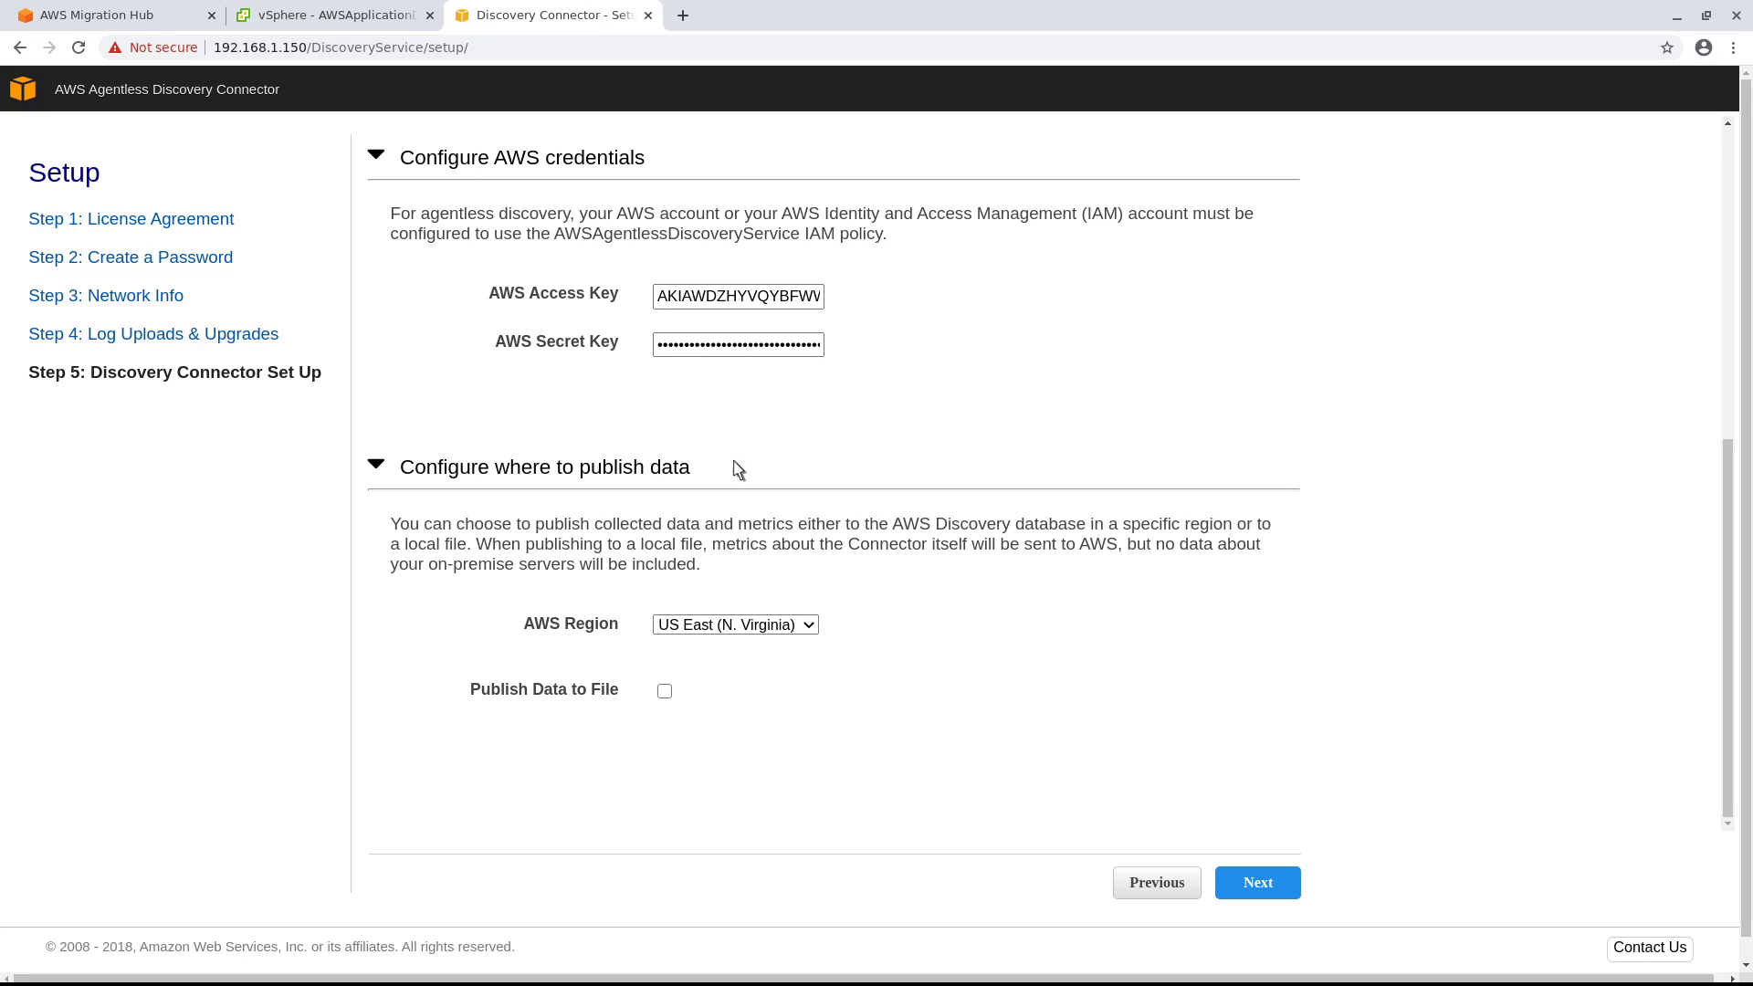
left_click(734, 625)
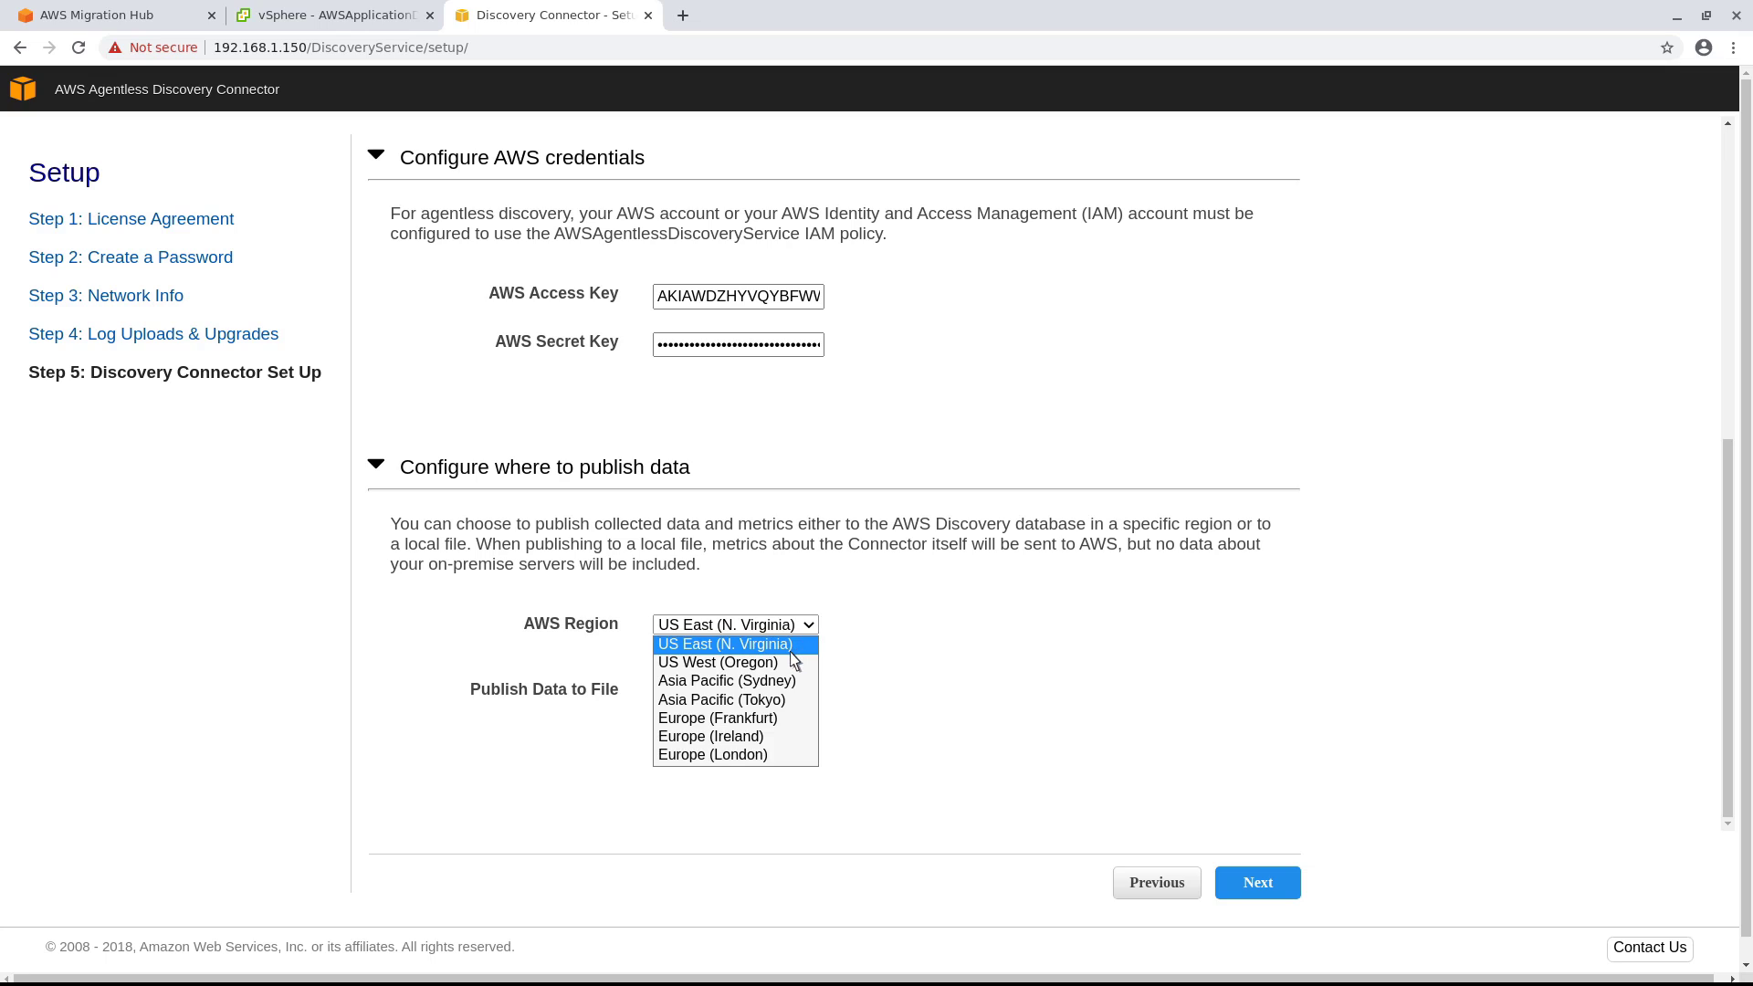
left_click(718, 661)
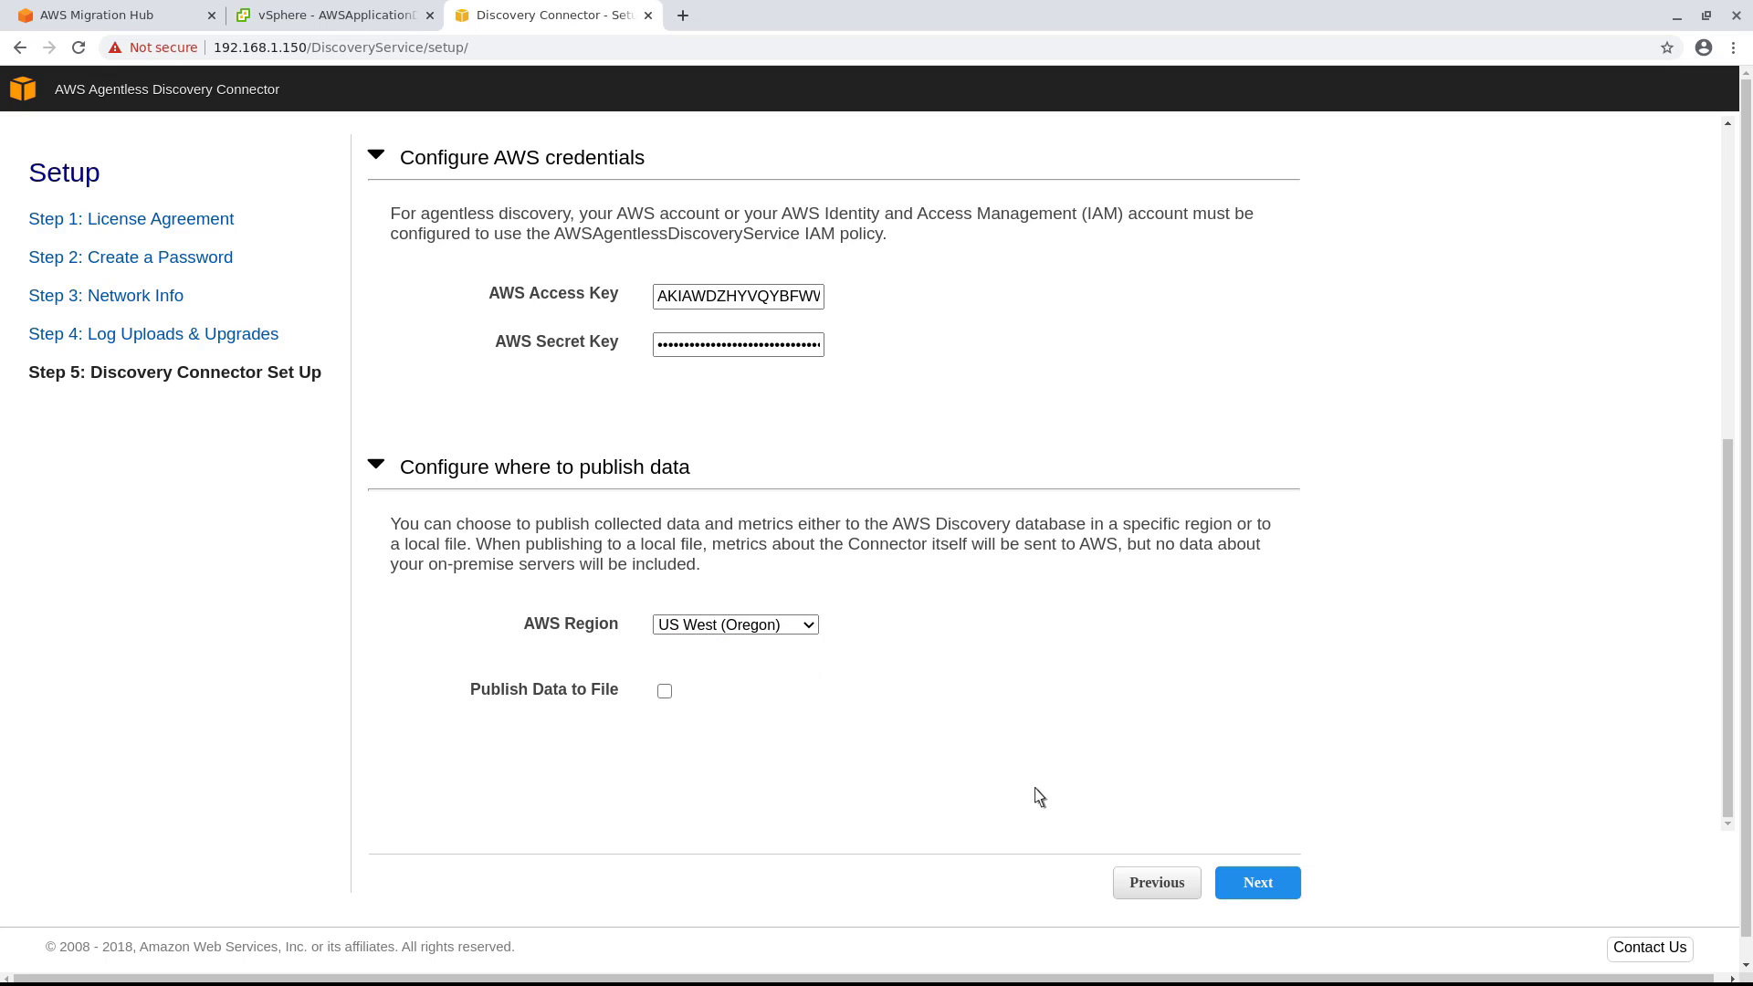
left_click(1256, 882)
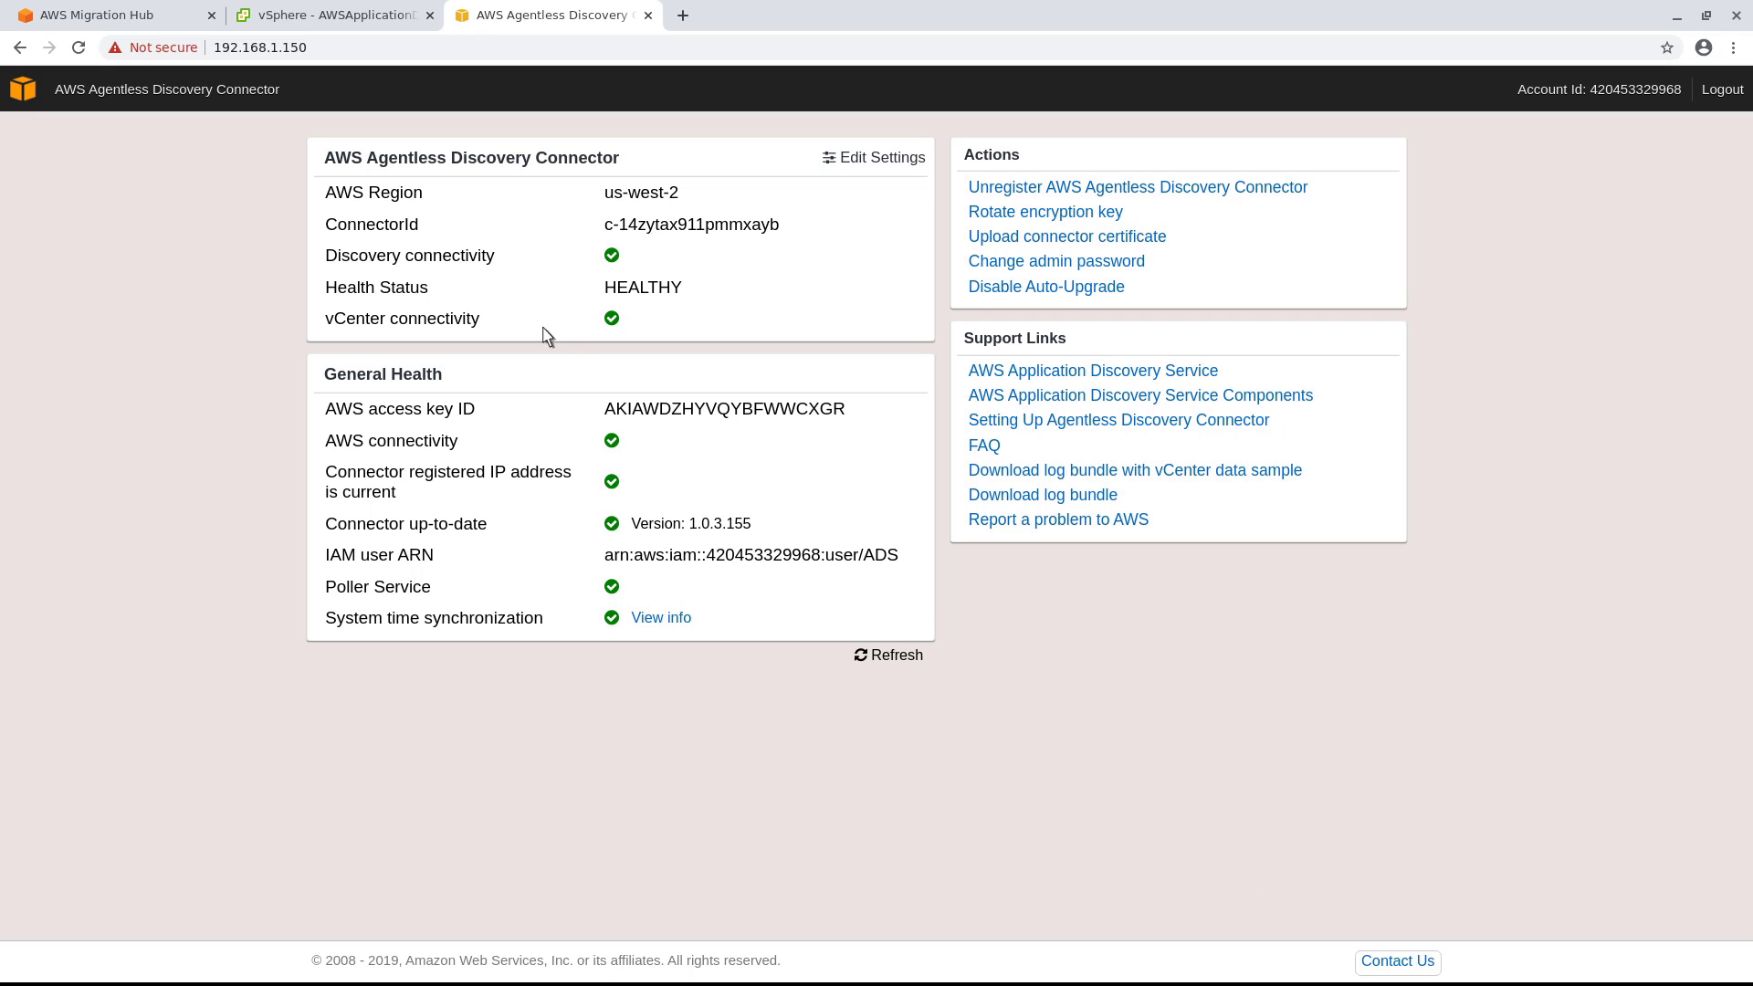
Start data collection on the connector under Data Collectors, then go to the Applications list
left_click(105, 15)
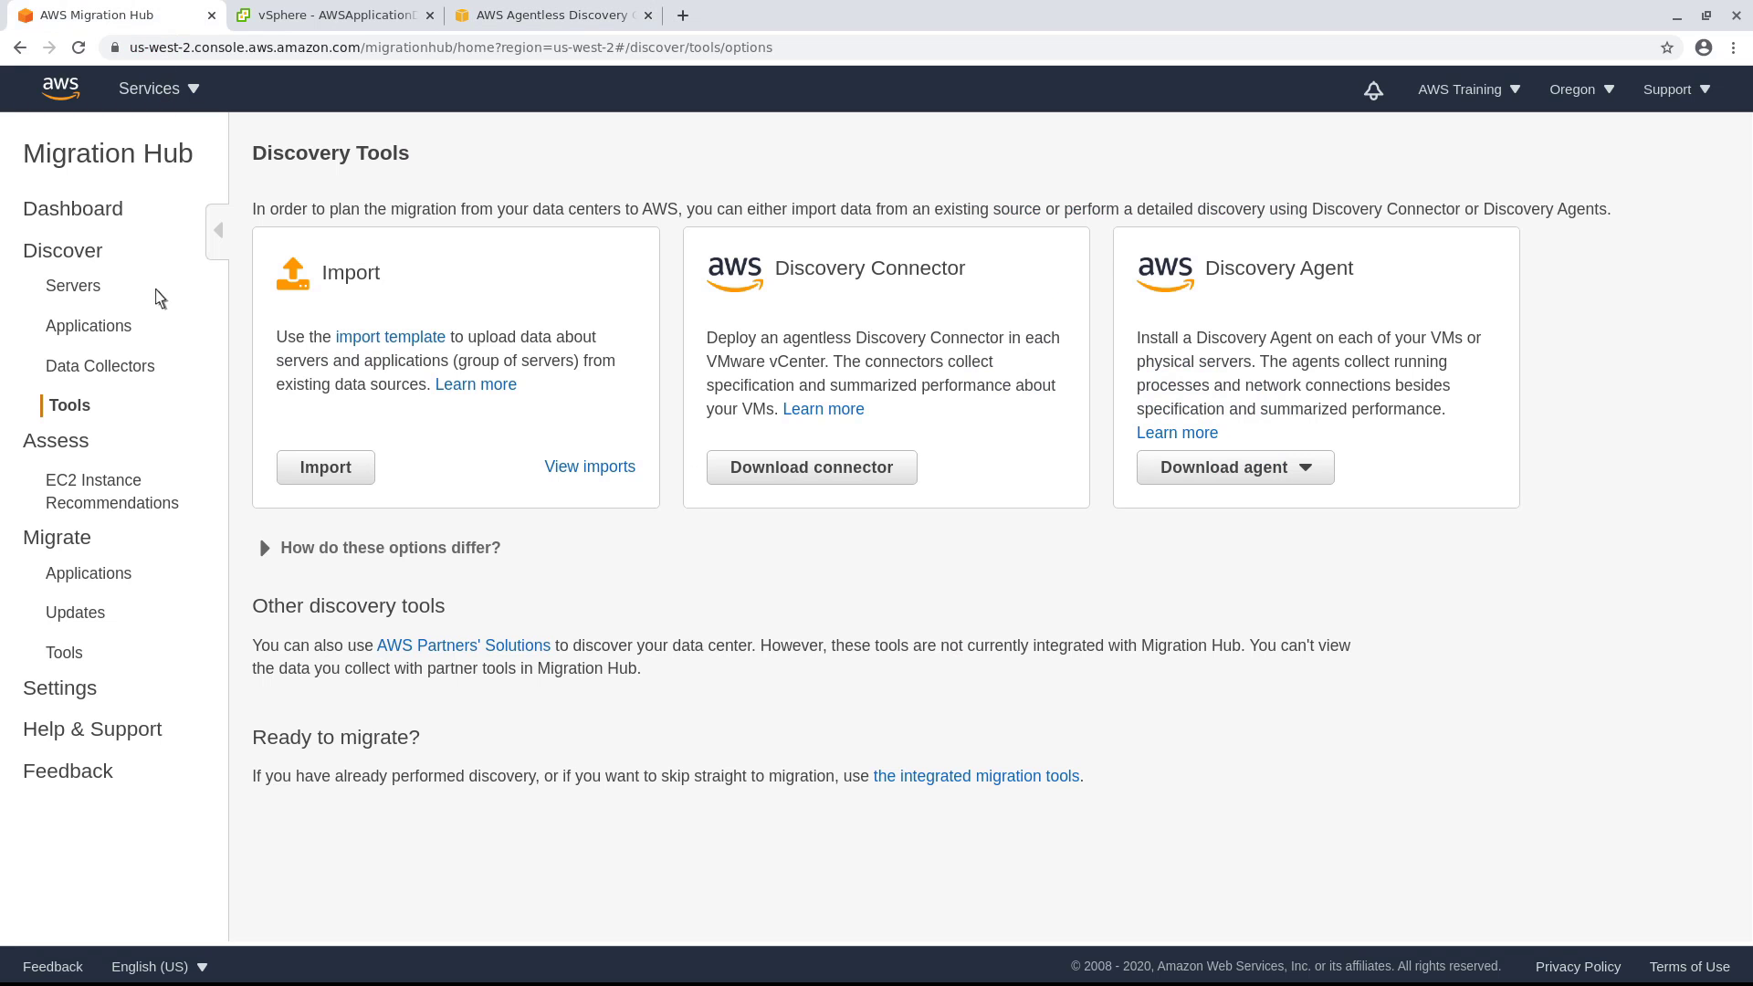
left_click(98, 365)
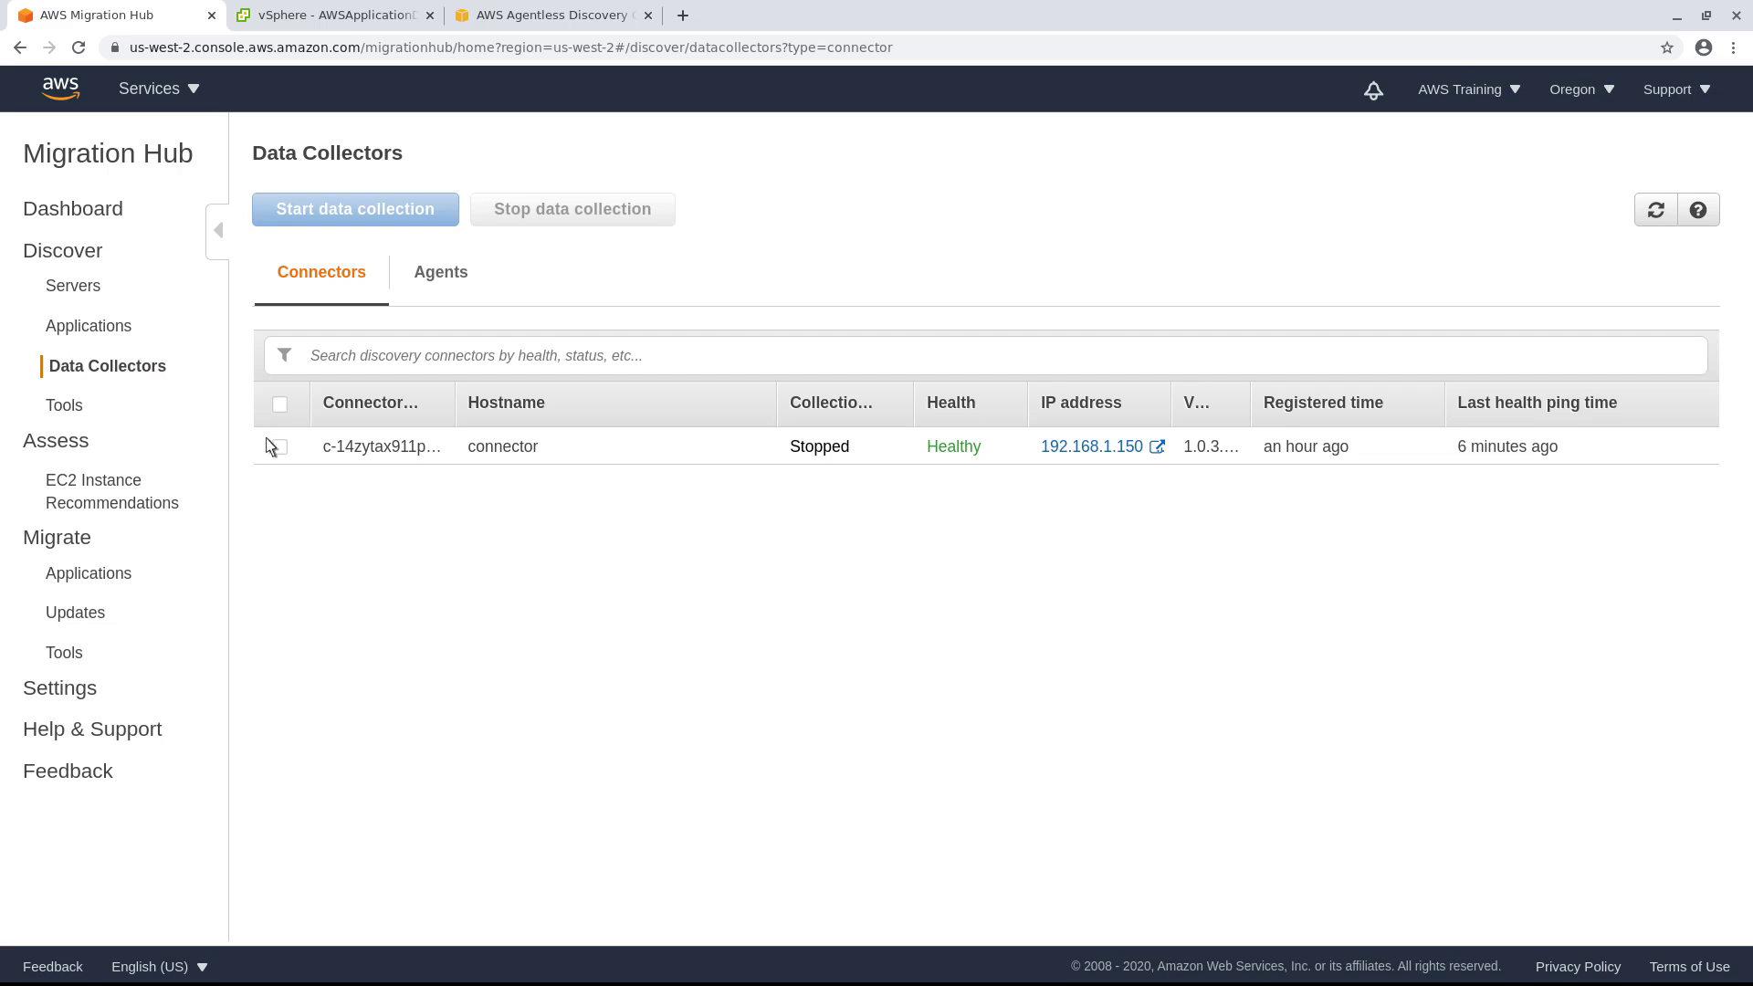
left_click(279, 446)
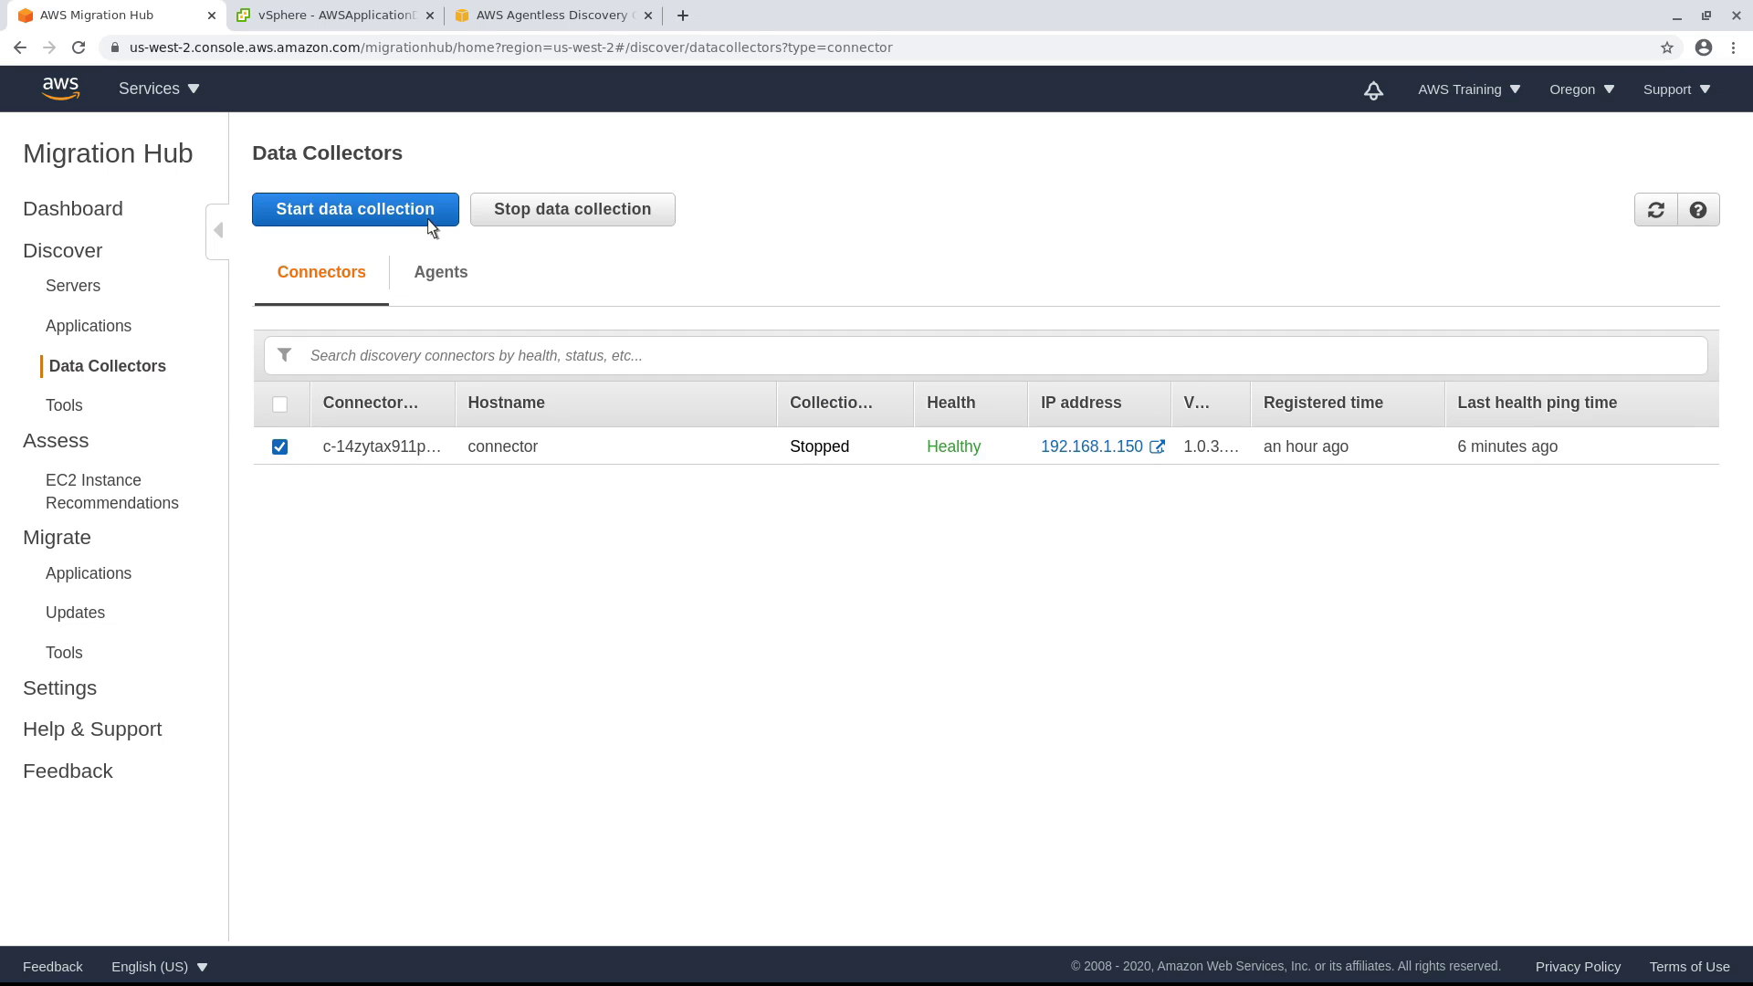
left_click(355, 208)
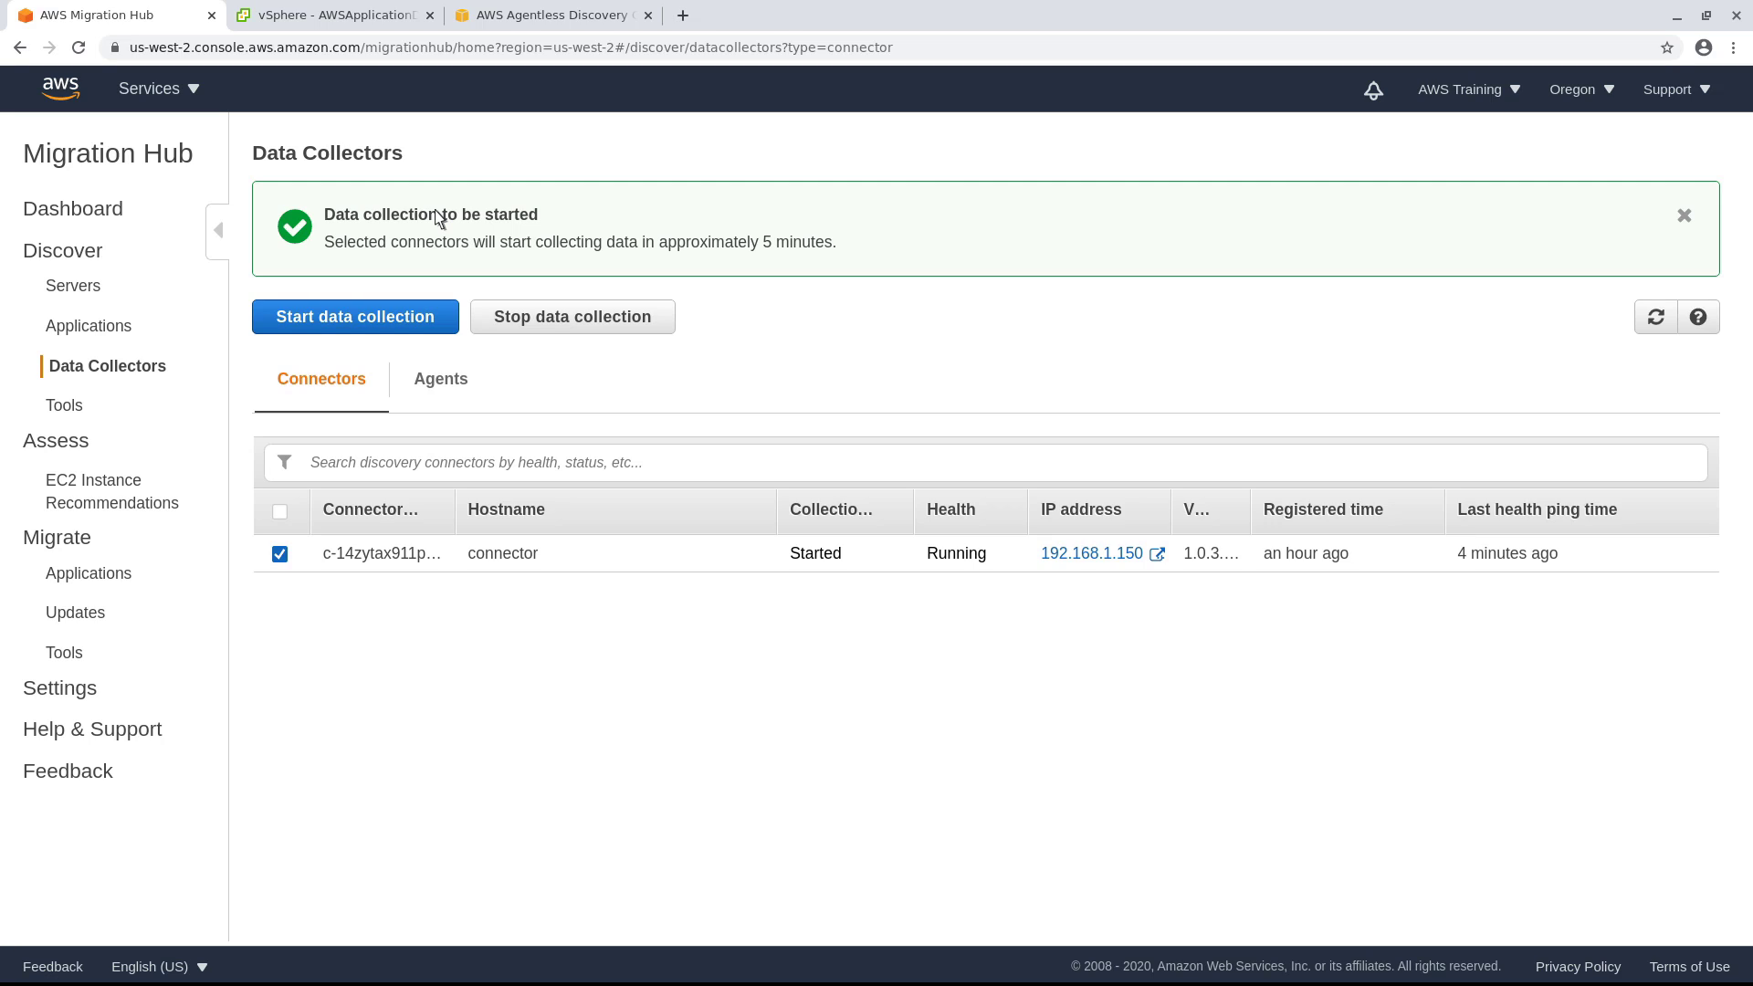
mouse_move(369, 246)
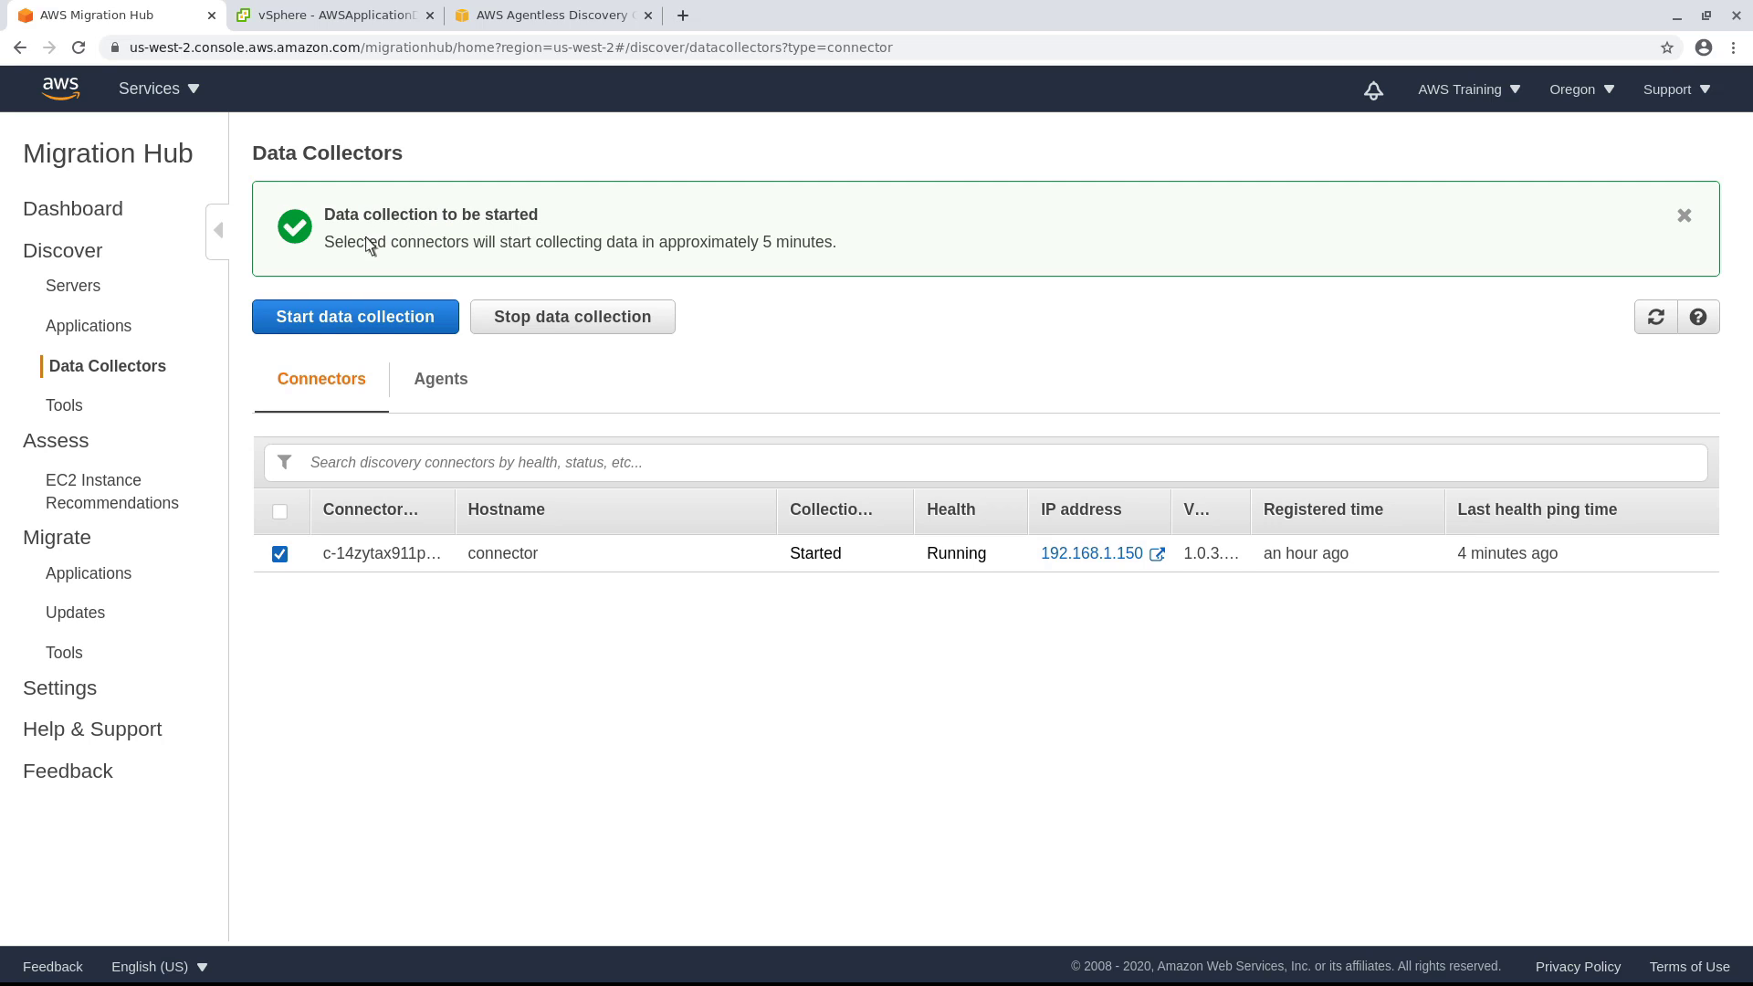
left_click(97, 325)
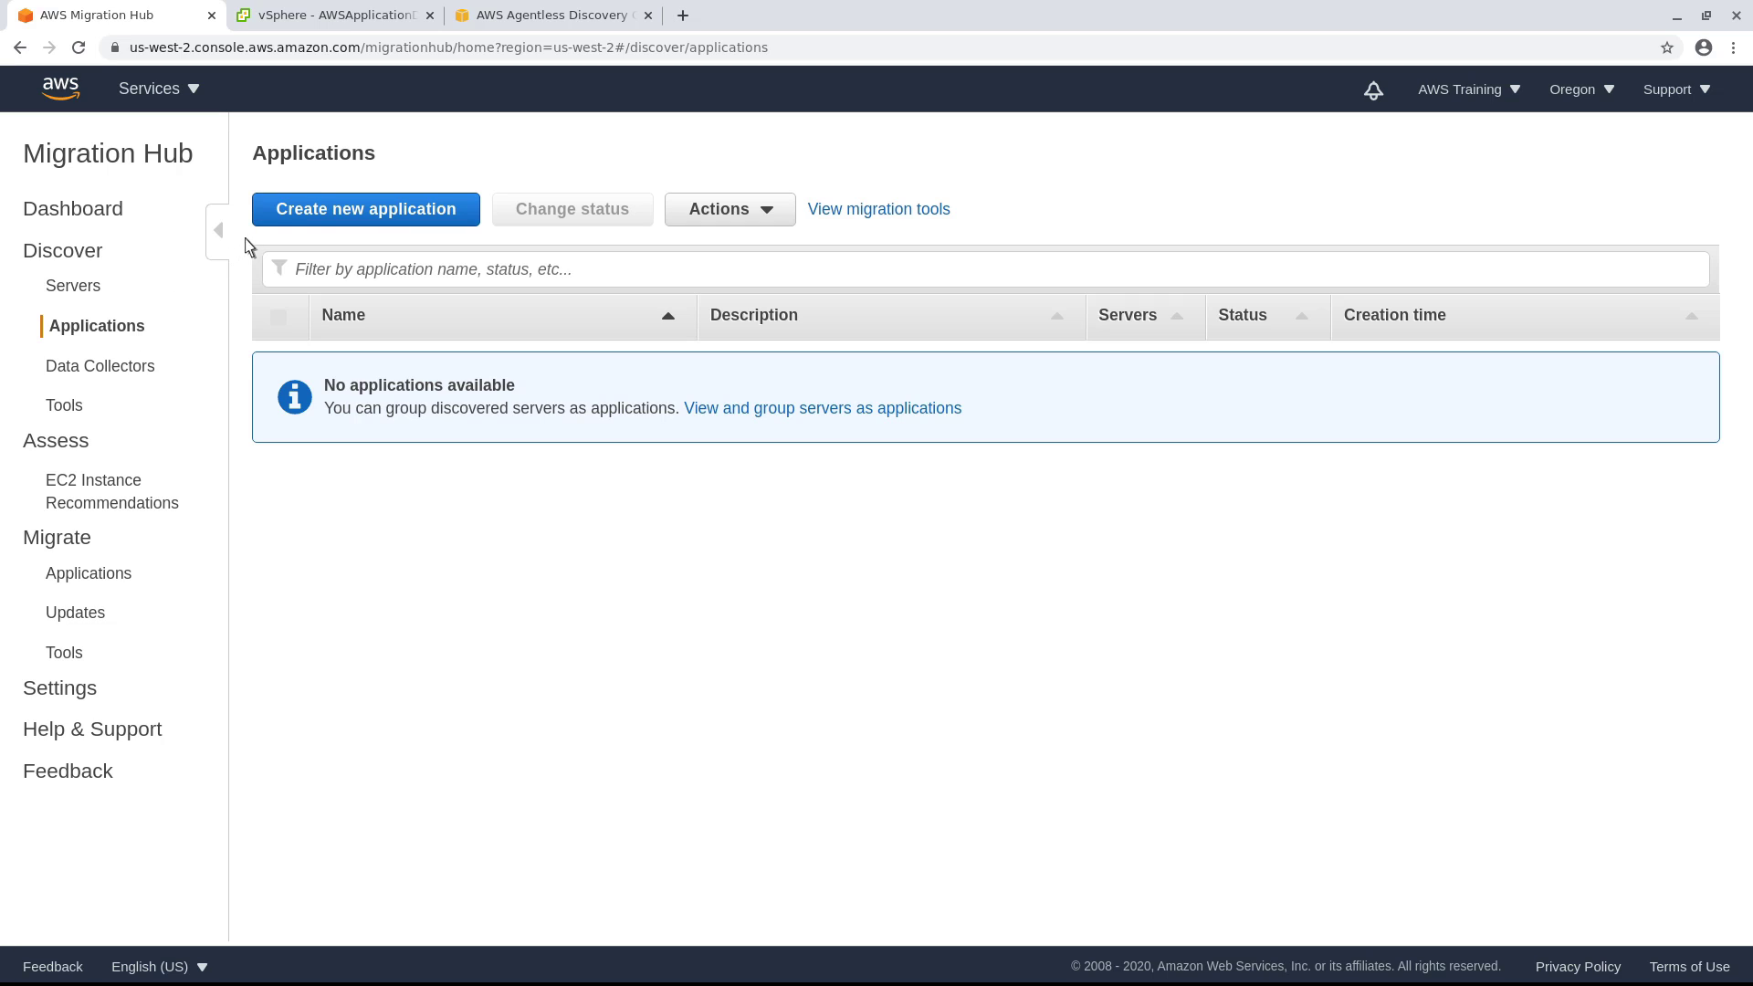
Create a new application named WordPress
left_click(365, 209)
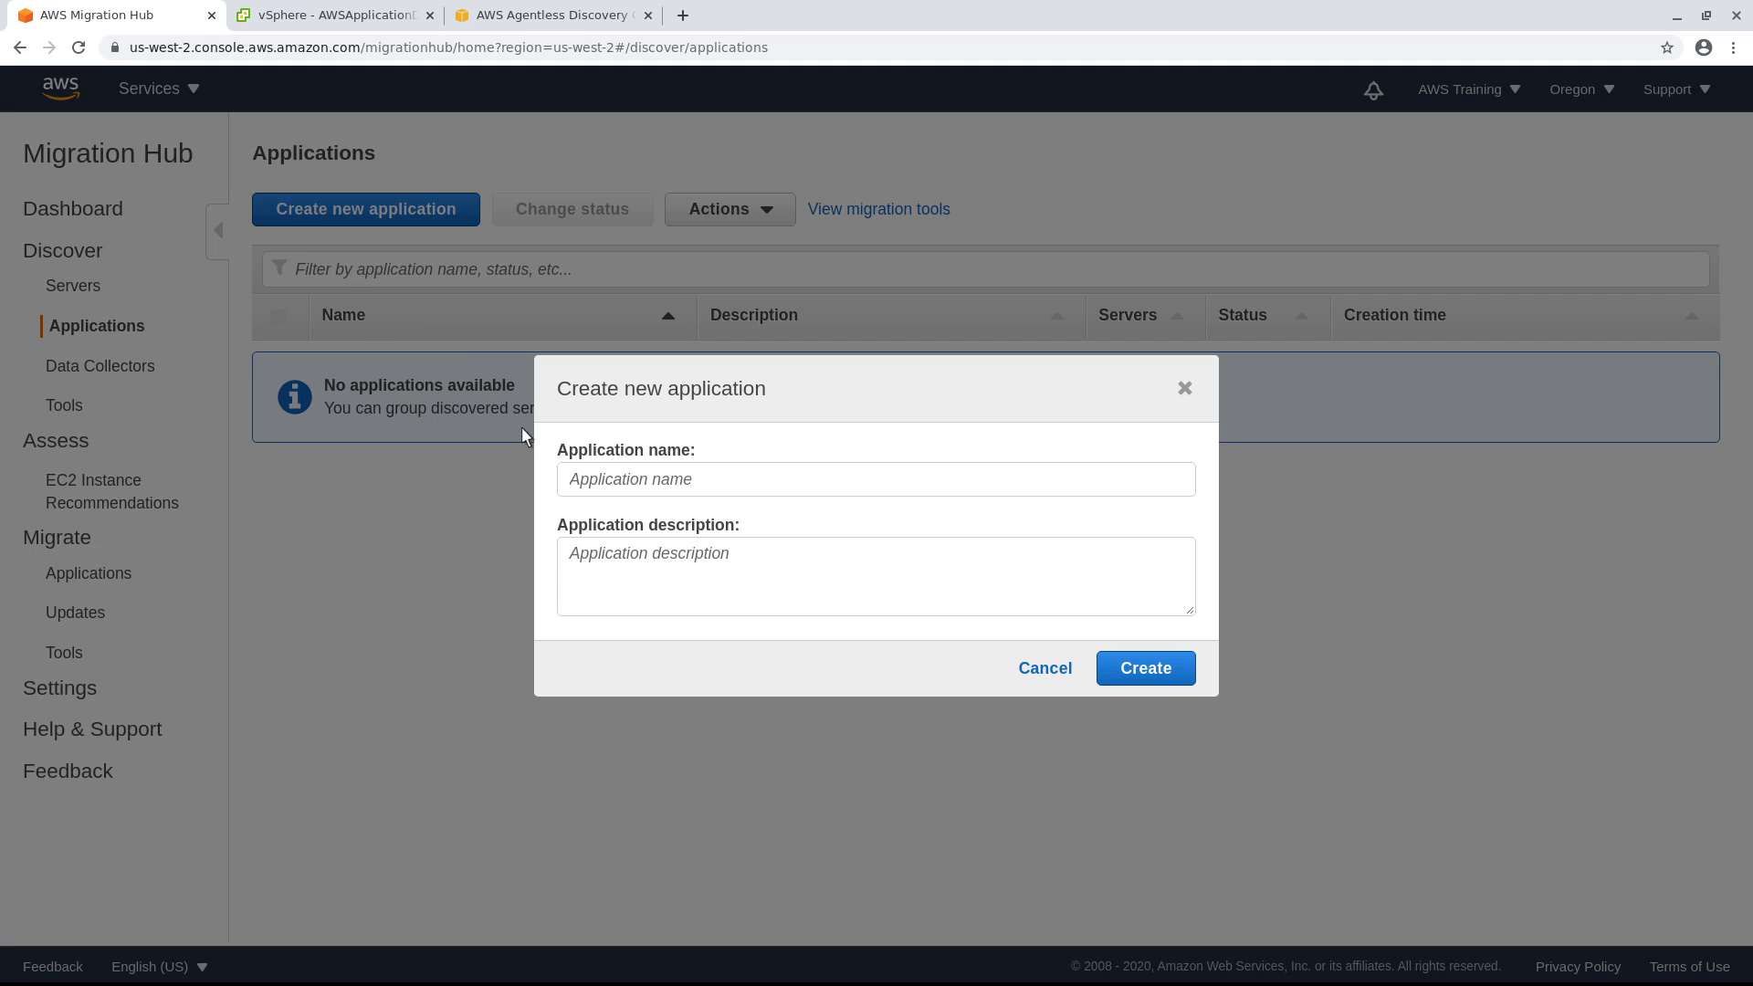
type("WordPress")
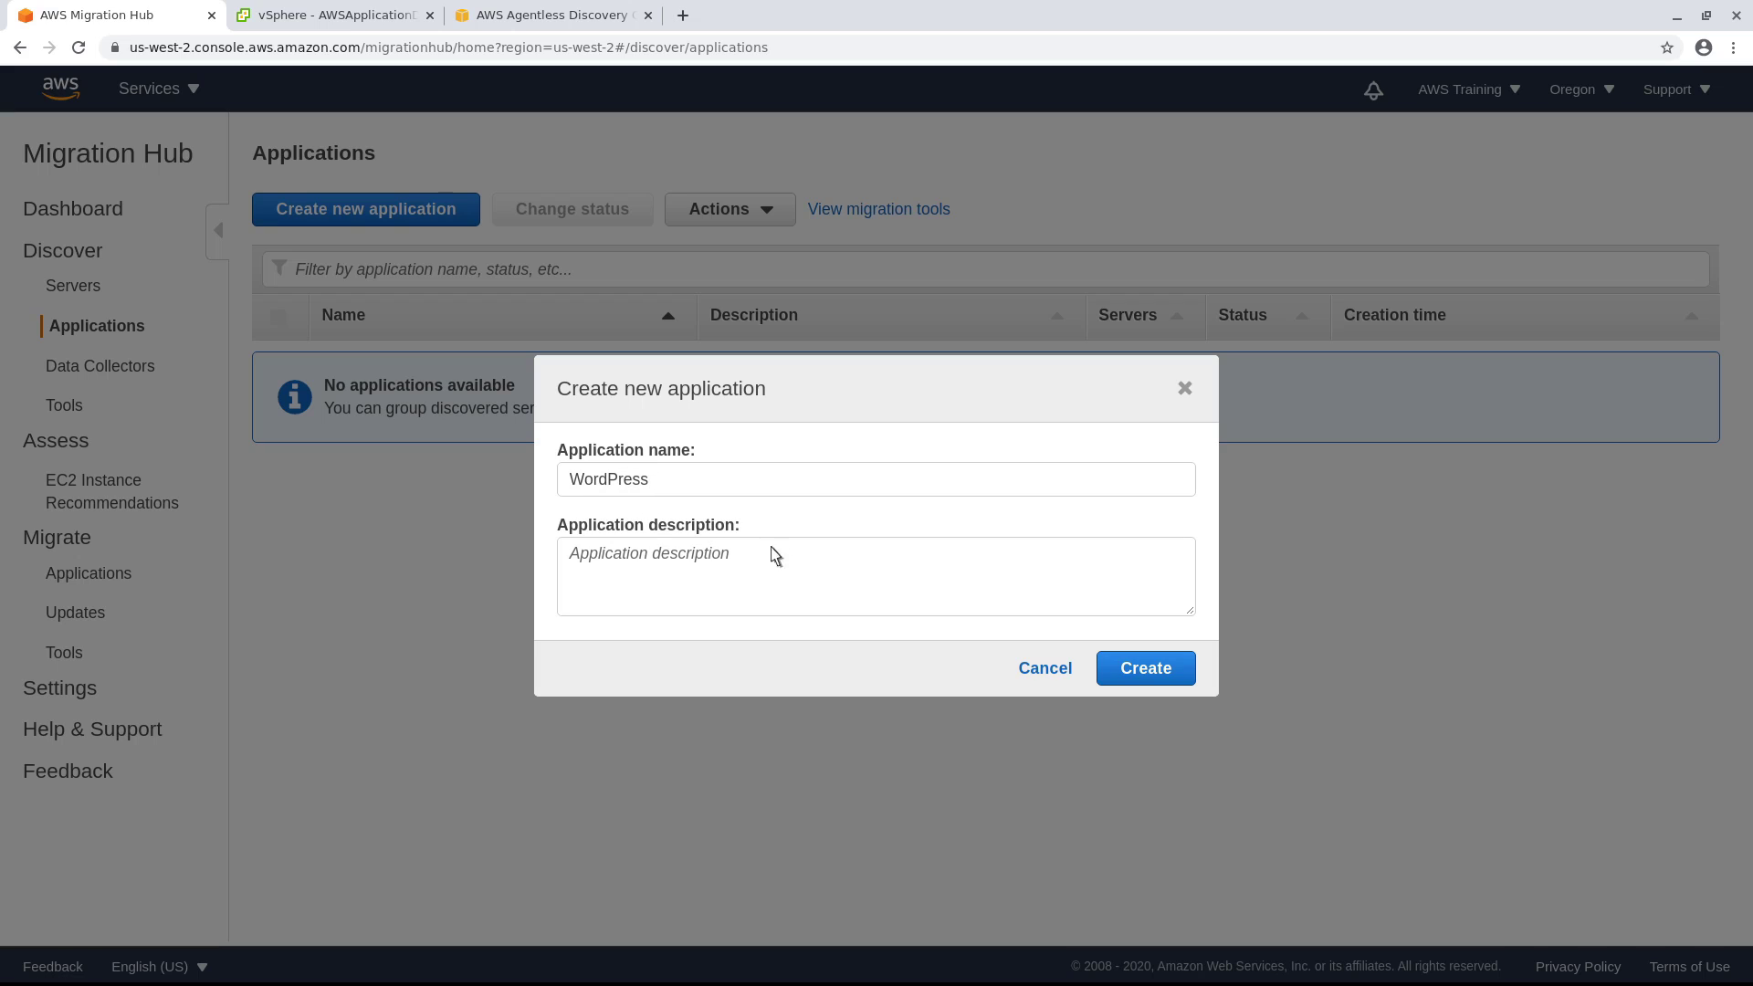
left_click(1143, 669)
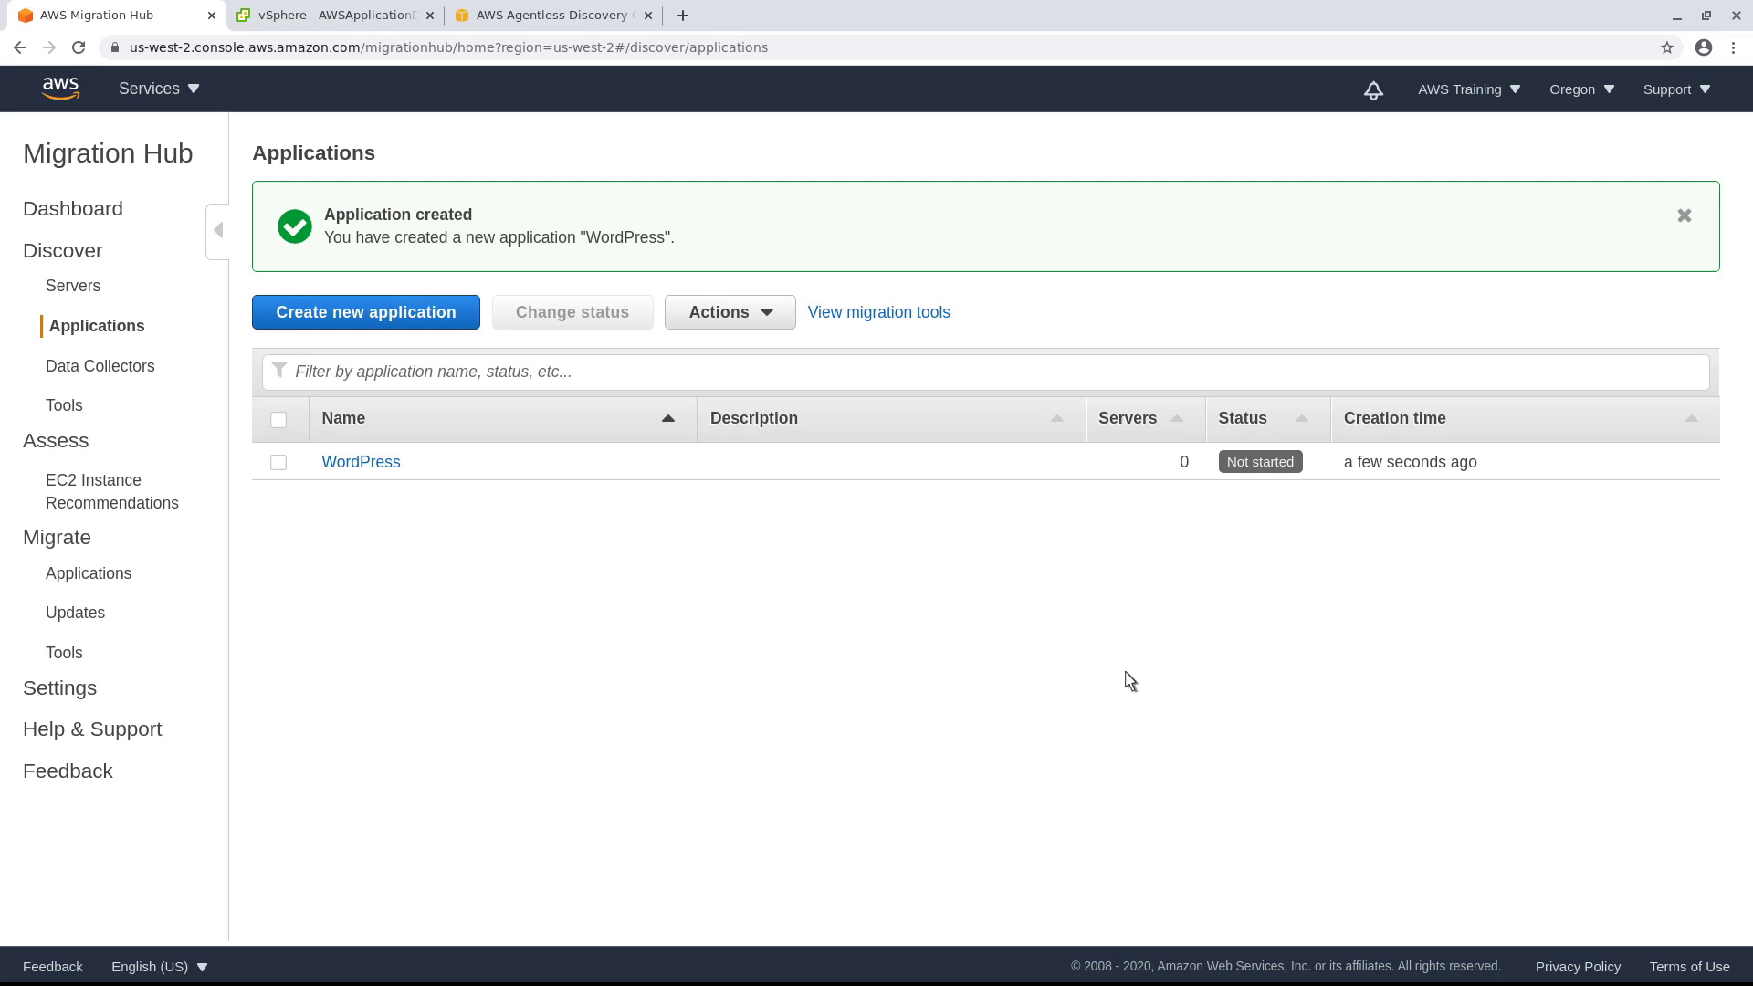
mouse_move(73, 284)
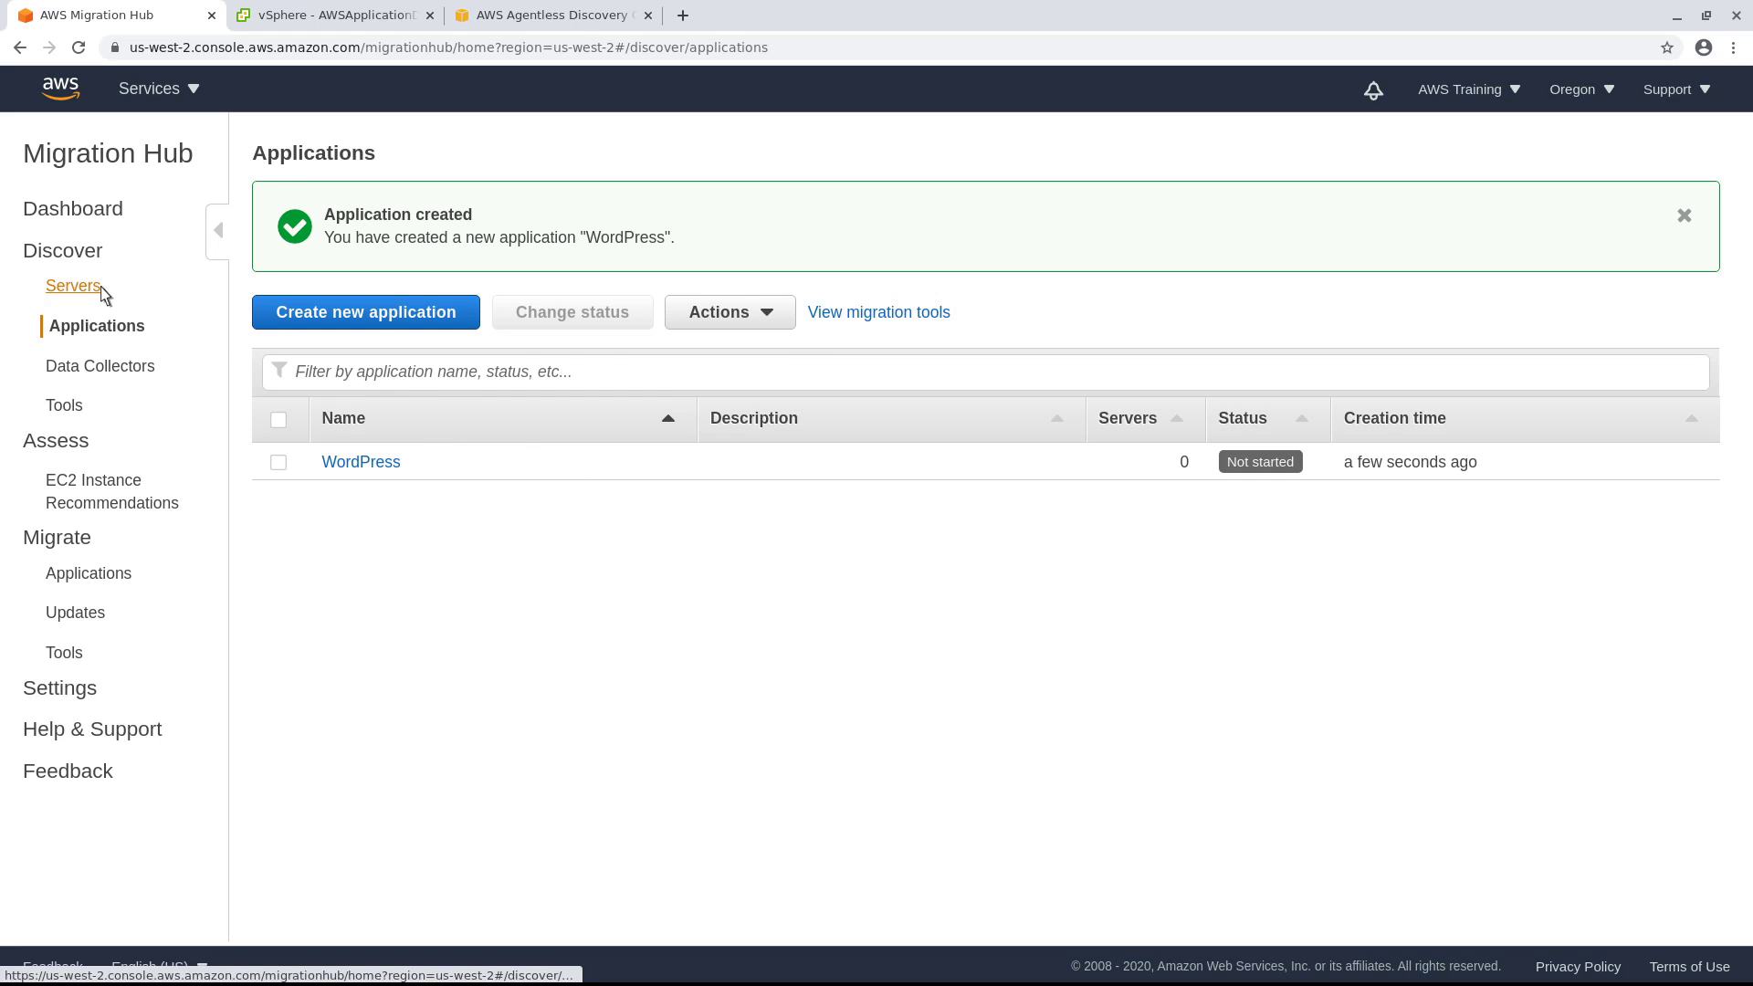
Select the Wordpress-DB and Wordpress-WEB servers in the discovered servers list
left_click(73, 285)
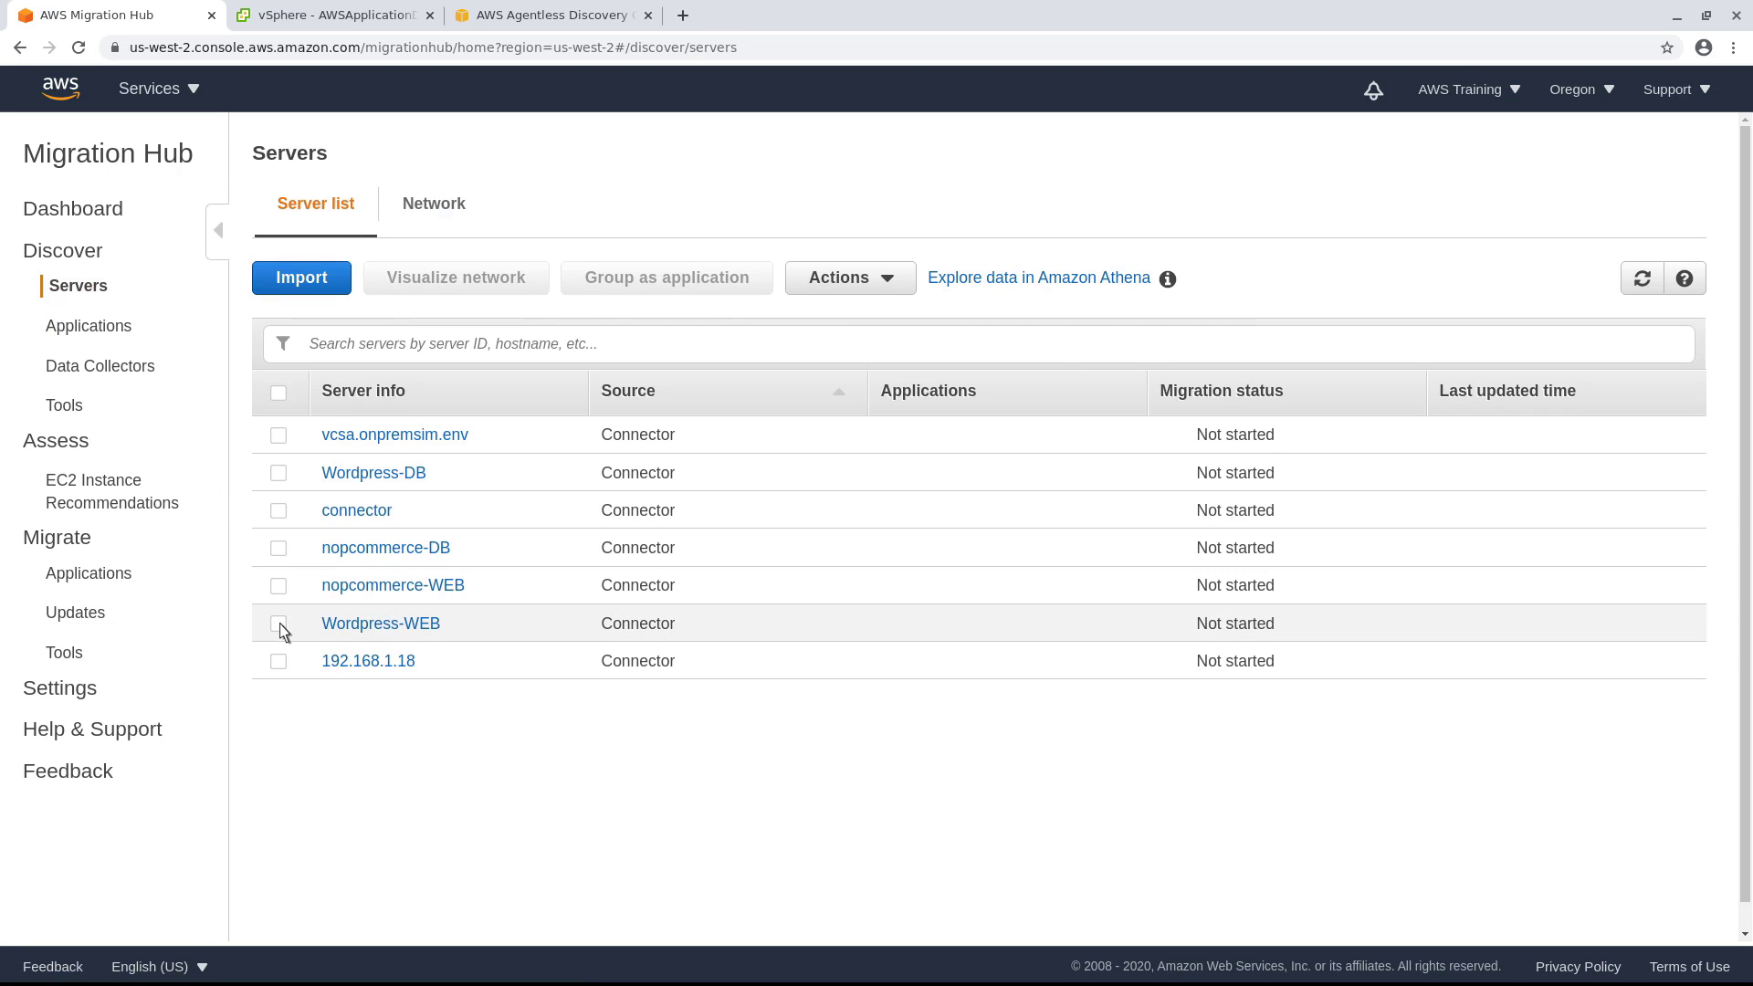
left_click(277, 622)
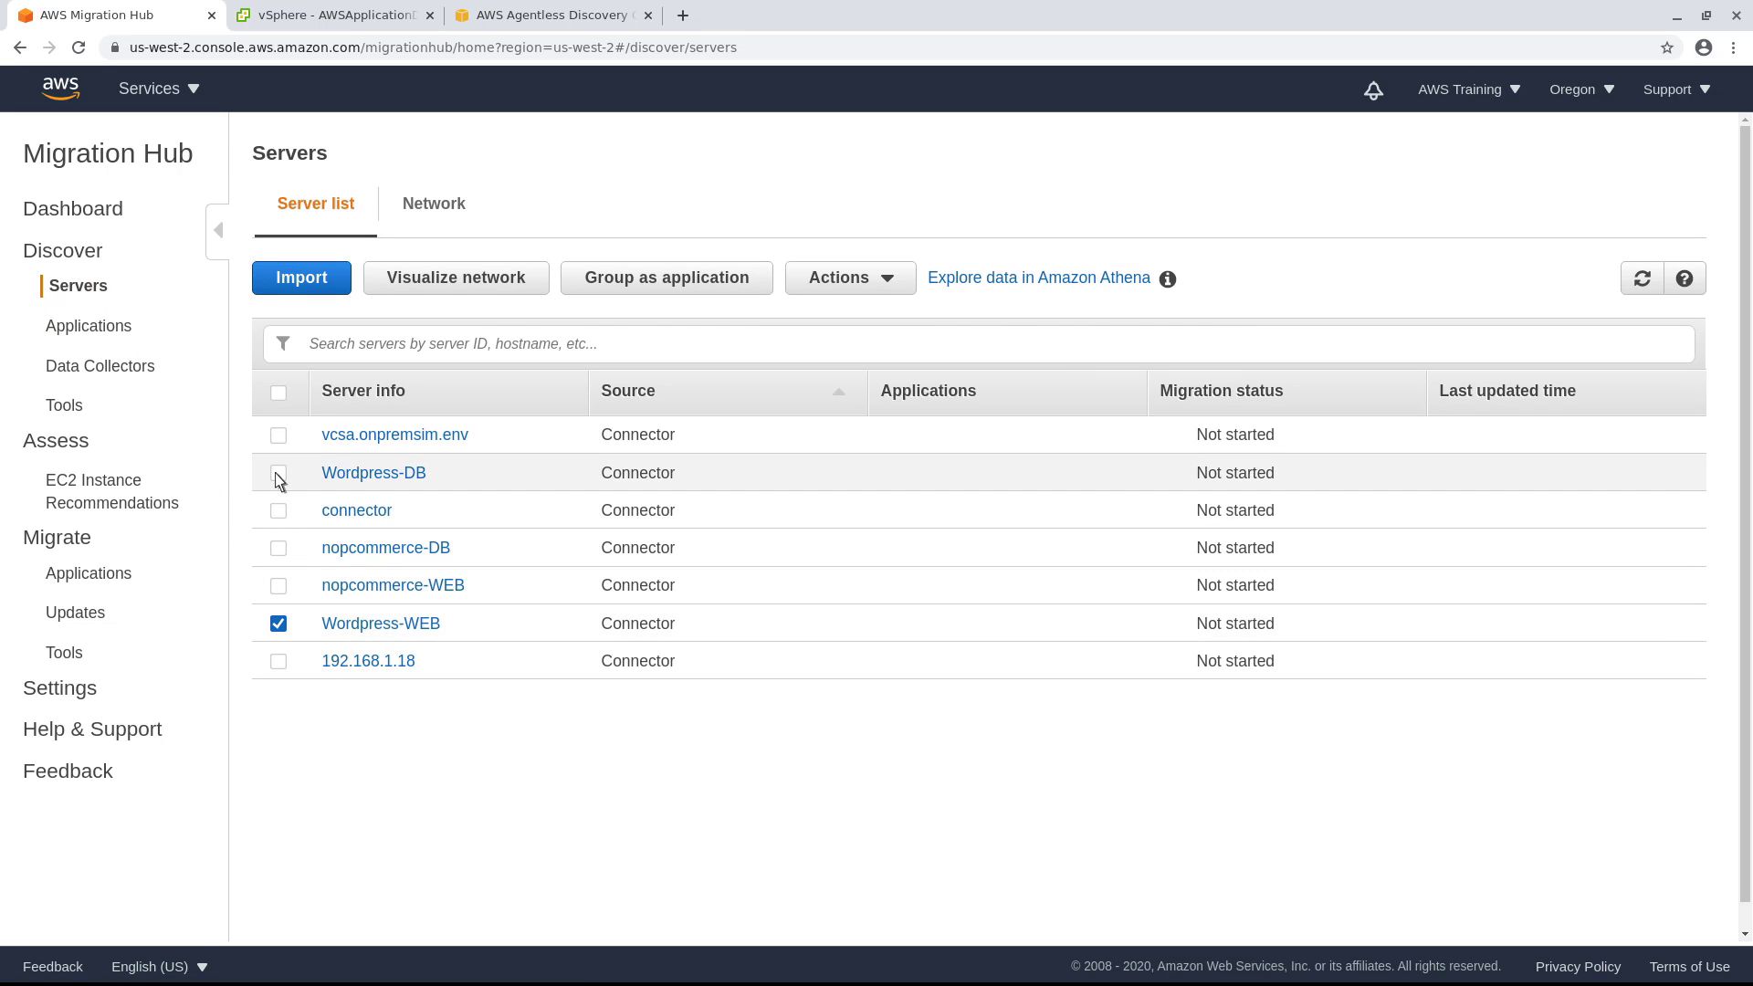
left_click(277, 471)
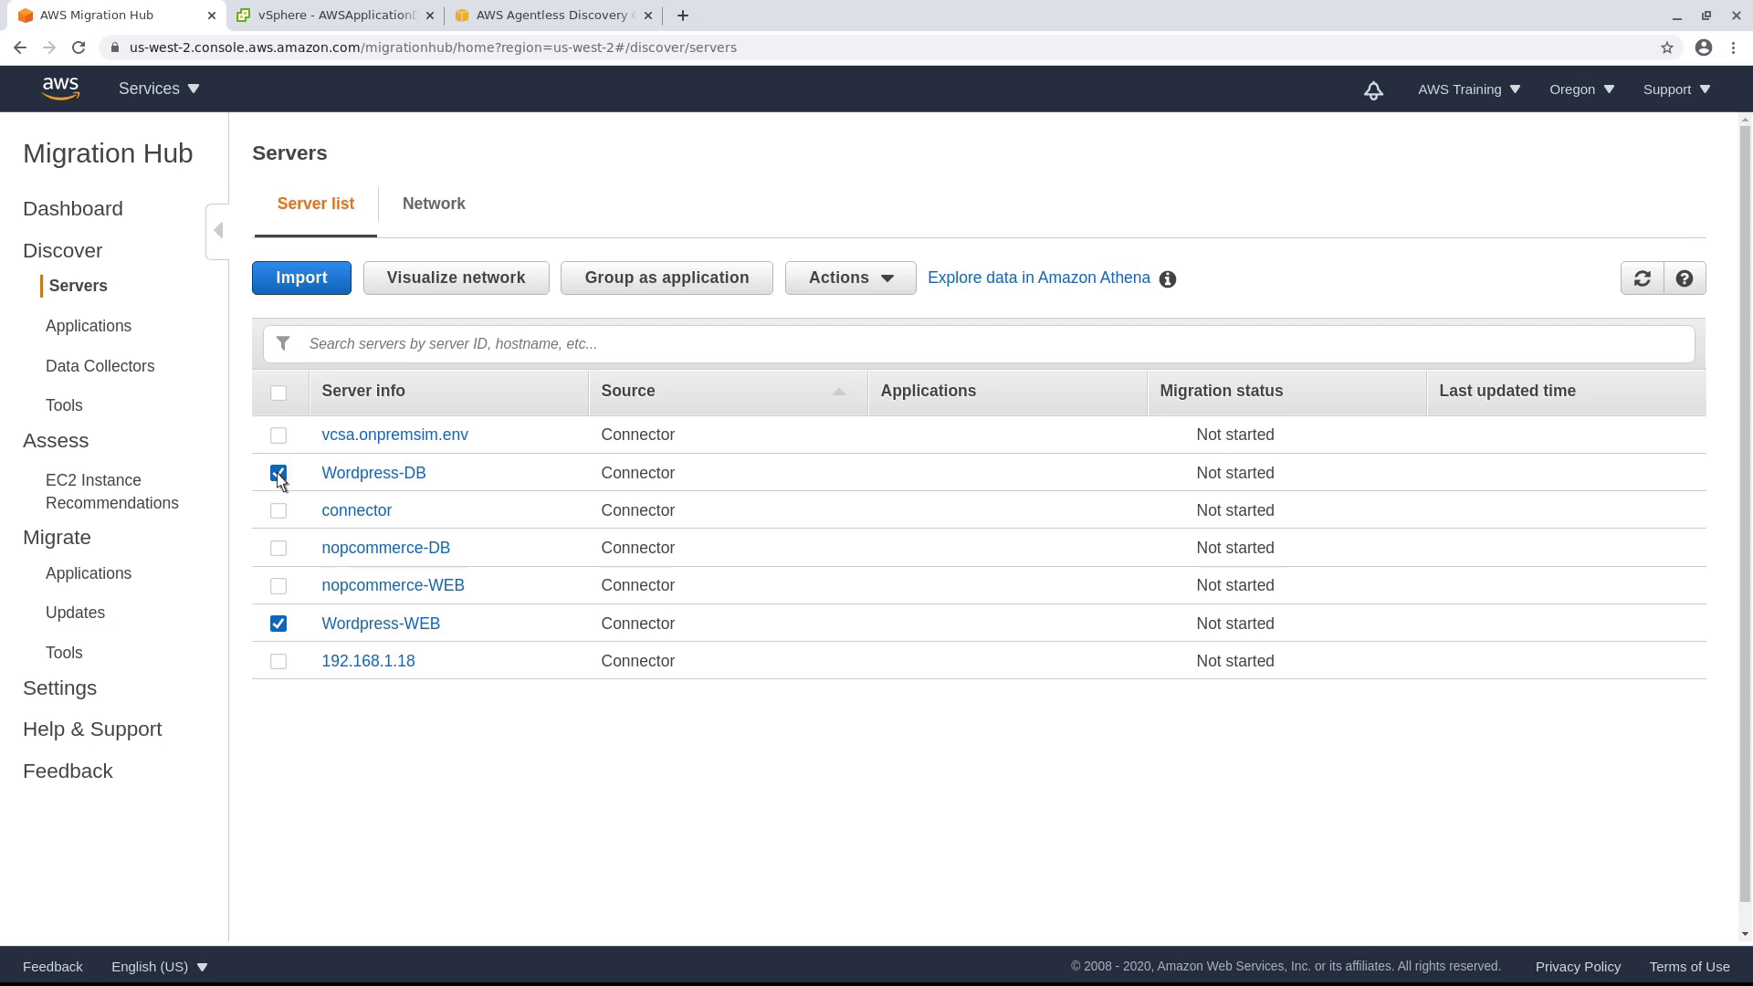
left_click(277, 471)
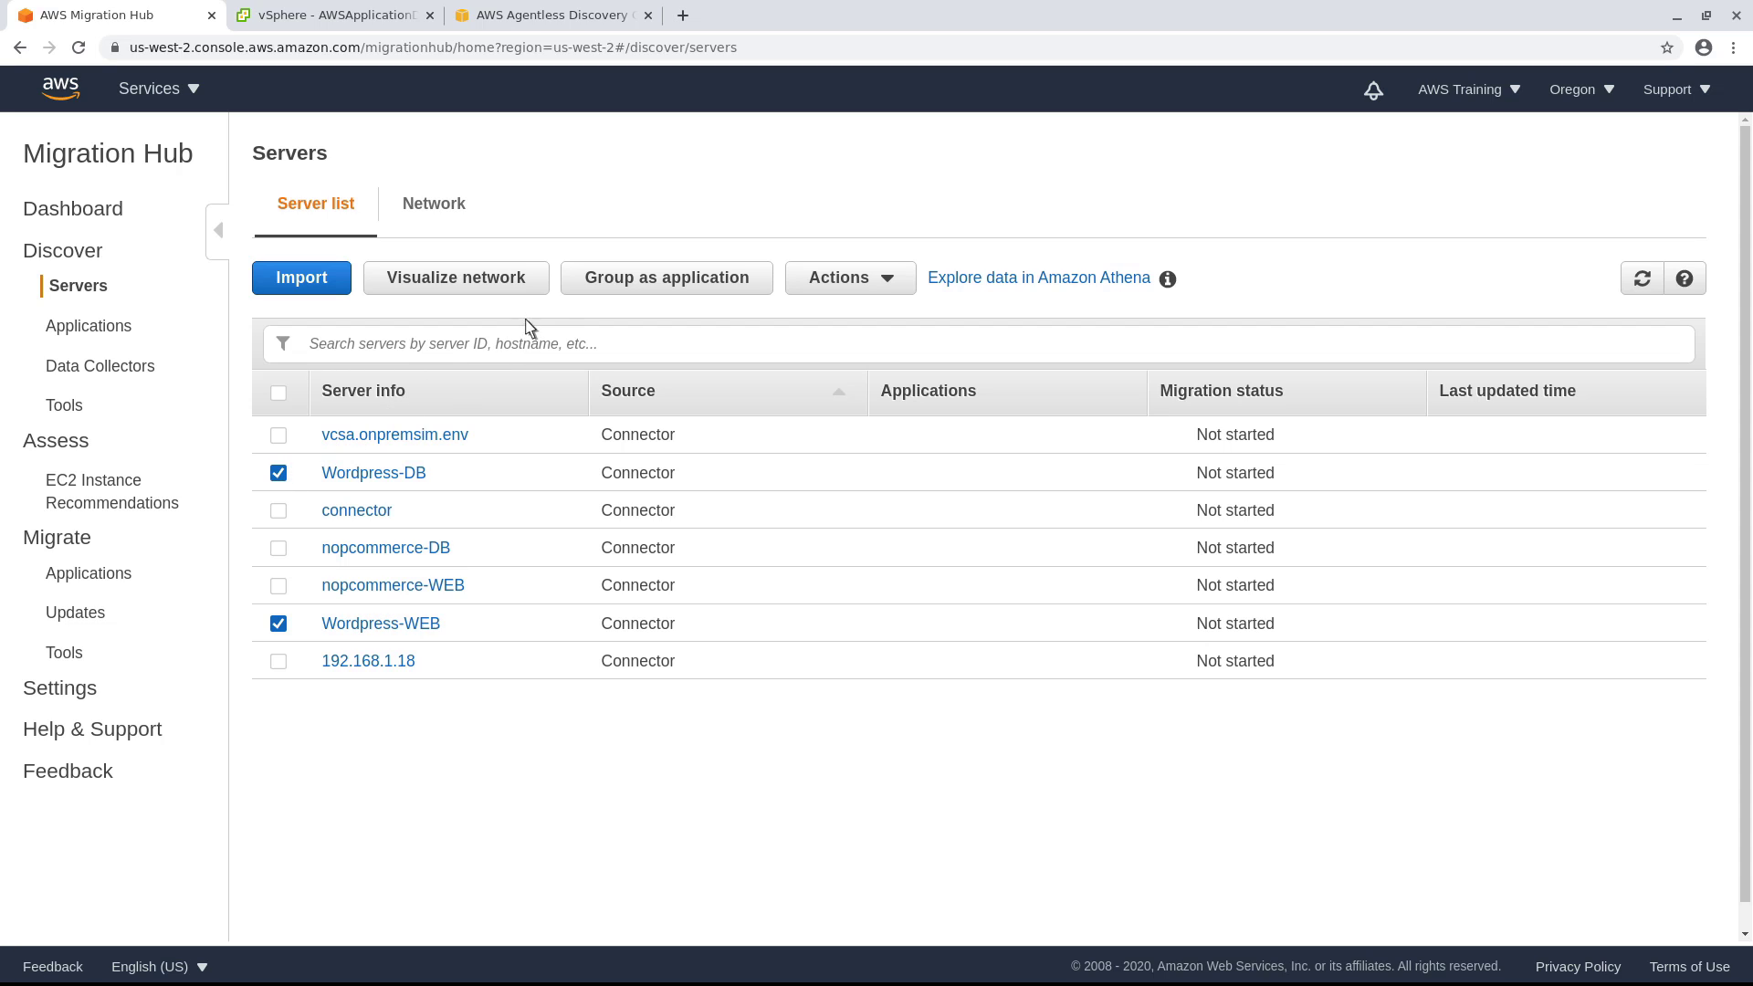
Group both servers into the existing WordPress application and return to the applications list
left_click(667, 277)
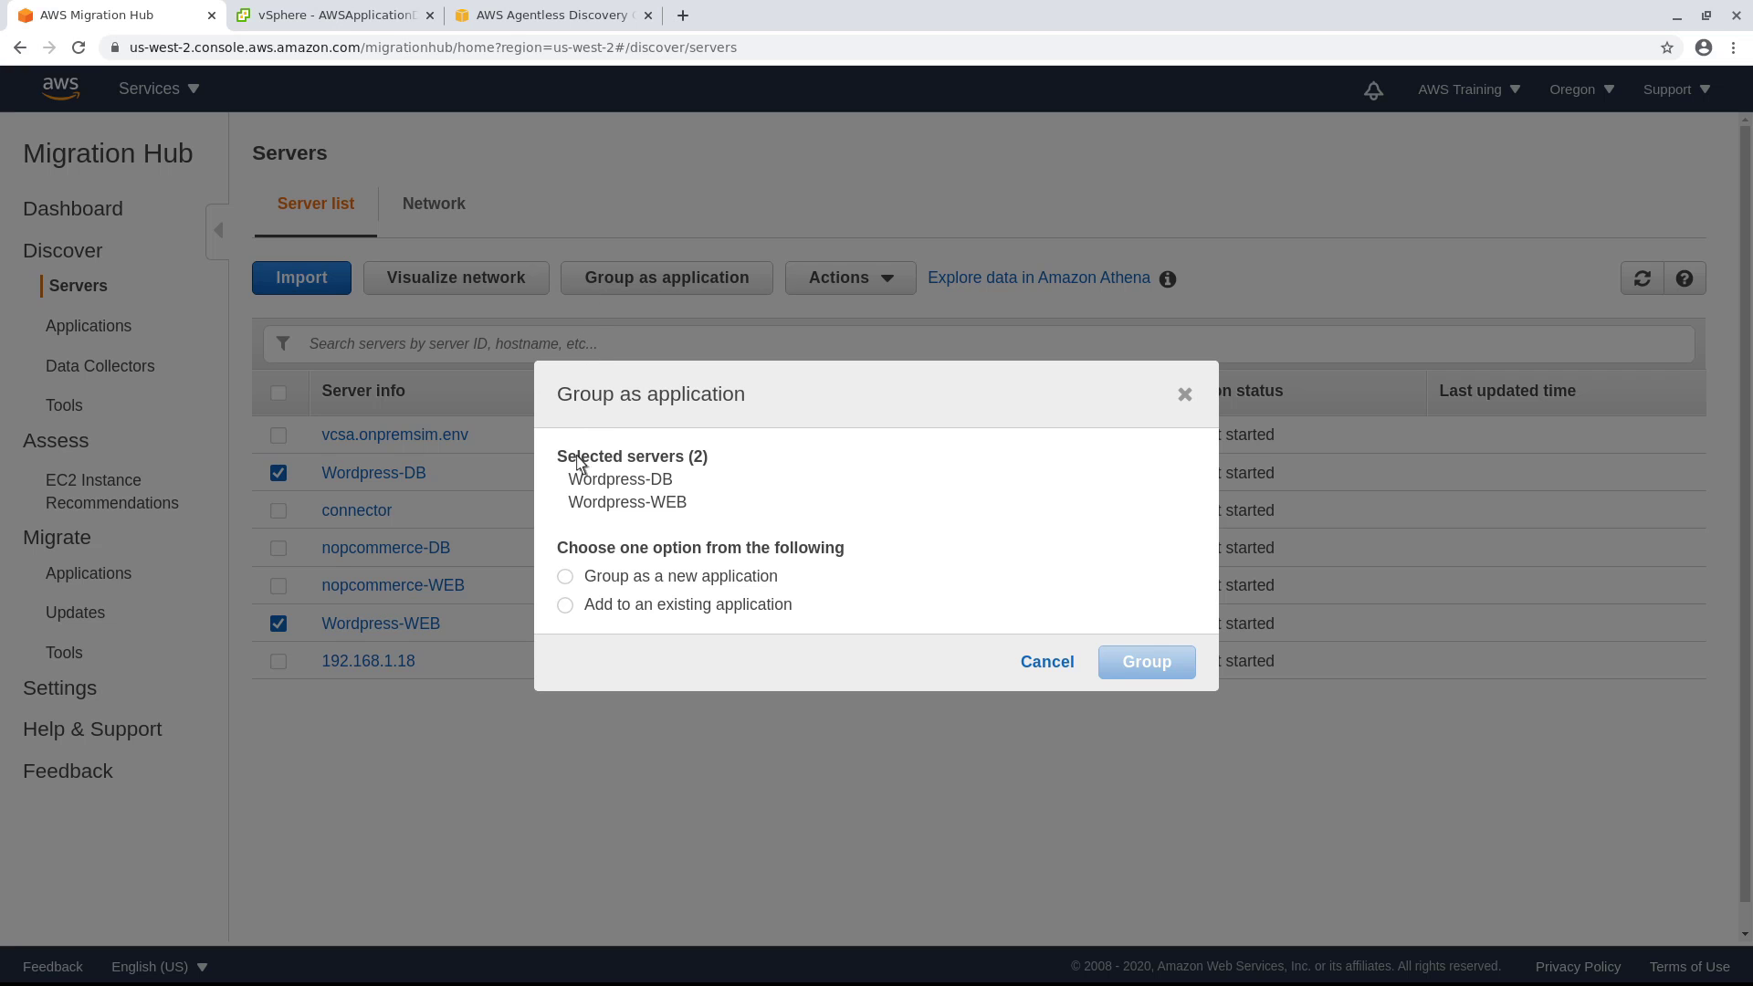
left_click(566, 604)
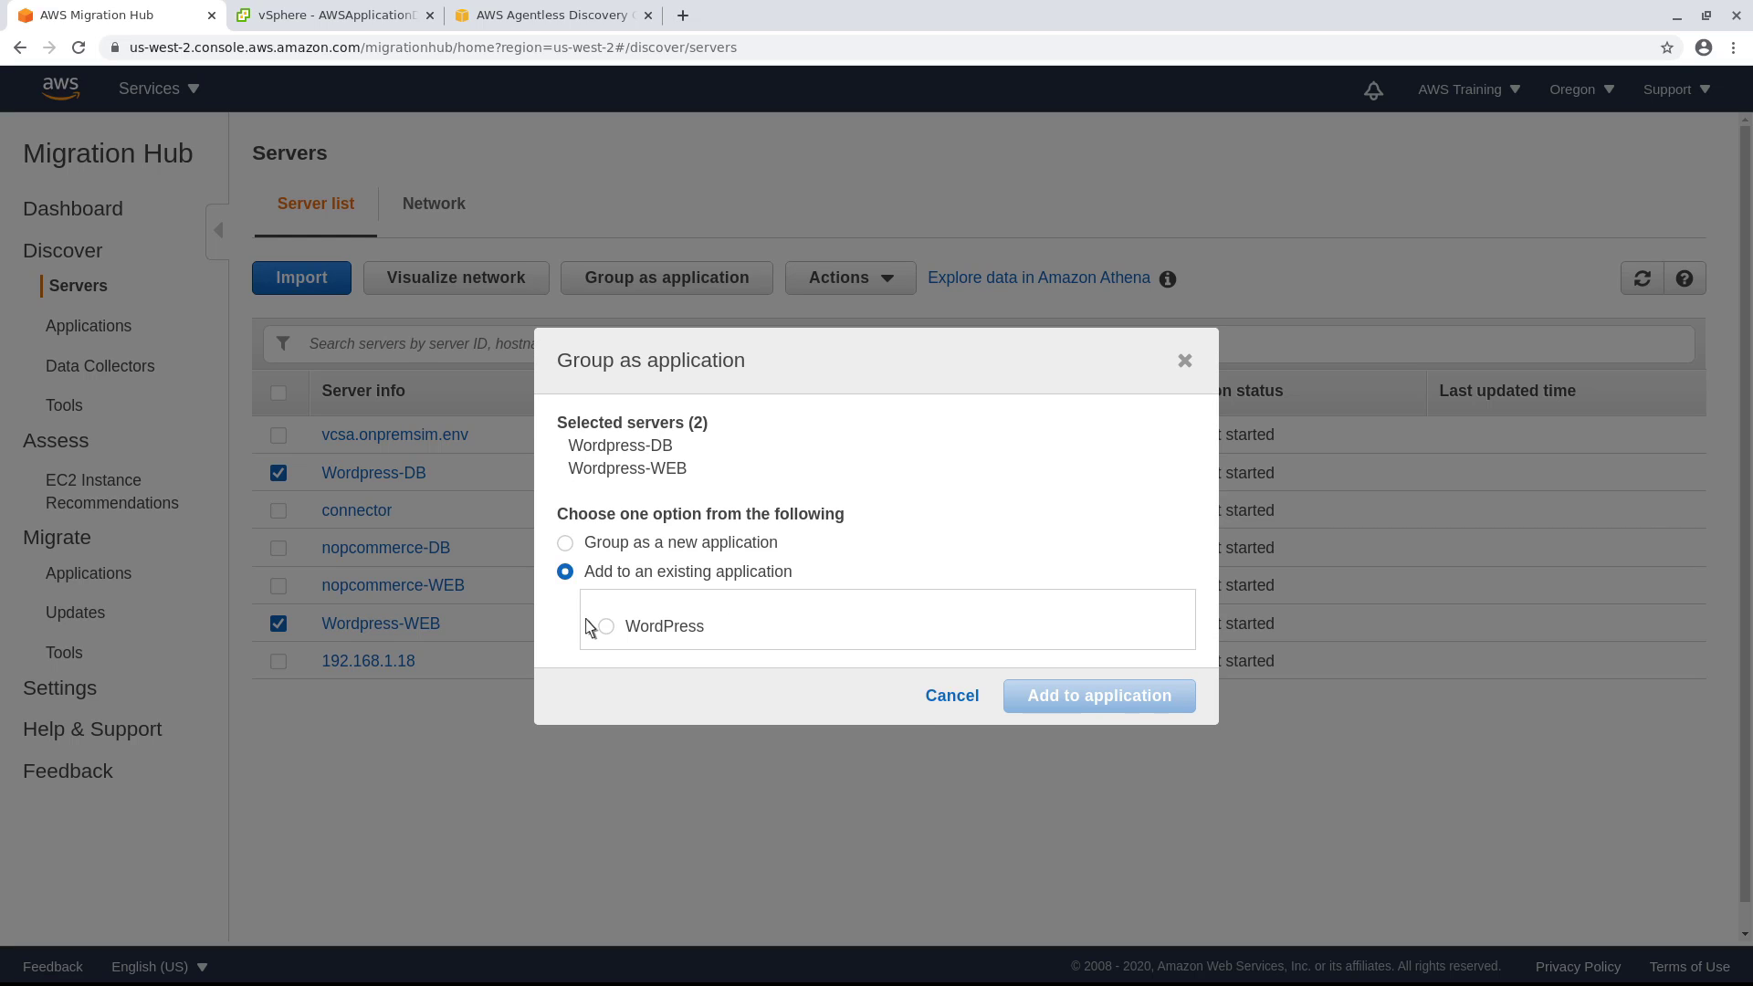
left_click(604, 626)
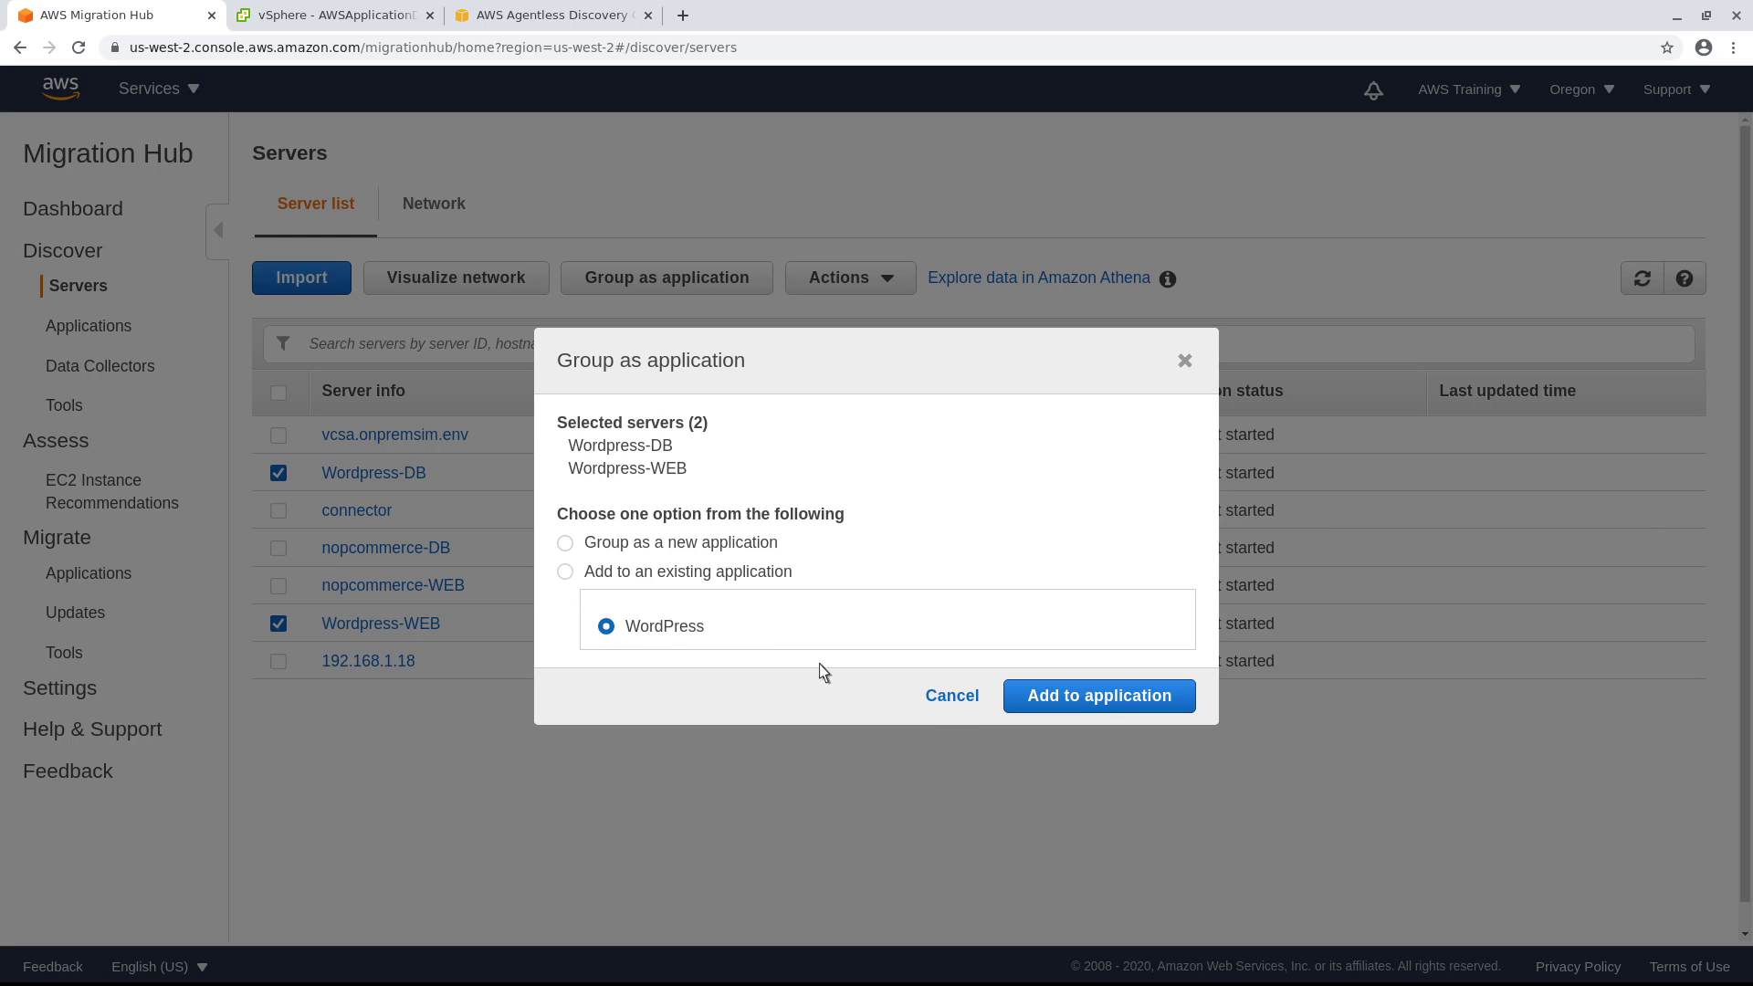
left_click(1097, 696)
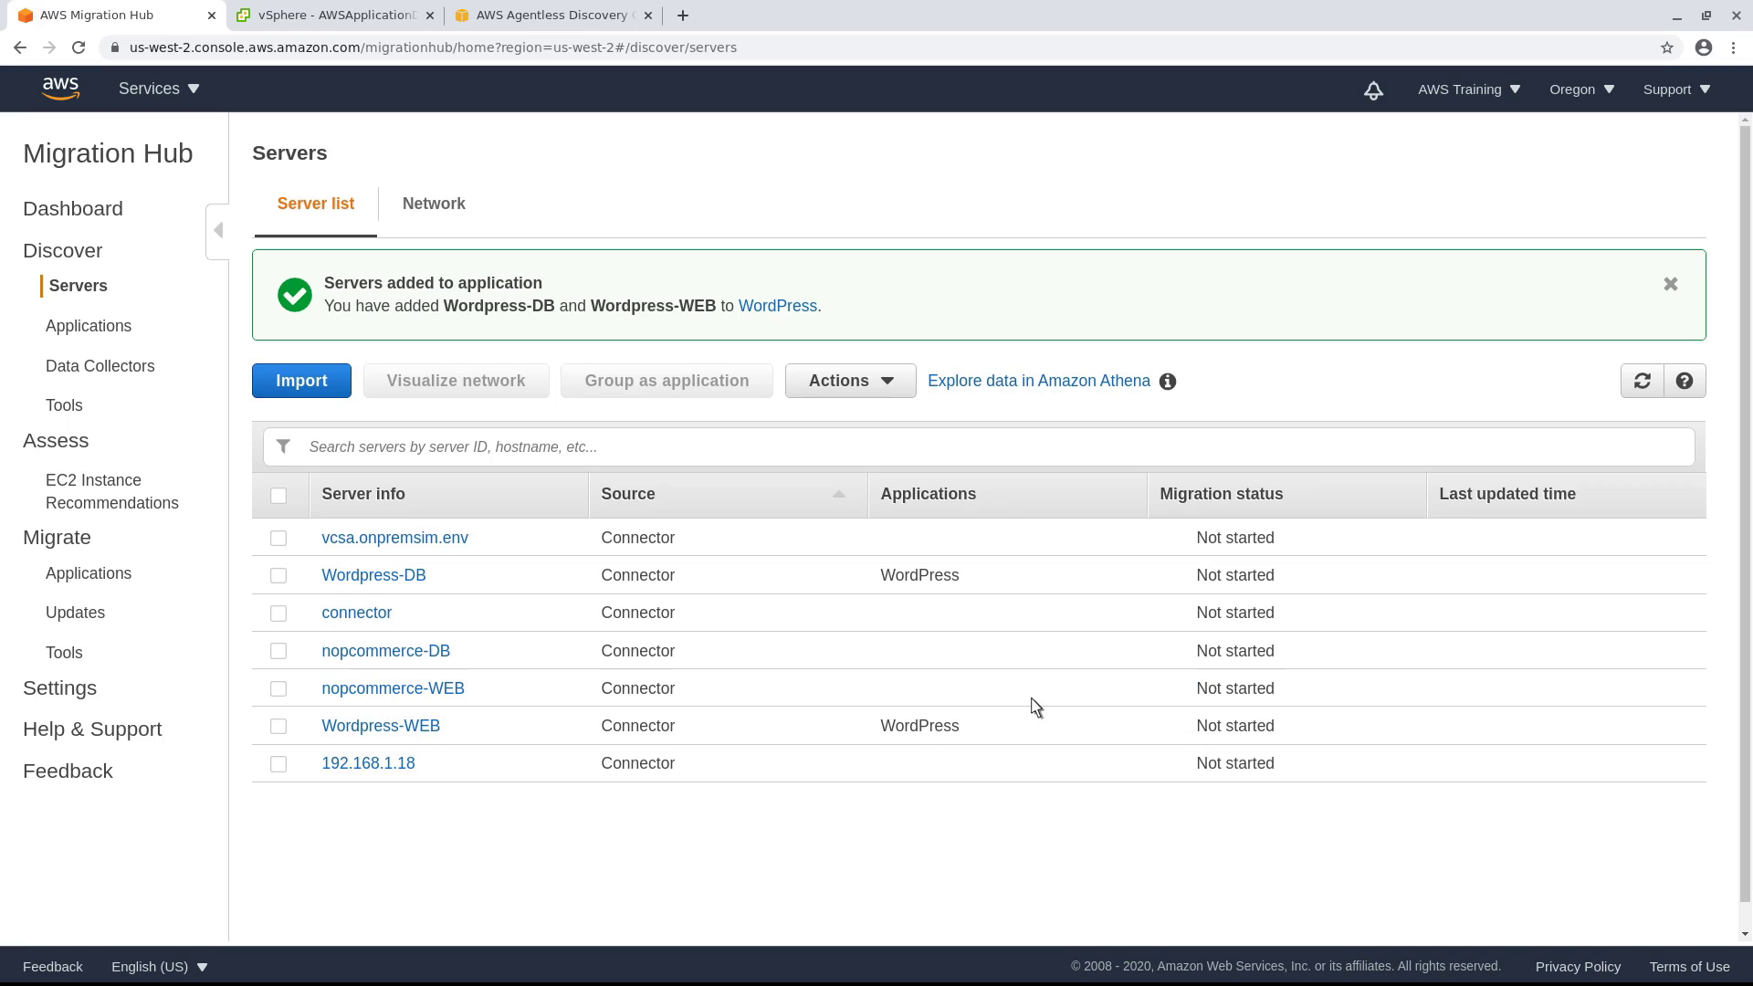
mouse_move(88, 325)
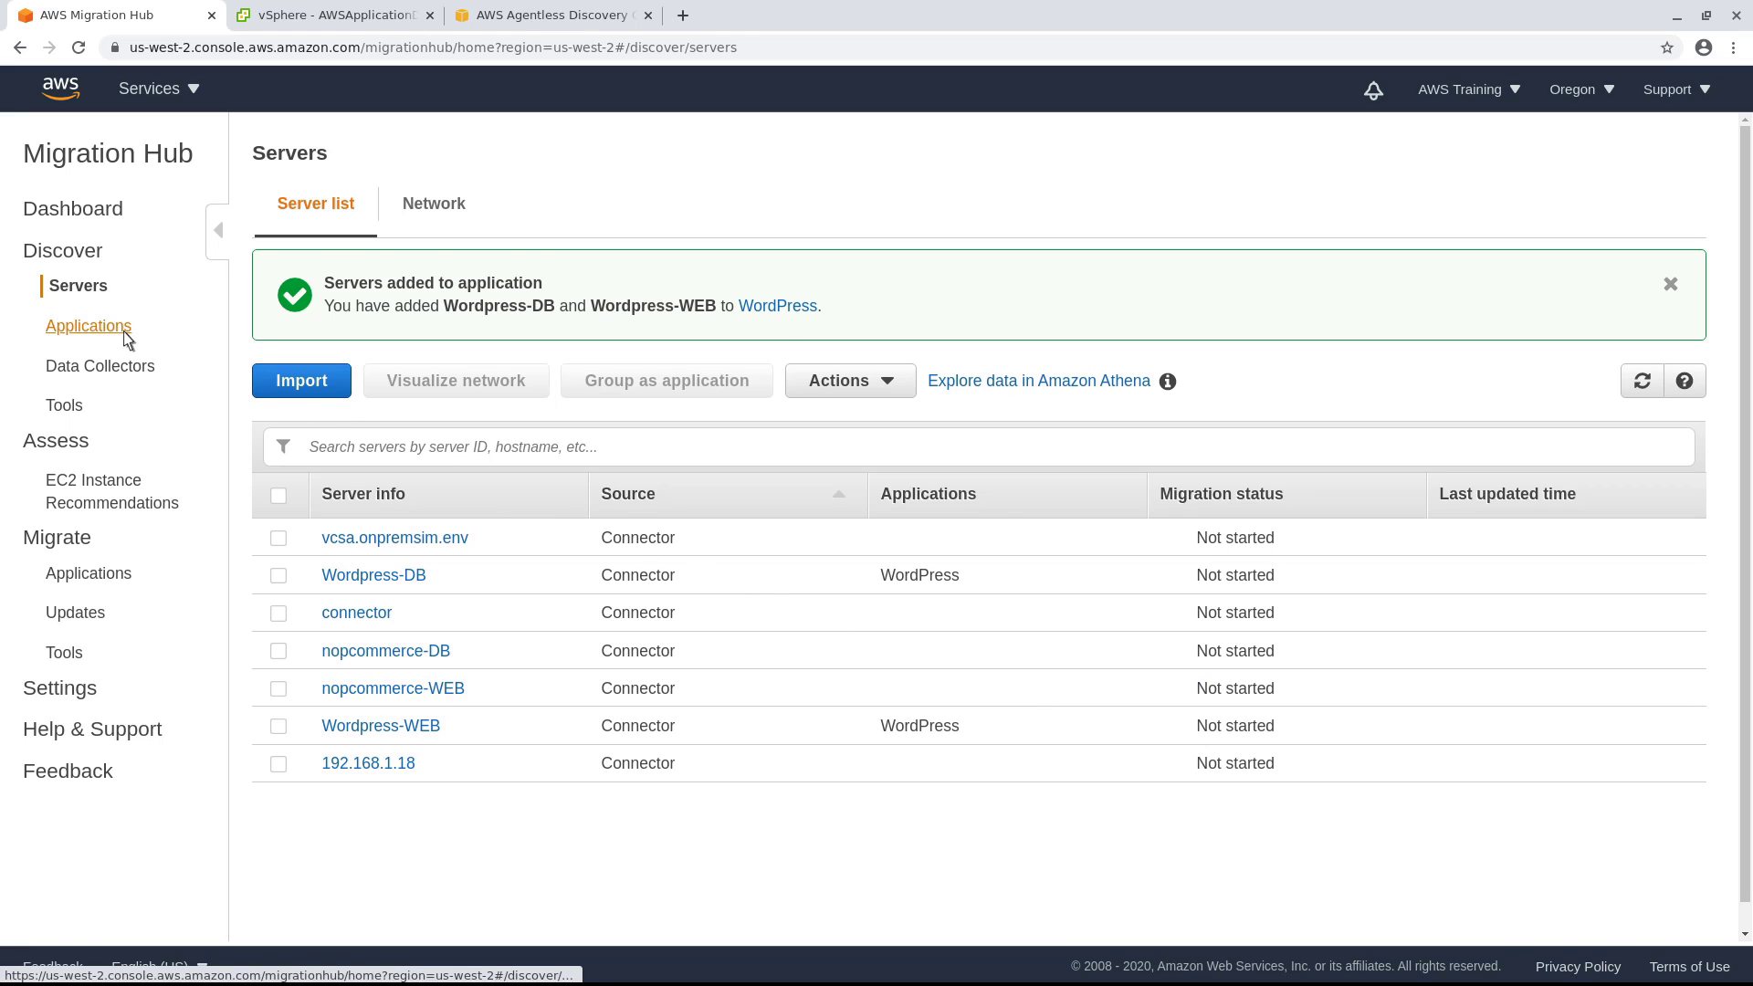
left_click(87, 325)
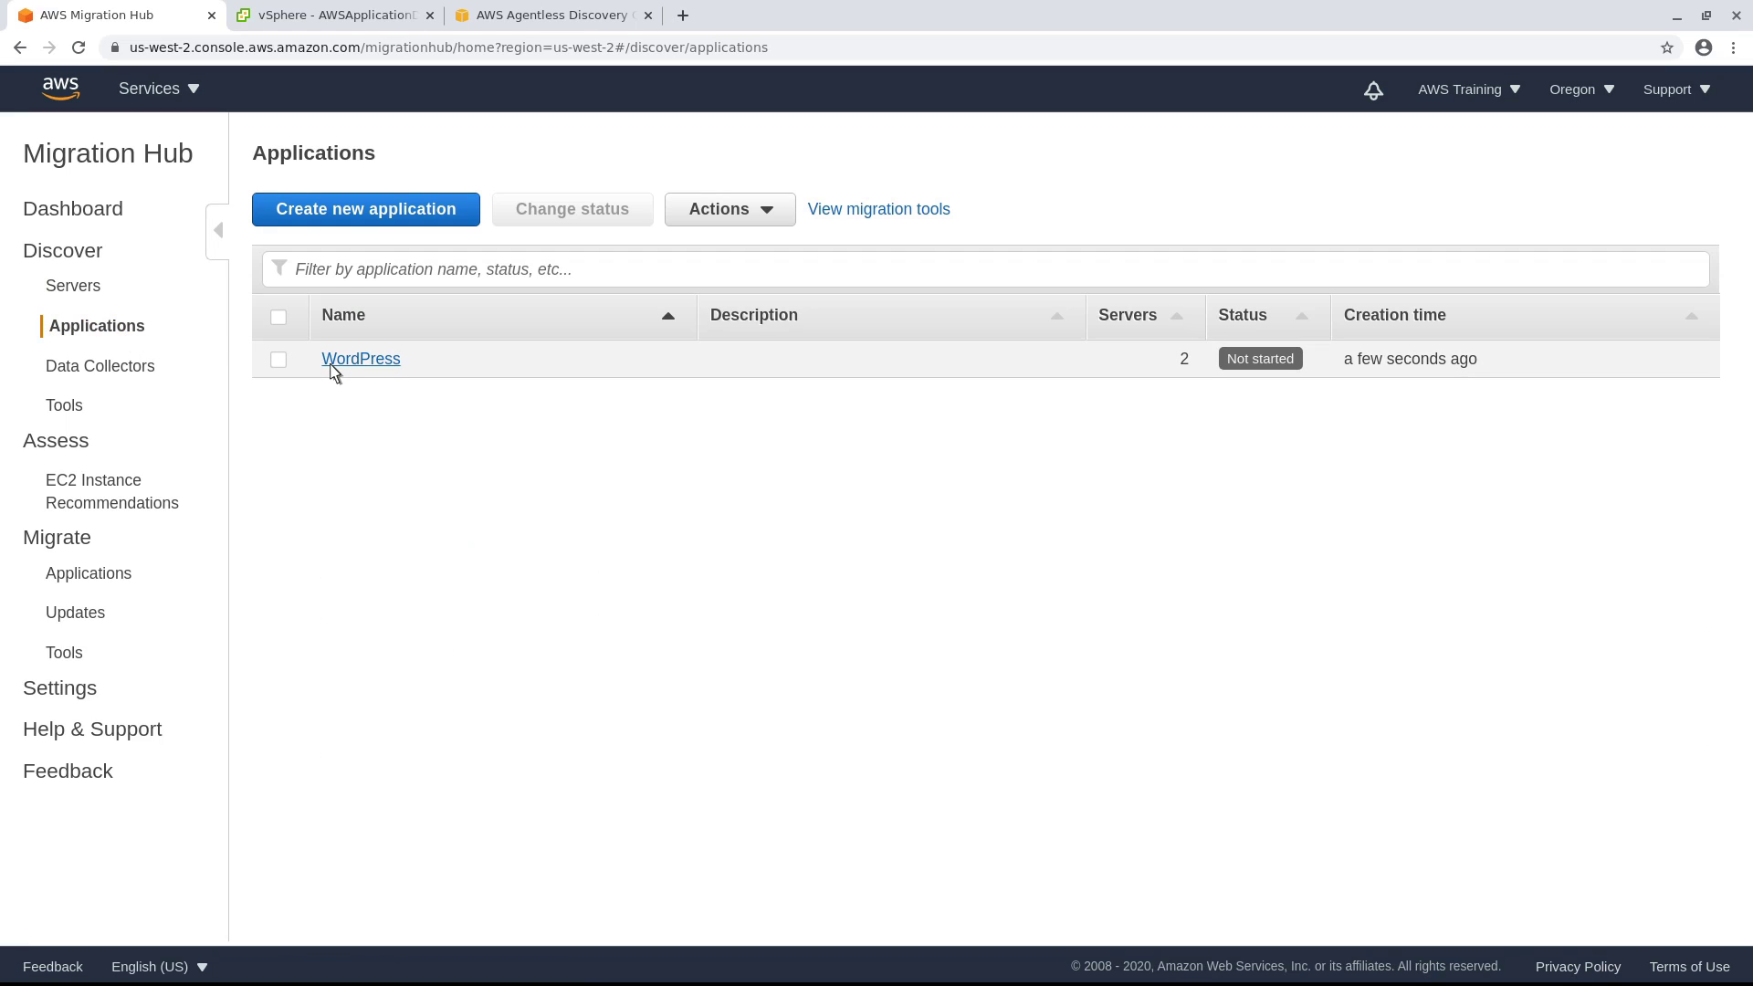
Set the WordPress application's migration status to In-progress, save it, then open the Wordpress-WEB server
left_click(359, 360)
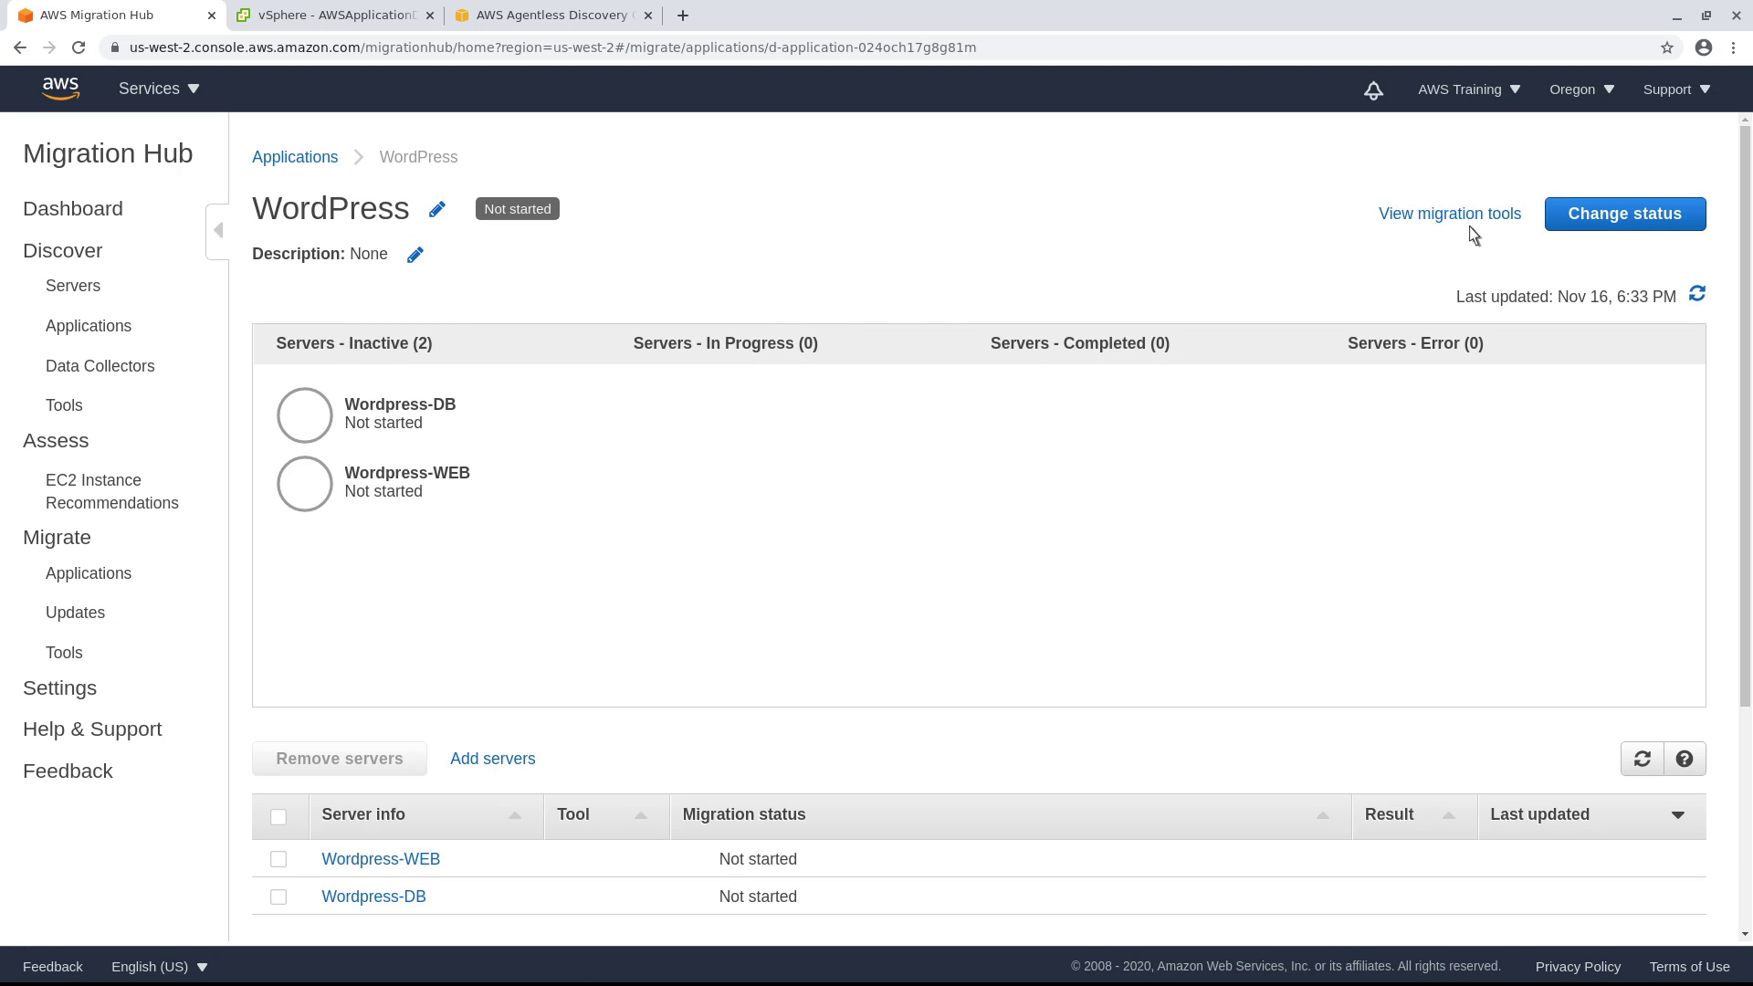
left_click(1625, 214)
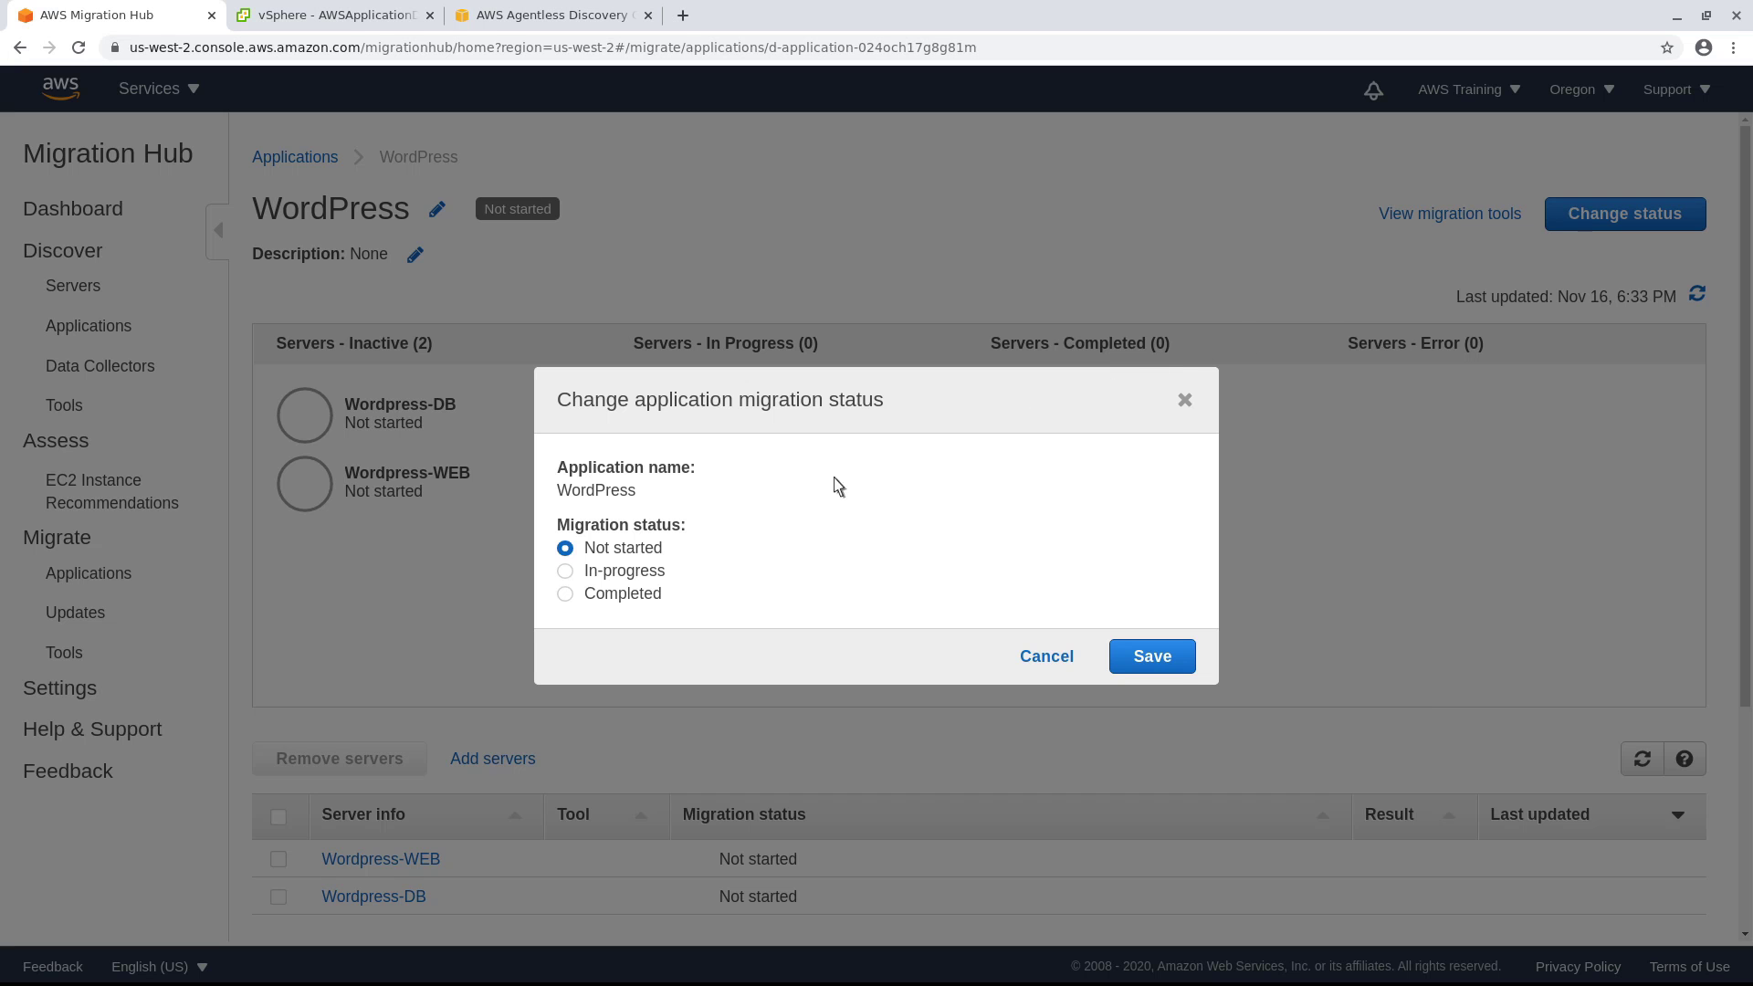
left_click(566, 569)
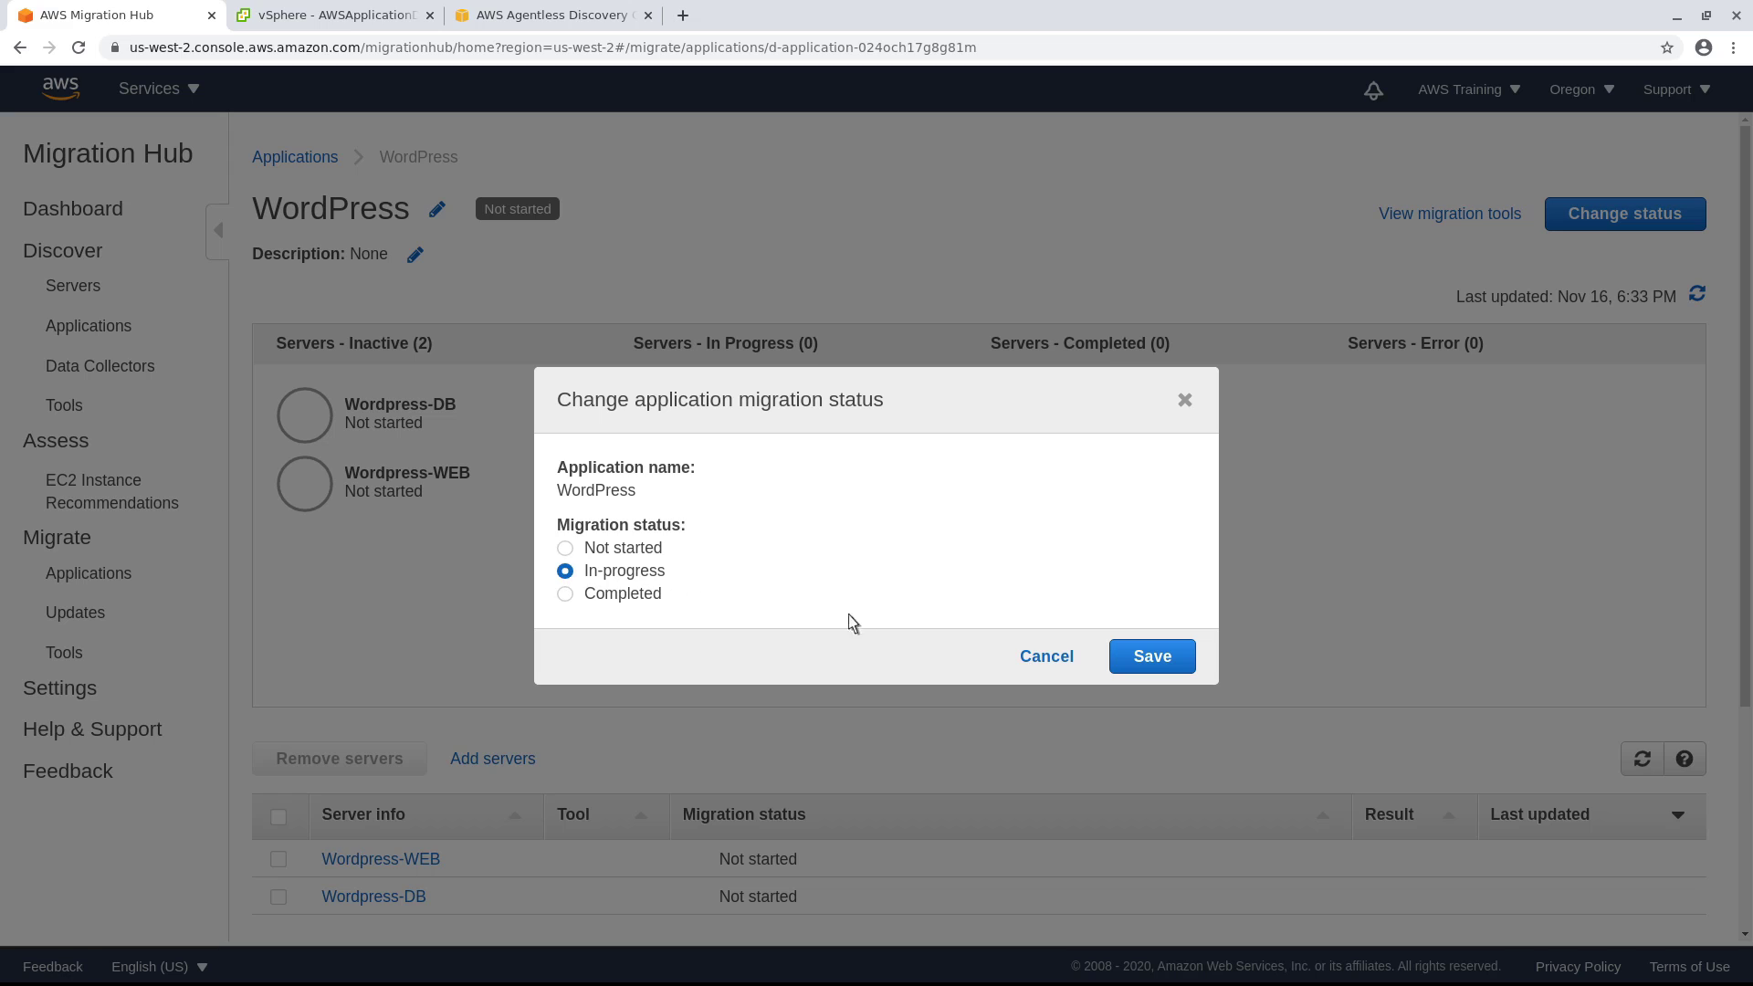
left_click(1153, 656)
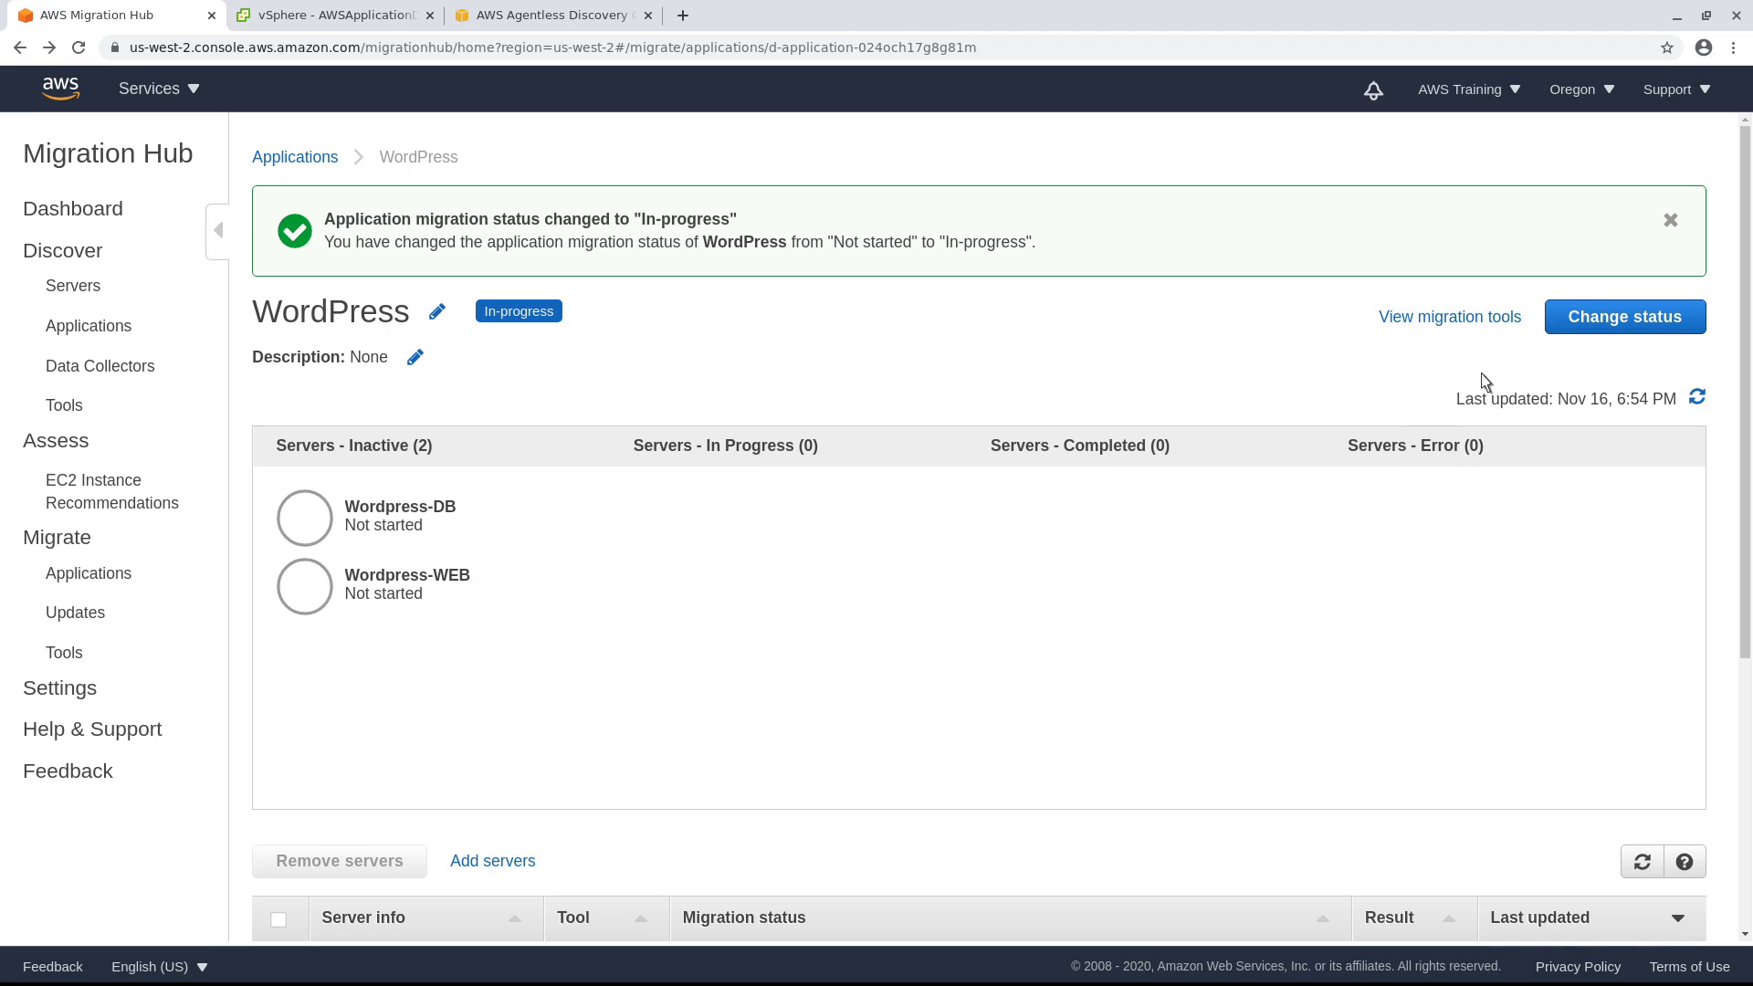
left_click(1671, 219)
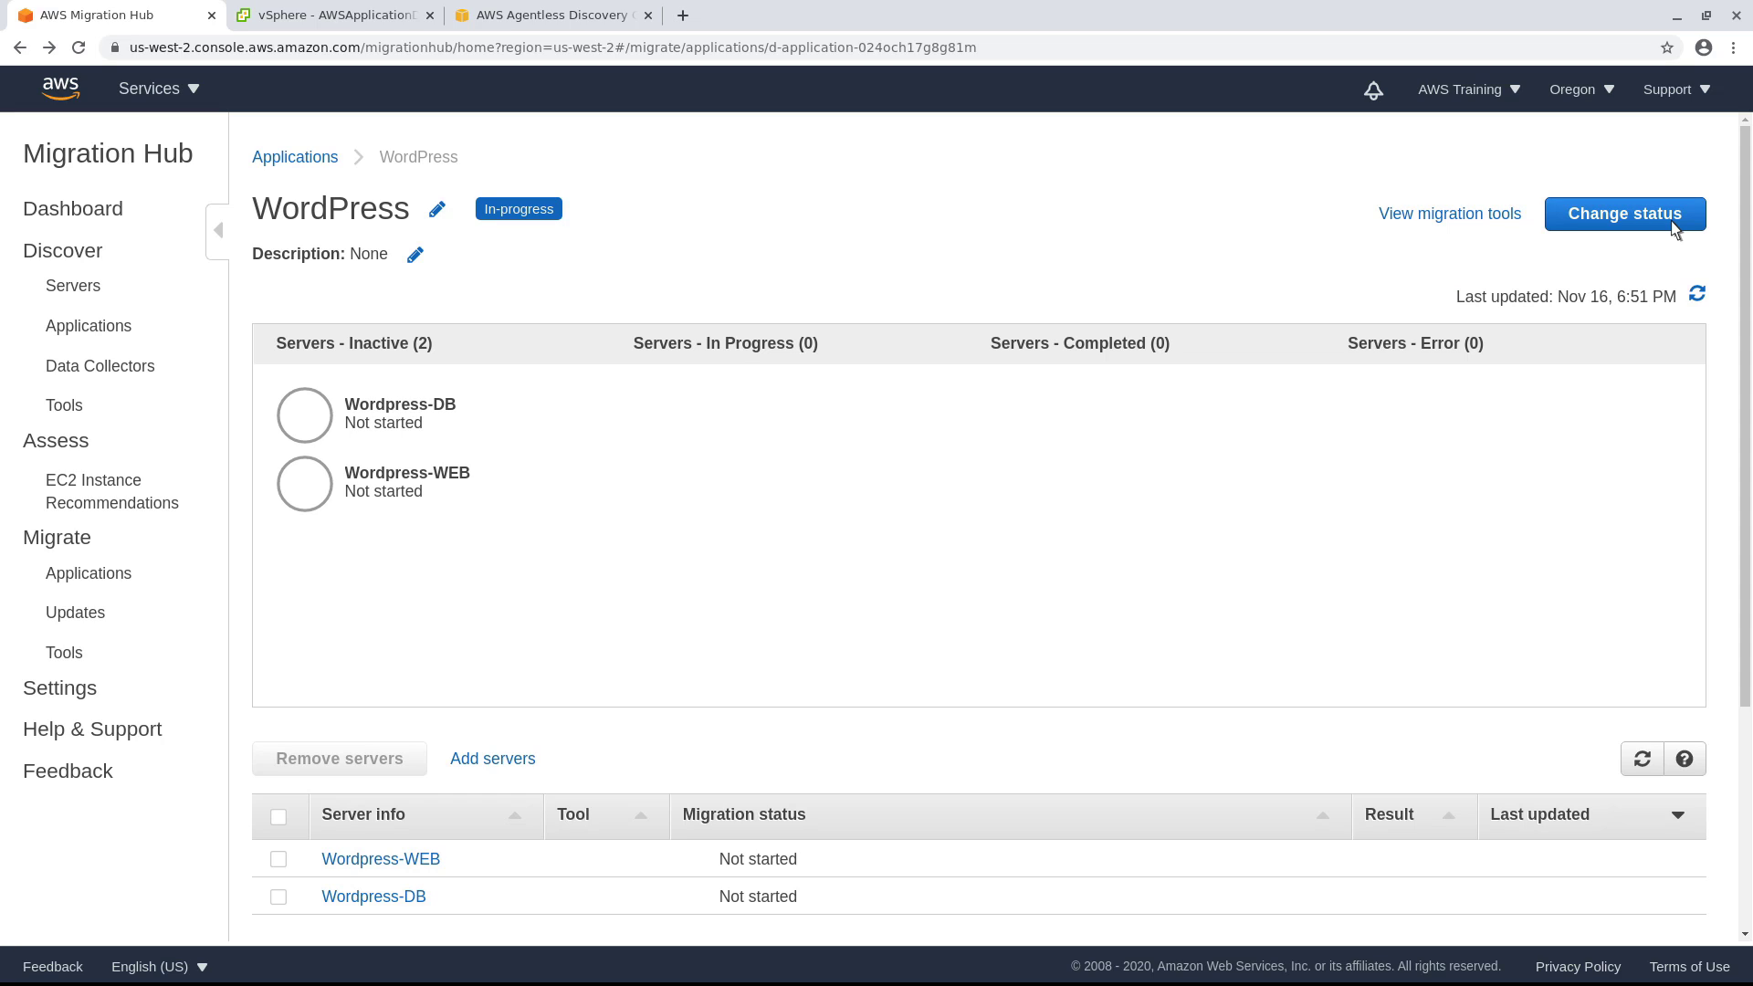
mouse_move(771, 697)
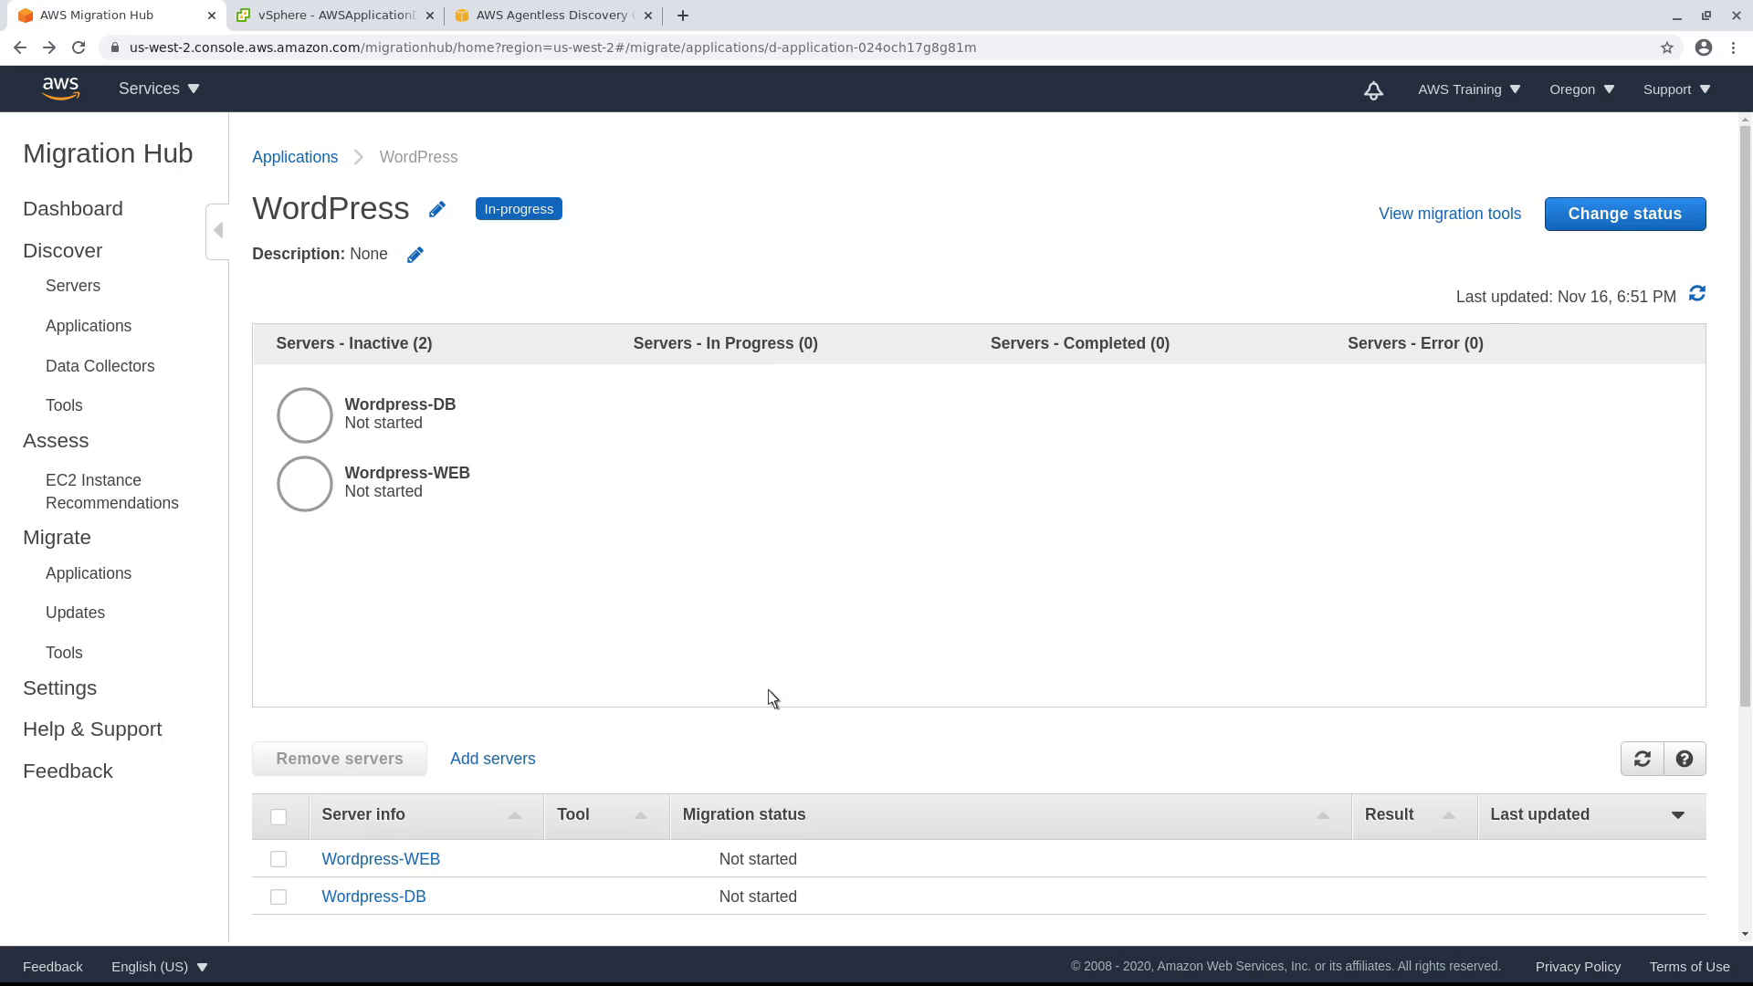
left_click(379, 858)
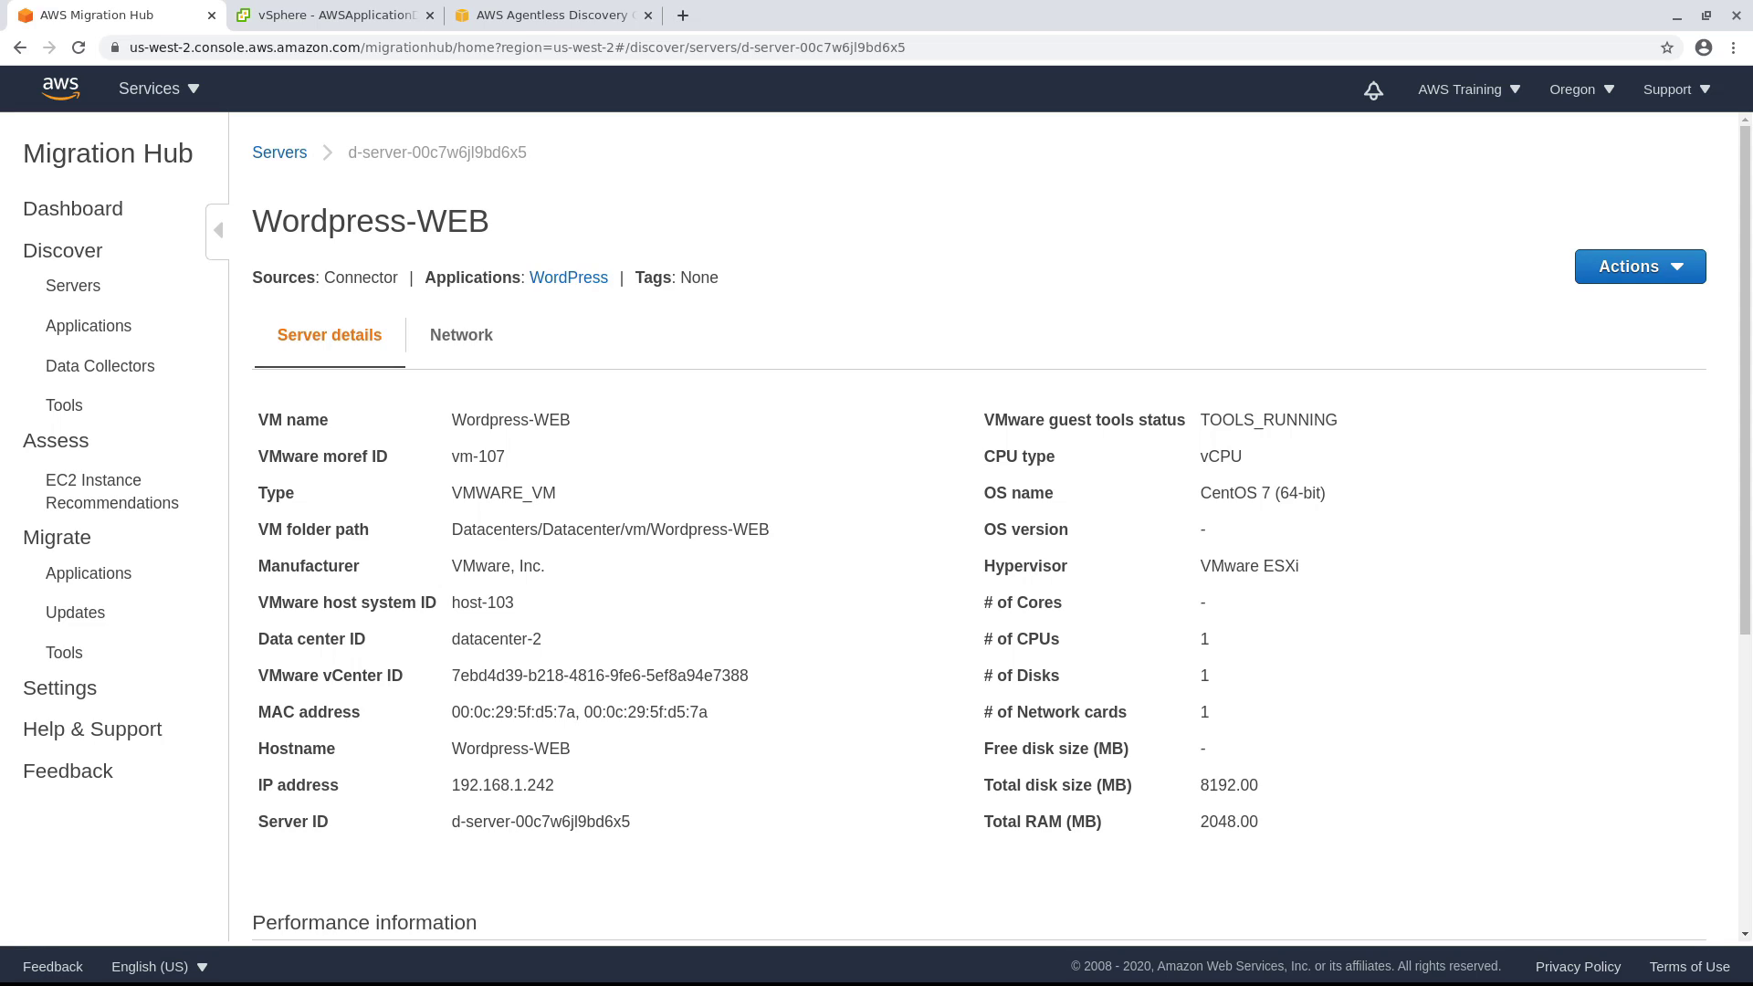
mouse_move(1003, 893)
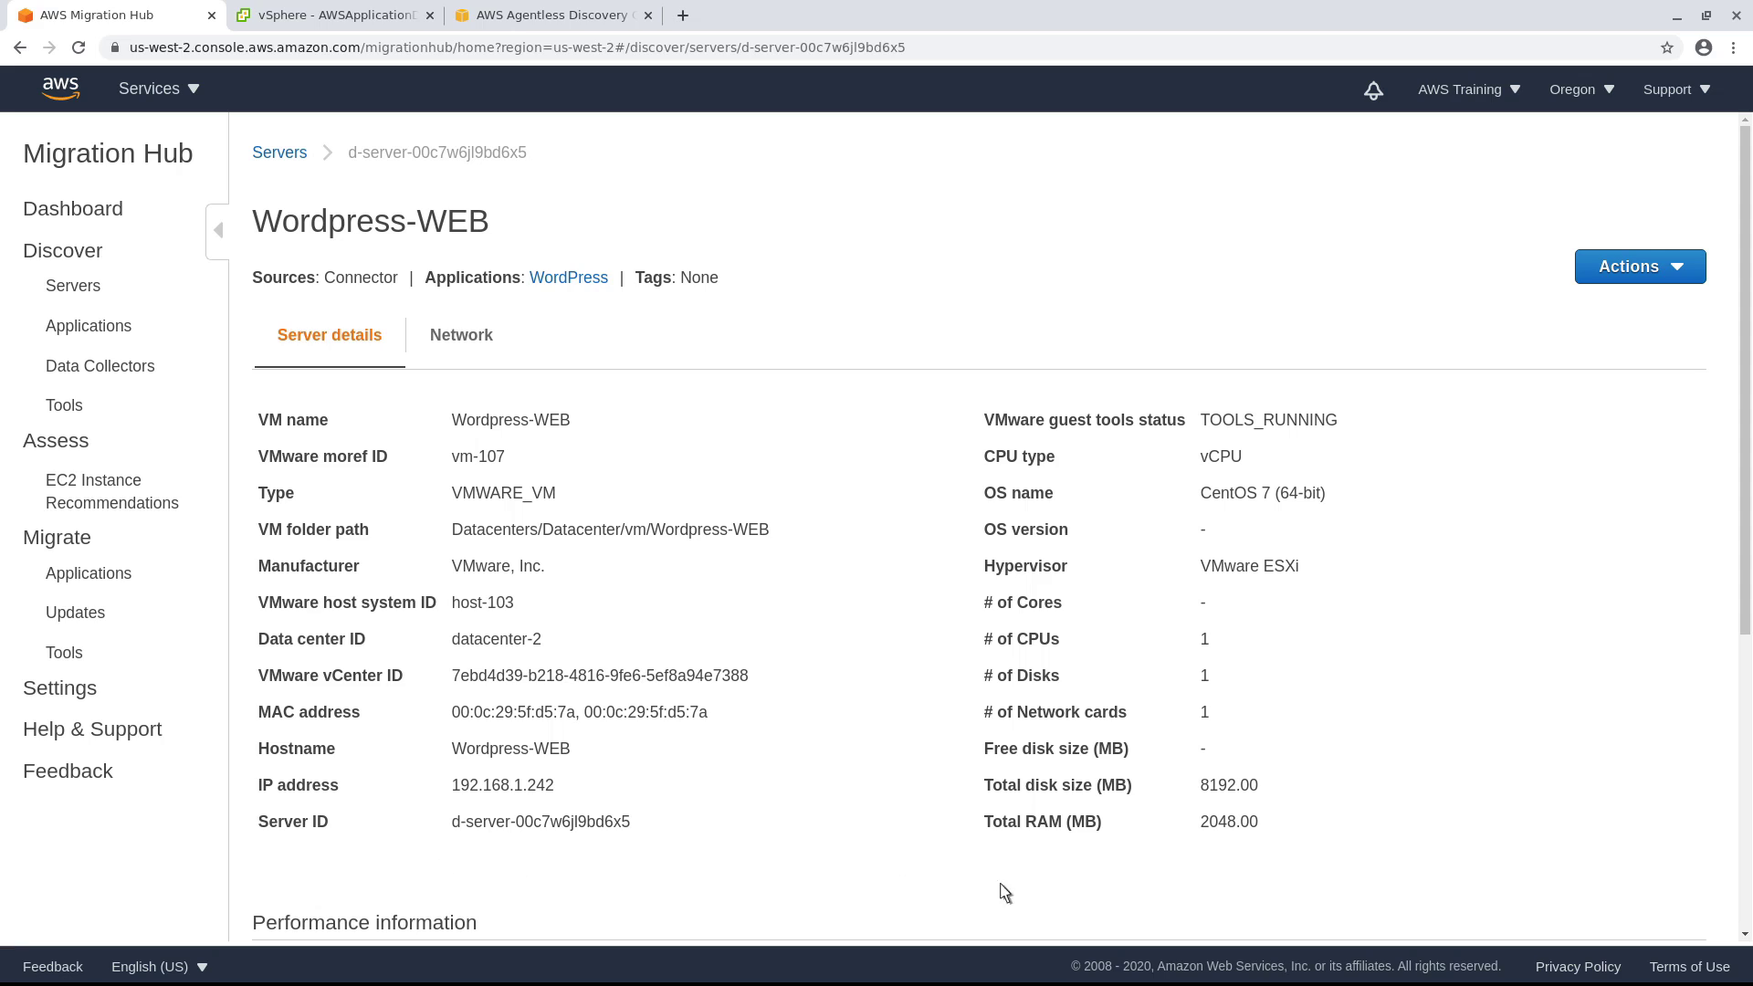
Scroll down to Wordpress-WEB's Performance information table of CPU, RAM, disk and network averages
scroll("down", 3)
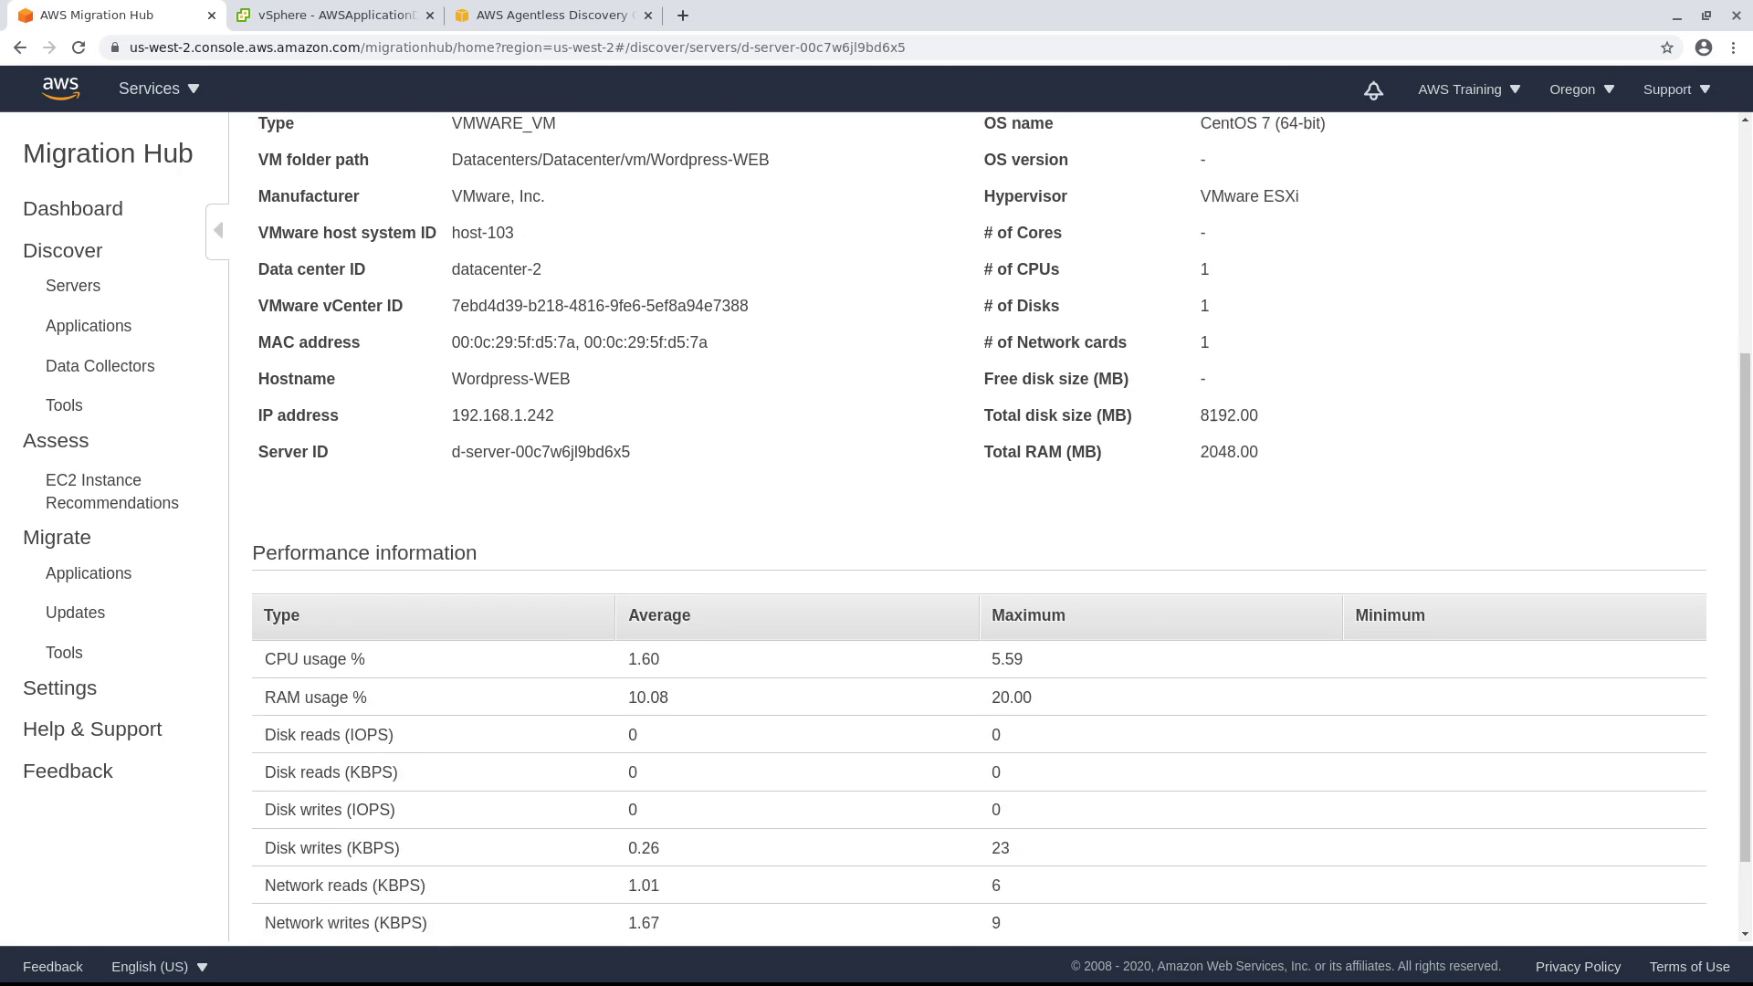
scroll("down", 3)
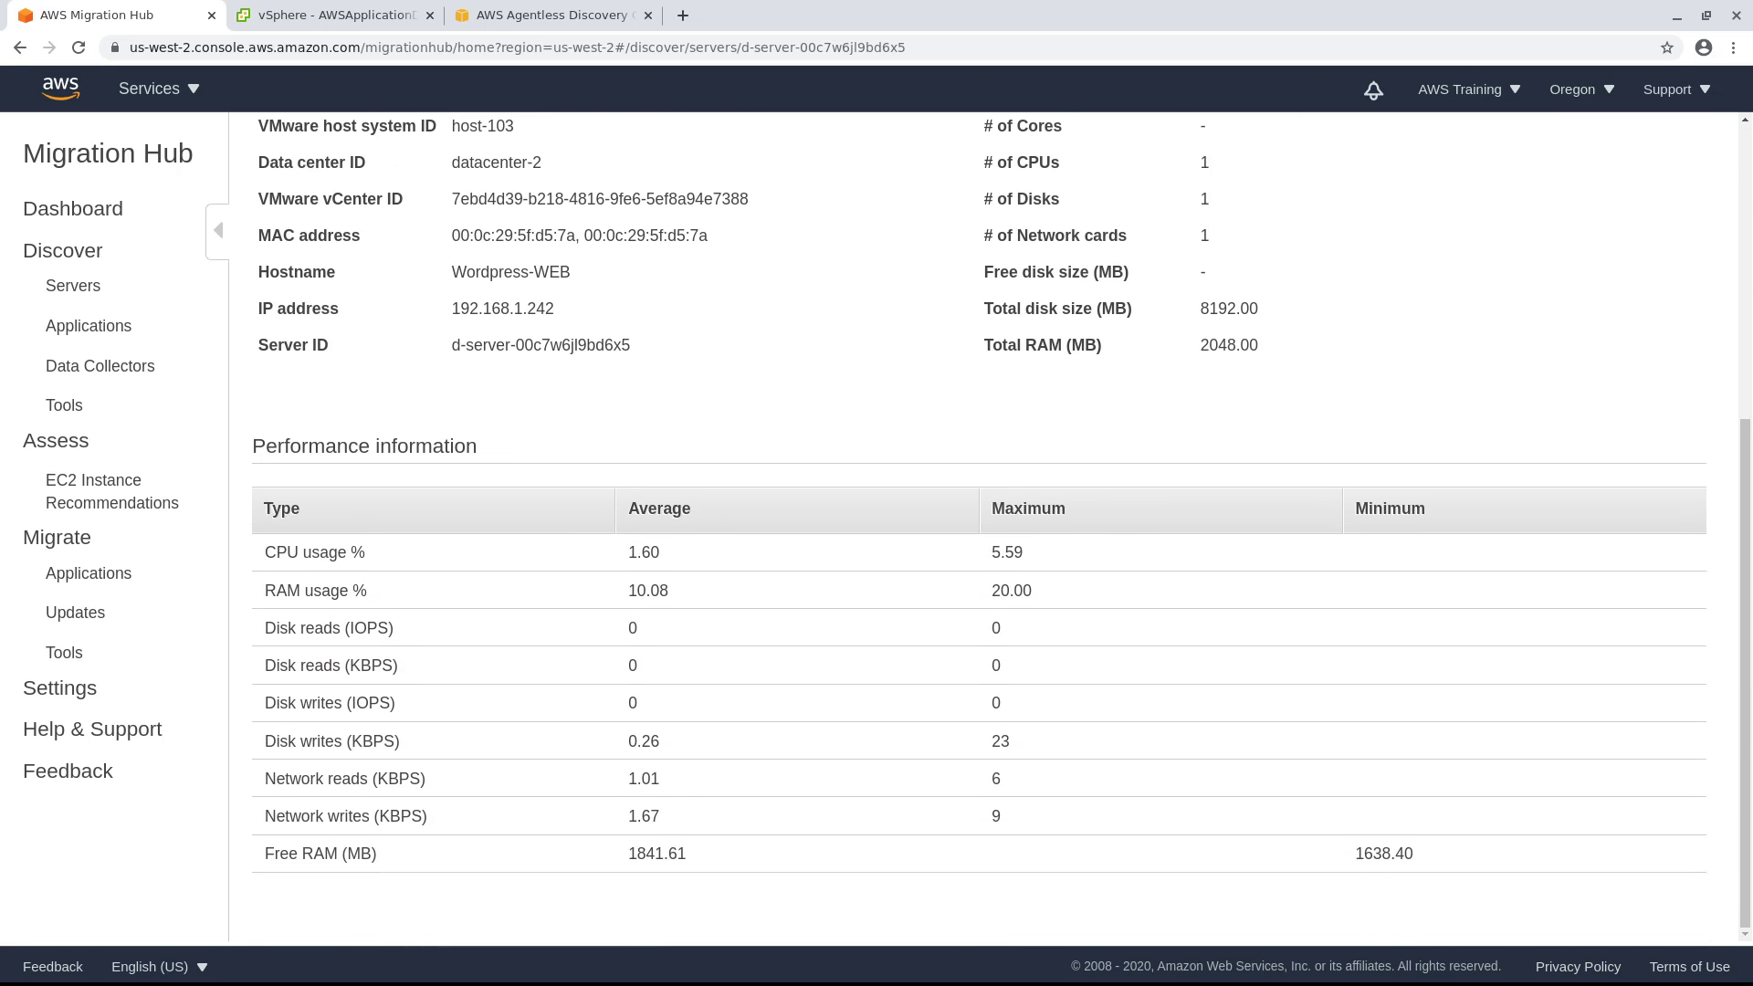
mouse_move(111, 491)
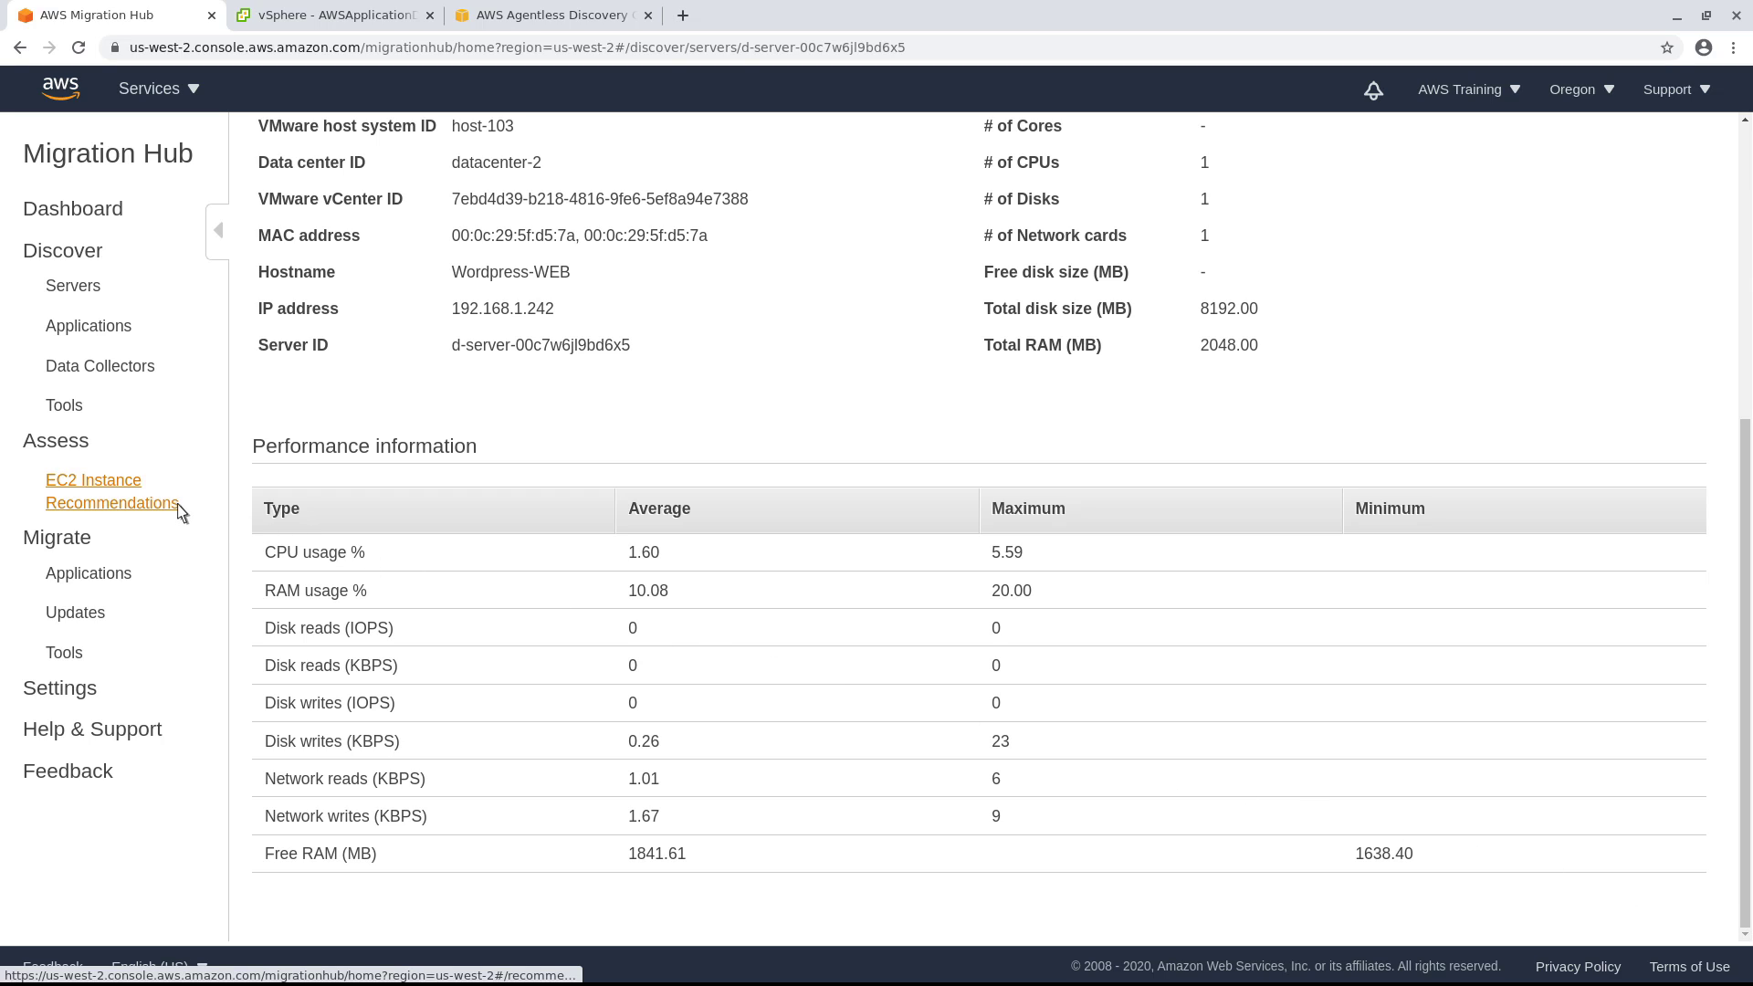
Review the EC2 instance type exclusions, expanding General Purpose and the T3 Family, then collapsing them
left_click(112, 491)
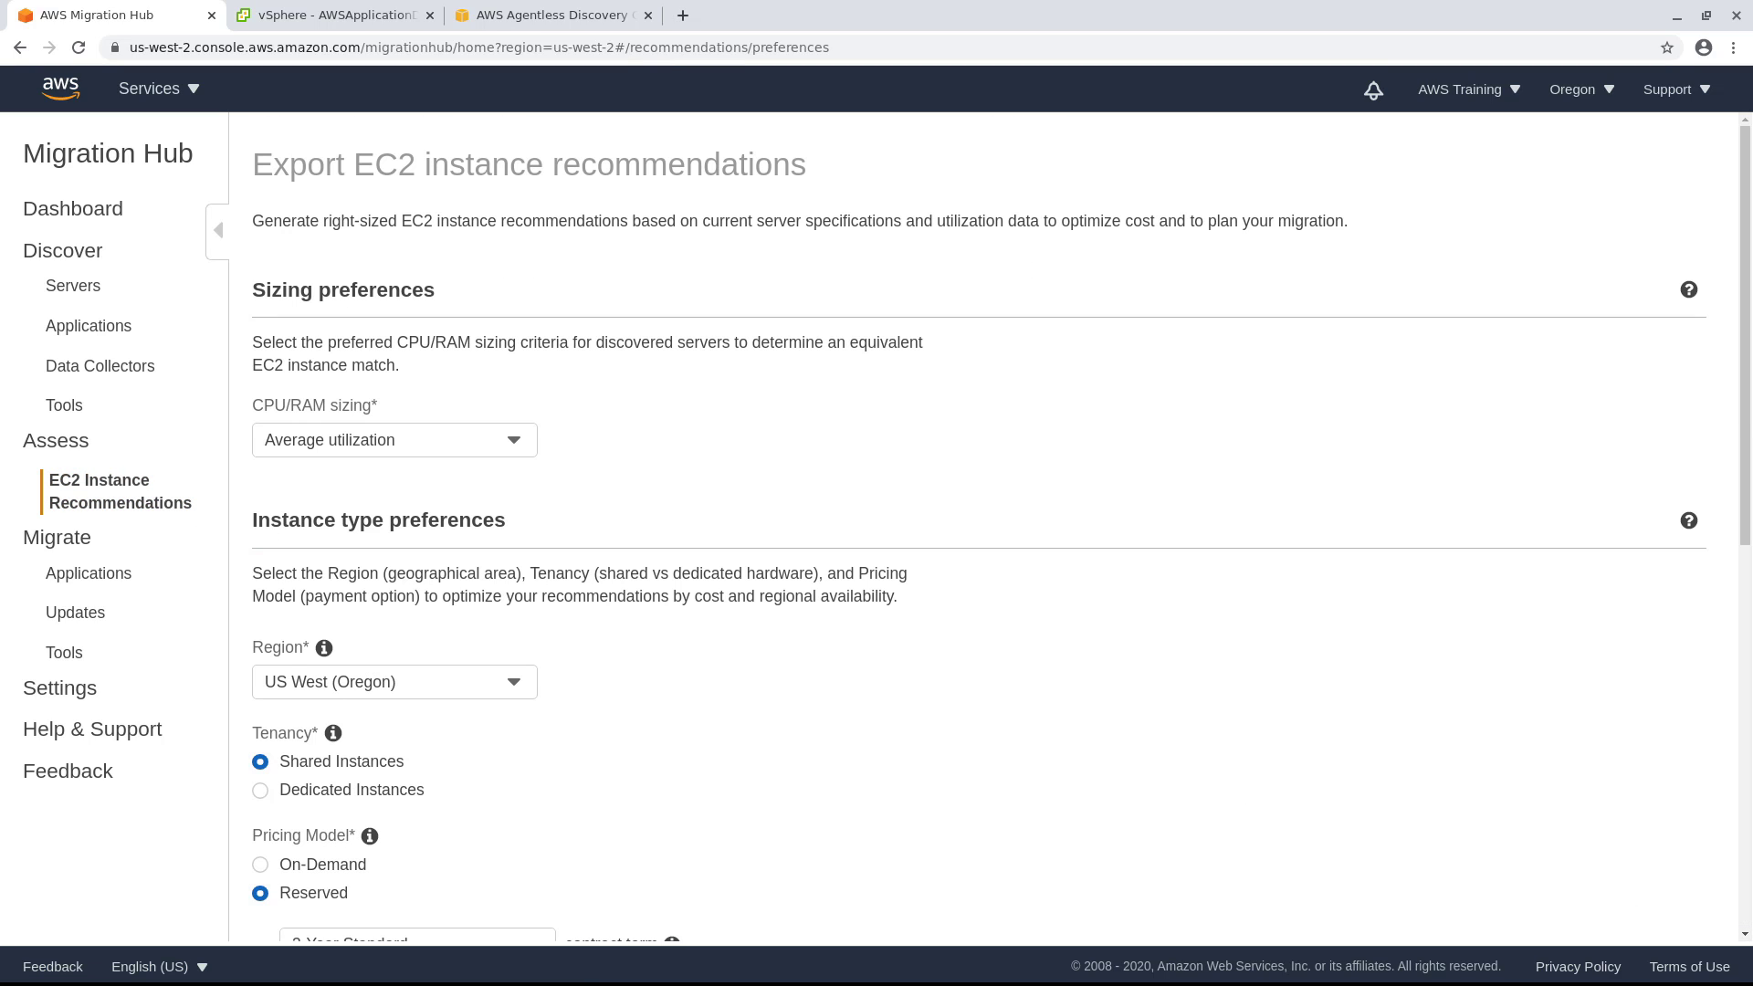
mouse_move(1642, 895)
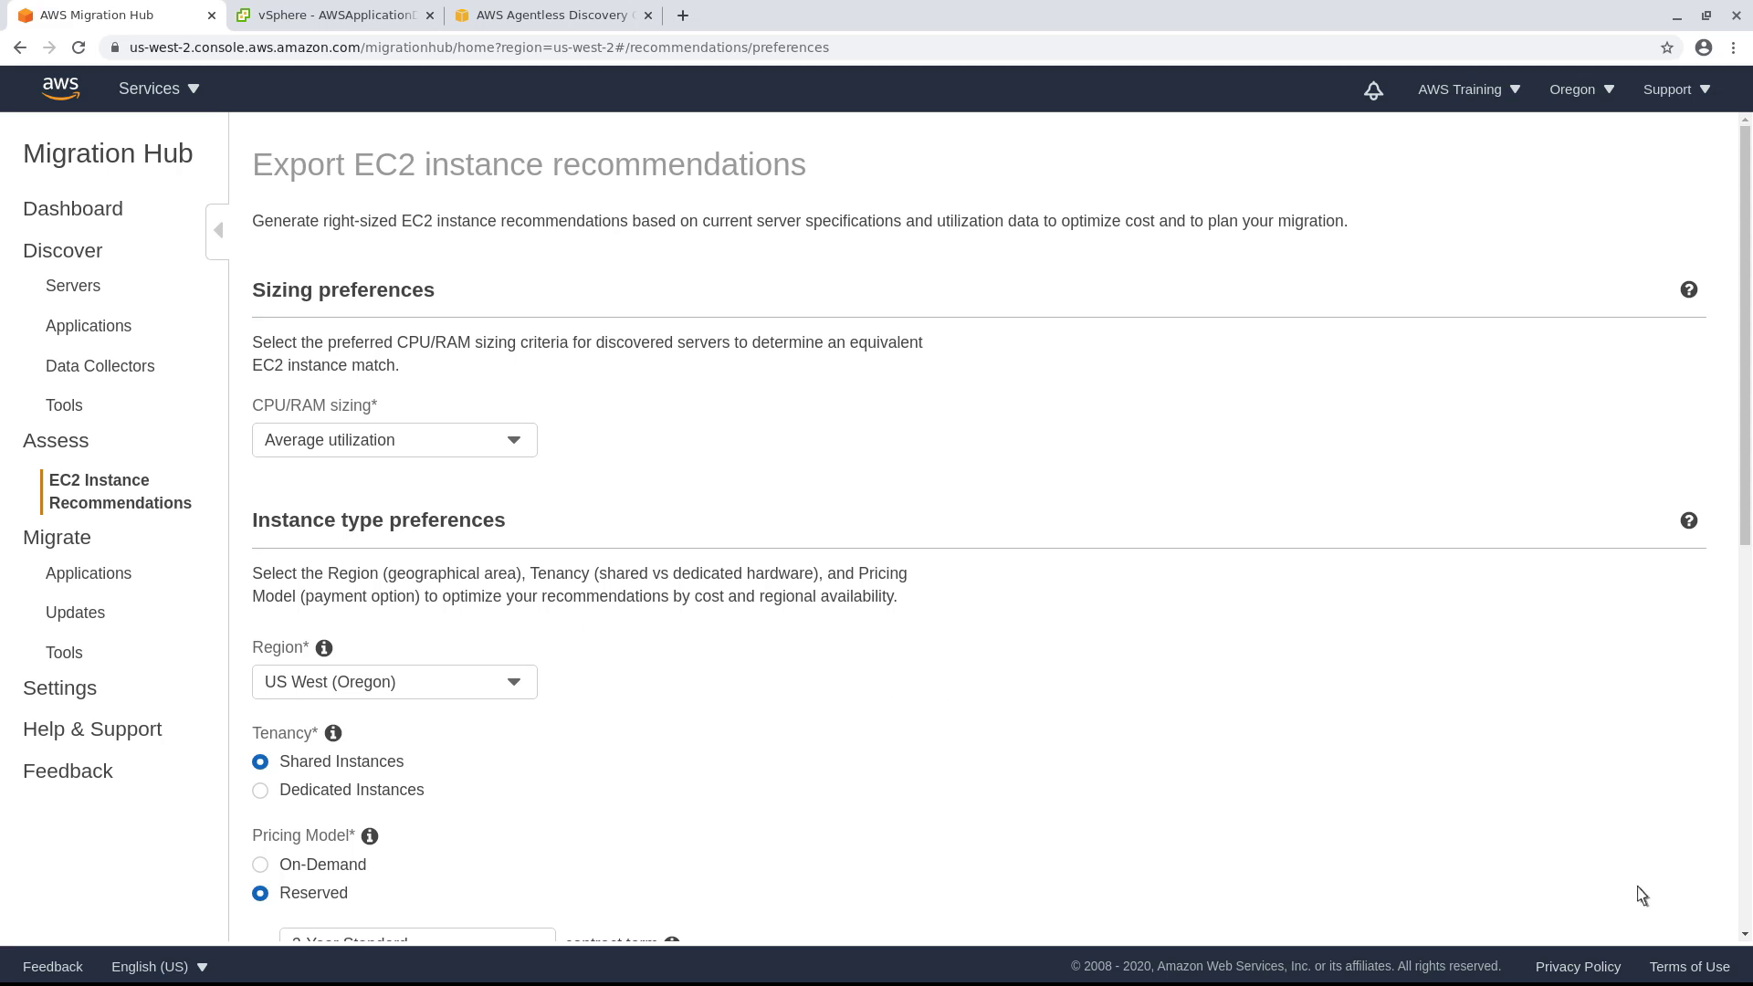
scroll("down", 3)
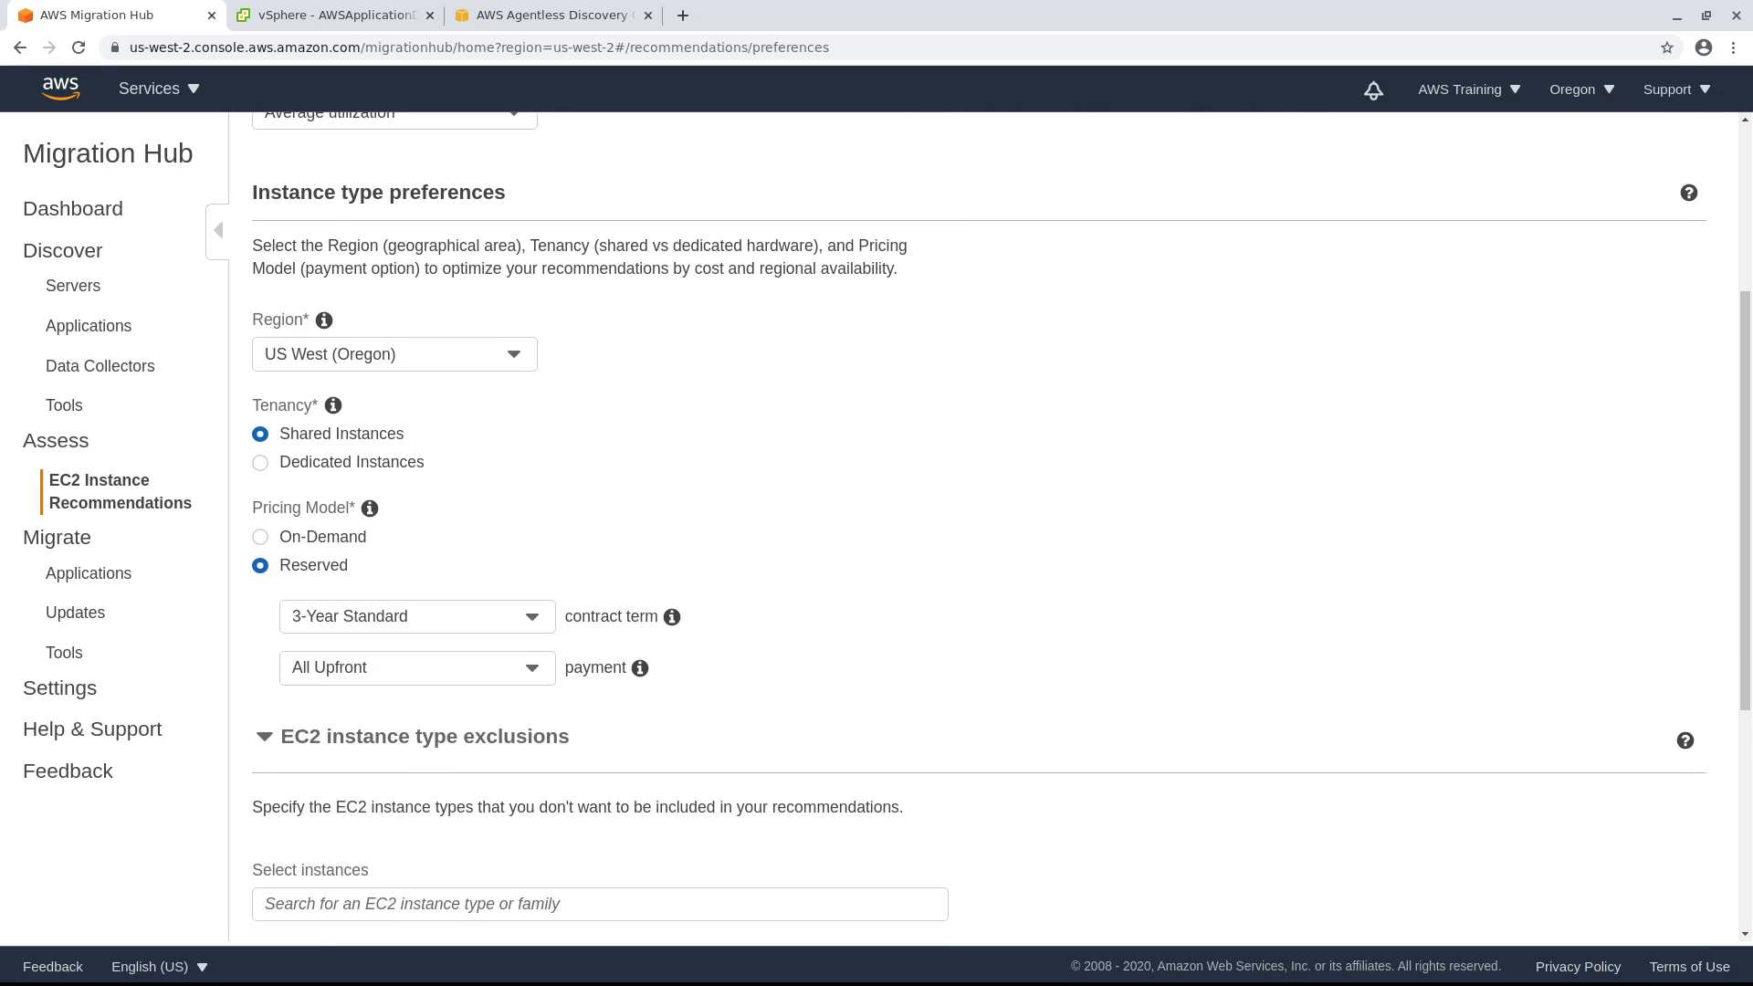
scroll("down", 3)
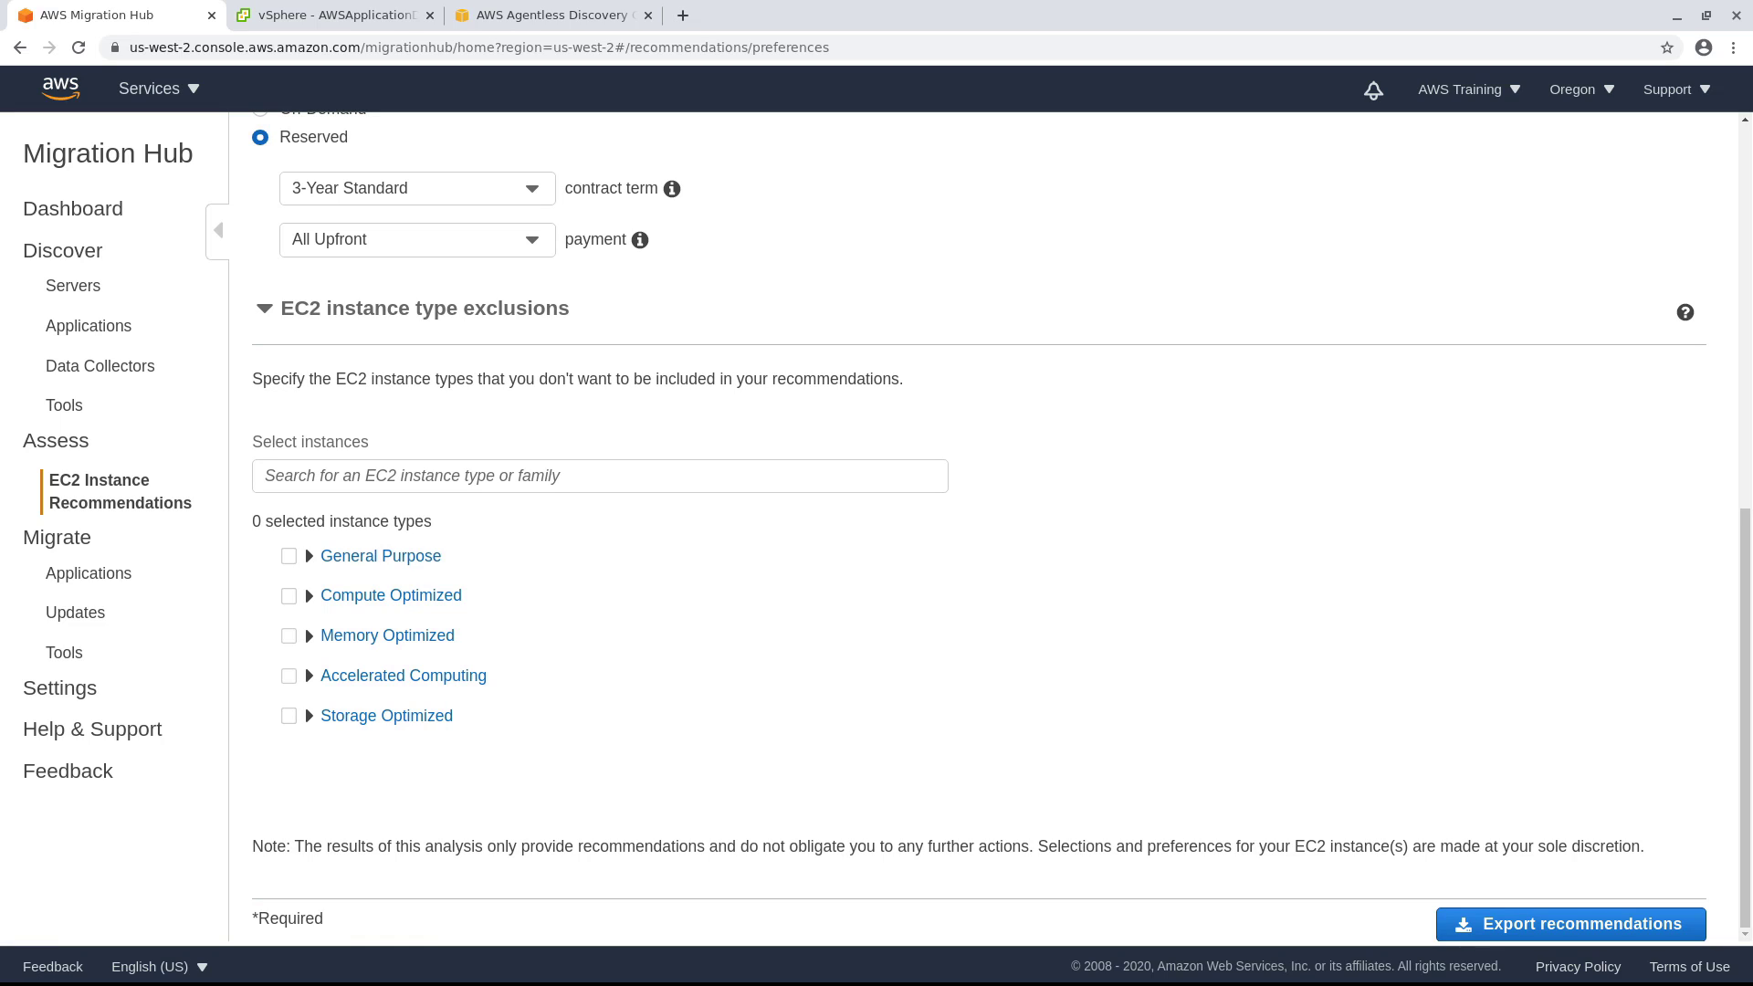
mouse_move(548, 627)
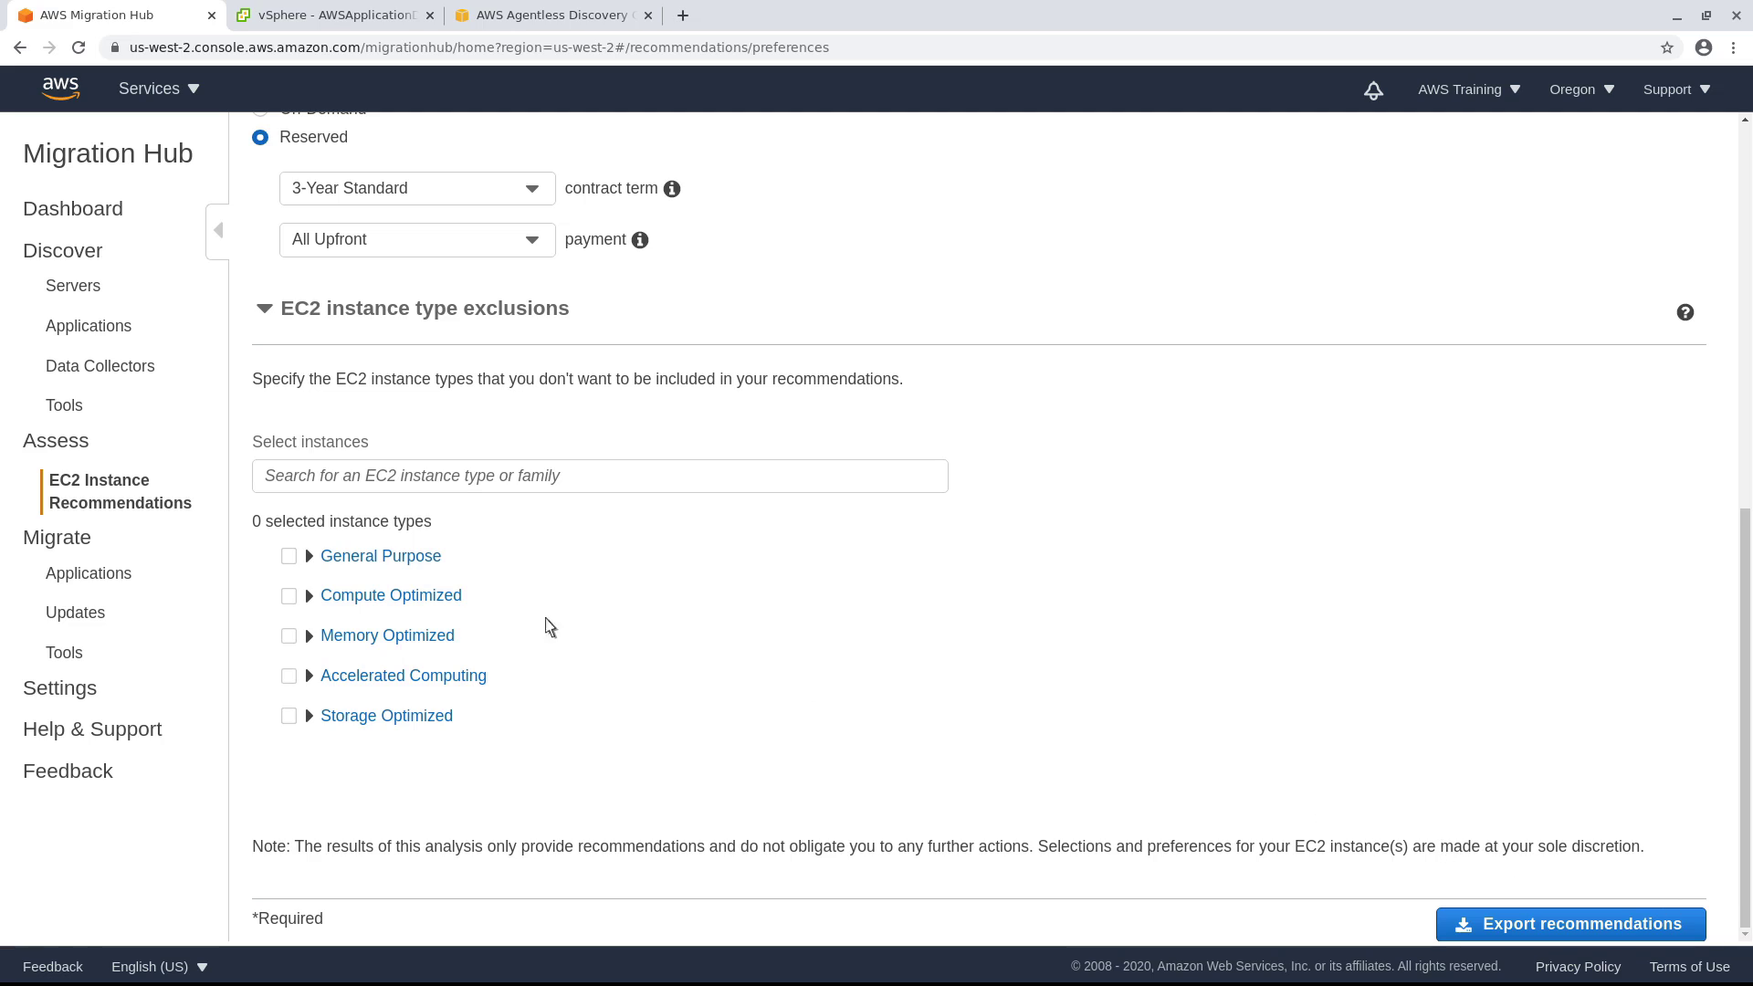
left_click(310, 555)
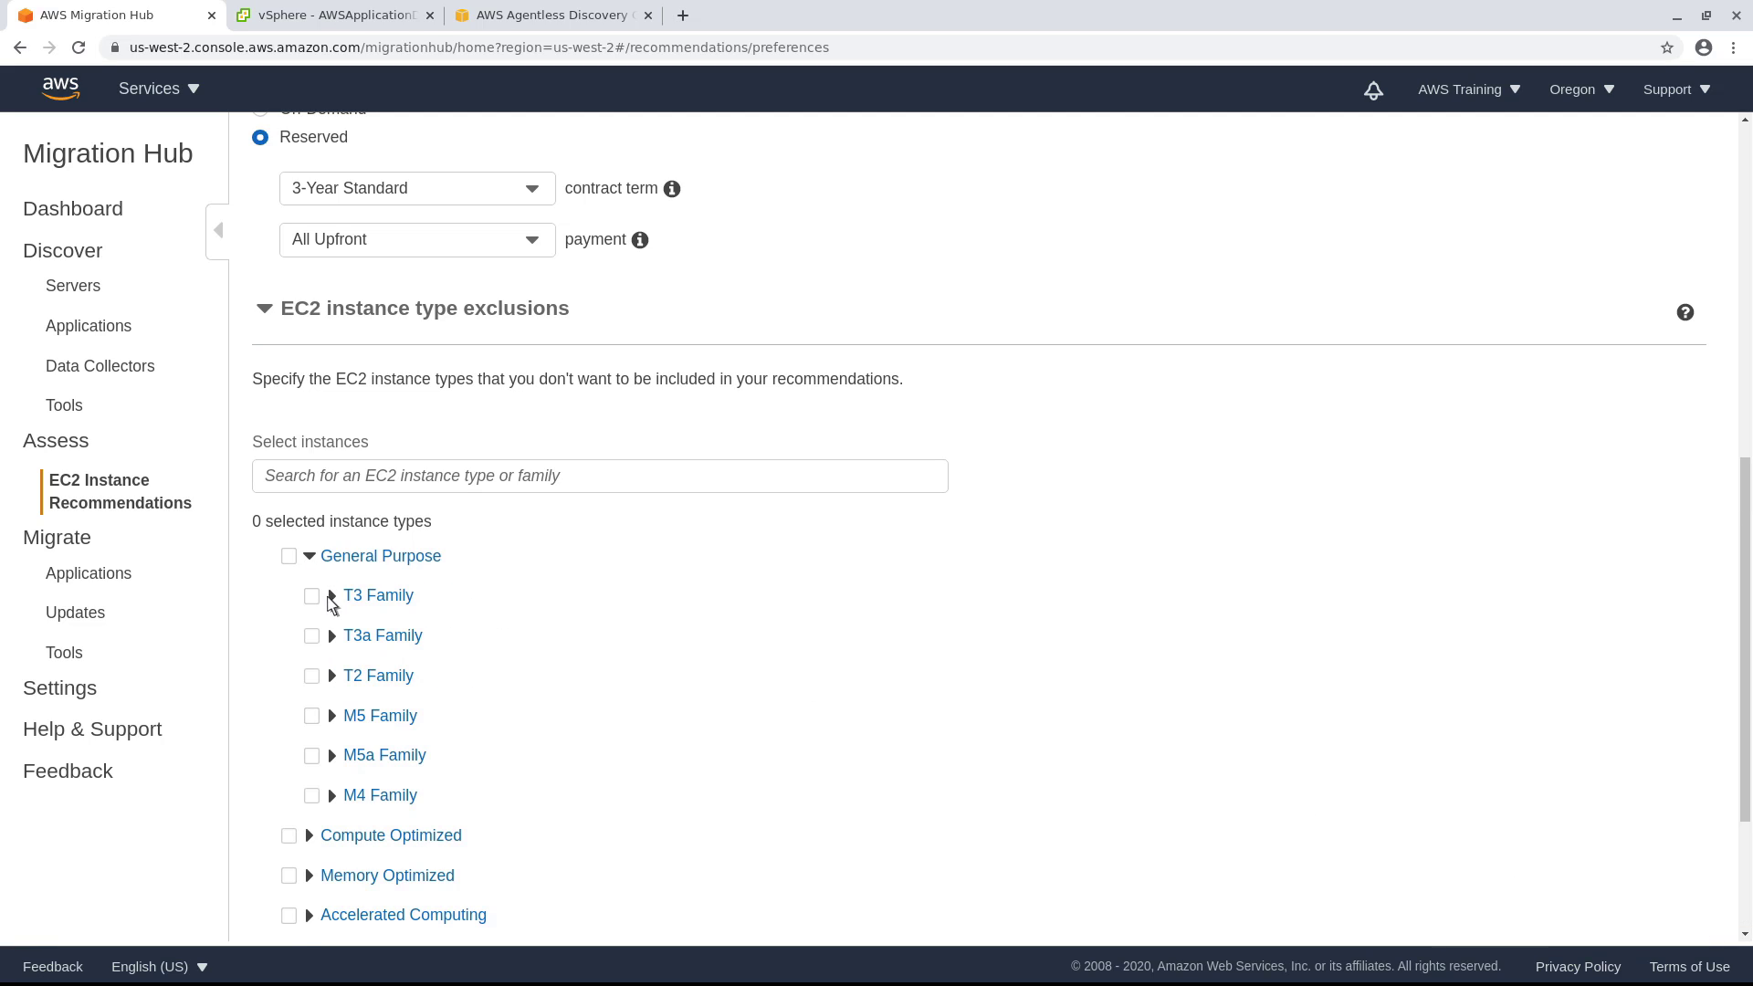
left_click(333, 595)
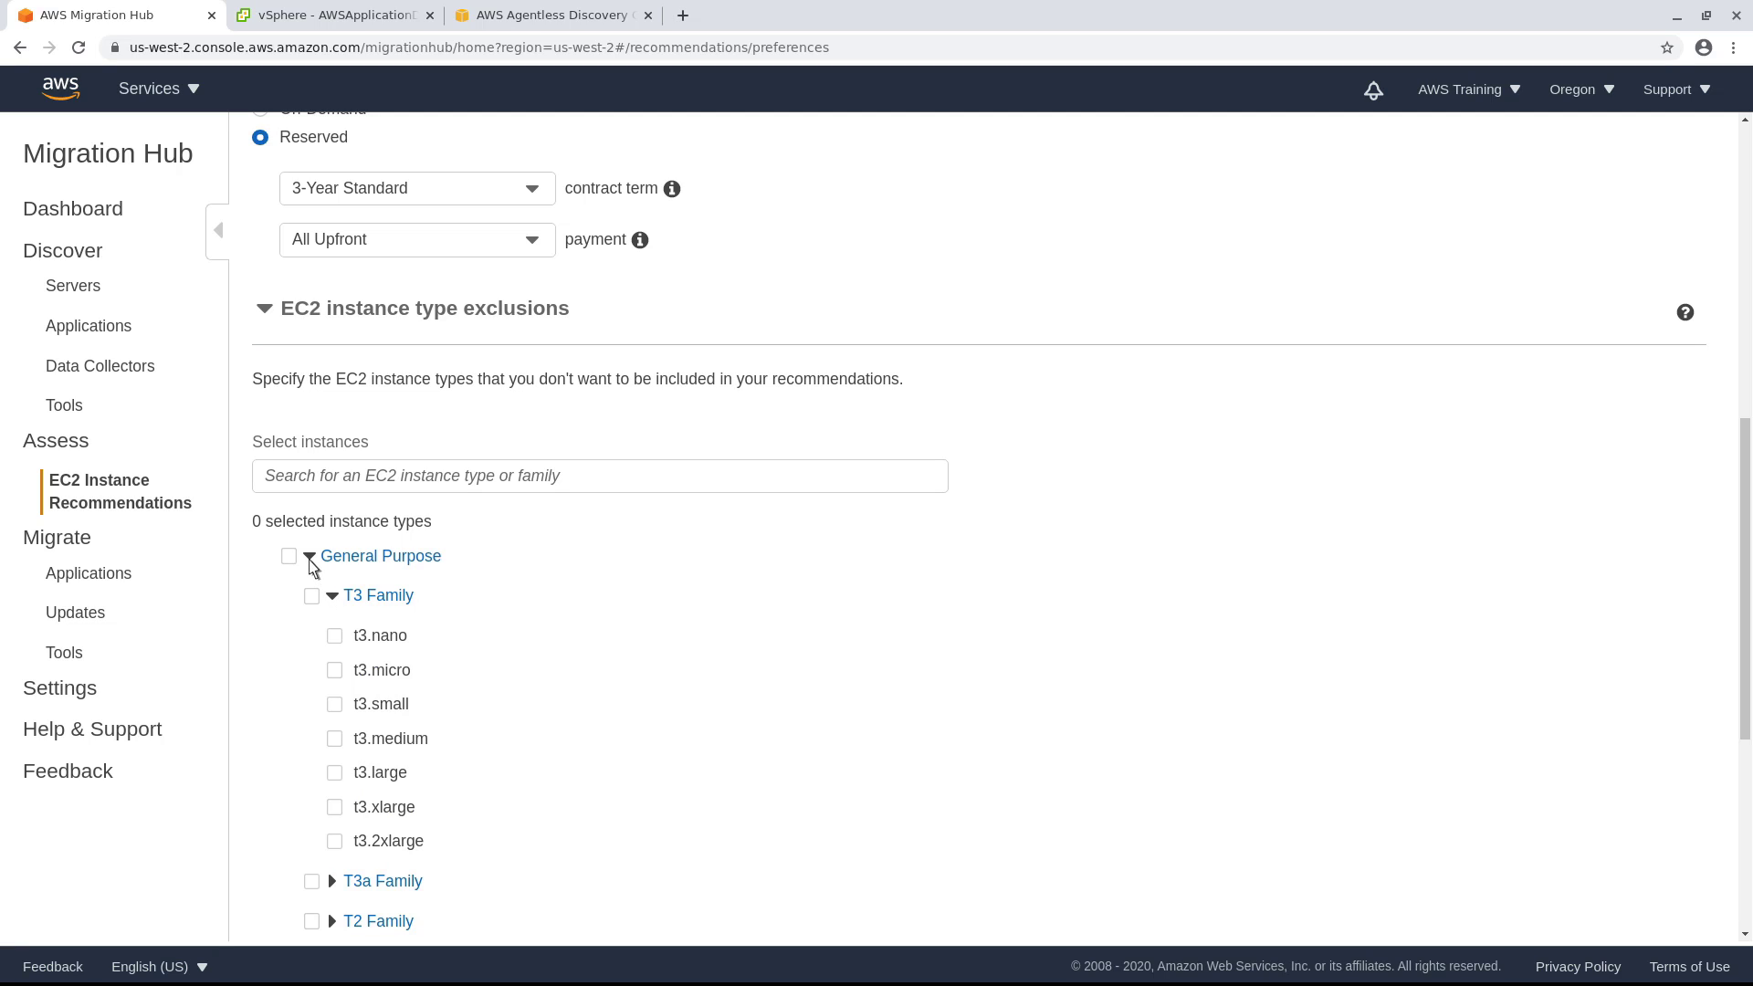
left_click(310, 555)
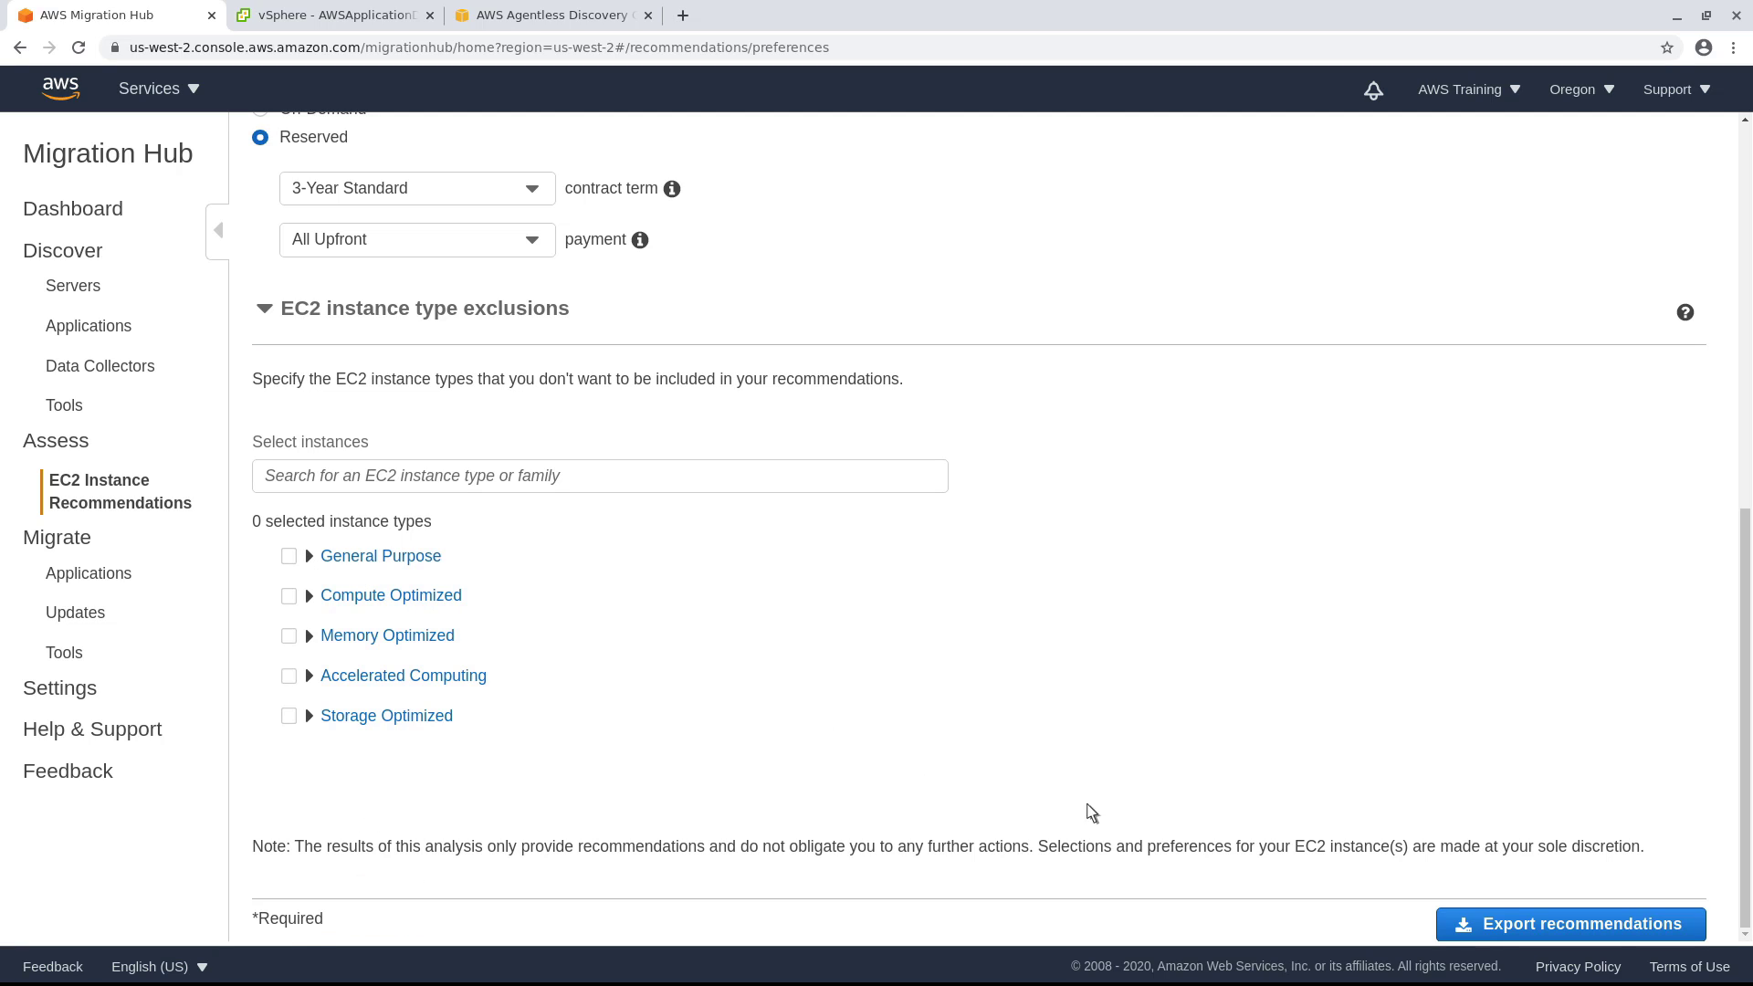
Export the EC2 instance recommendations as a CSV
left_click(1570, 924)
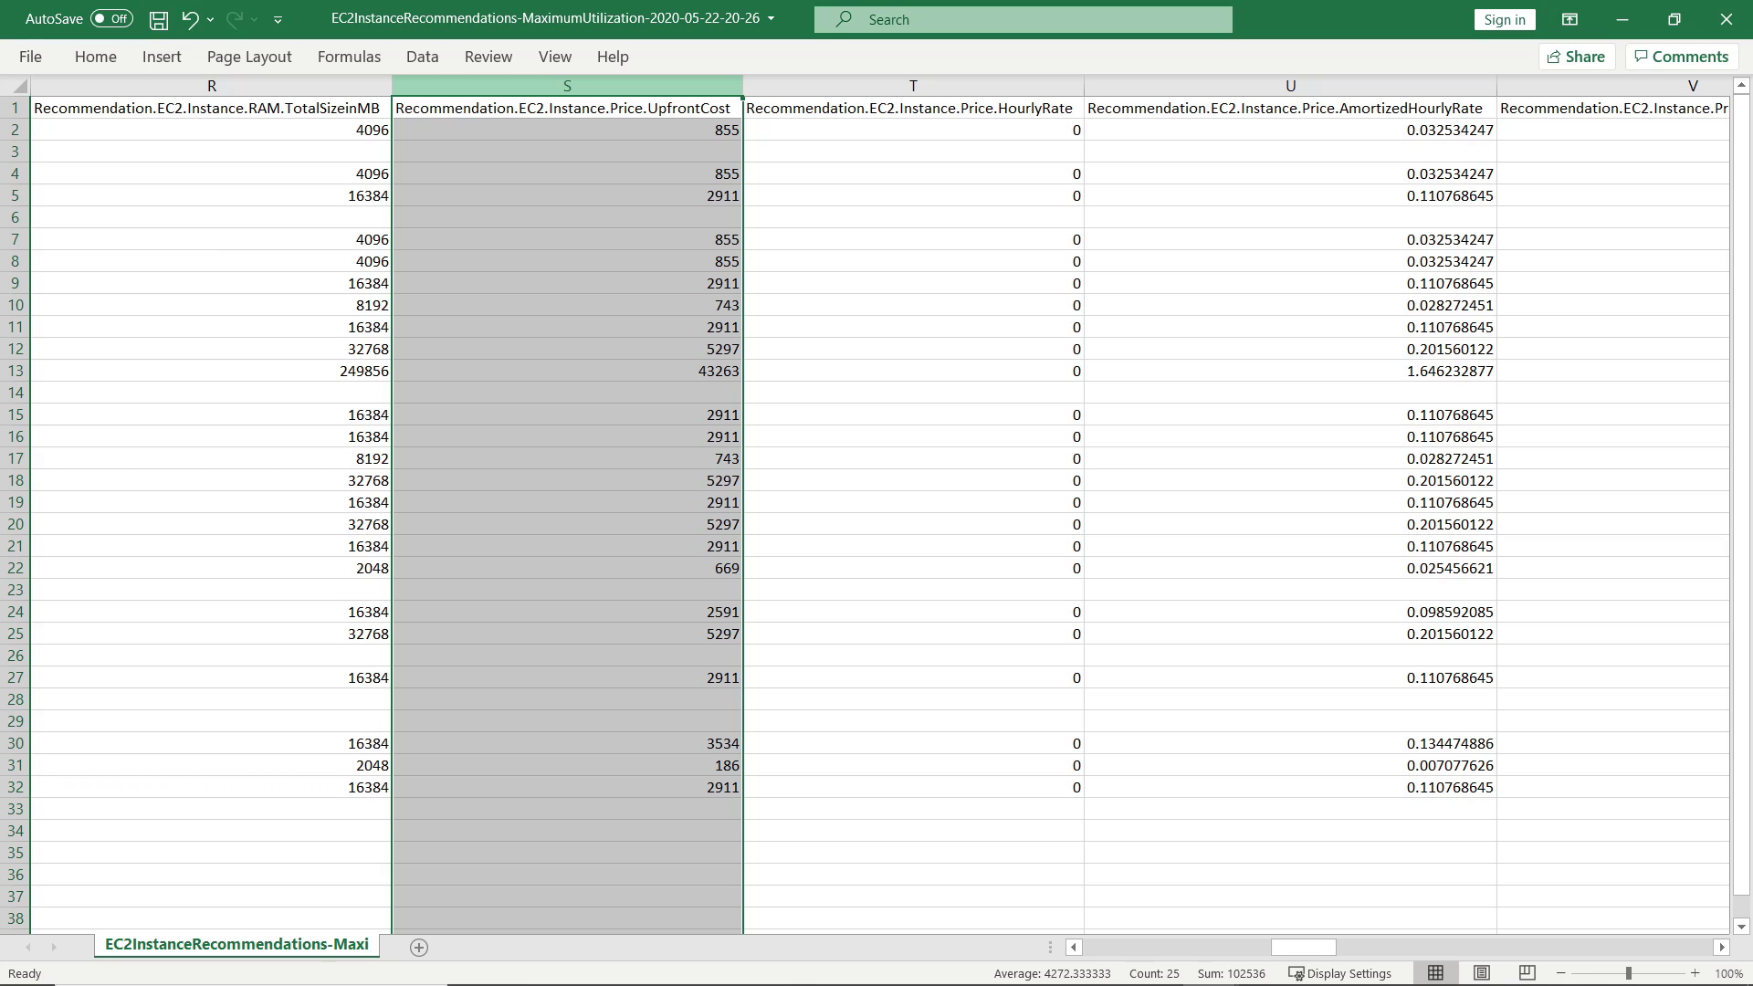
Select column T in the EC2InstanceRecommendations spreadsheet to inspect the hourly rate prices
left_click(913, 86)
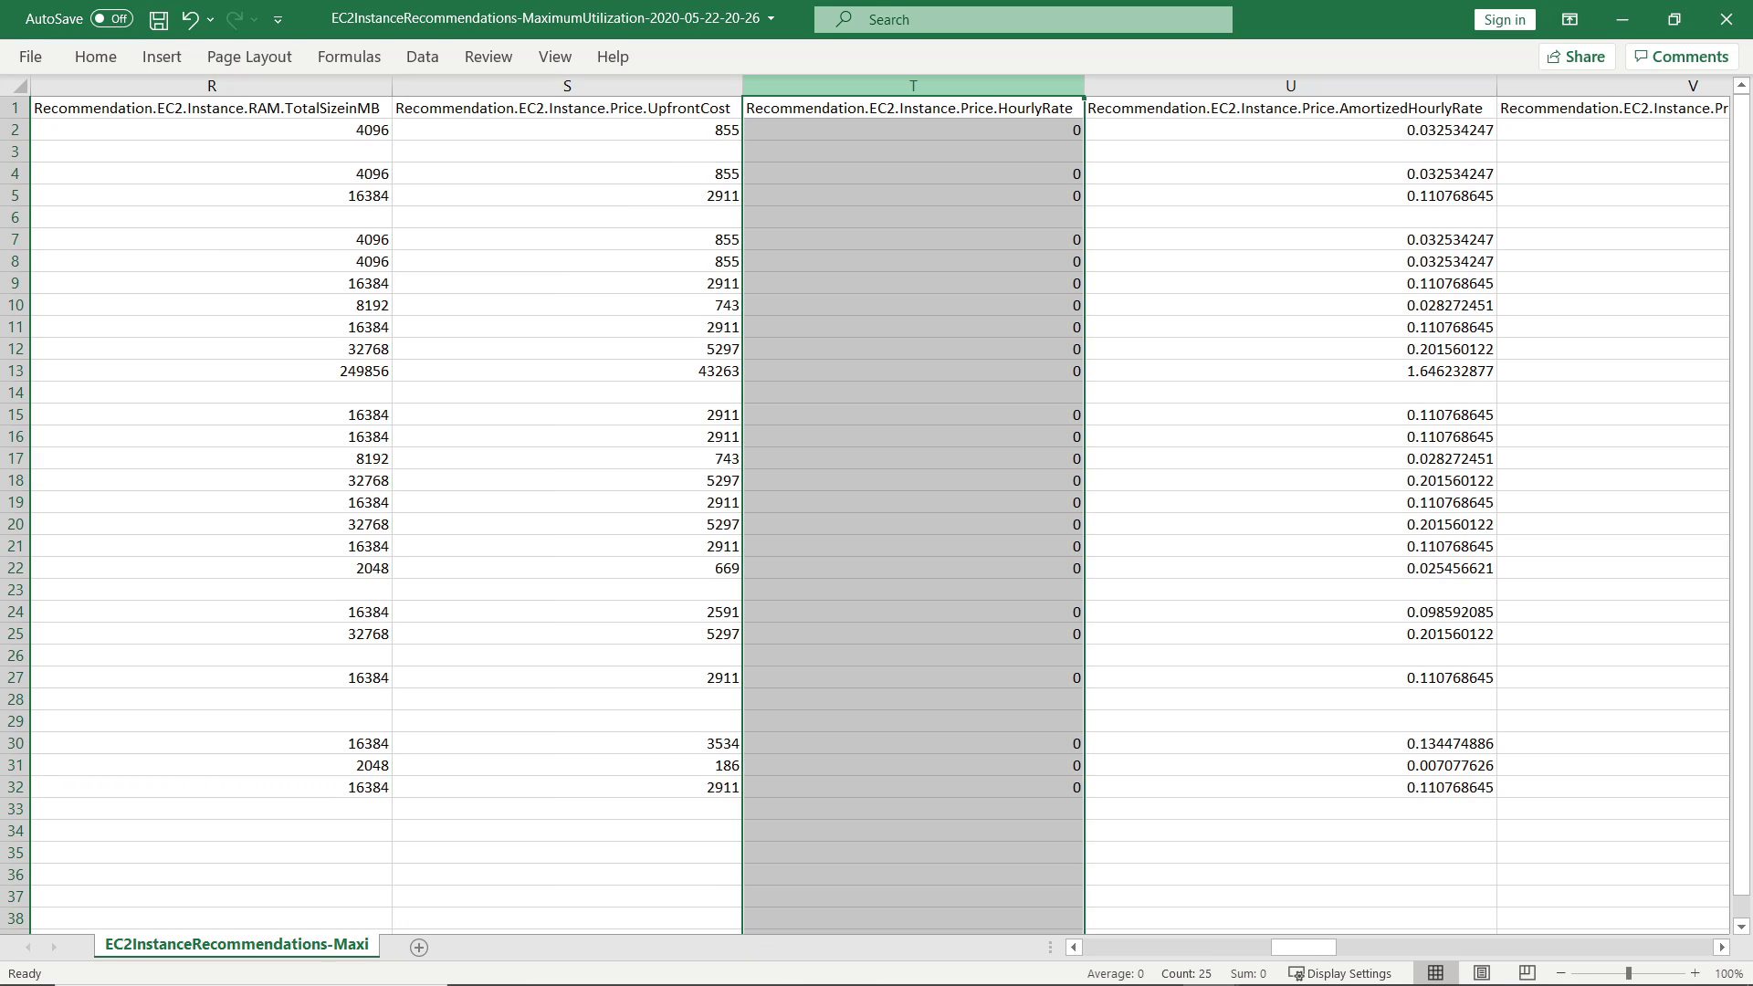